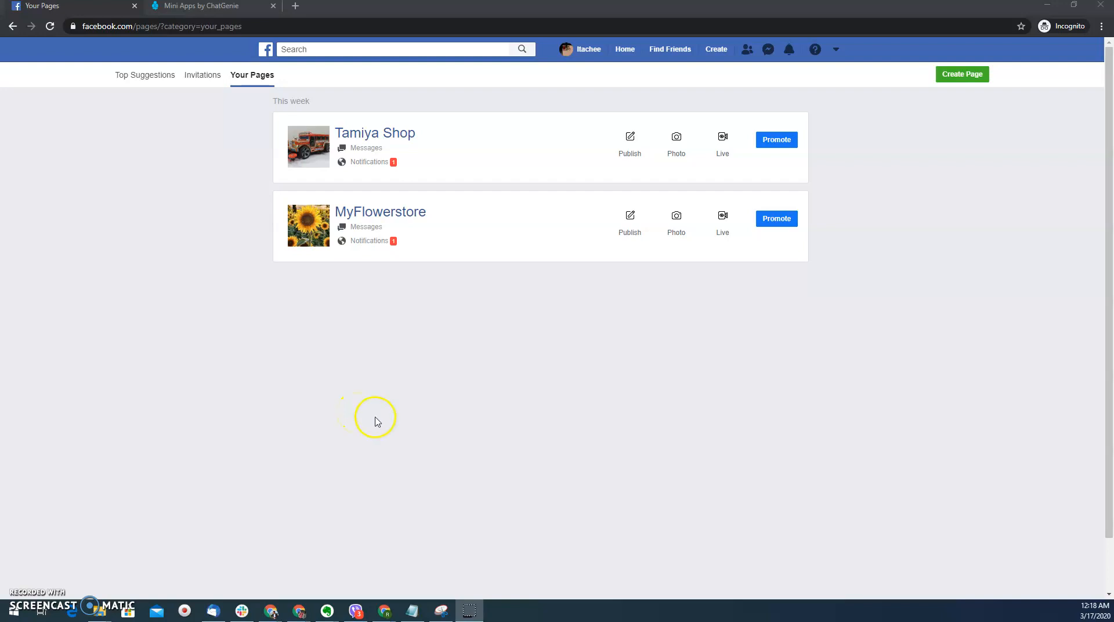
pyautogui.moveTo(332, 278)
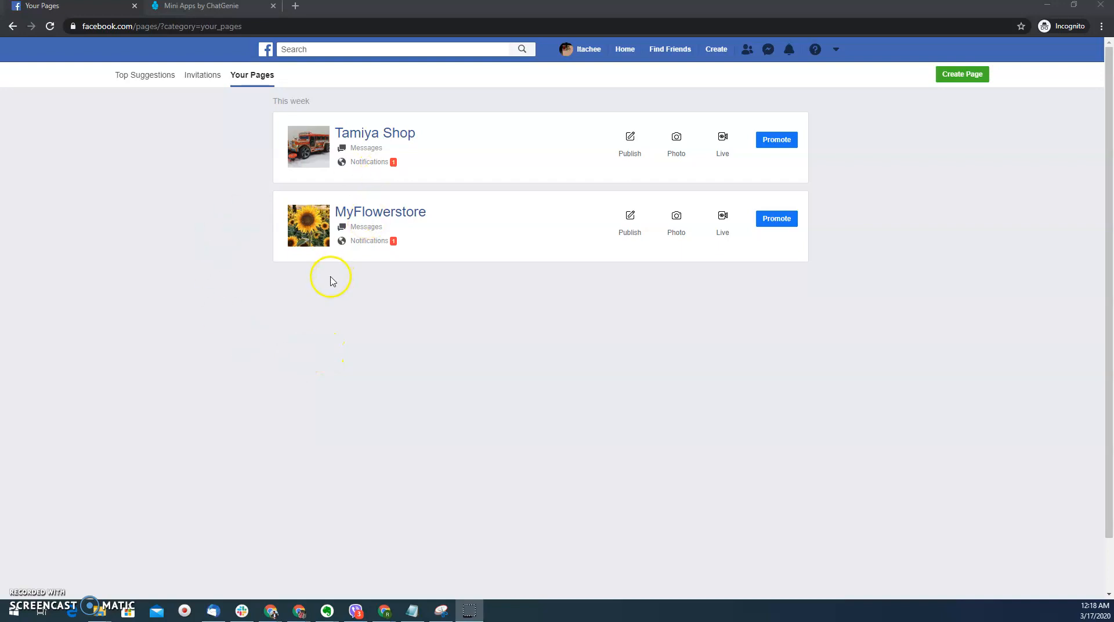
pyautogui.moveTo(309, 196)
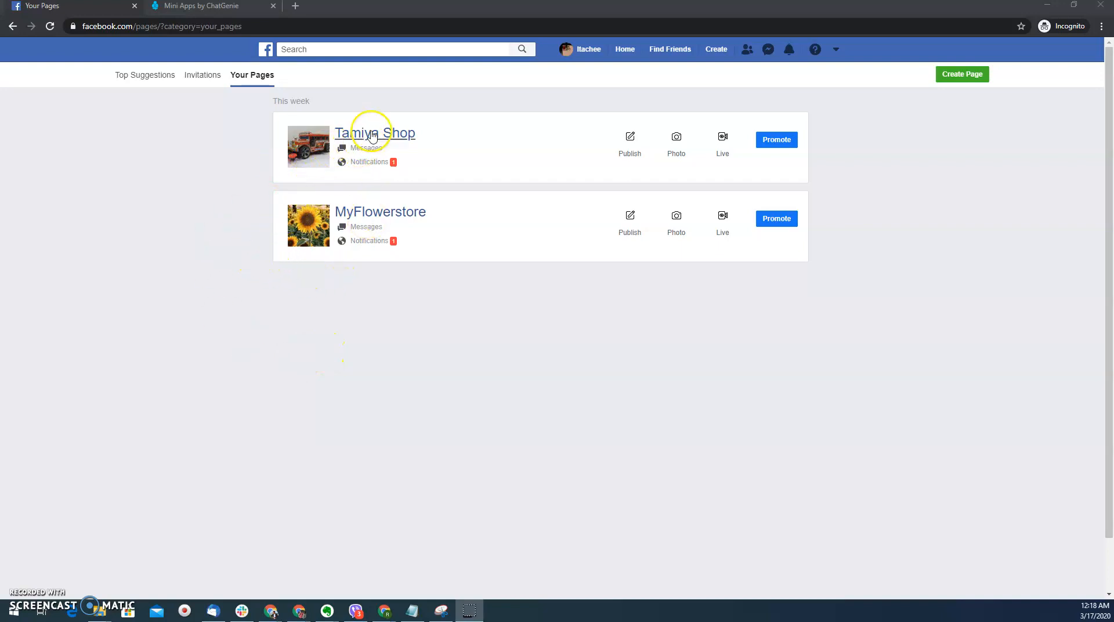
pyautogui.moveTo(380, 145)
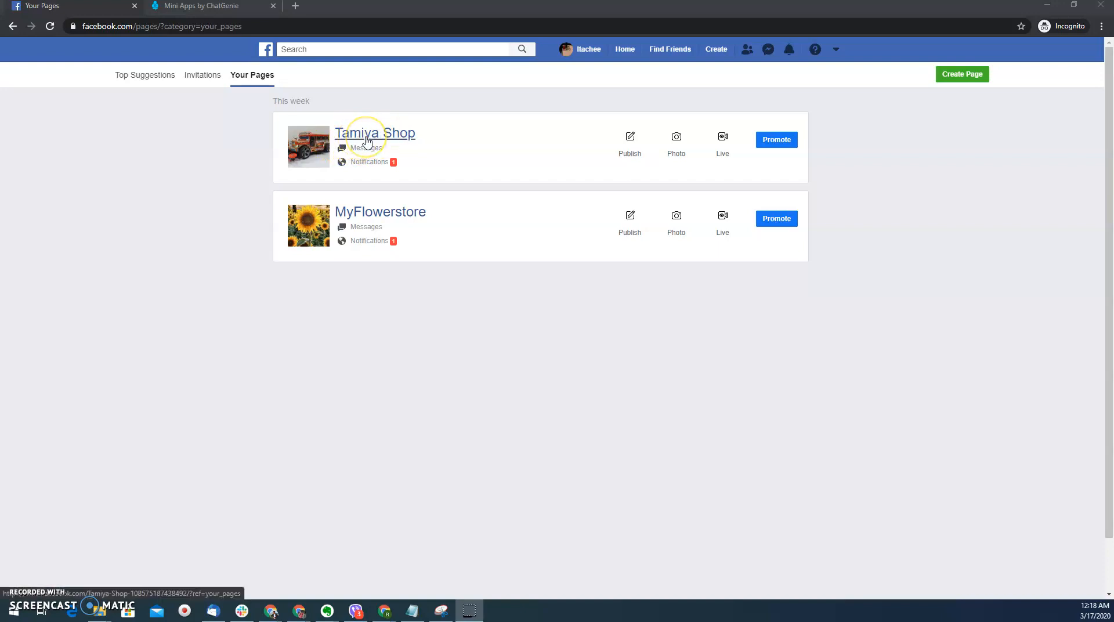
pyautogui.moveTo(358, 140)
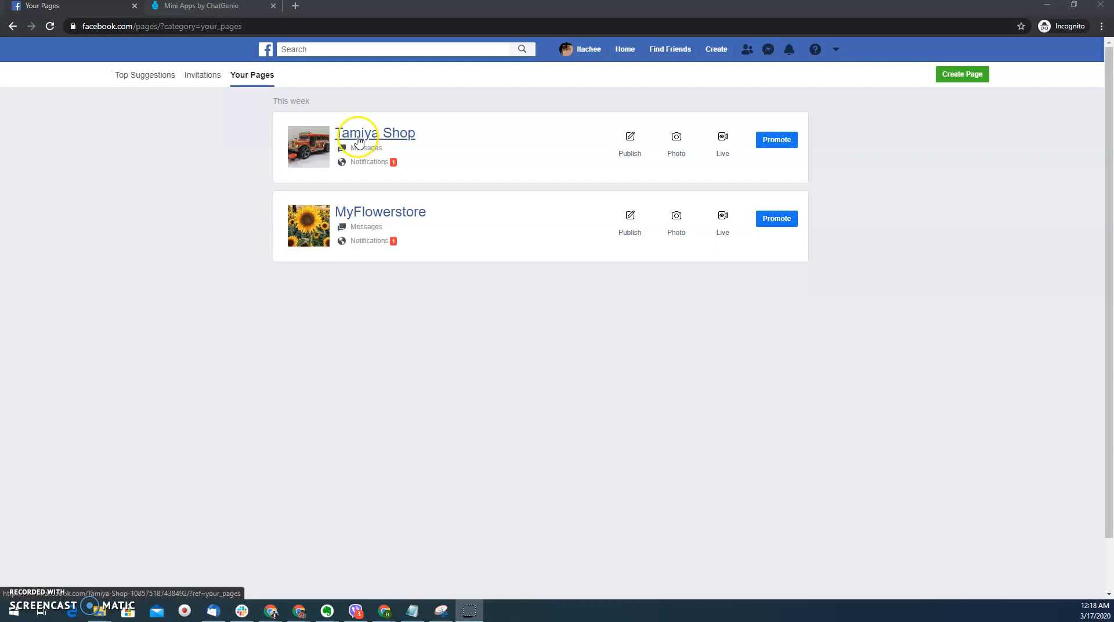
pyautogui.moveTo(380, 212)
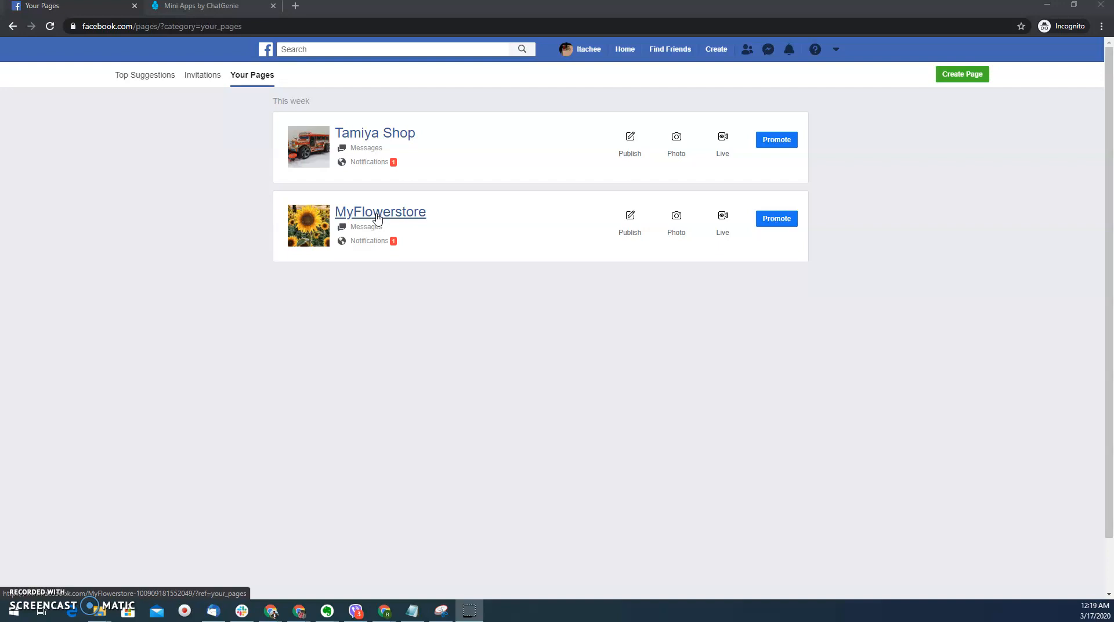
pyautogui.moveTo(221, 15)
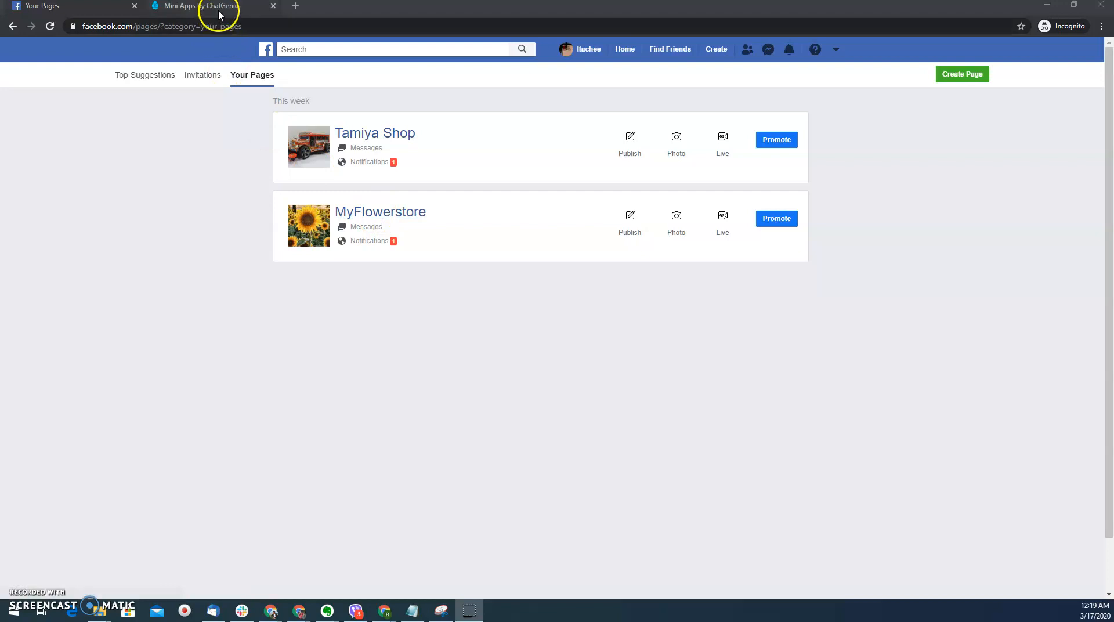
# Sign in with Facebook, granting ChatGenie ERP access to both Tamiya Shop and MyFlowerstore pages, and reach the dashboard.
pyautogui.click(206, 6)
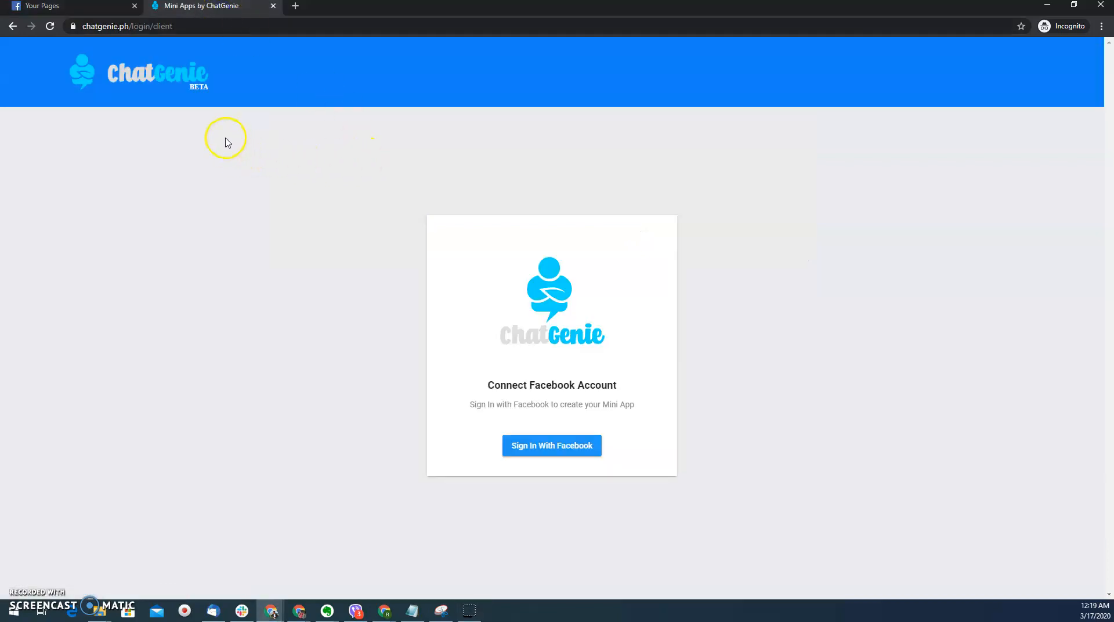
pyautogui.moveTo(424, 268)
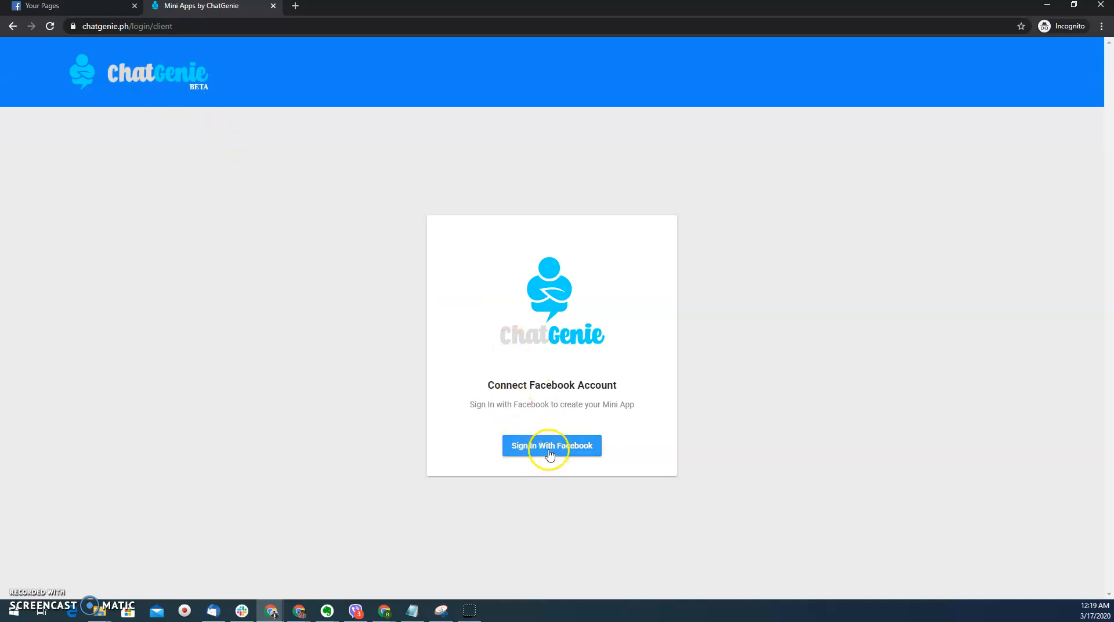
pyautogui.click(551, 446)
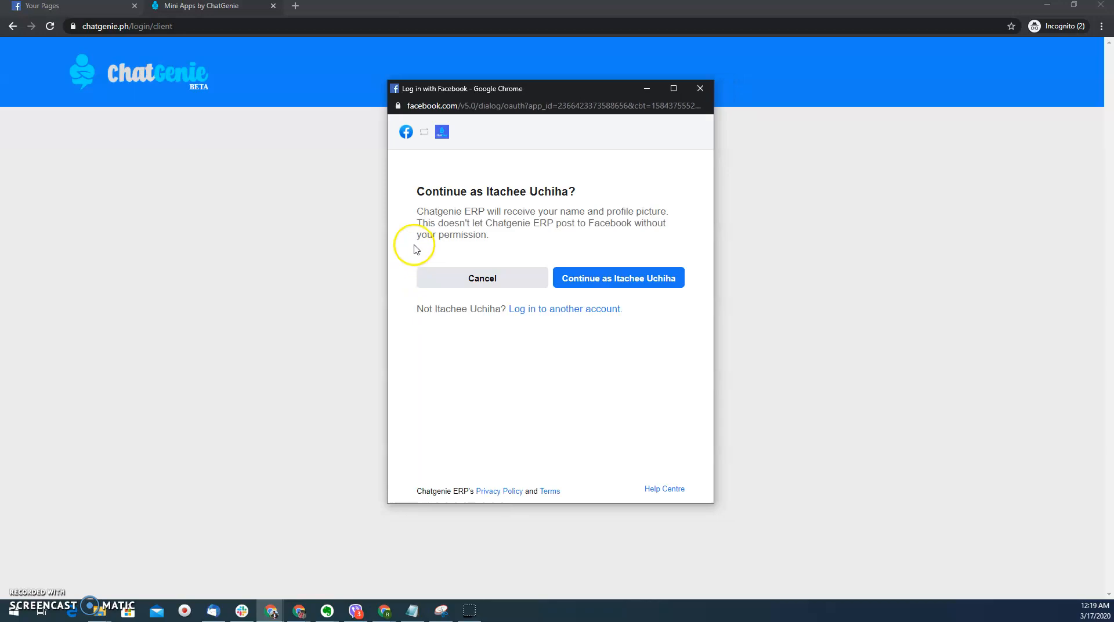
pyautogui.moveTo(627, 274)
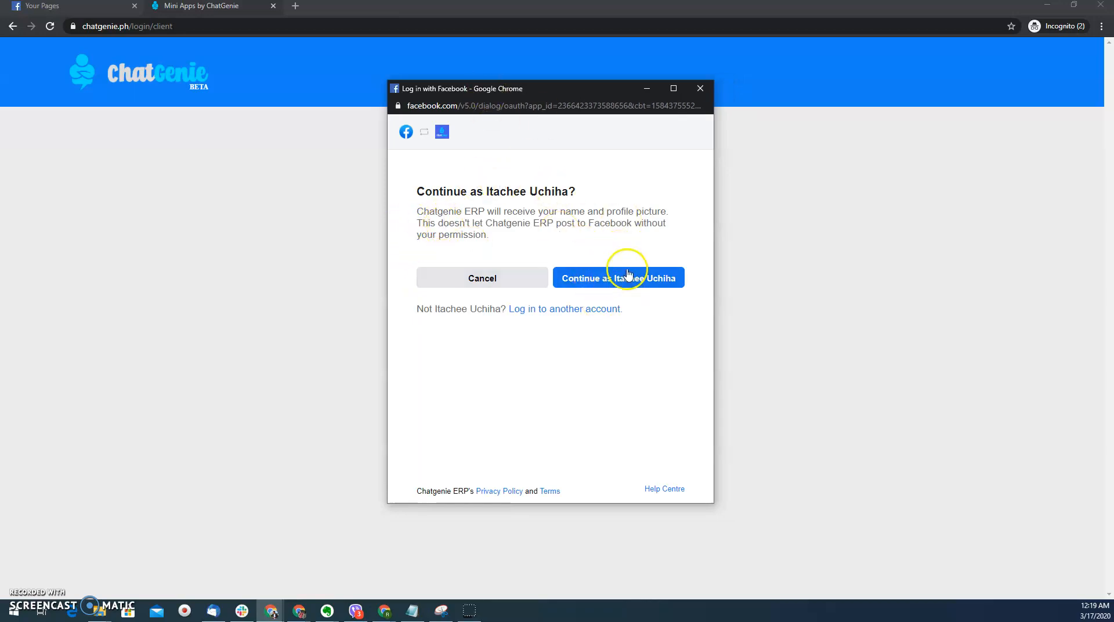
pyautogui.click(618, 278)
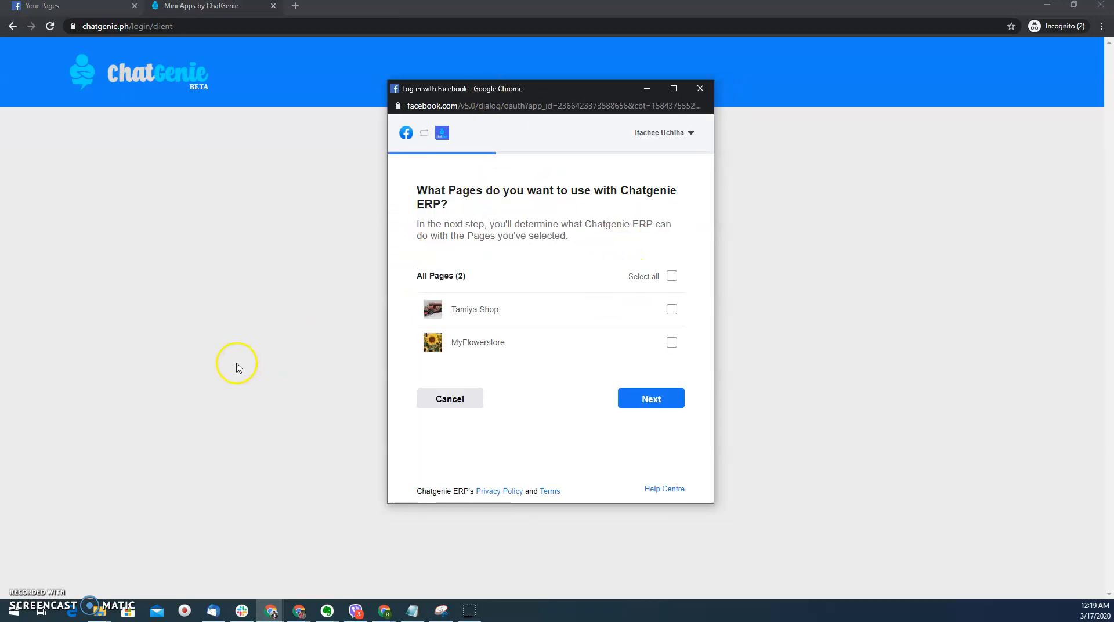
pyautogui.click(671, 276)
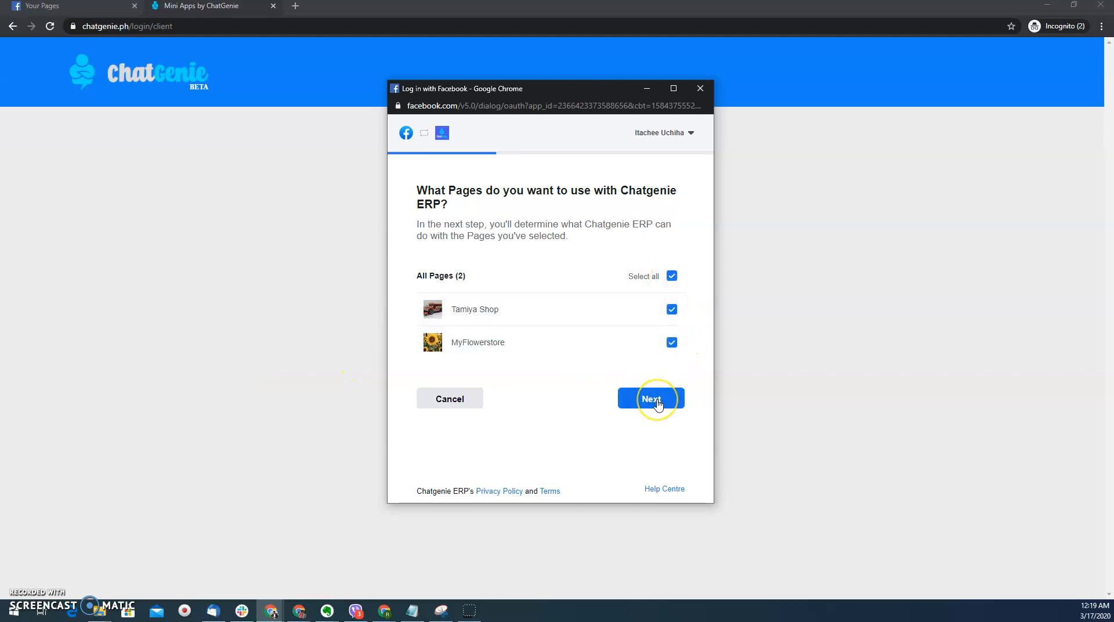
pyautogui.click(649, 398)
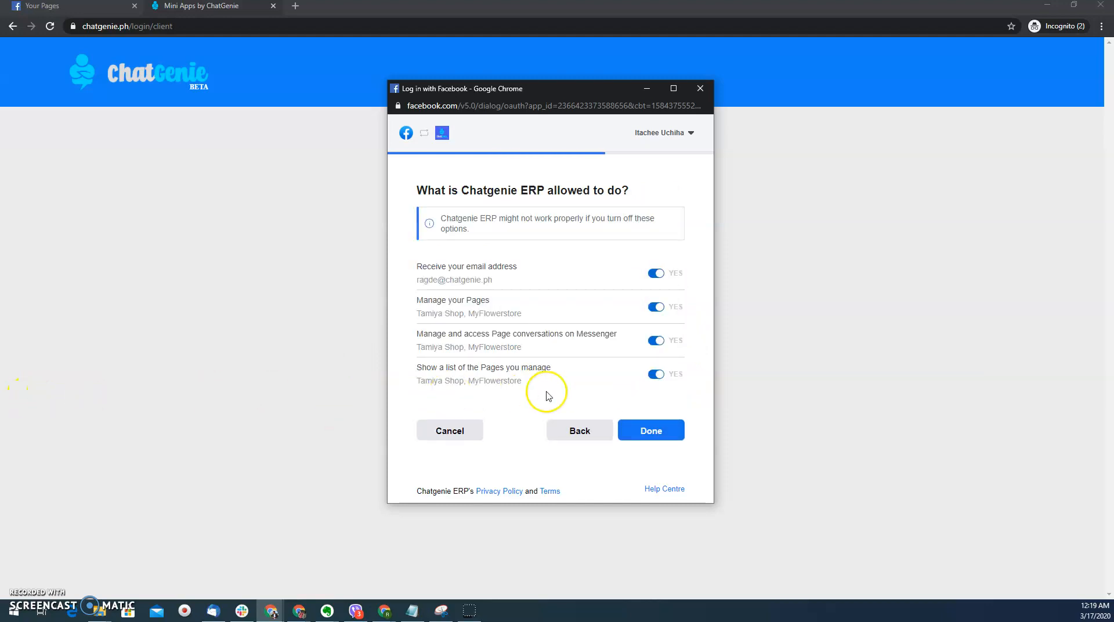
pyautogui.click(649, 430)
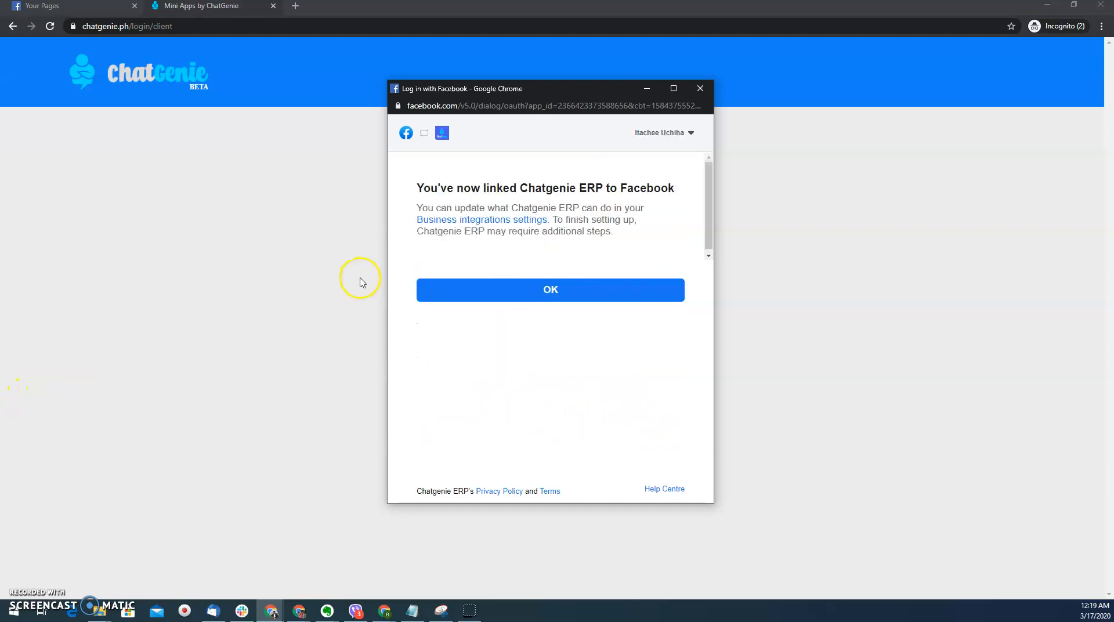
pyautogui.click(551, 290)
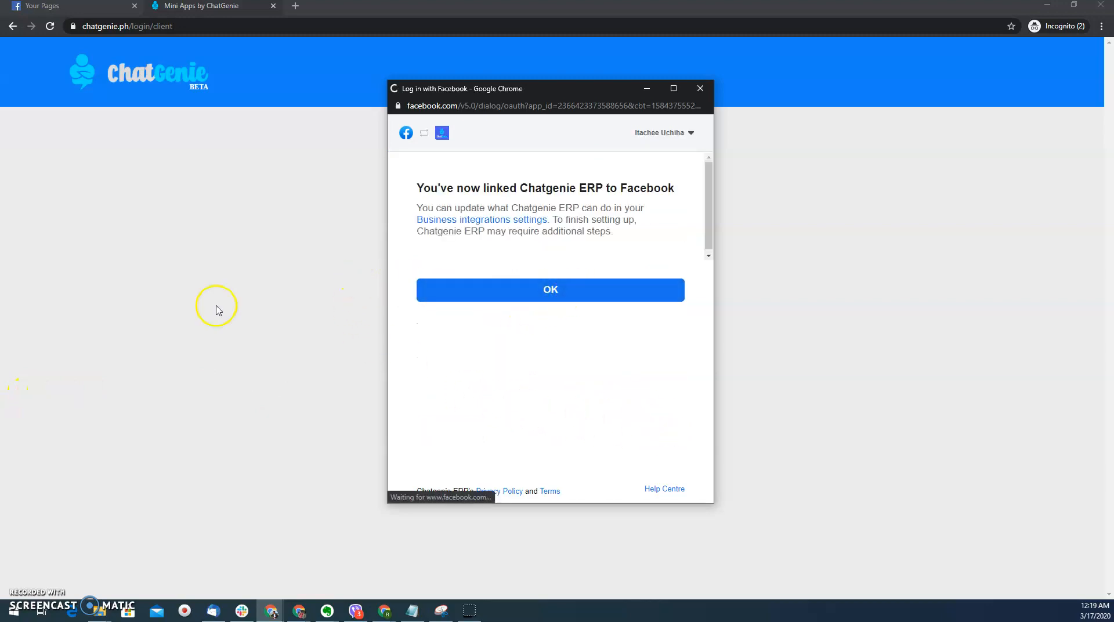
pyautogui.click(551, 290)
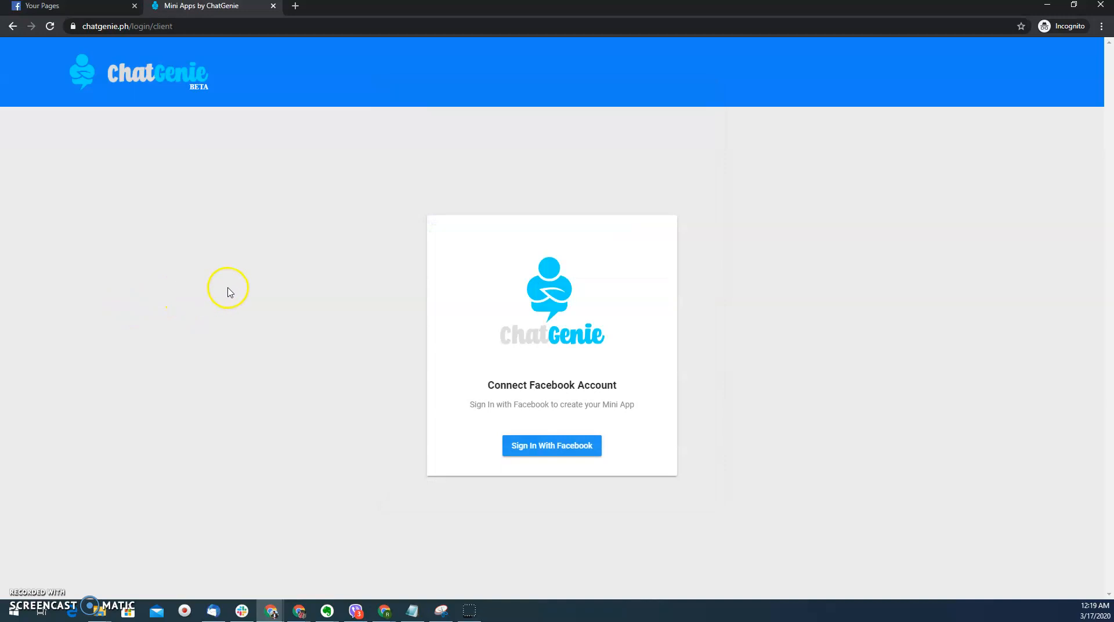
pyautogui.click(551, 446)
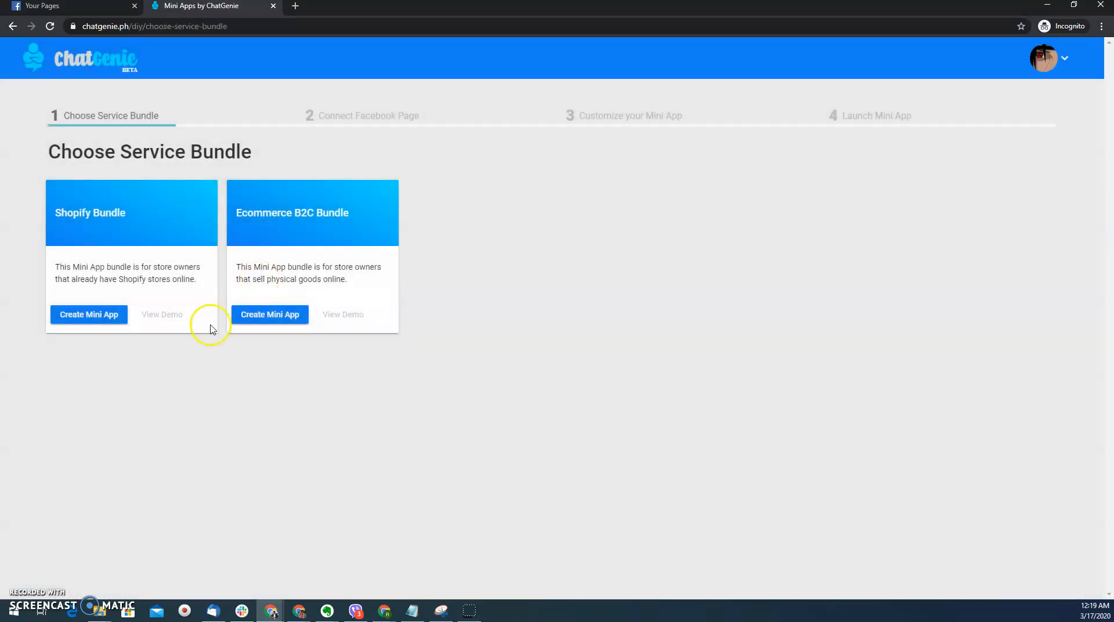
pyautogui.moveTo(177, 309)
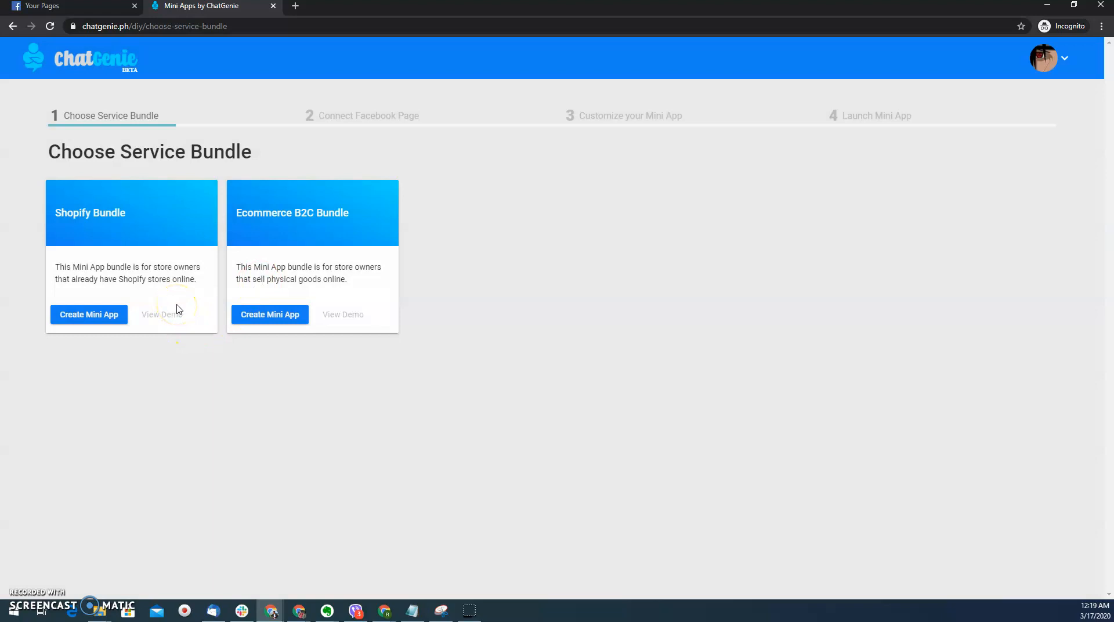
pyautogui.moveTo(173, 322)
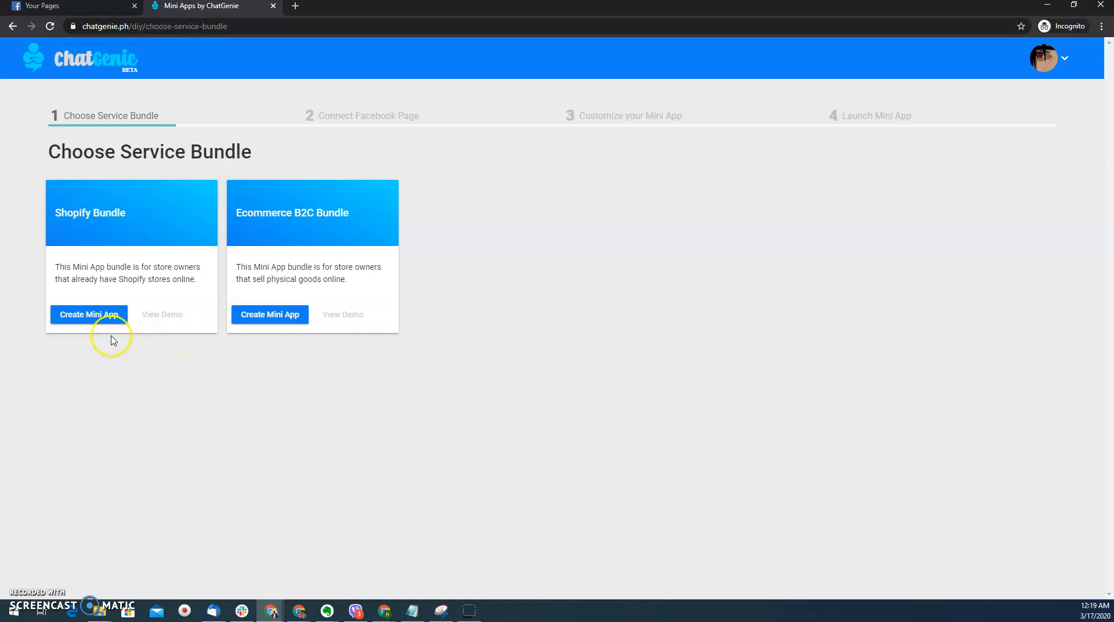
pyautogui.moveTo(108, 286)
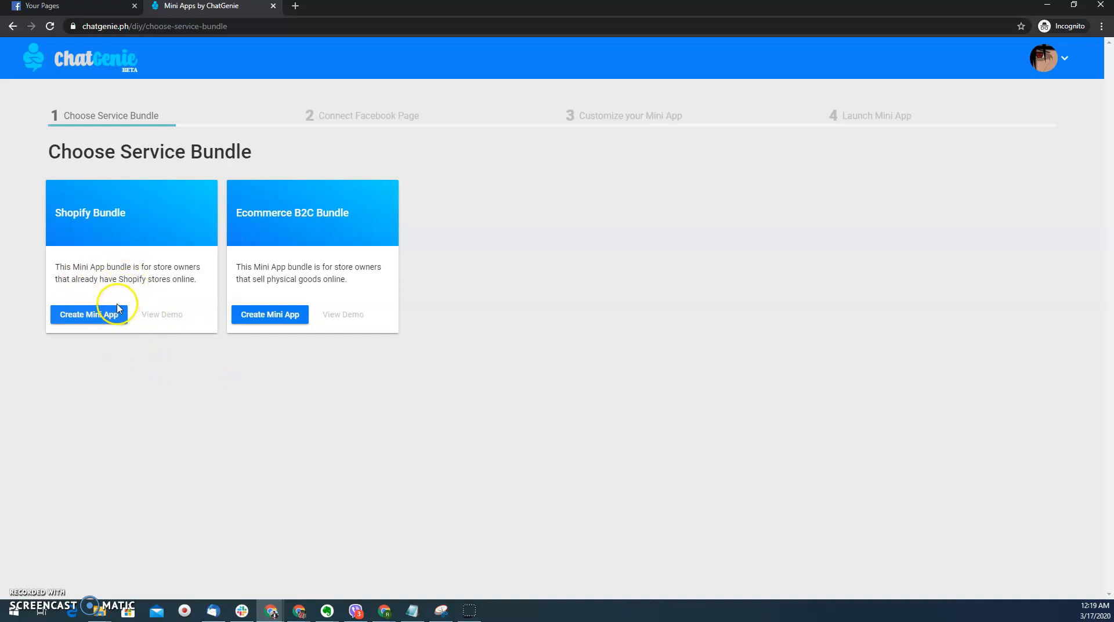
pyautogui.moveTo(136, 318)
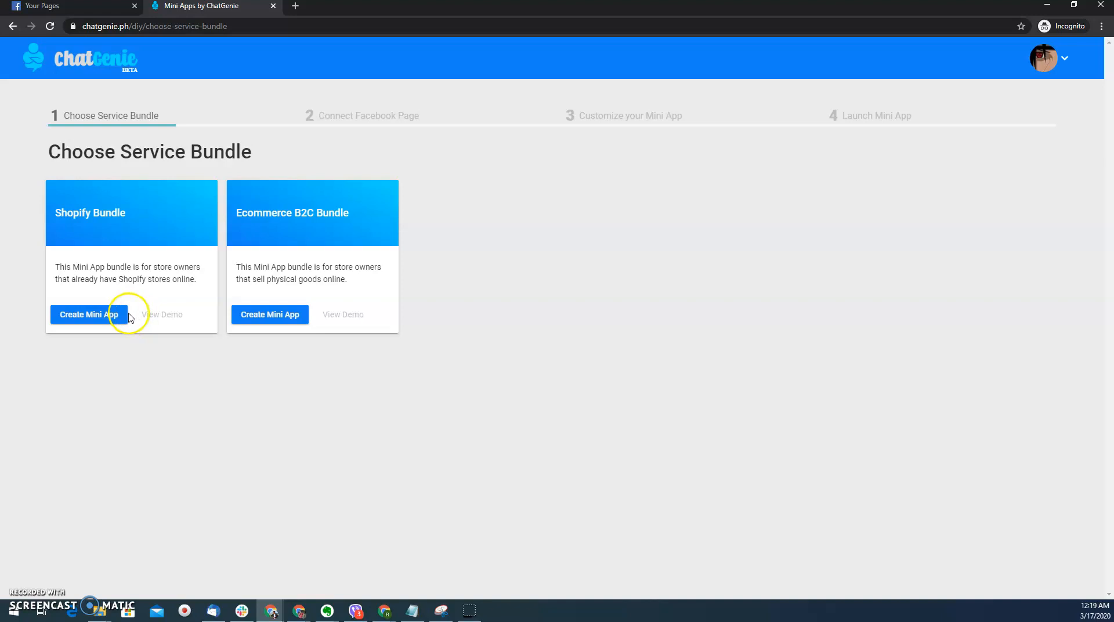
pyautogui.moveTo(140, 346)
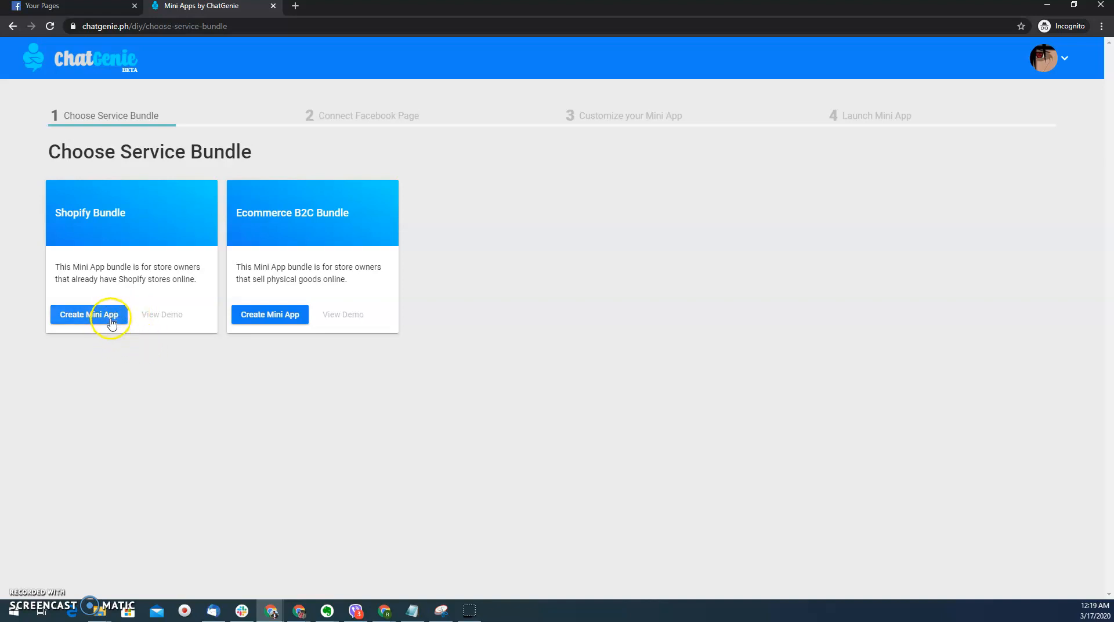
pyautogui.moveTo(130, 219)
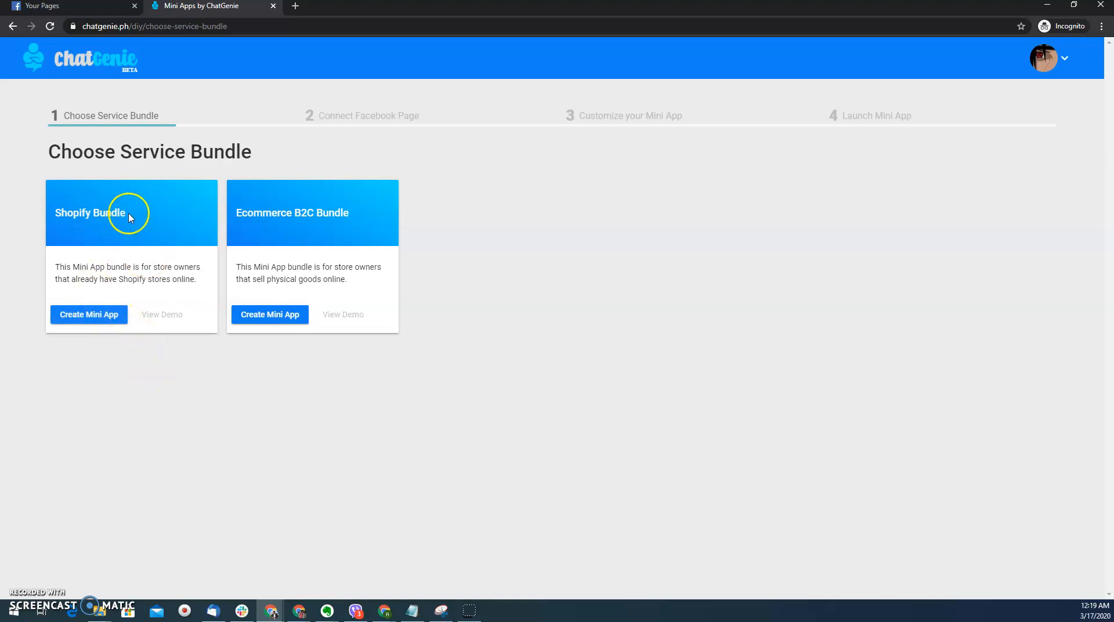
pyautogui.moveTo(138, 245)
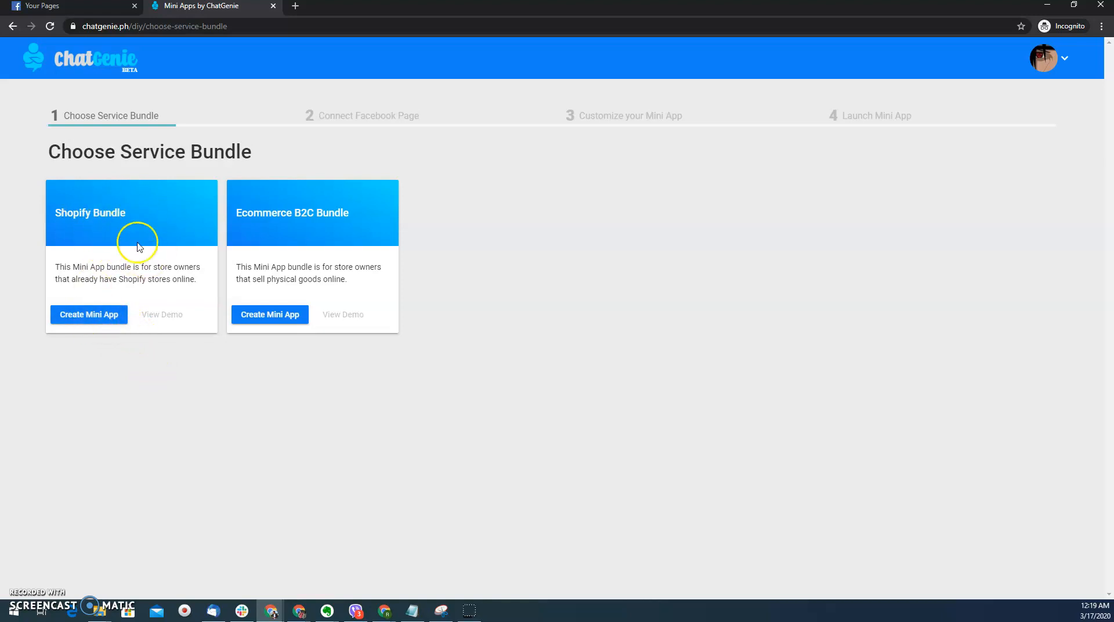
pyautogui.moveTo(176, 236)
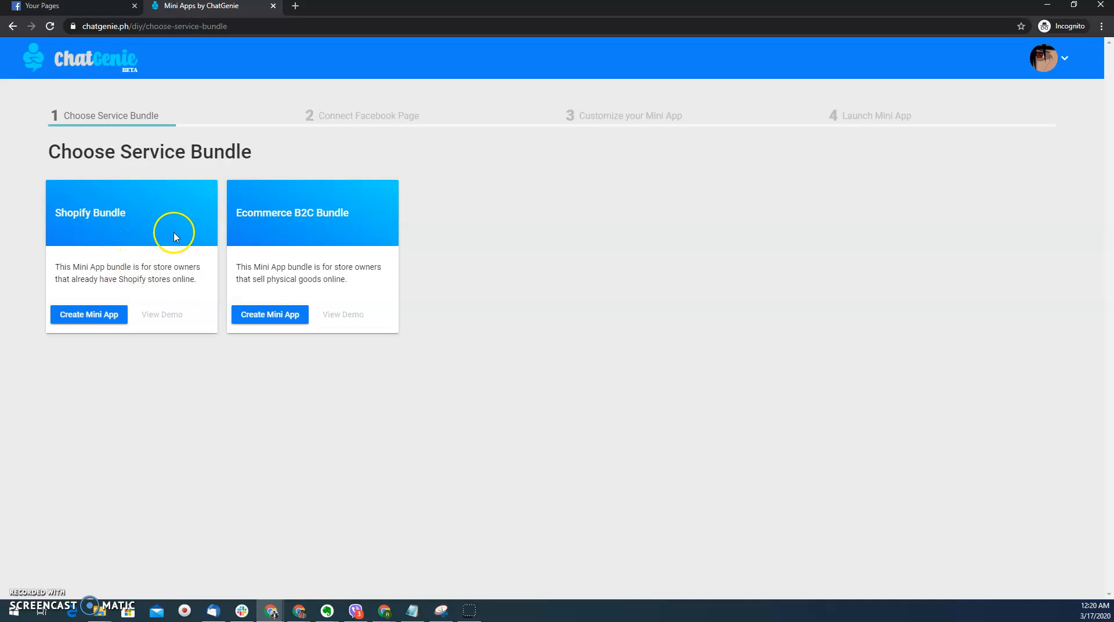
pyautogui.moveTo(147, 276)
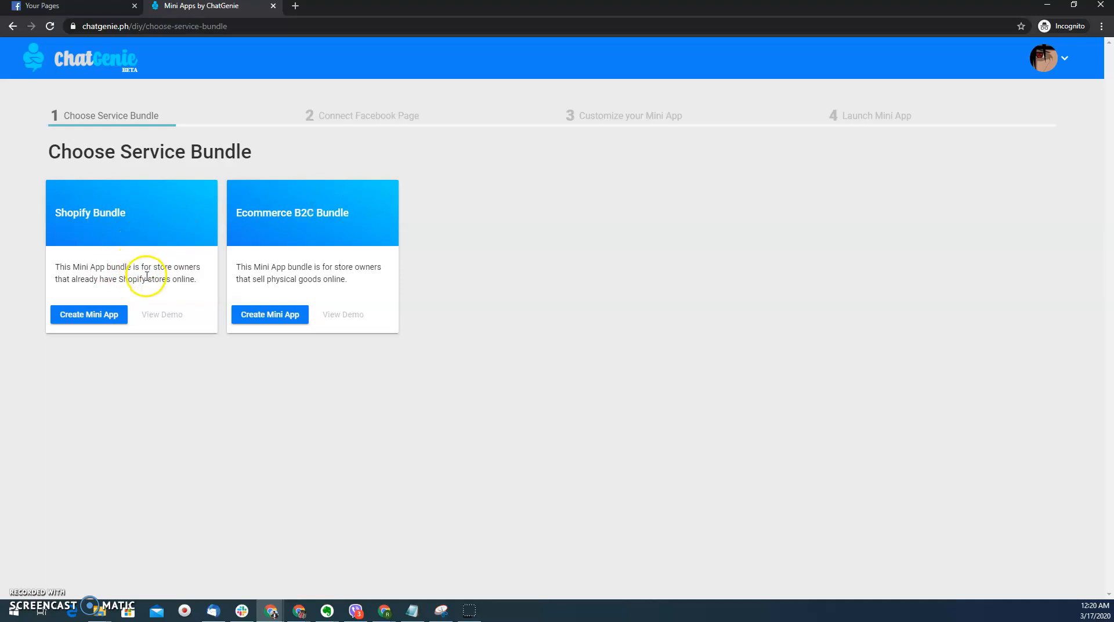
pyautogui.moveTo(130, 306)
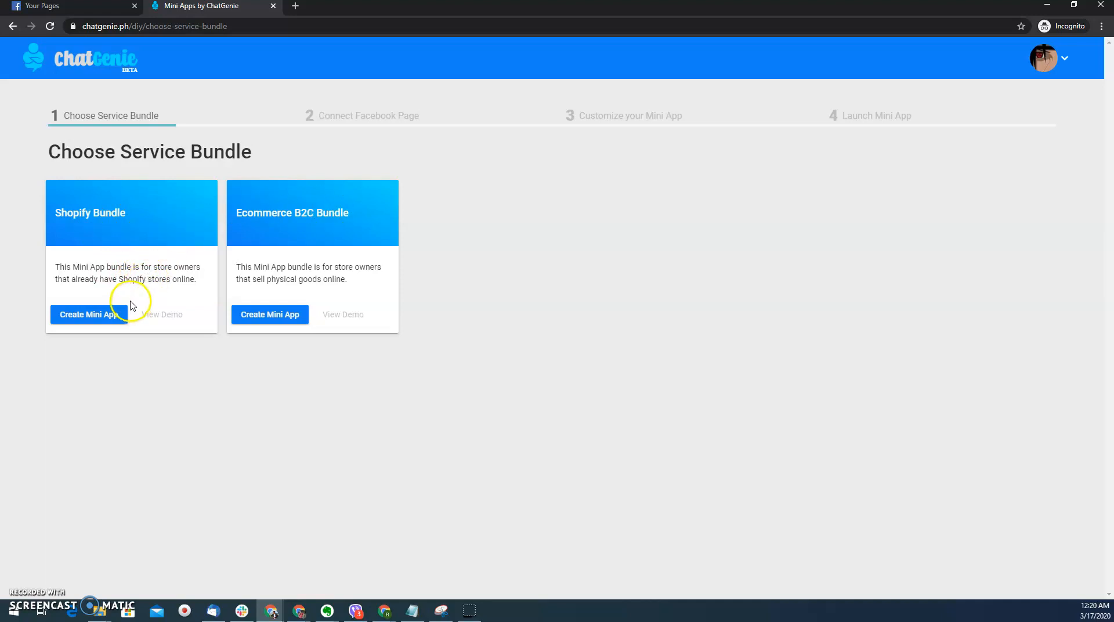
pyautogui.moveTo(164, 318)
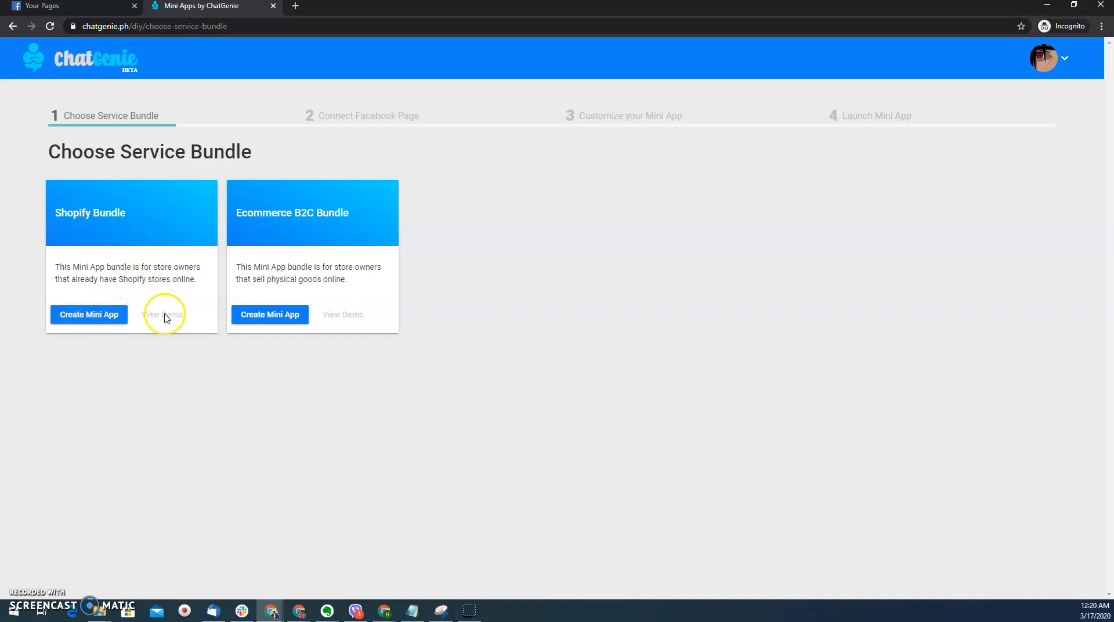
pyautogui.moveTo(88, 314)
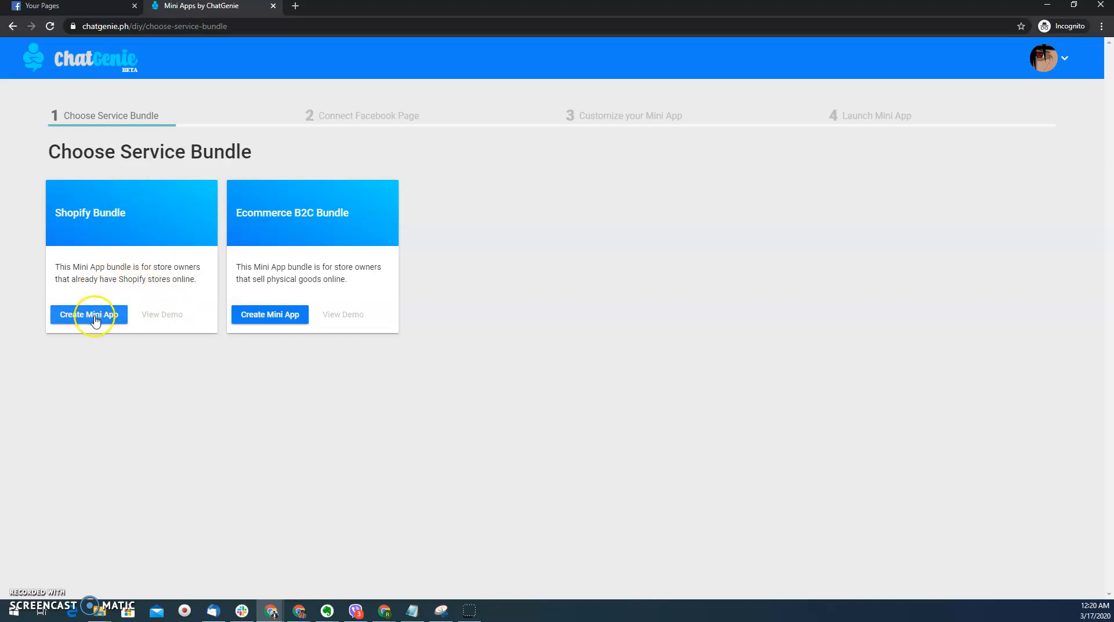
# Create a new mini app from the Shopify Bundle on the Choose Service Bundle step.
pyautogui.click(88, 314)
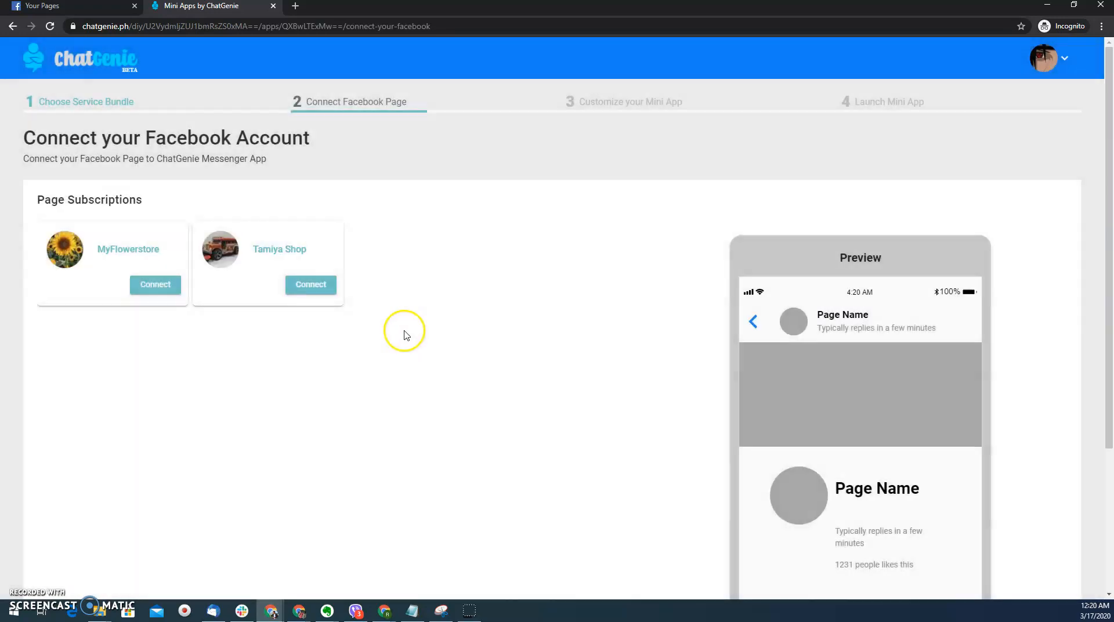
# Connect the Tamiya Shop Facebook page to the new mini app.
pyautogui.scroll(-3)
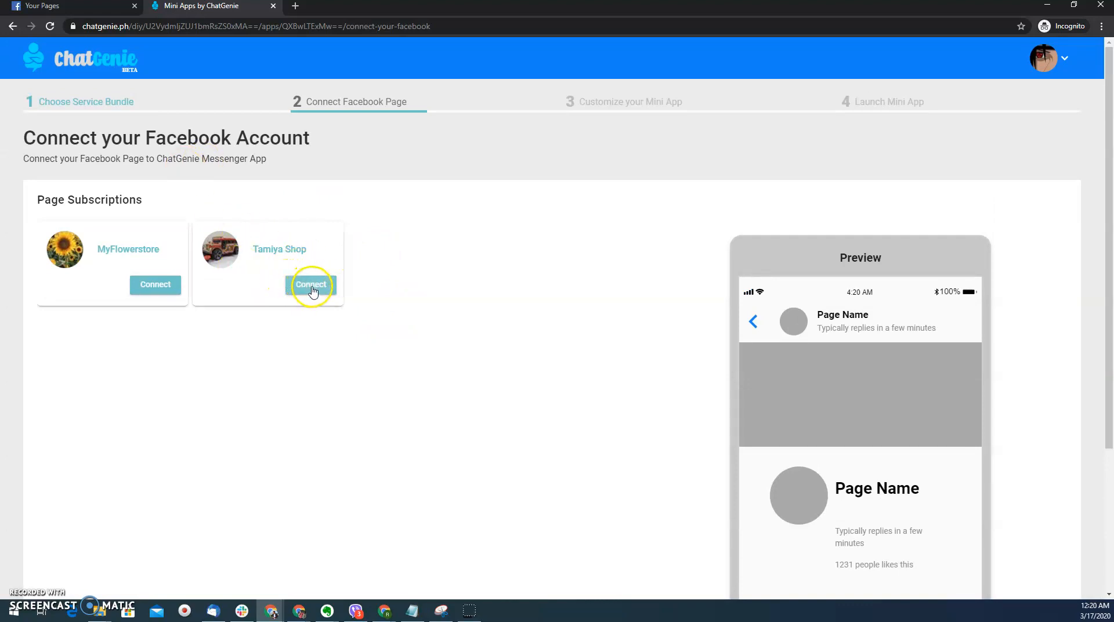
pyautogui.click(311, 285)
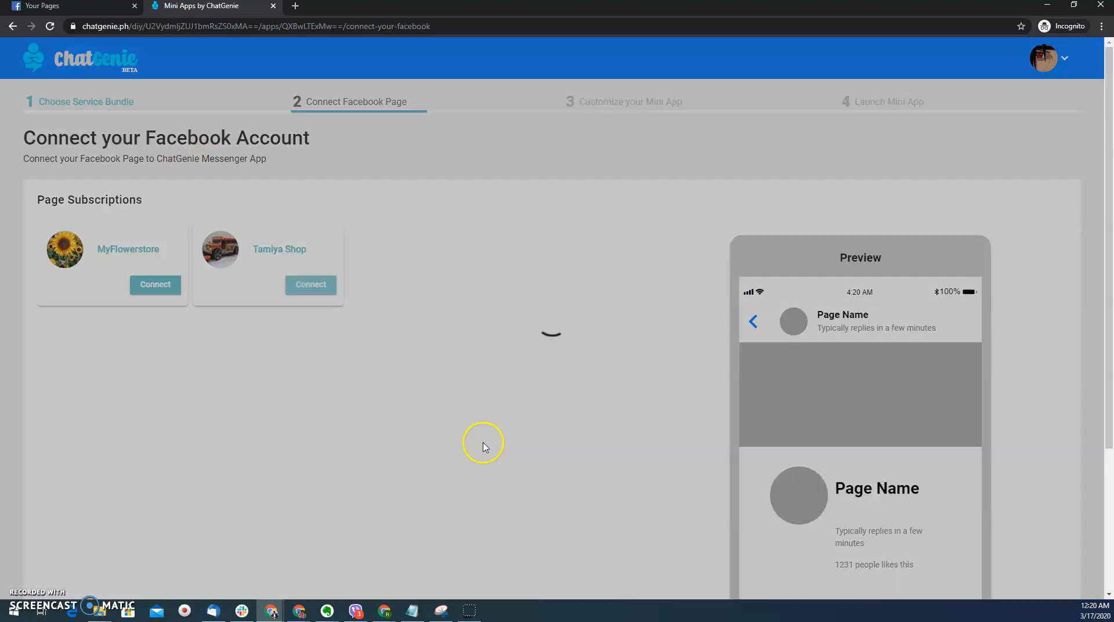
pyautogui.click(311, 284)
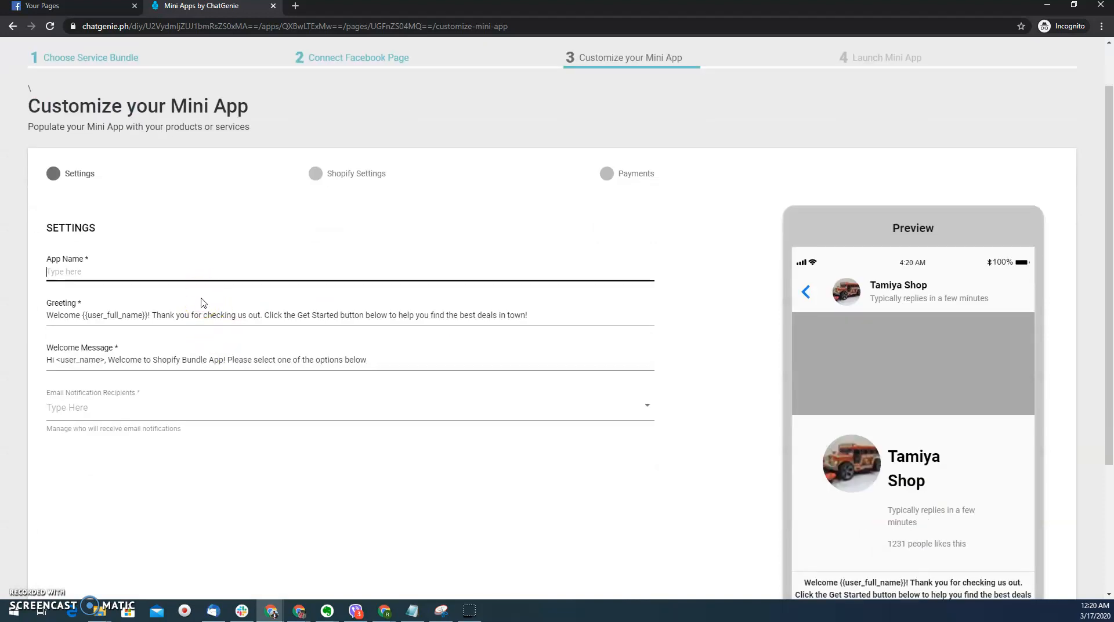
# Name the app Tamiya Shop Mini App and change the greeting's Welcome to Hola.
pyautogui.write('Tamiya S')
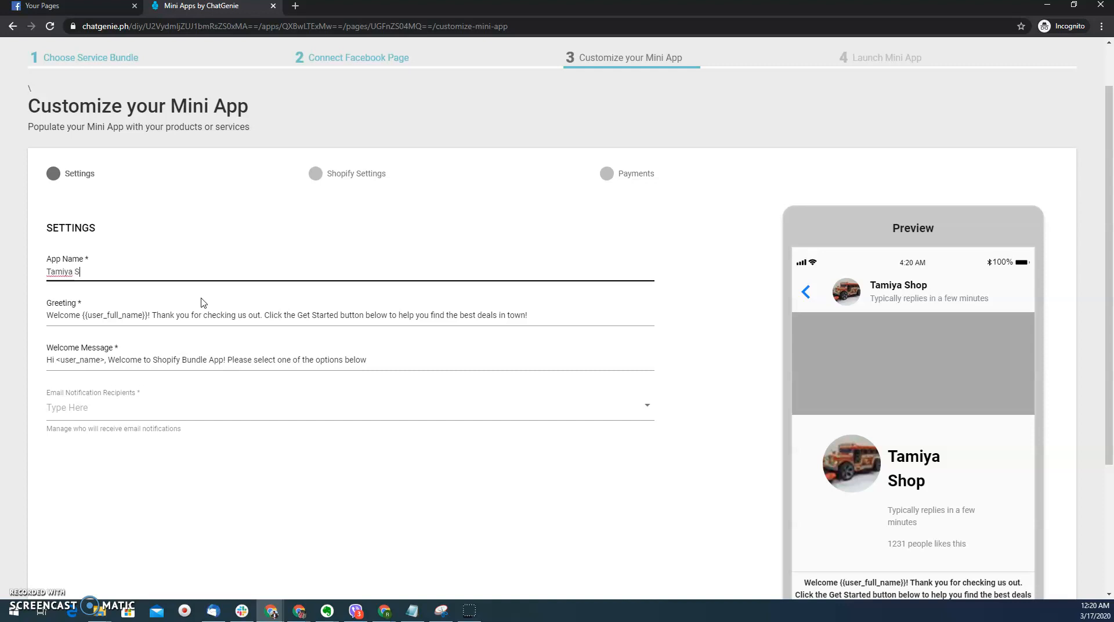
pyautogui.write('hop')
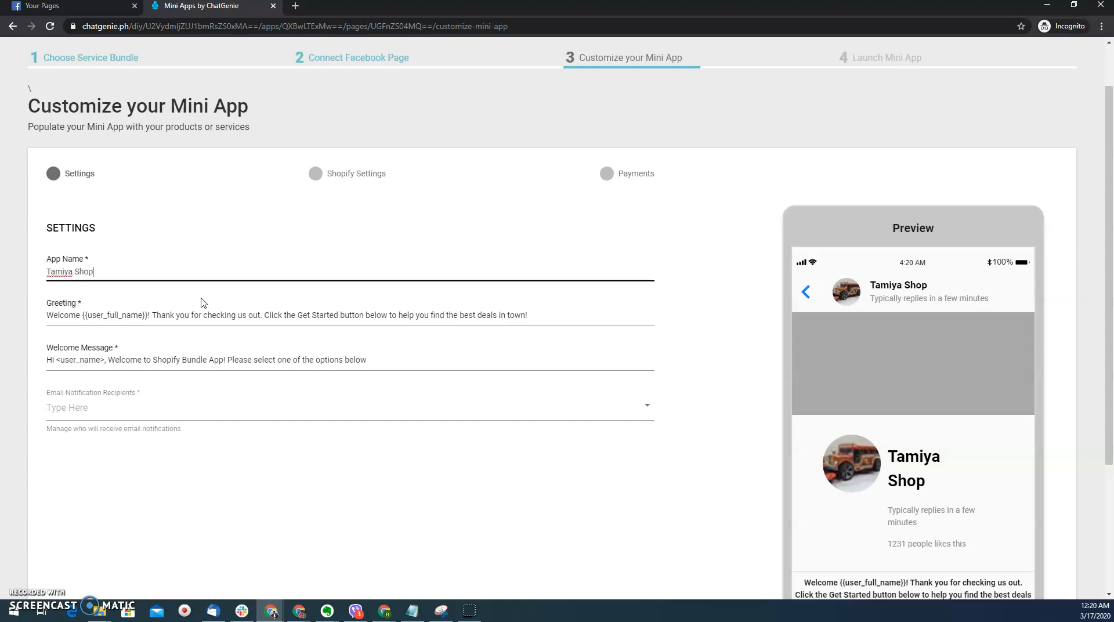
pyautogui.write('Mini App')
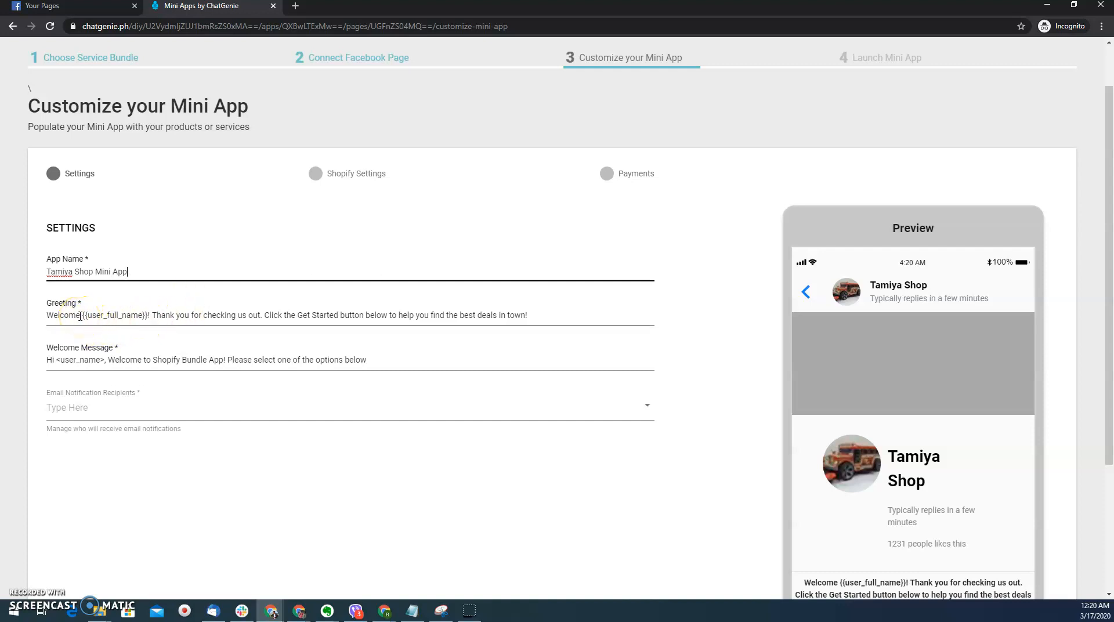
pyautogui.doubleClick(63, 315)
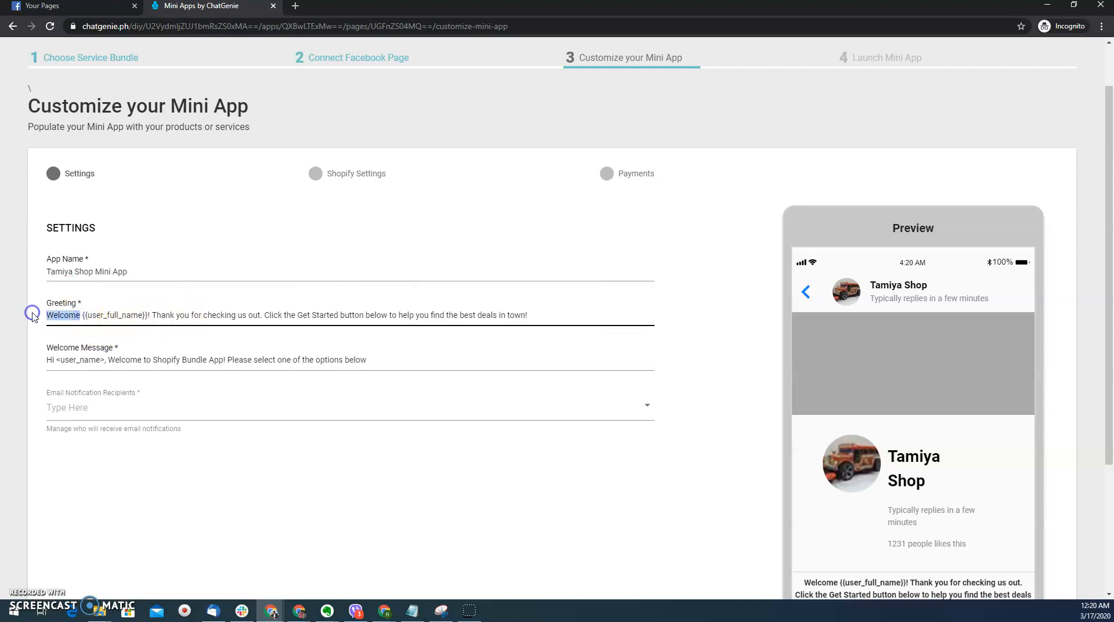
pyautogui.write('Hol')
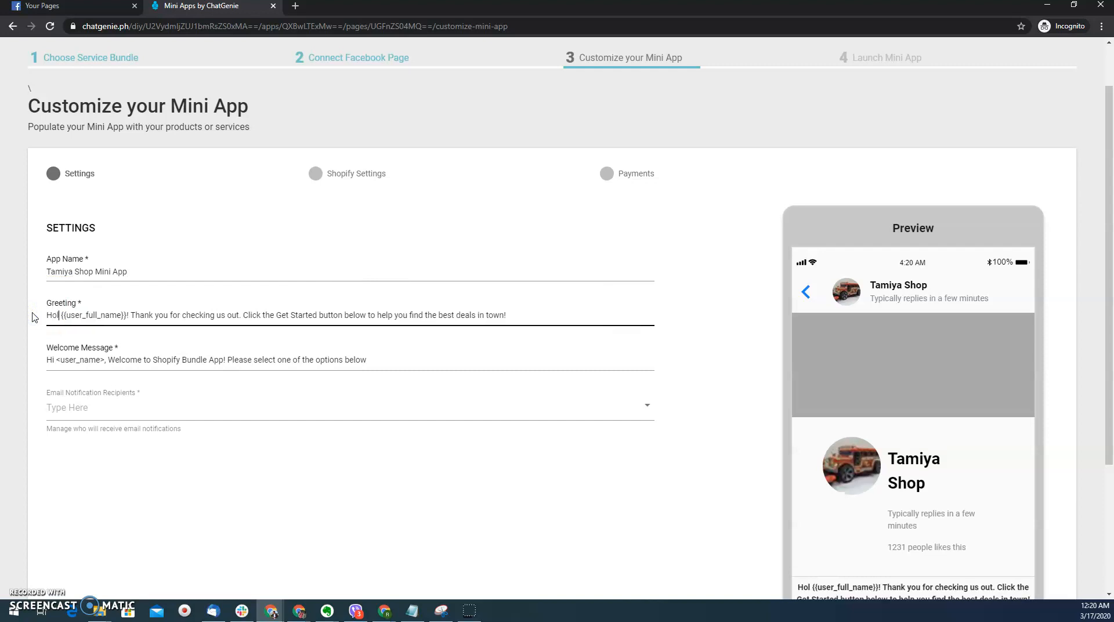
pyautogui.write('a')
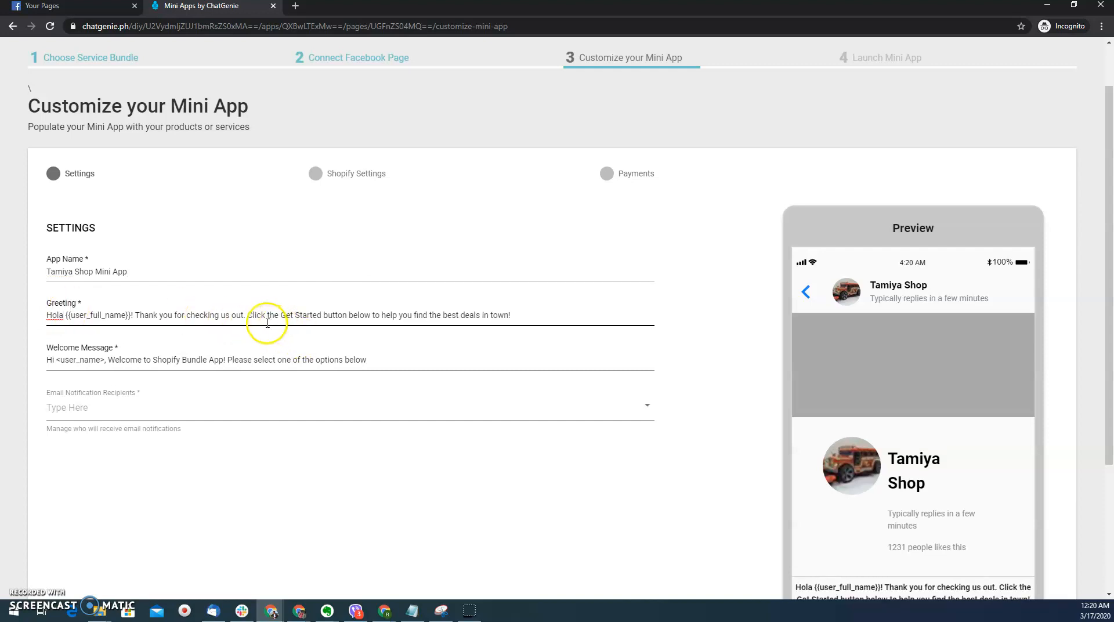
pyautogui.moveTo(424, 322)
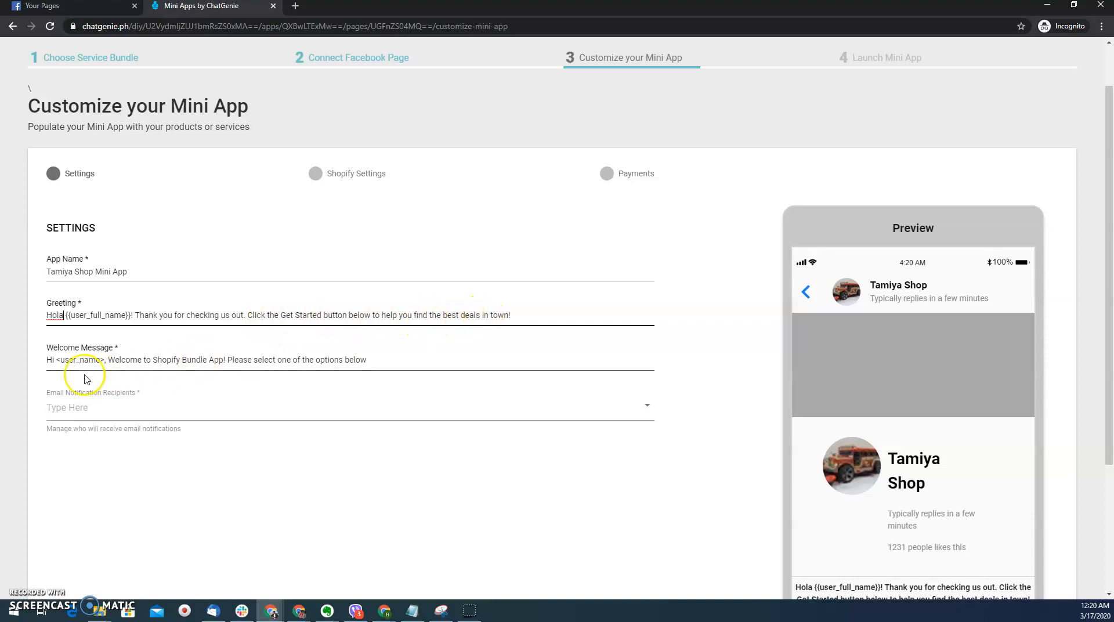
# Reword the welcome message to start with Yo and welcome users to My Toy Store.
pyautogui.click(50, 359)
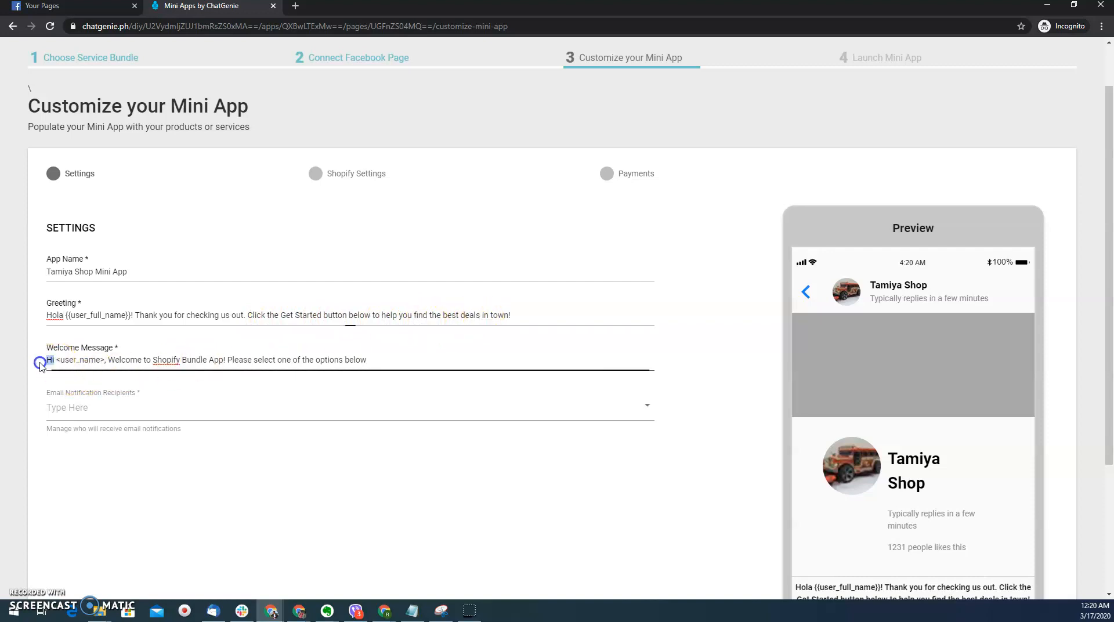
pyautogui.write('Yo')
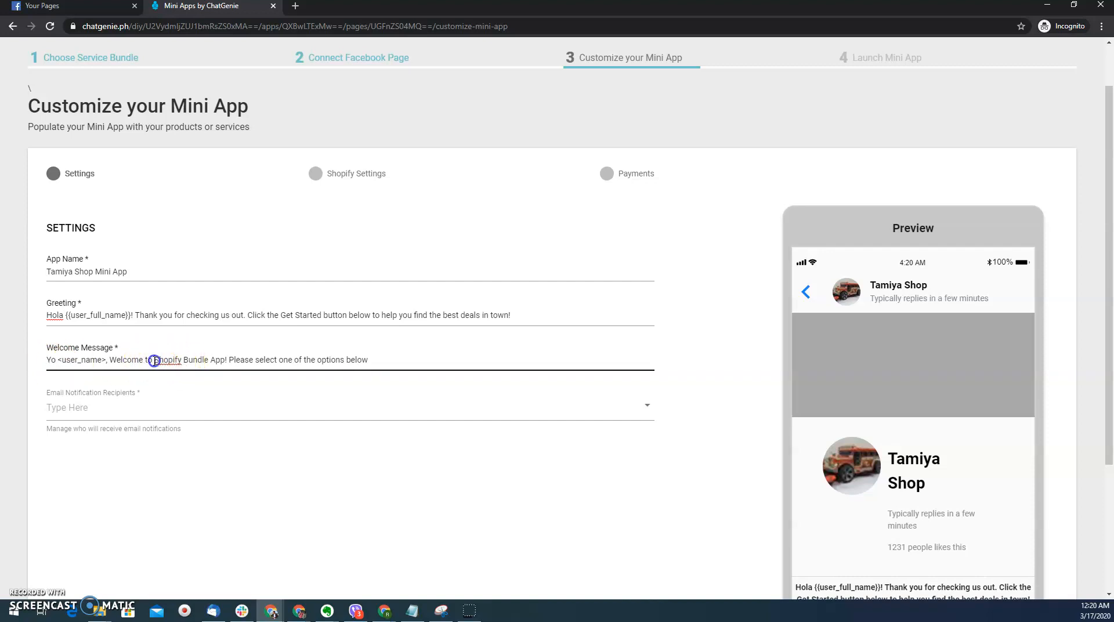
pyautogui.doubleClick(168, 360)
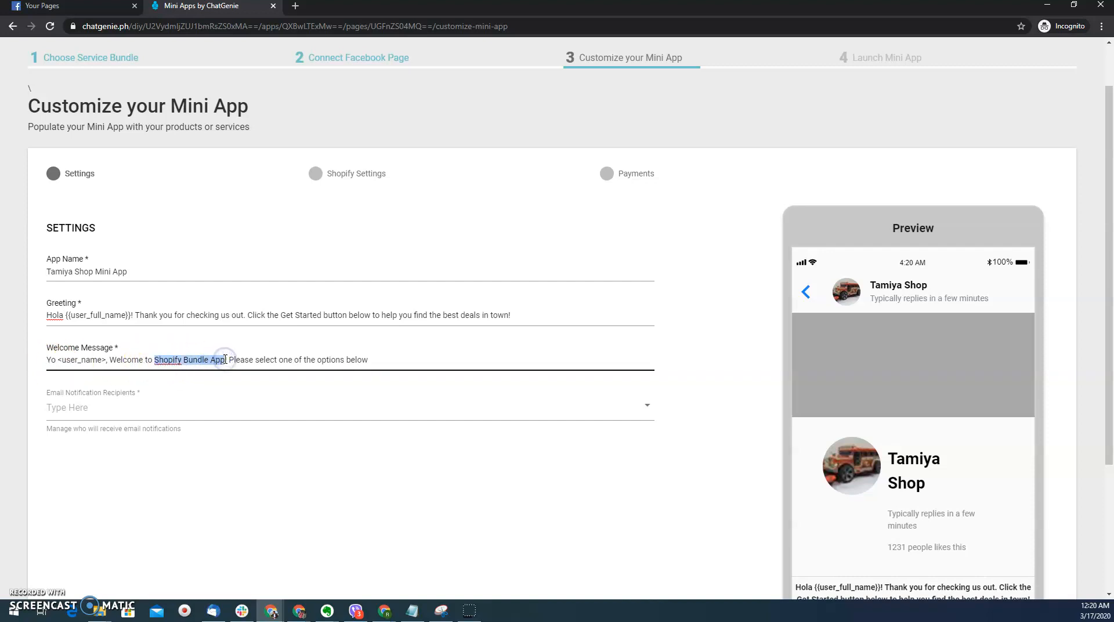
pyautogui.write('My St')
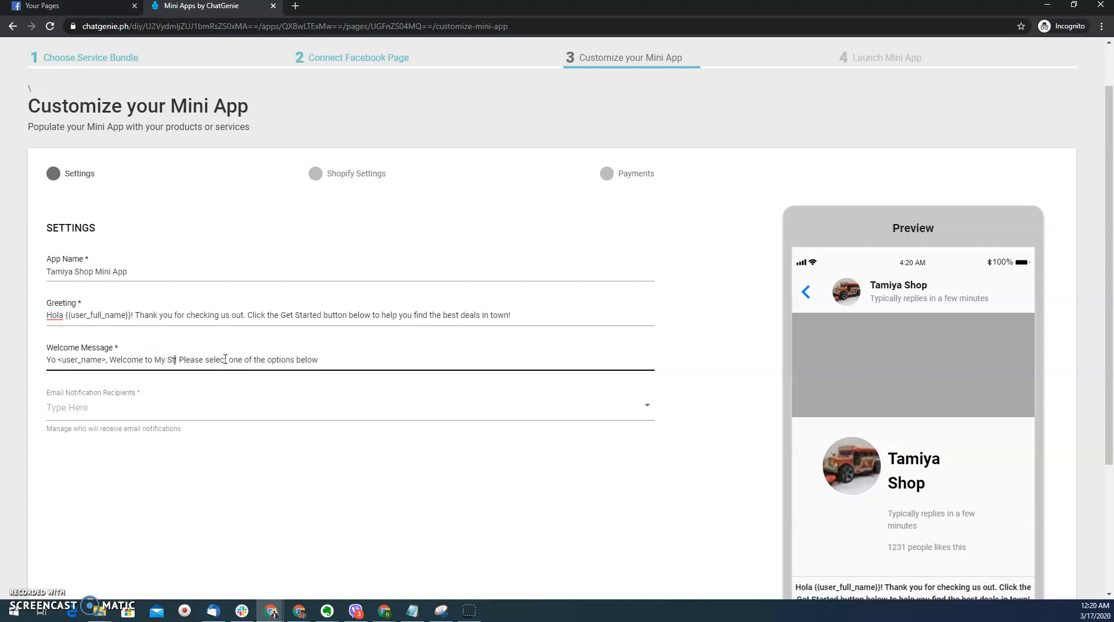
pyautogui.write('oy')
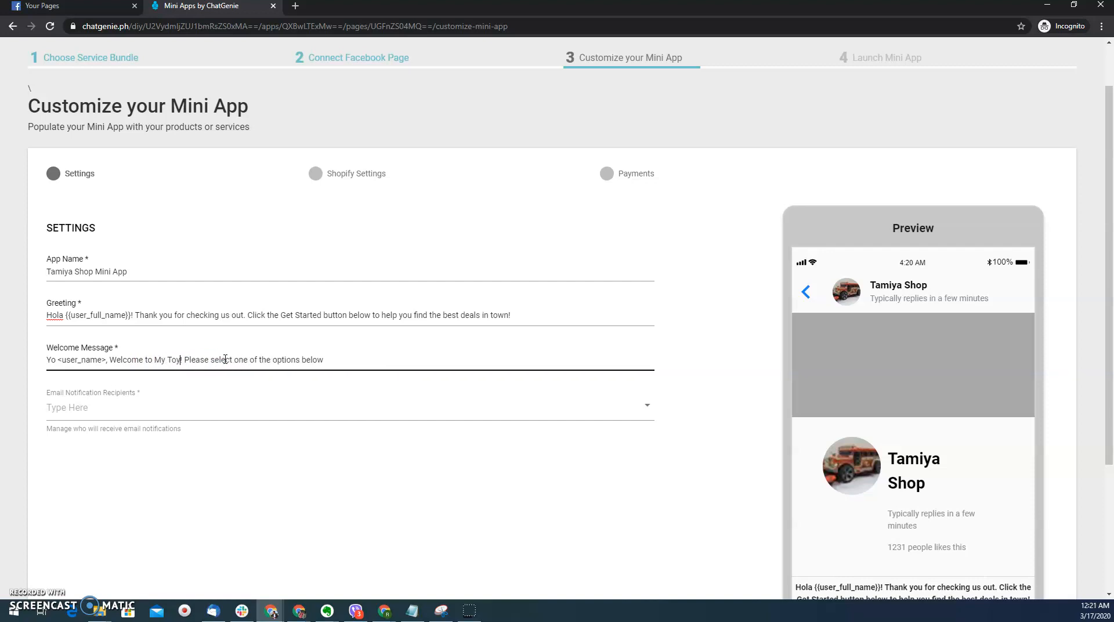
pyautogui.write('Store')
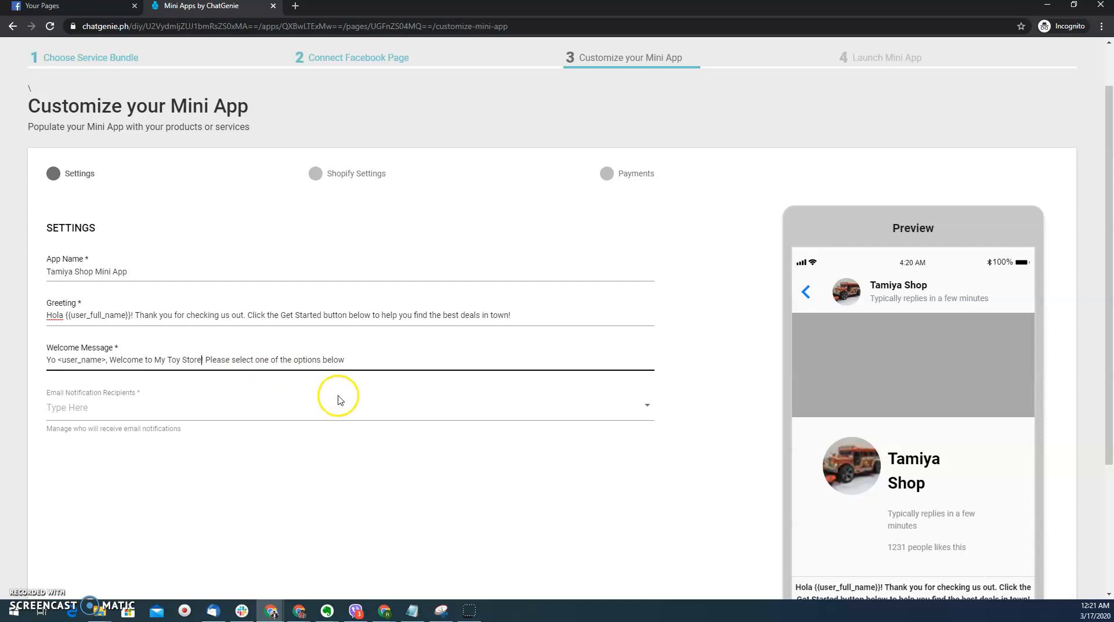
pyautogui.moveTo(152, 405)
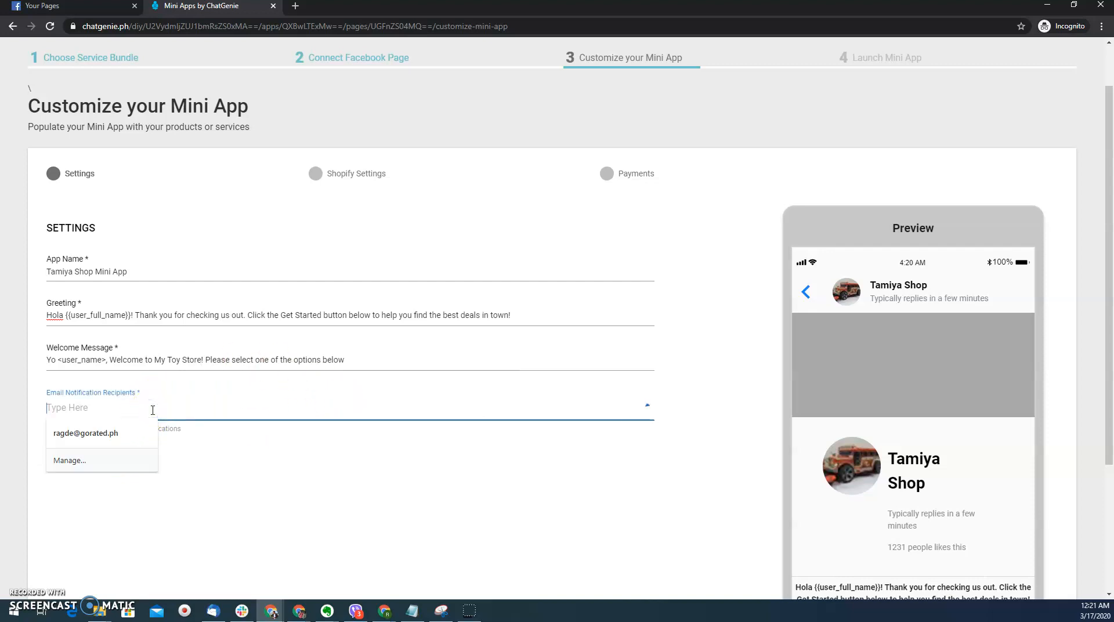
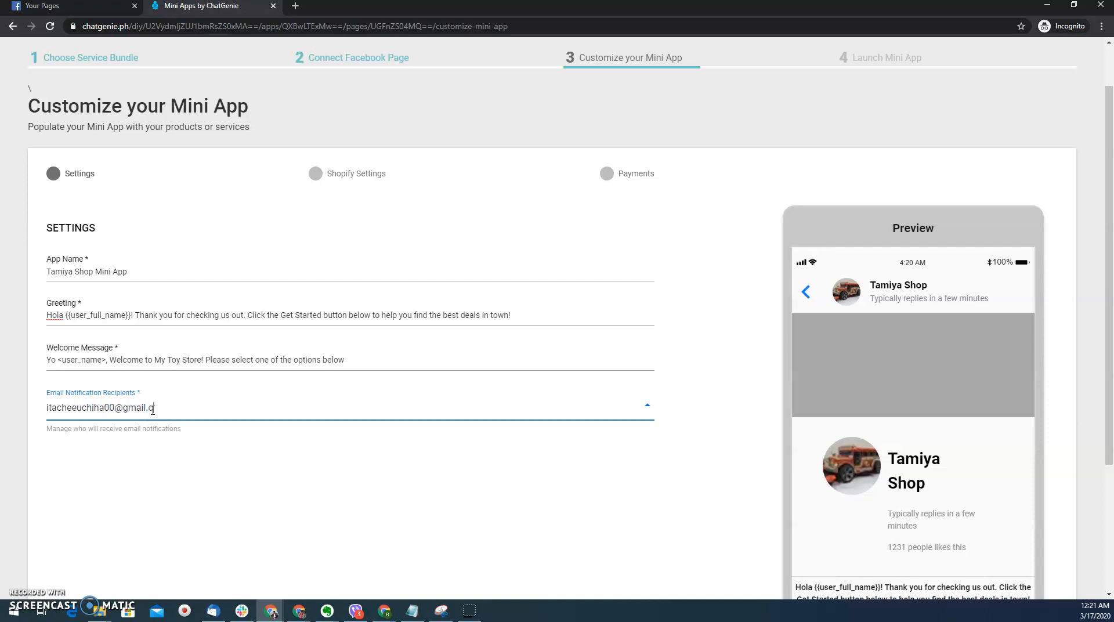
# Add a Gmail address as notification recipient and proceed to the Shopify settings step.
pyautogui.scroll(-3)
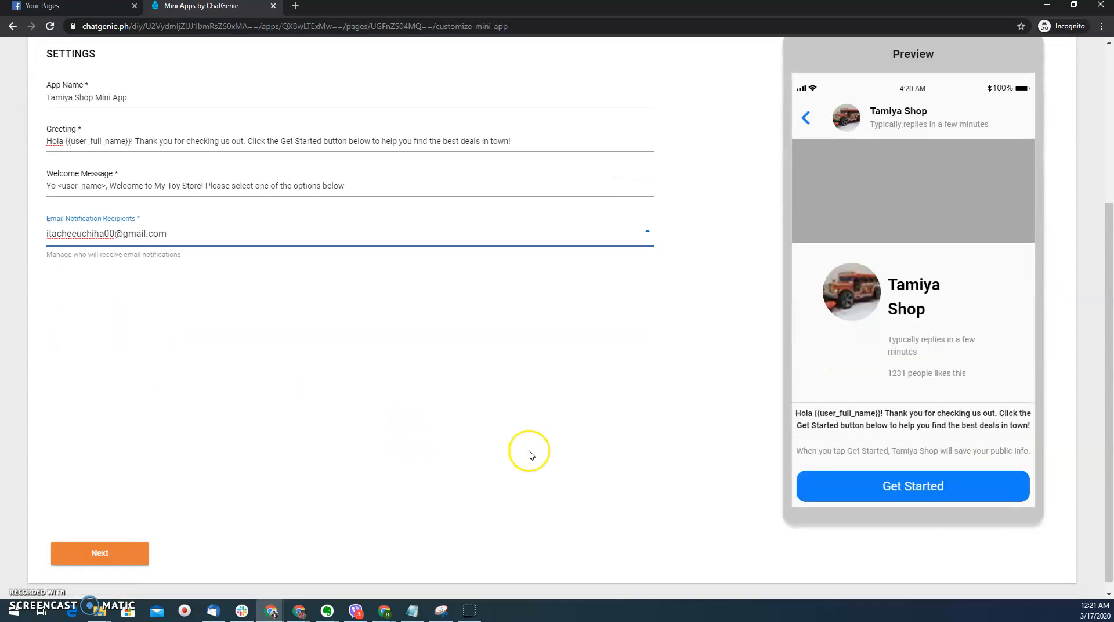
pyautogui.moveTo(836, 426)
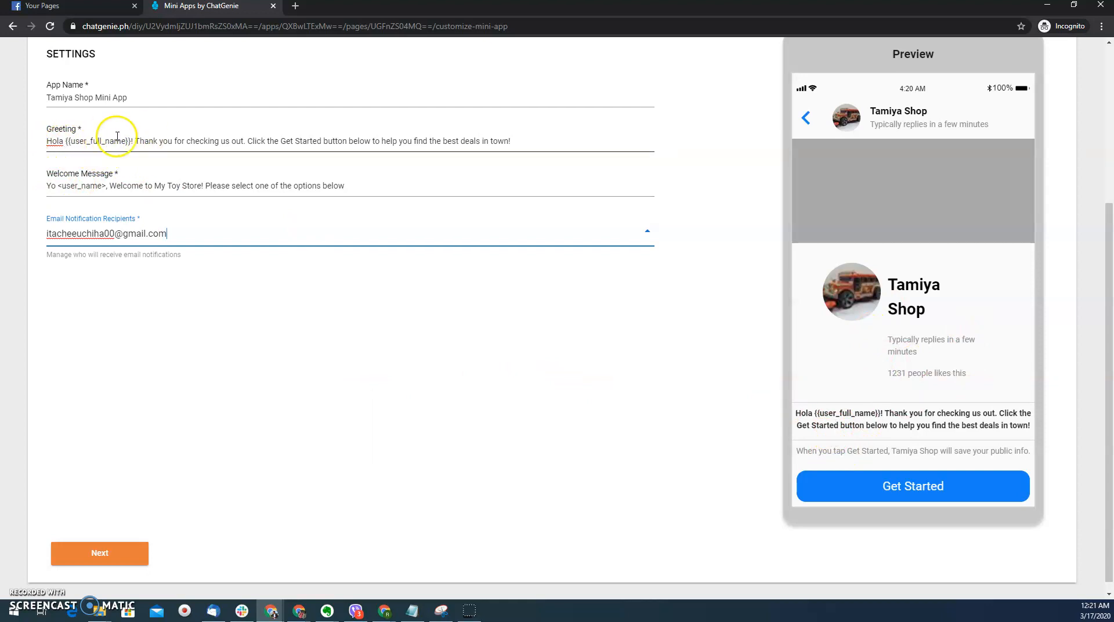
pyautogui.moveTo(921, 430)
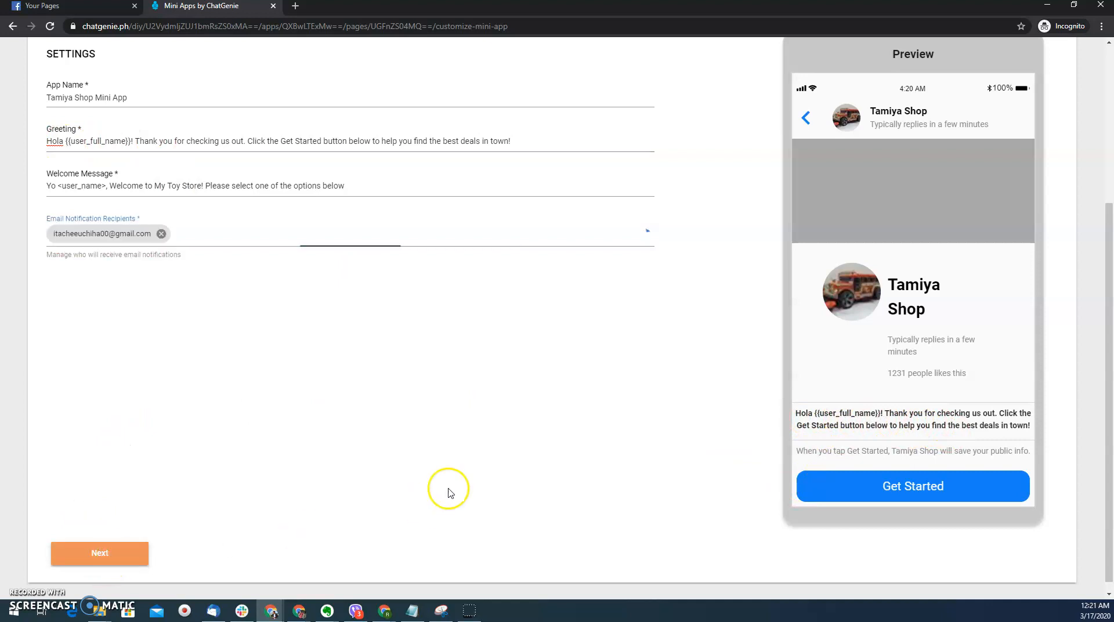
pyautogui.moveTo(167, 439)
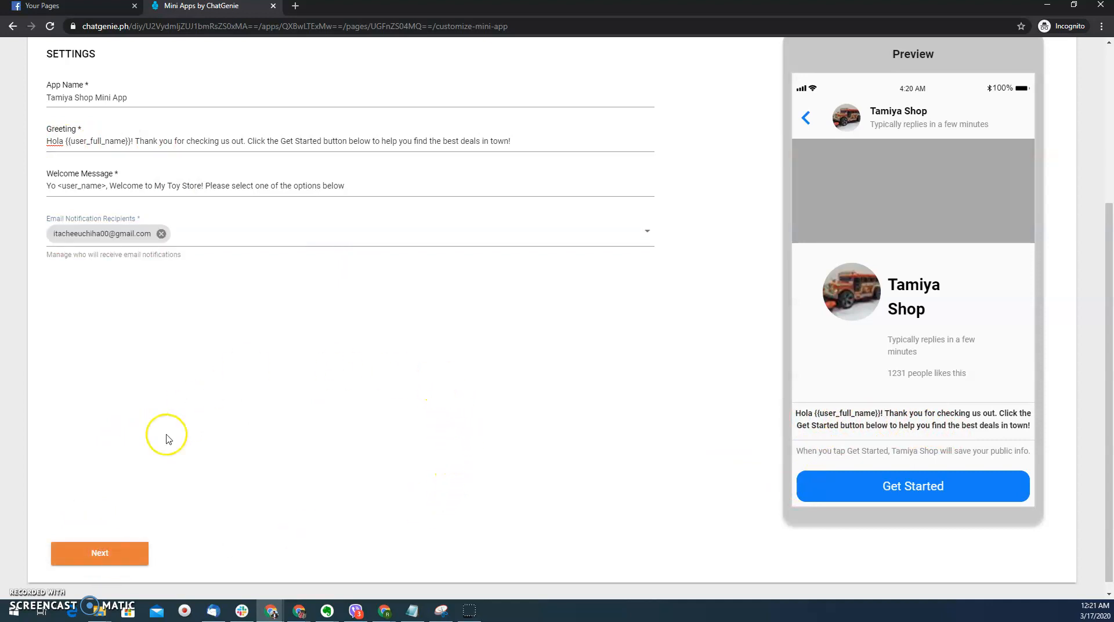
pyautogui.click(99, 553)
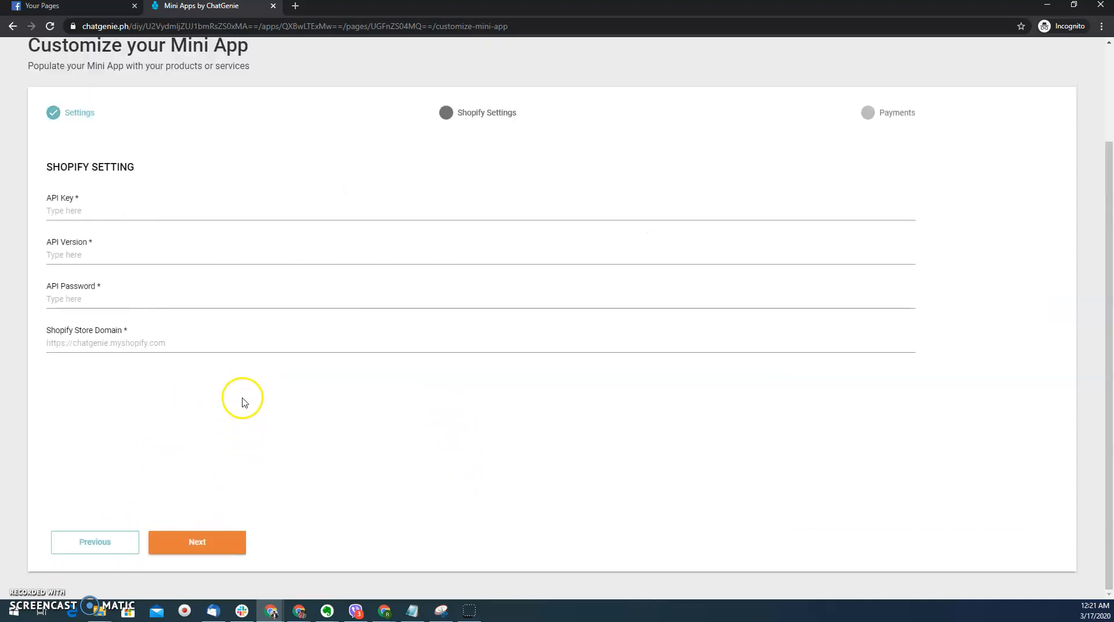
# View the store's website and its Mini 4WD Class A bootleg racing car product.
pyautogui.click(115, 211)
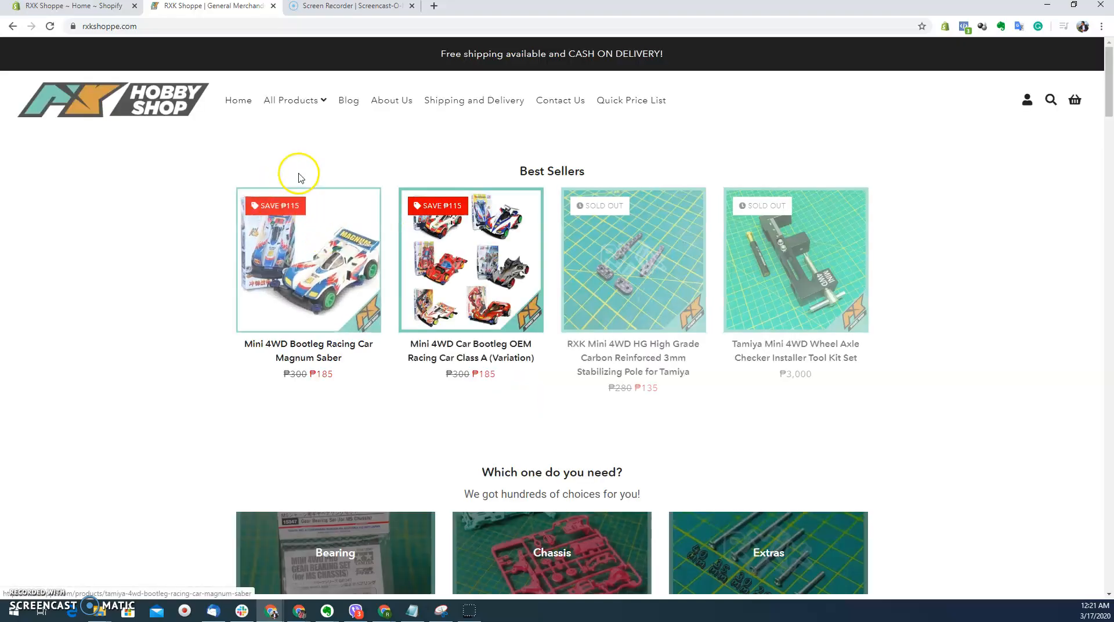
pyautogui.moveTo(514, 283)
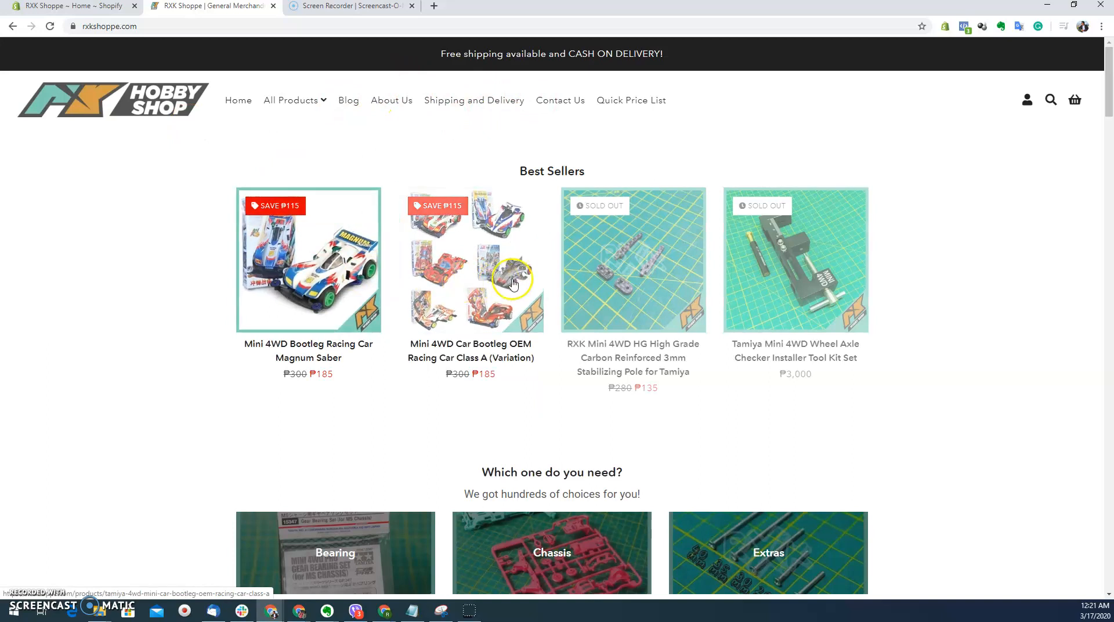
pyautogui.moveTo(485, 252)
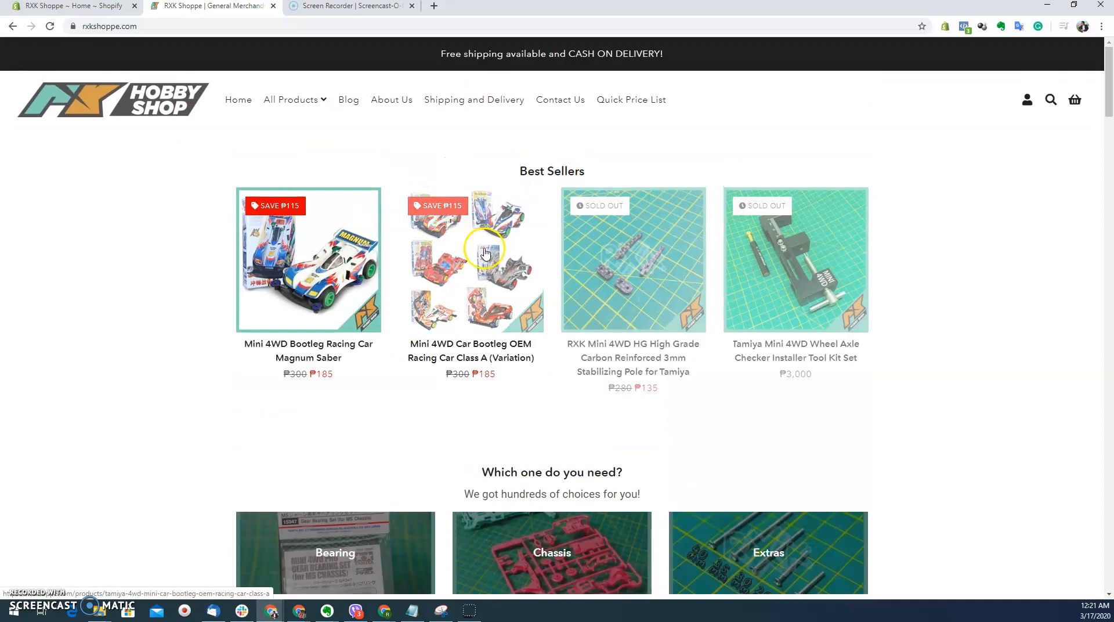
pyautogui.click(471, 260)
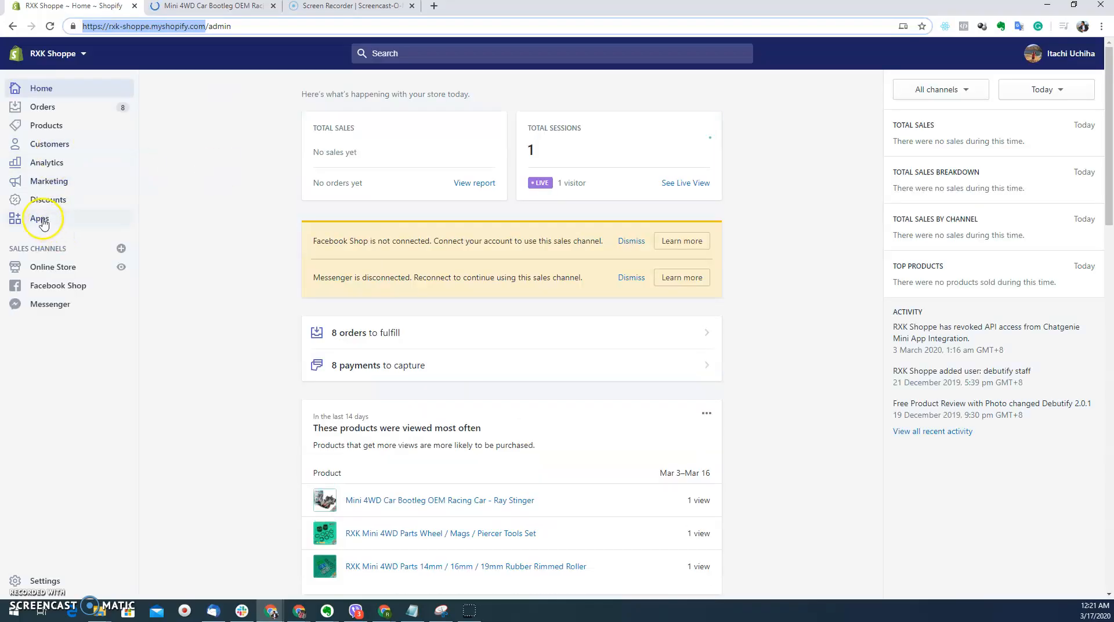
# From Shopify Apps, reach Manage private apps and start creating a new private app.
pyautogui.click(39, 218)
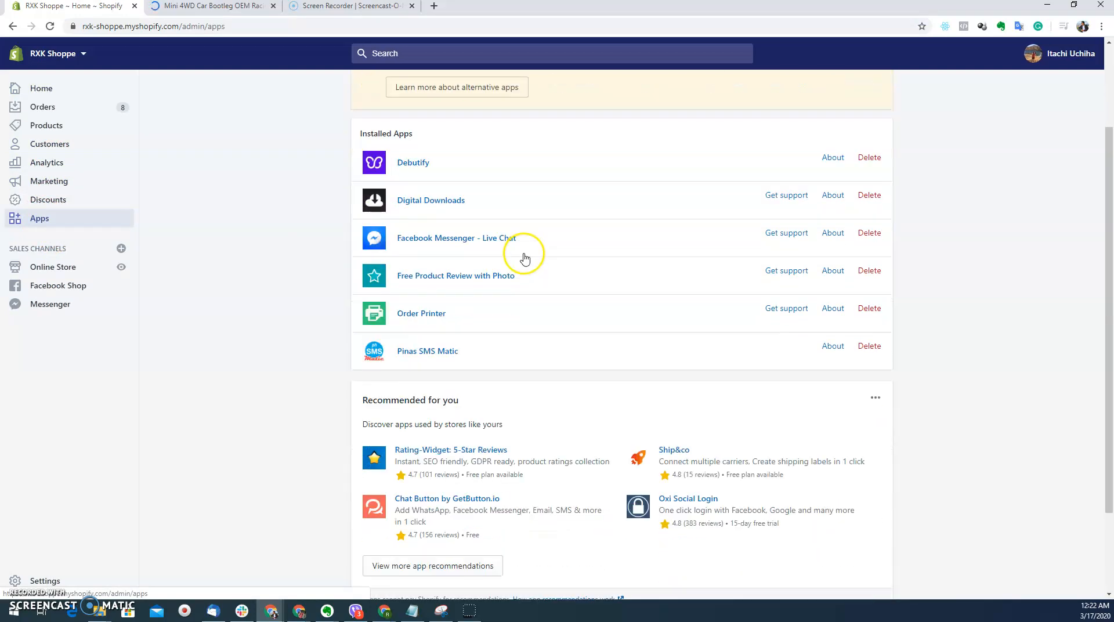
pyautogui.scroll(-3)
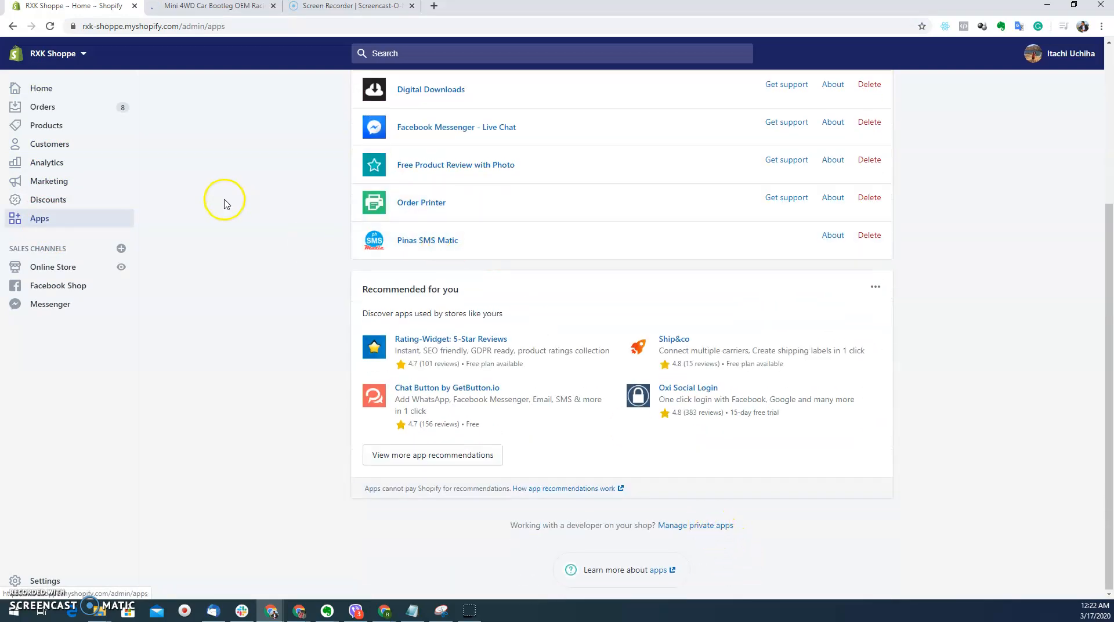
pyautogui.moveTo(699, 530)
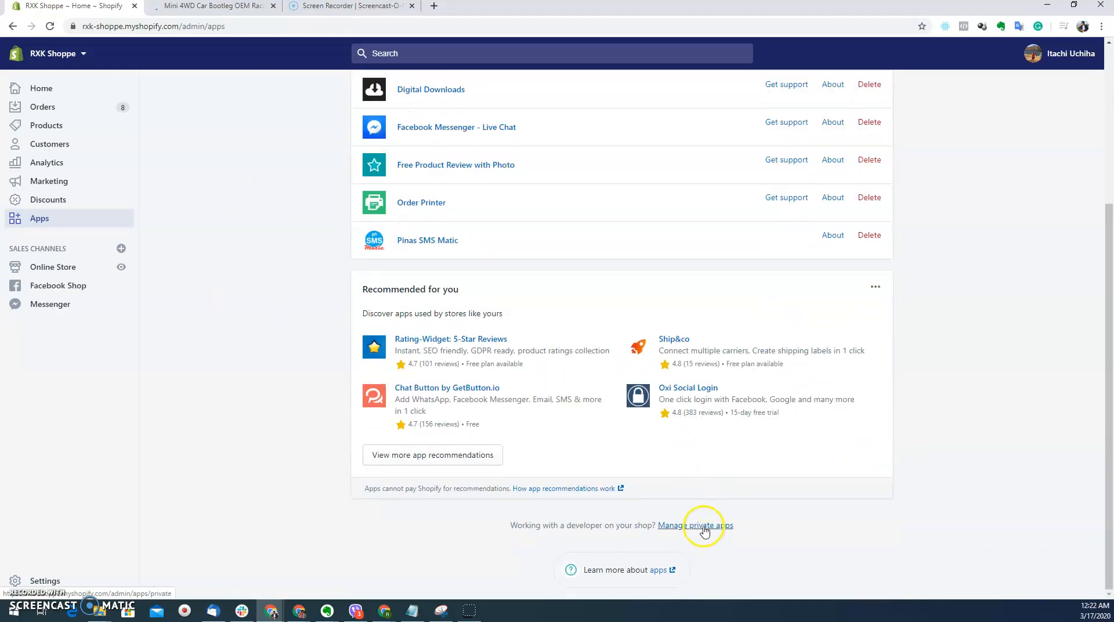
pyautogui.click(700, 525)
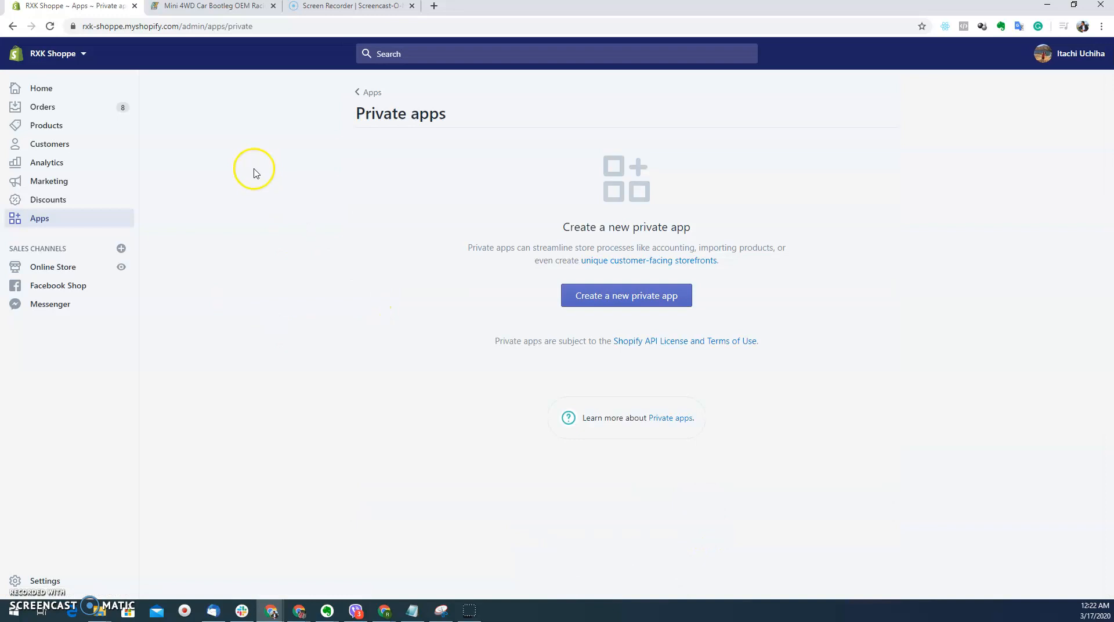
pyautogui.click(626, 295)
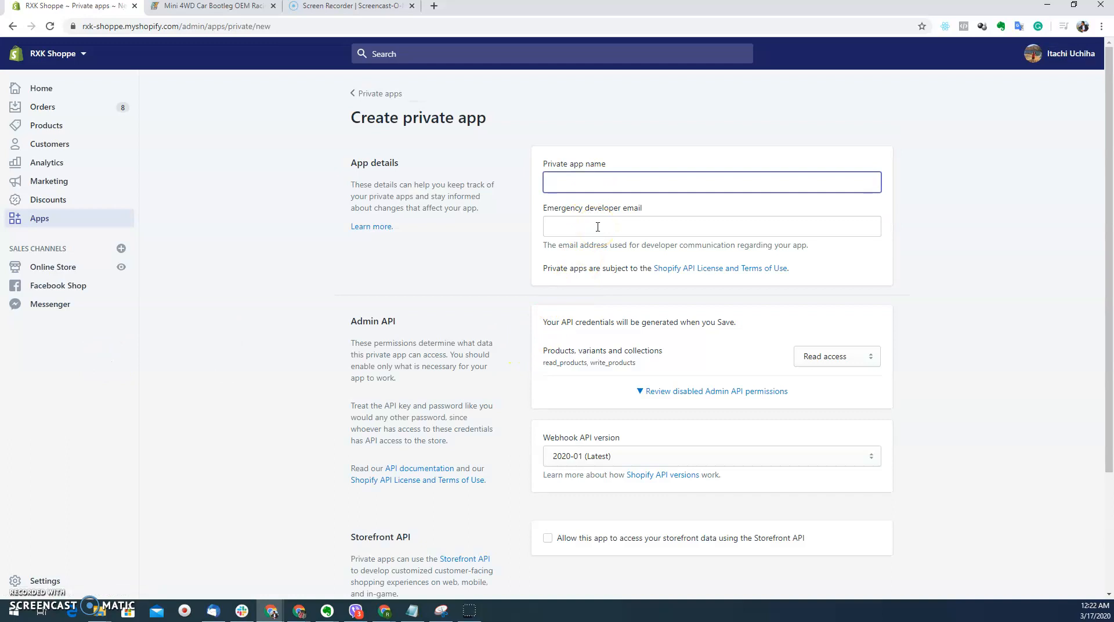
# Create the Shopify private app Tamiya Shop Mini App with a developer contact email and confirm it.
pyautogui.write('Tamiya')
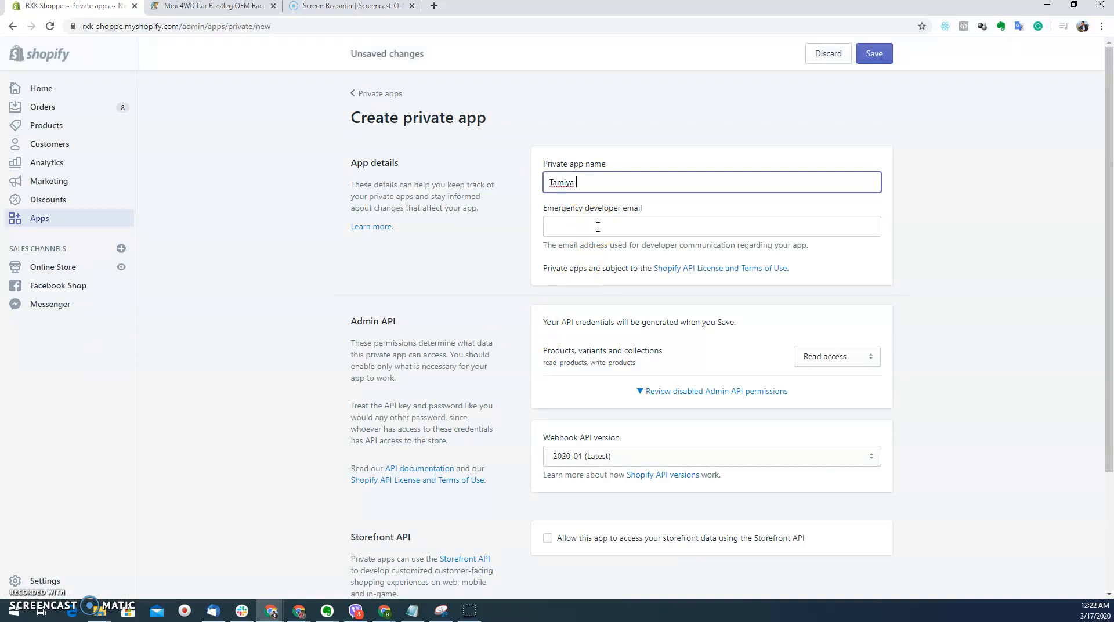
pyautogui.write('Shop Mini App')
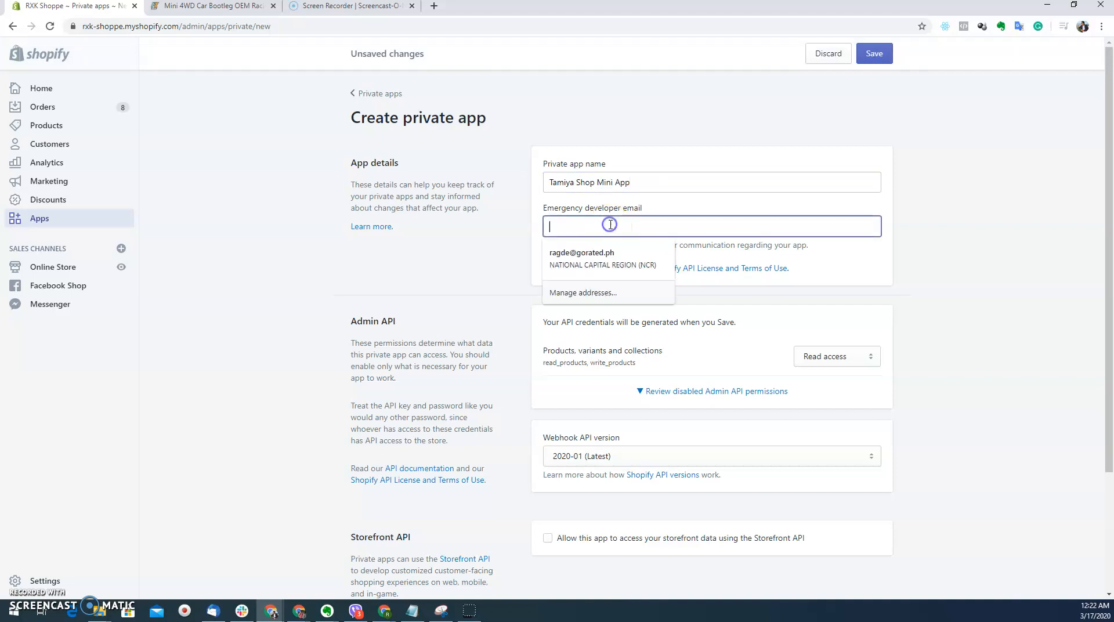
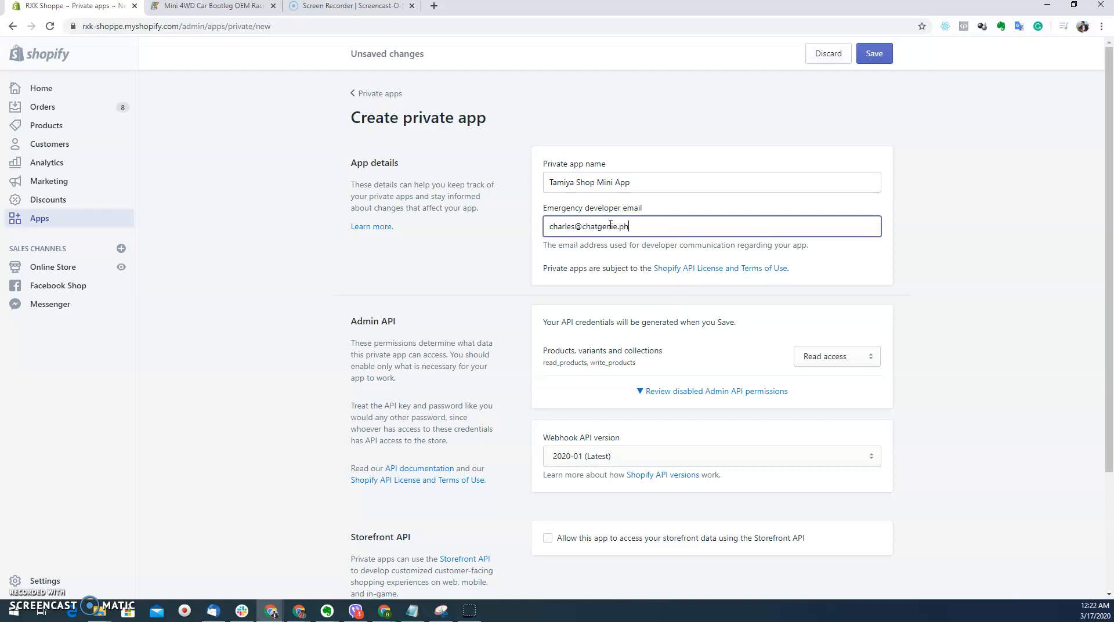
pyautogui.scroll(-3)
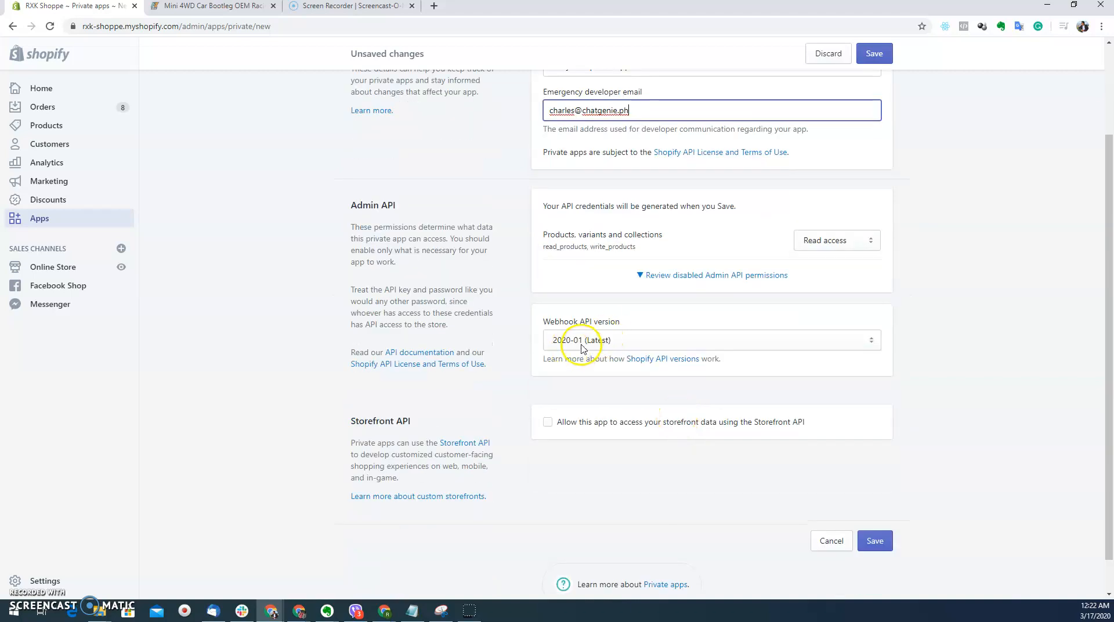
pyautogui.moveTo(633, 366)
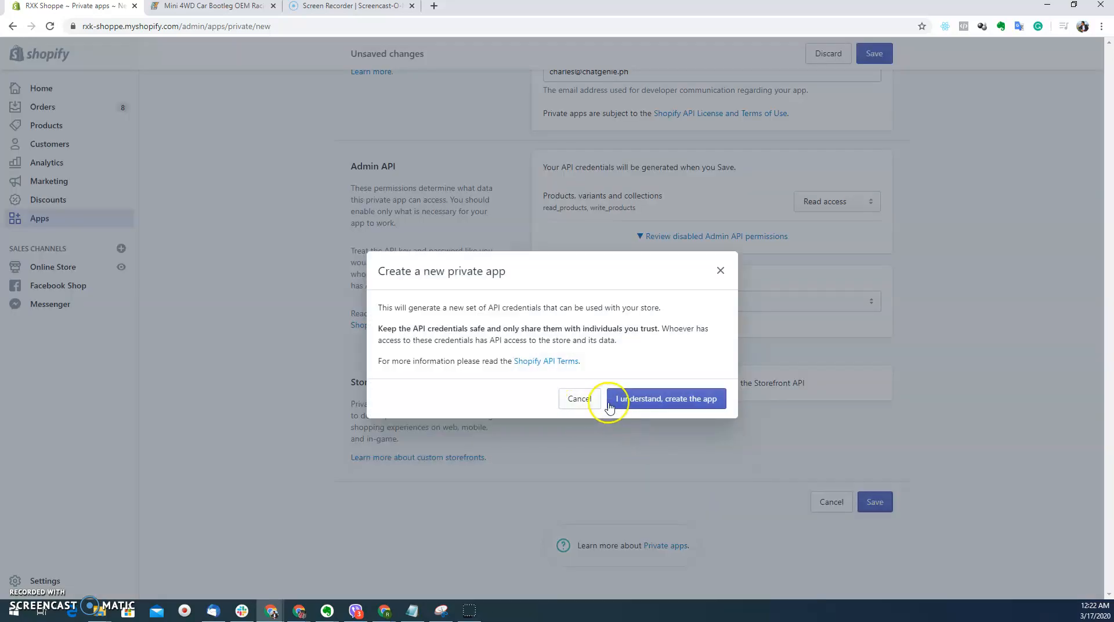
pyautogui.click(666, 398)
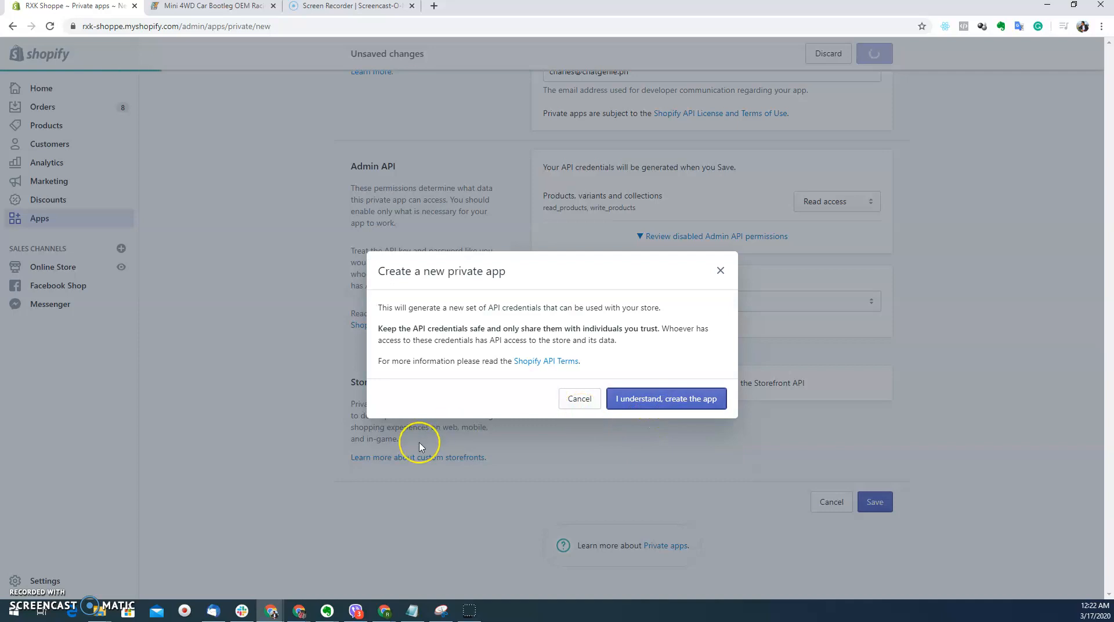
pyautogui.click(666, 399)
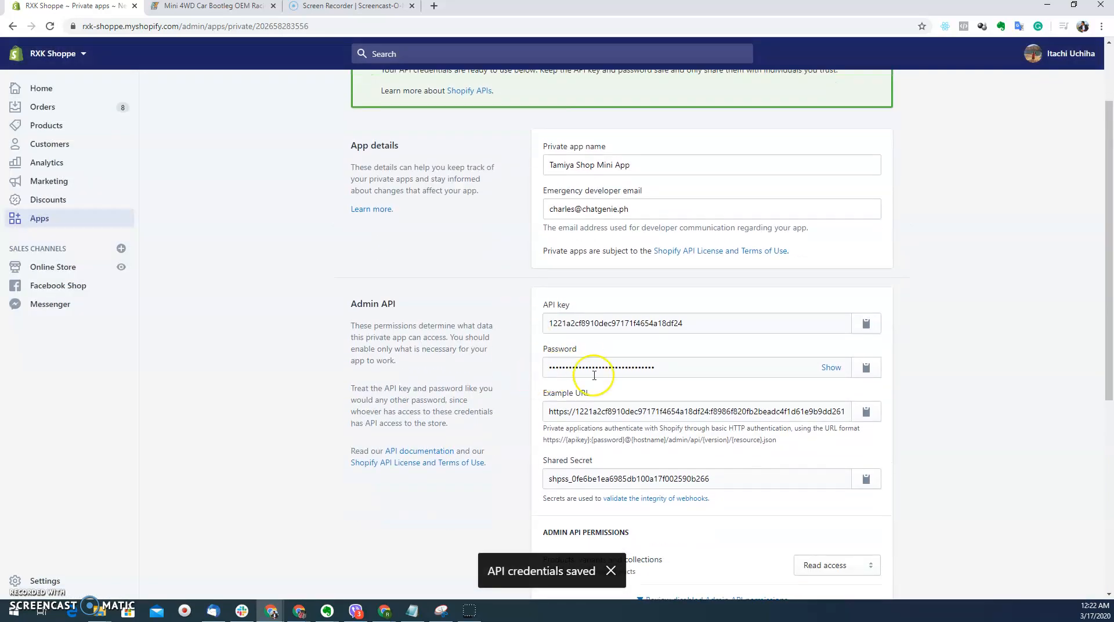
# Scroll to the Admin API section showing the private app's generated credentials.
pyautogui.scroll(-3)
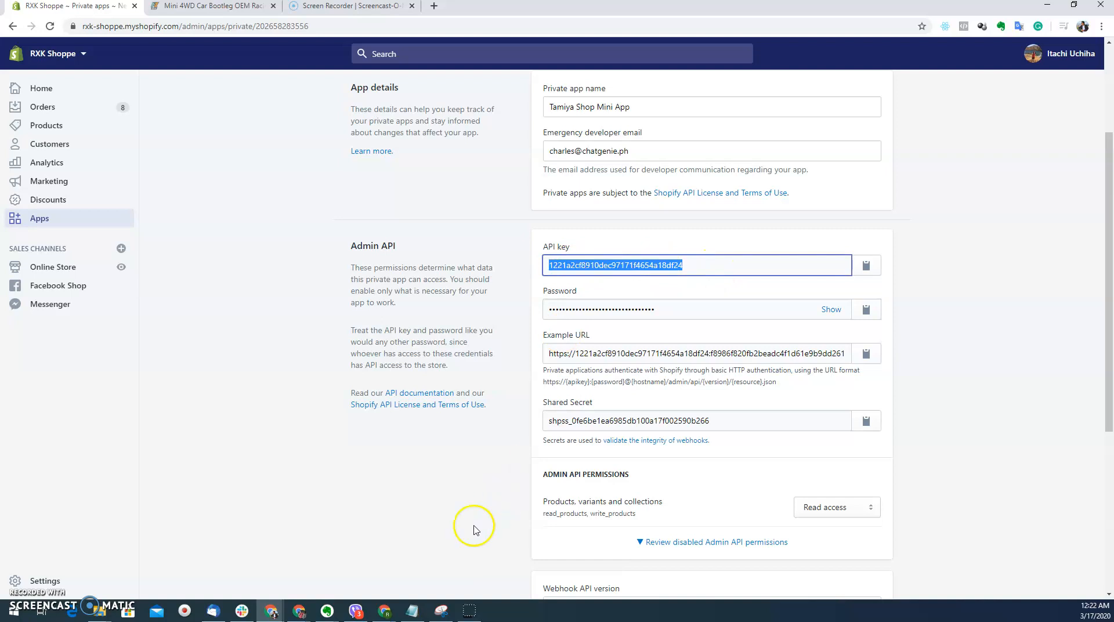
pyautogui.moveTo(302, 610)
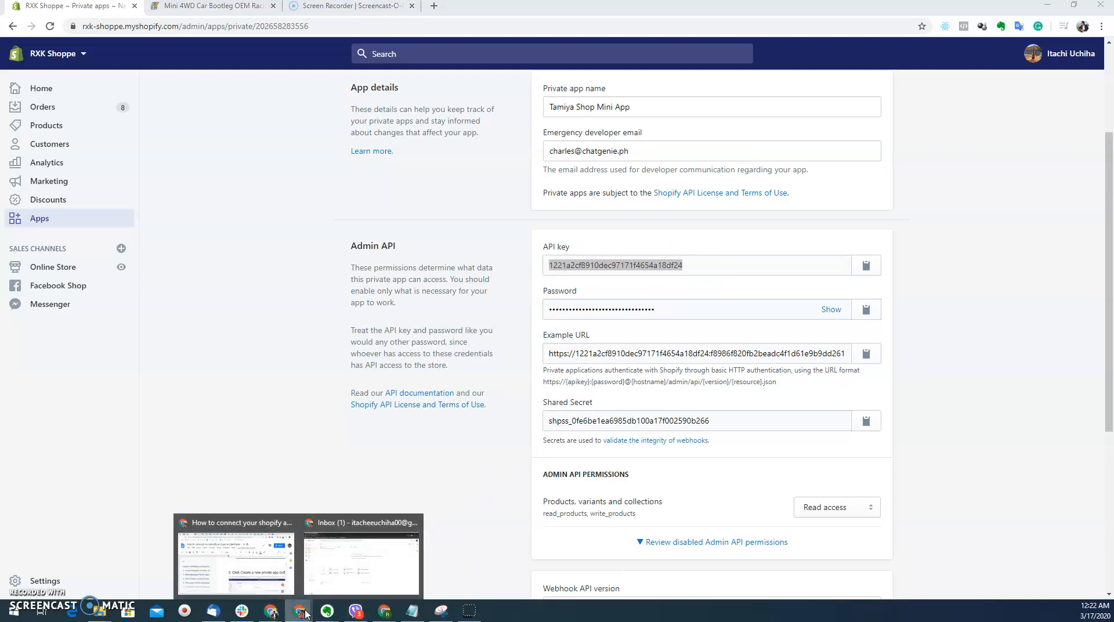
pyautogui.moveTo(384, 611)
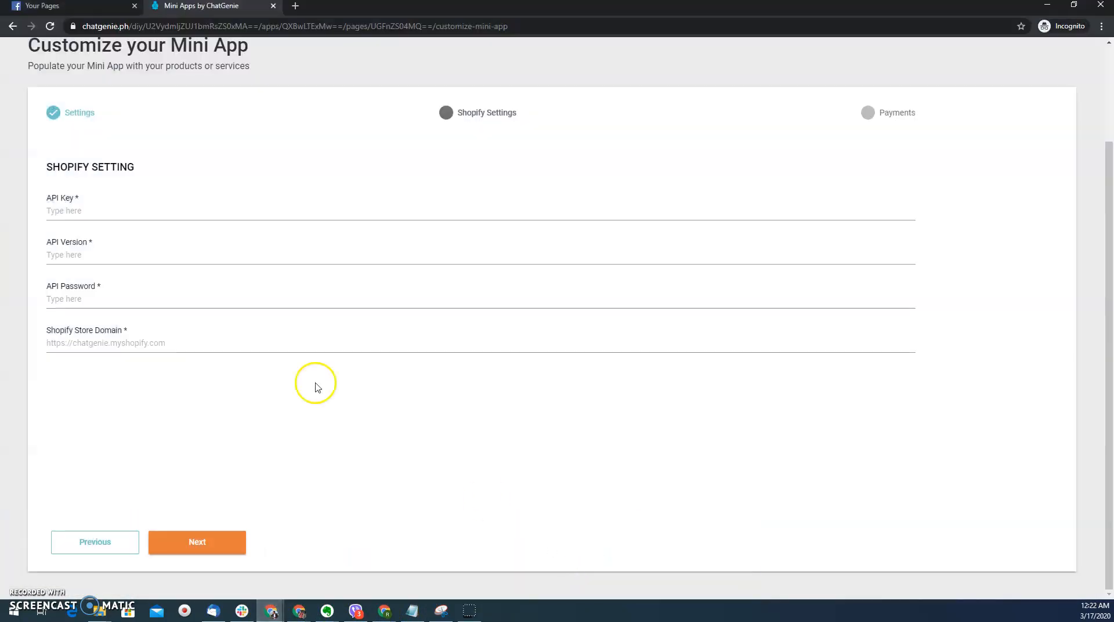
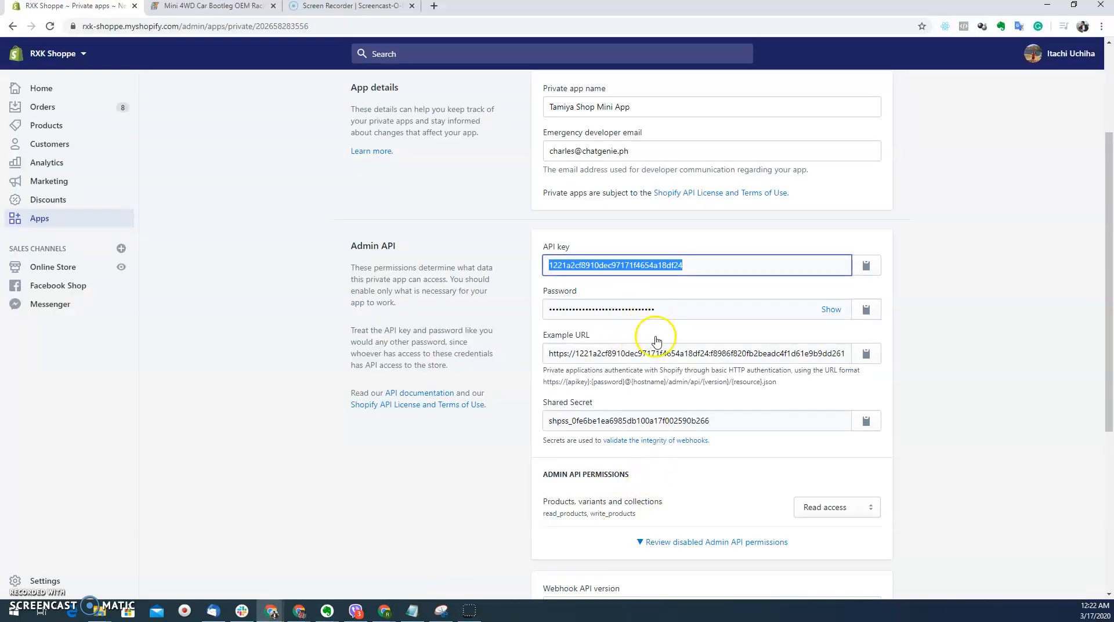
# Enter the Shopify API key and API version 2020-01 in ChatGenie's Shopify settings.
pyautogui.click(210, 6)
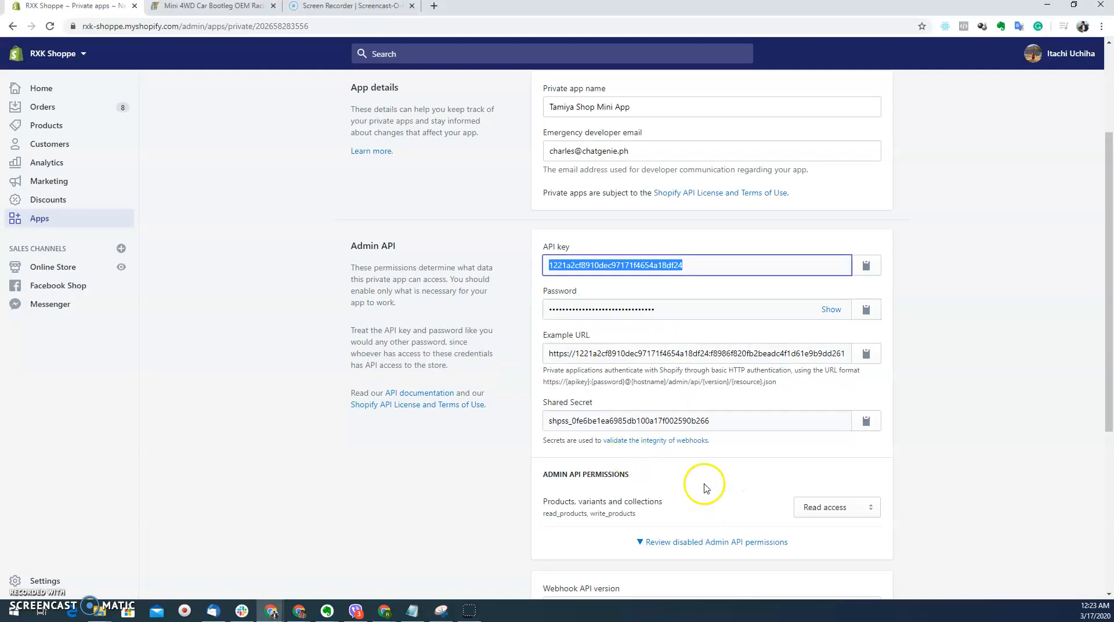
pyautogui.scroll(-3)
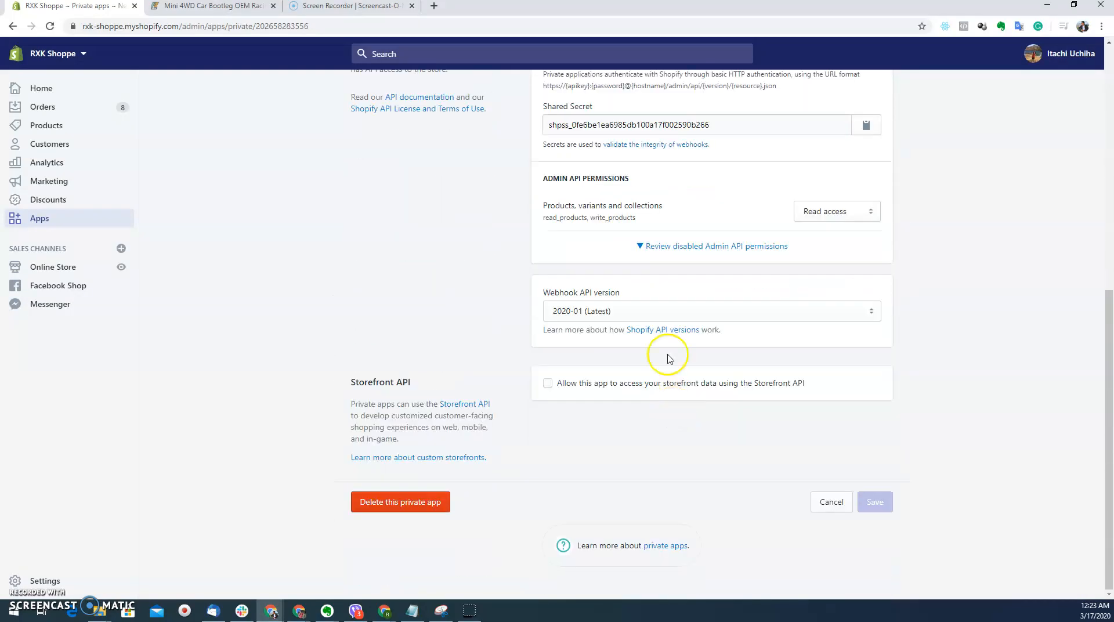
pyautogui.moveTo(509, 356)
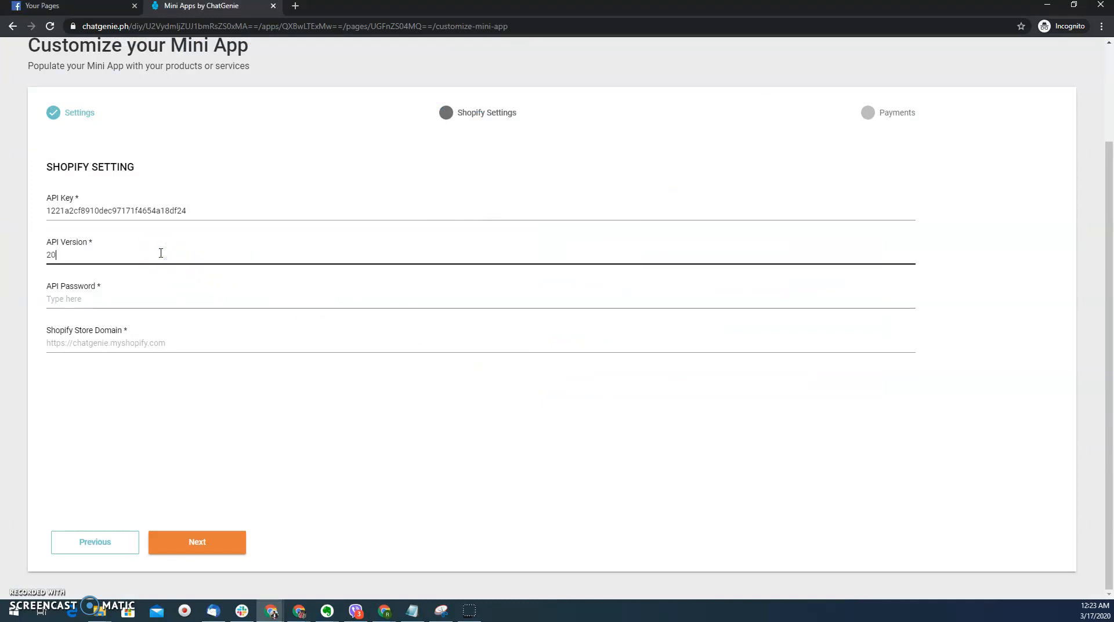
pyautogui.click(71, 6)
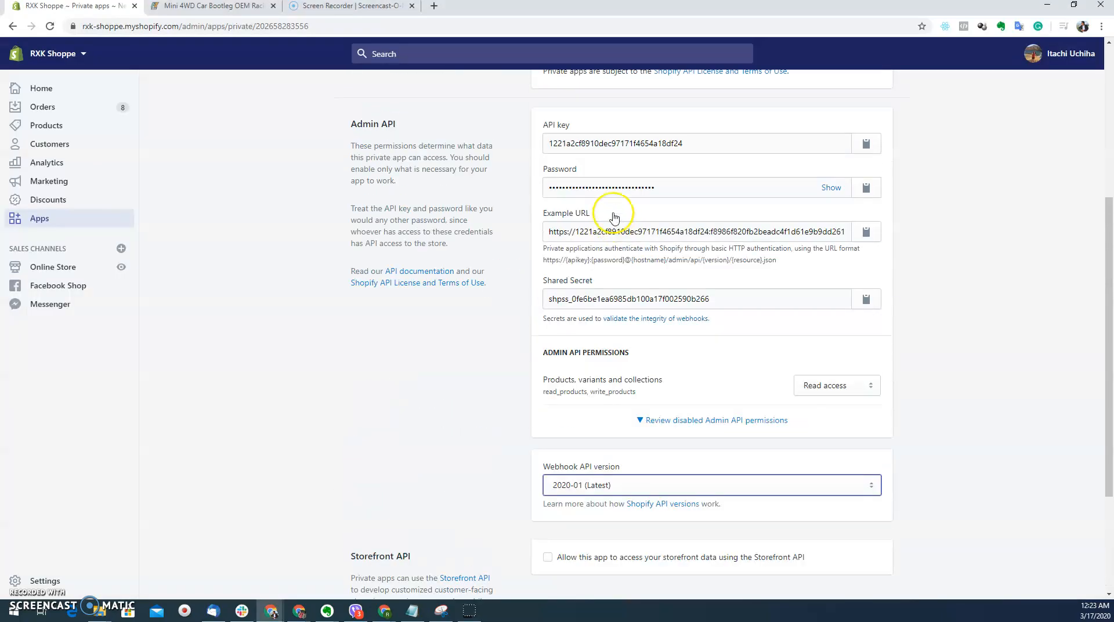
# Copy in the private app's API password and the store domain, then submit the Shopify settings.
pyautogui.click(830, 187)
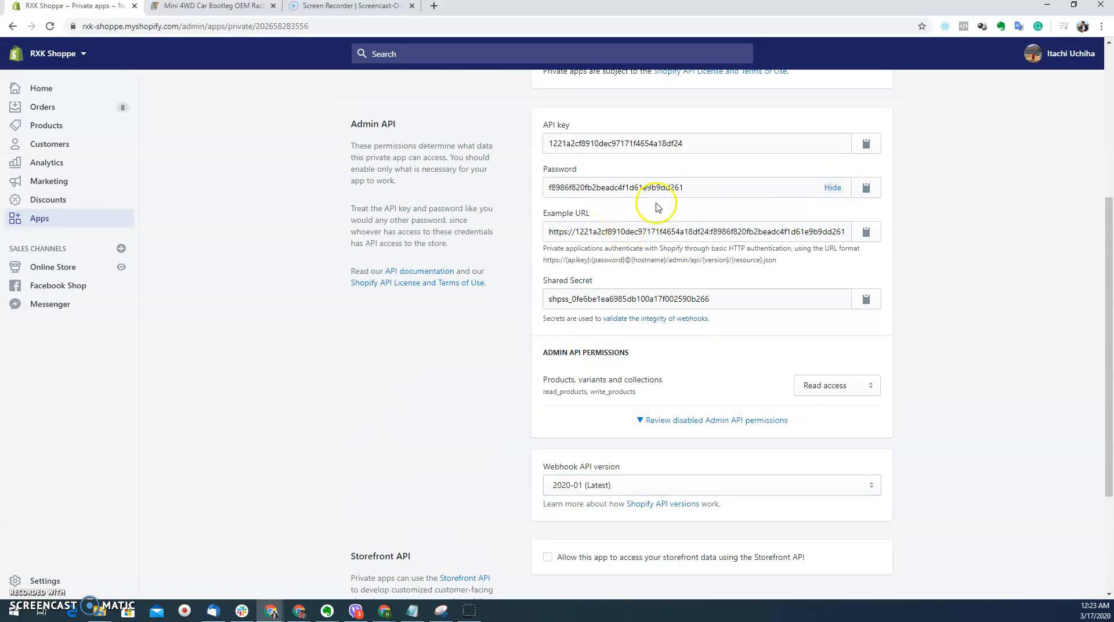
pyautogui.click(210, 5)
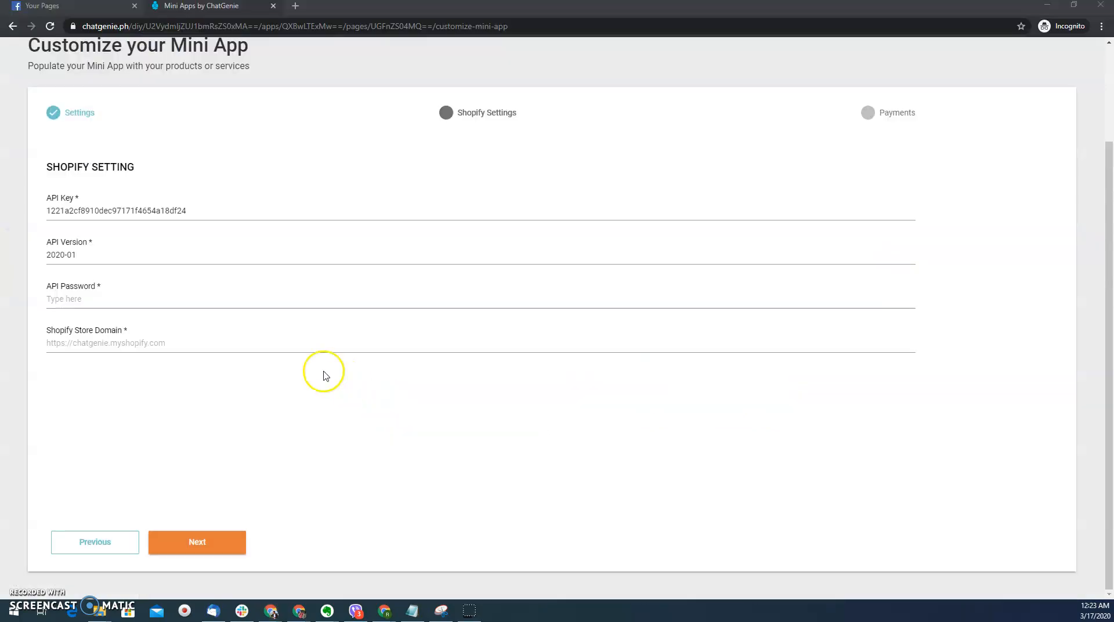
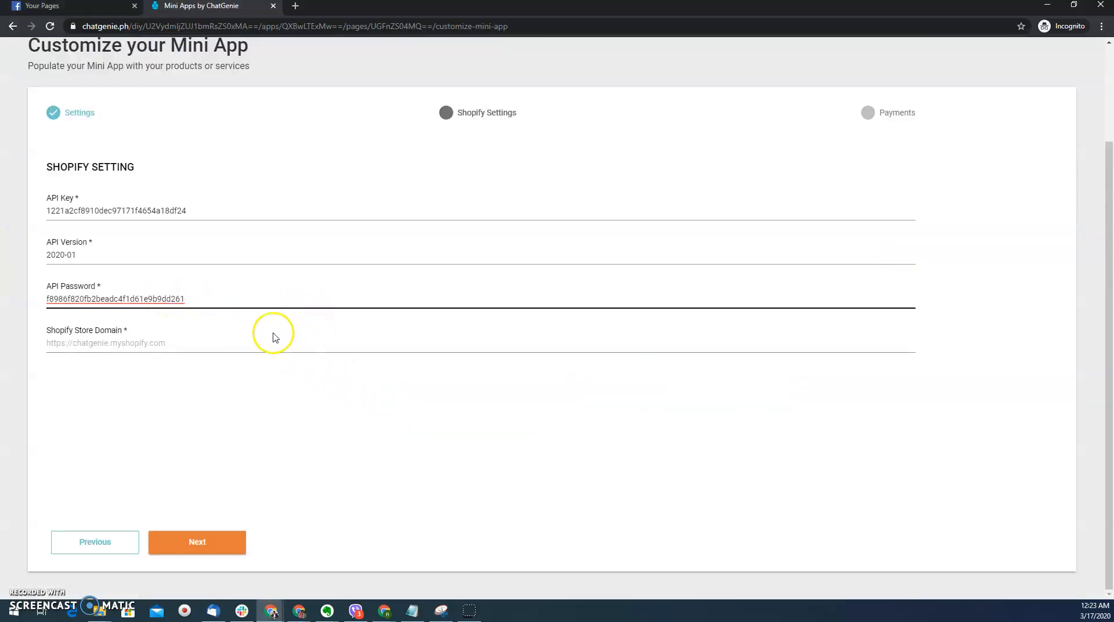
pyautogui.click(69, 6)
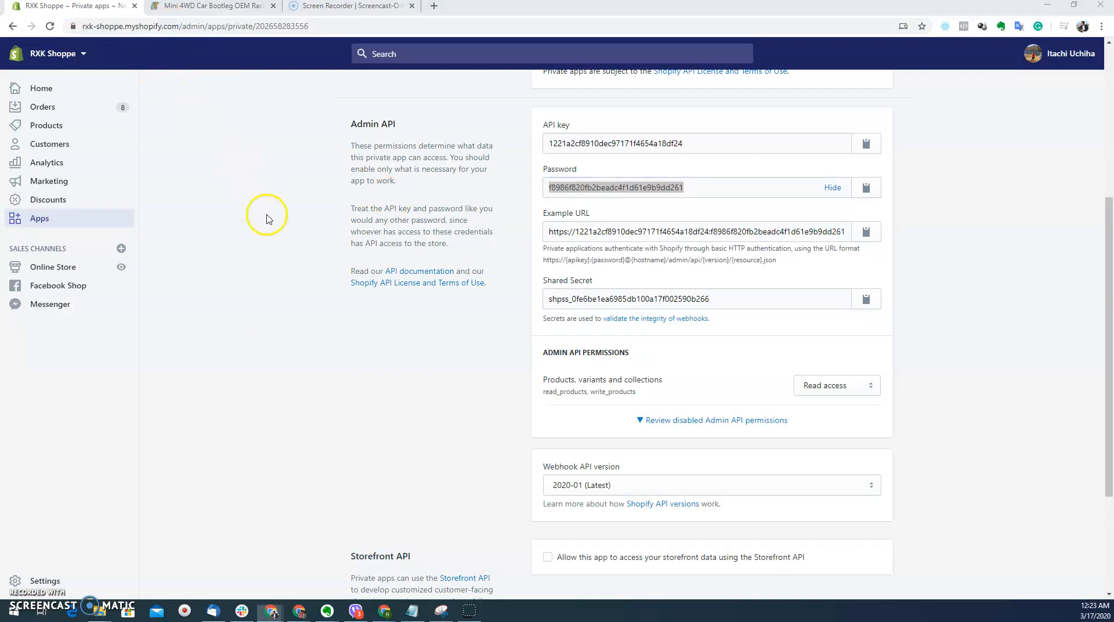
pyautogui.click(206, 6)
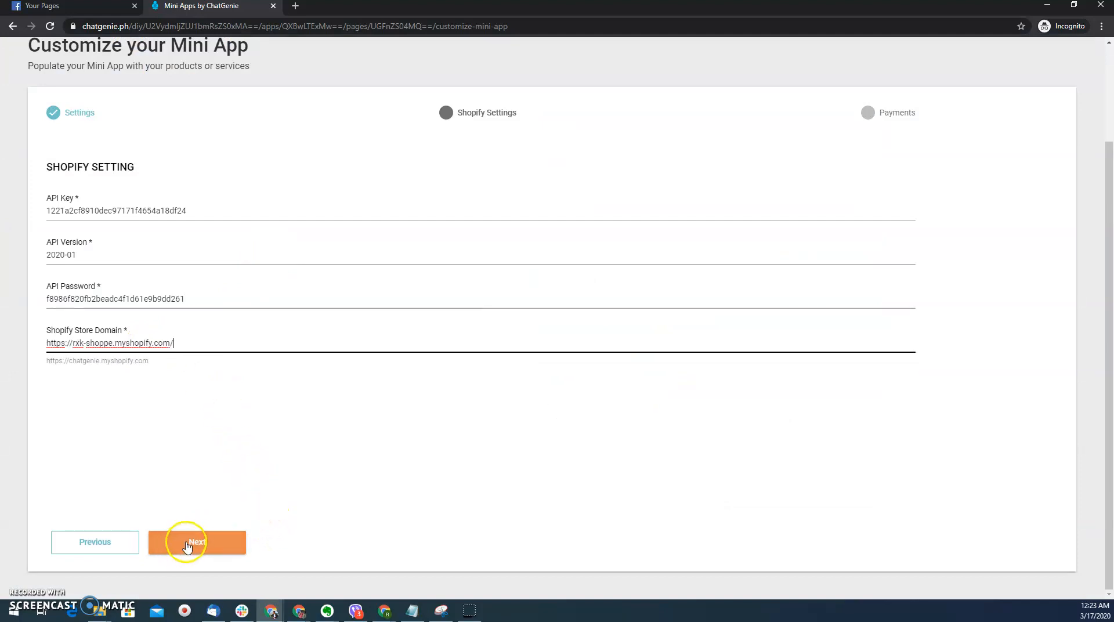
pyautogui.click(196, 543)
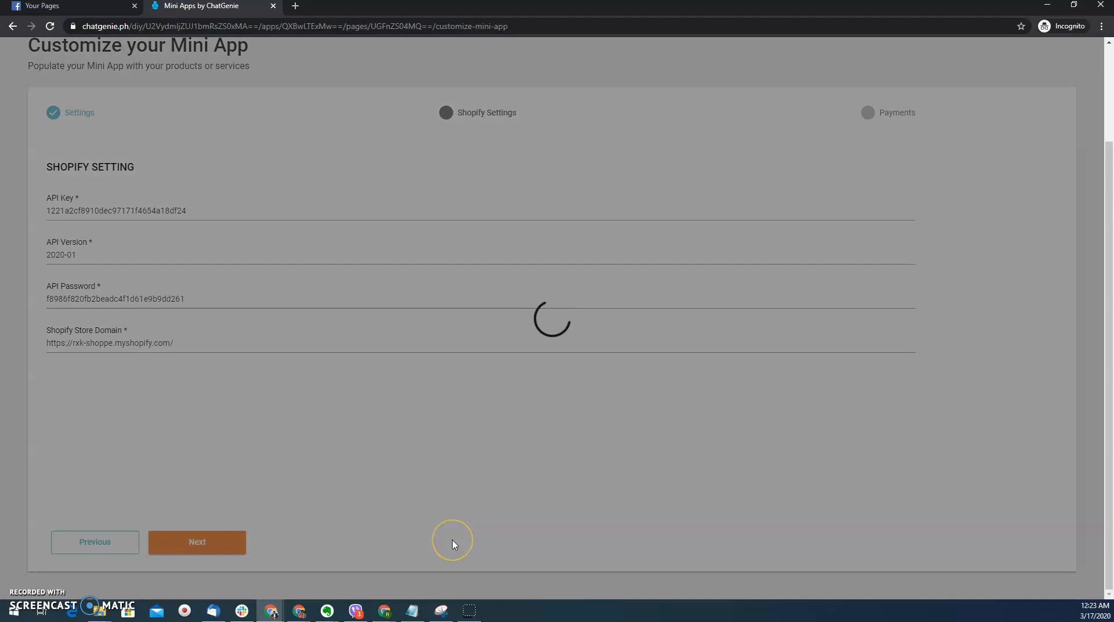
# Review the Payments step's Cash on Delivery and Bank Deposit options and scroll toward Next.
pyautogui.click(196, 542)
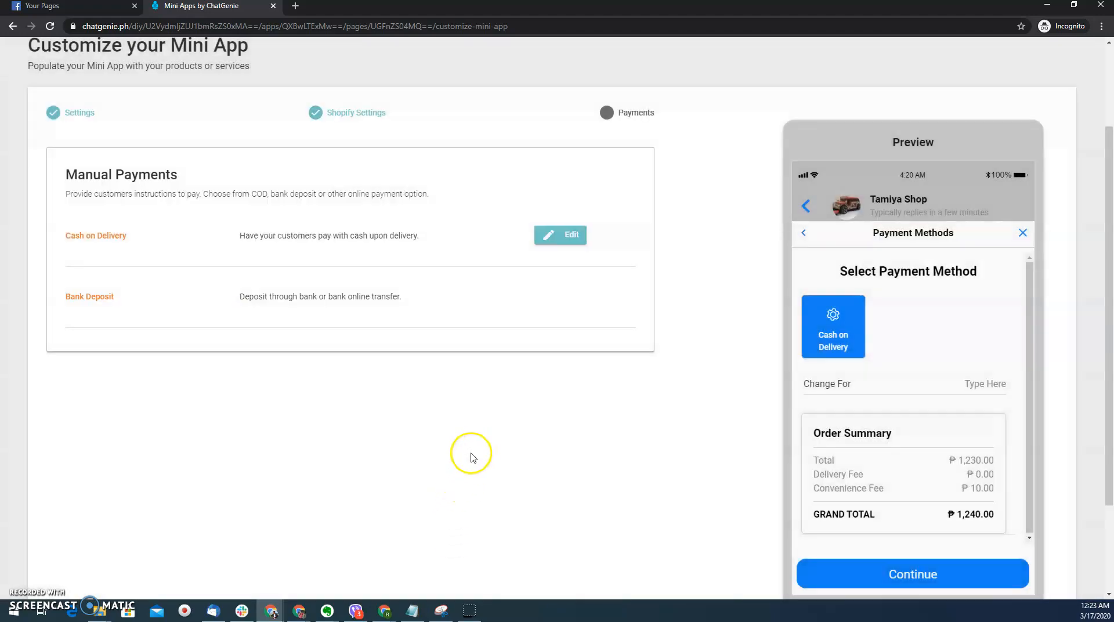
pyautogui.moveTo(283, 265)
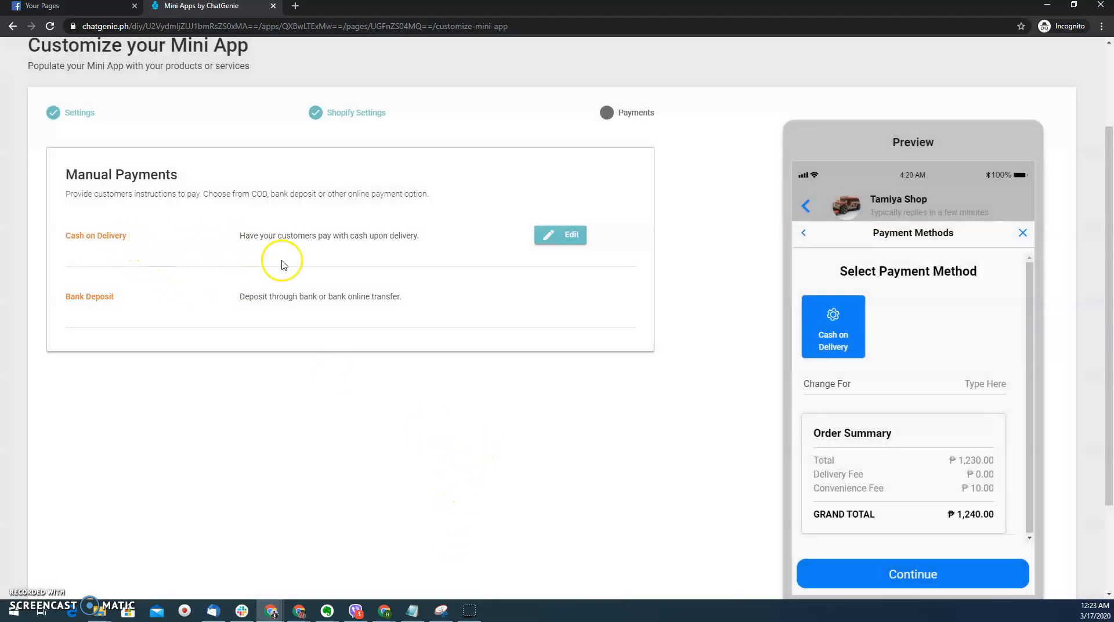
pyautogui.moveTo(254, 253)
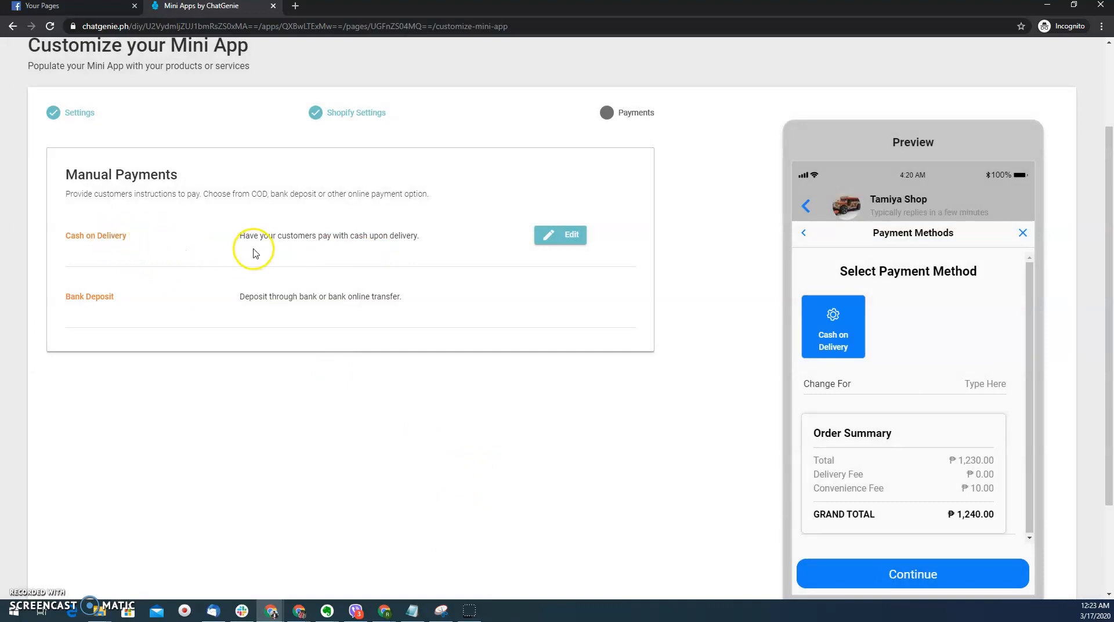
pyautogui.moveTo(268, 235)
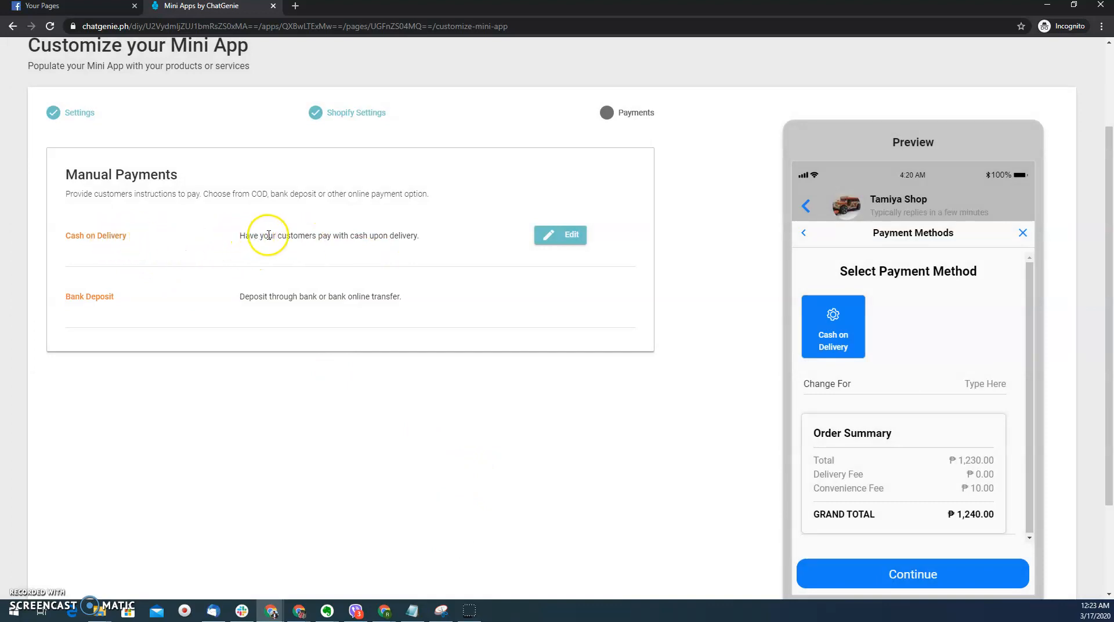
pyautogui.moveTo(830, 307)
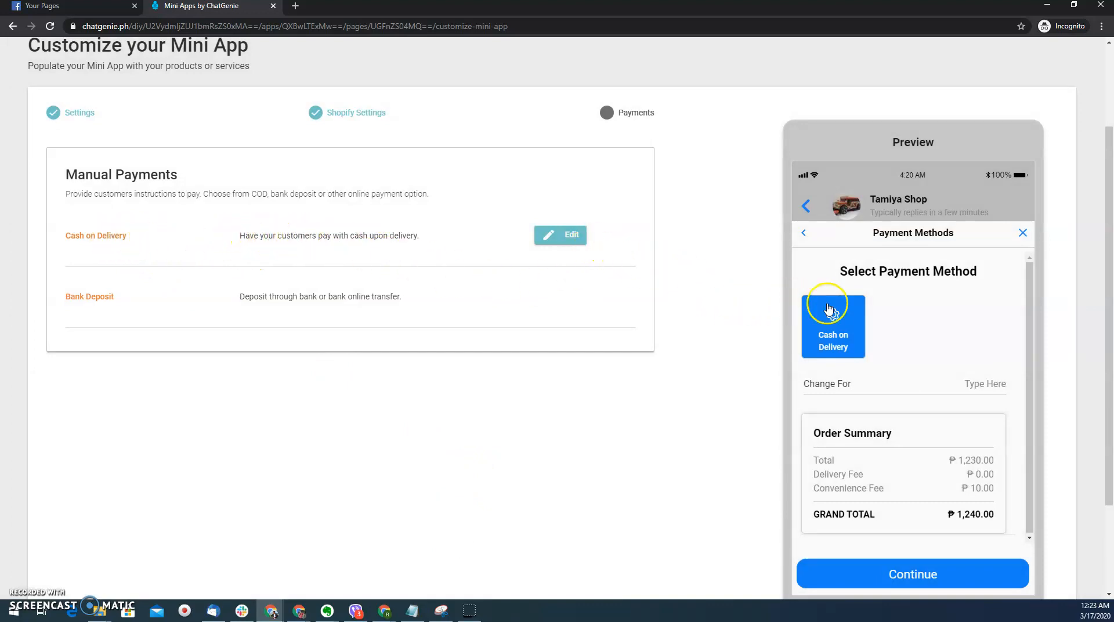
pyautogui.moveTo(852, 479)
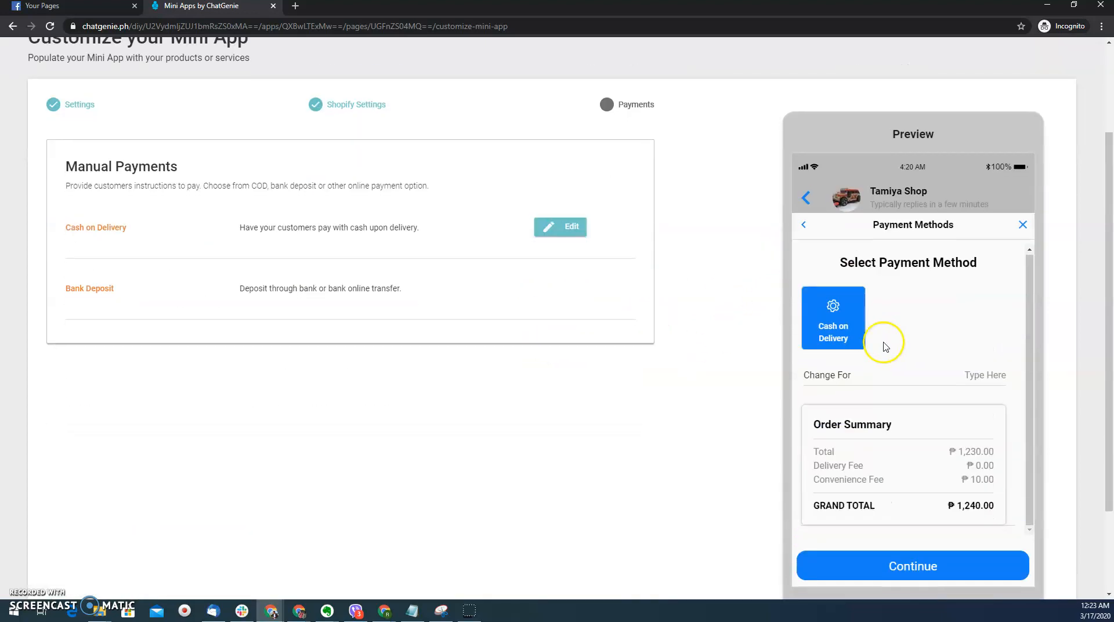
pyautogui.scroll(-3)
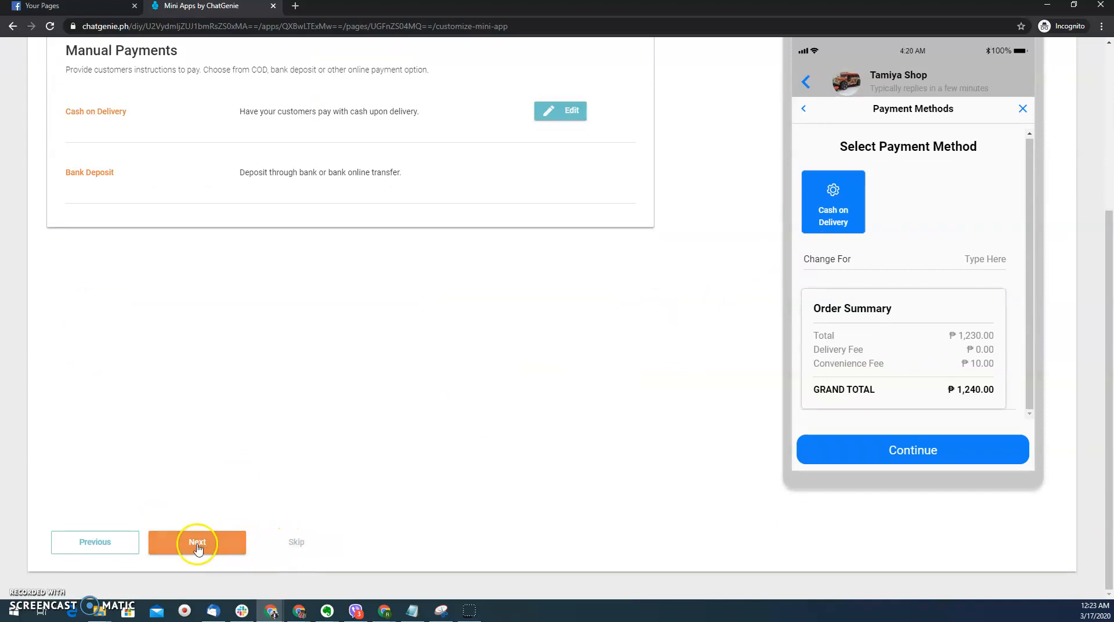
# Save the mini app settings and return to the shop's dashboard Overview.
pyautogui.click(197, 542)
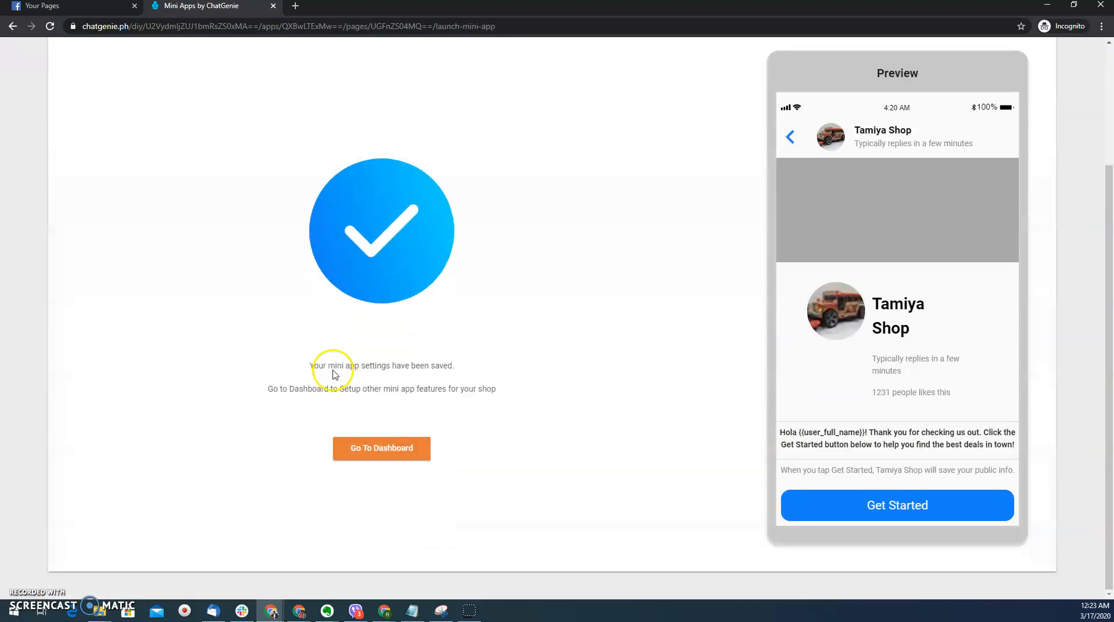
pyautogui.moveTo(381, 448)
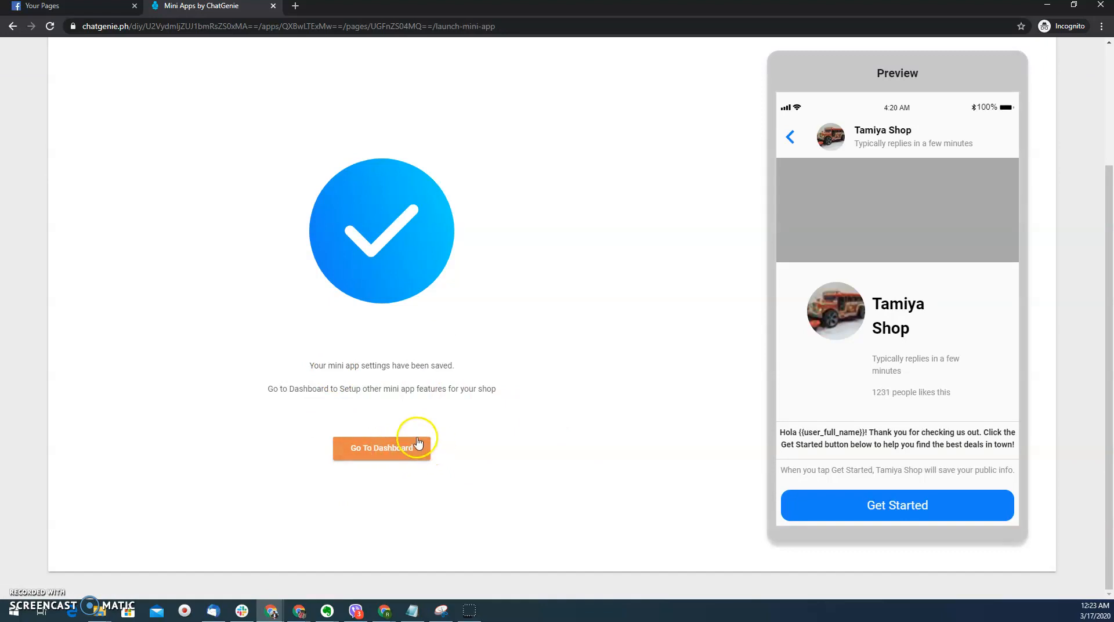
pyautogui.moveTo(455, 452)
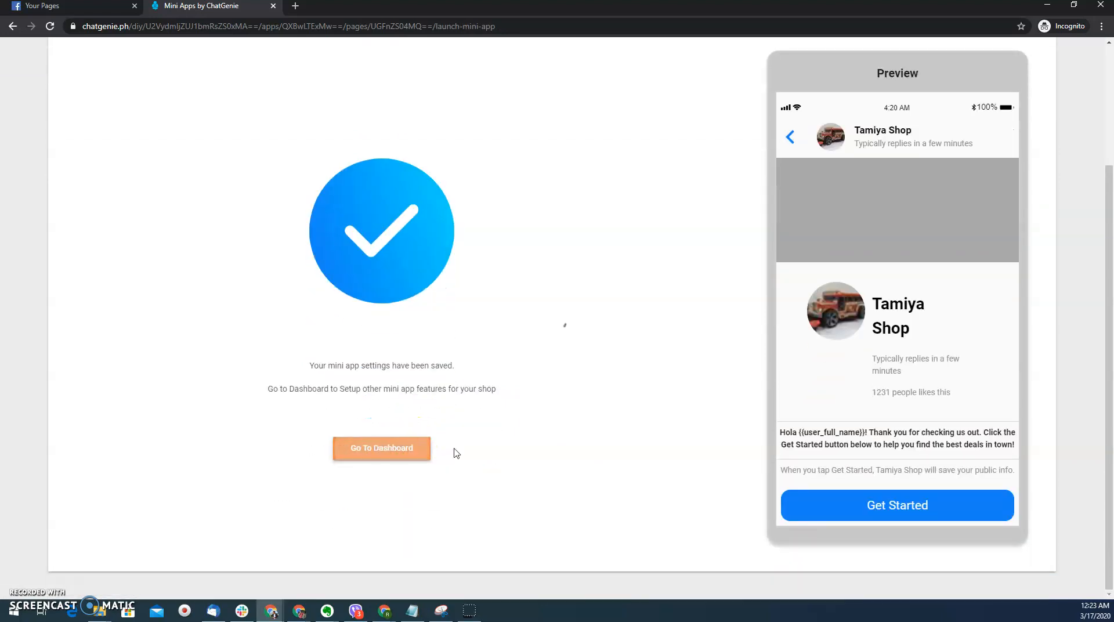
pyautogui.click(382, 448)
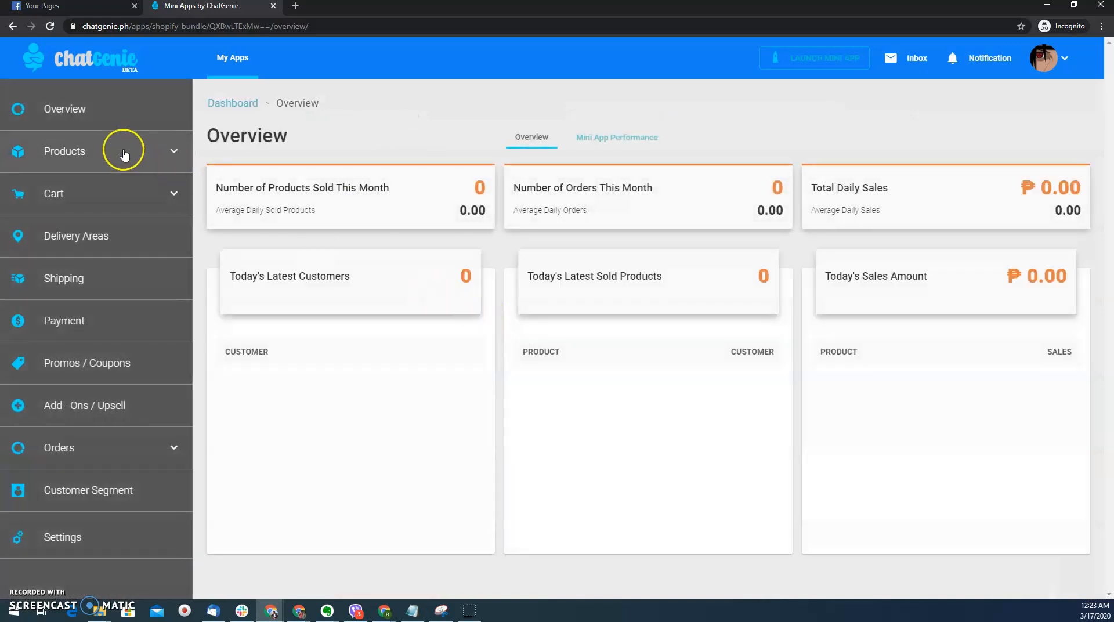
pyautogui.moveTo(440, 255)
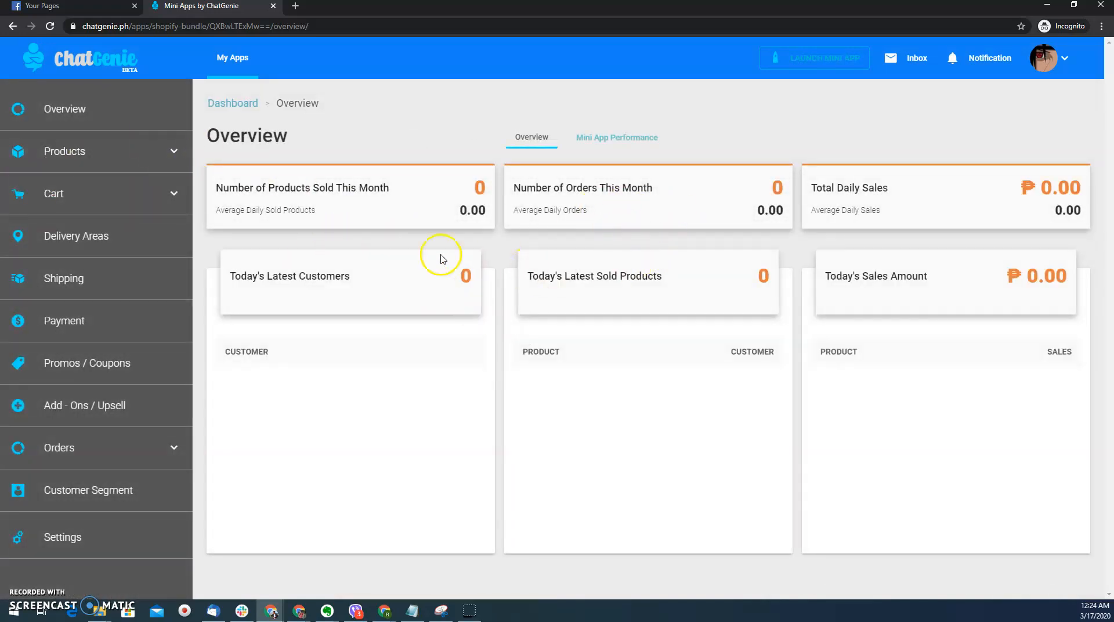
pyautogui.moveTo(617, 138)
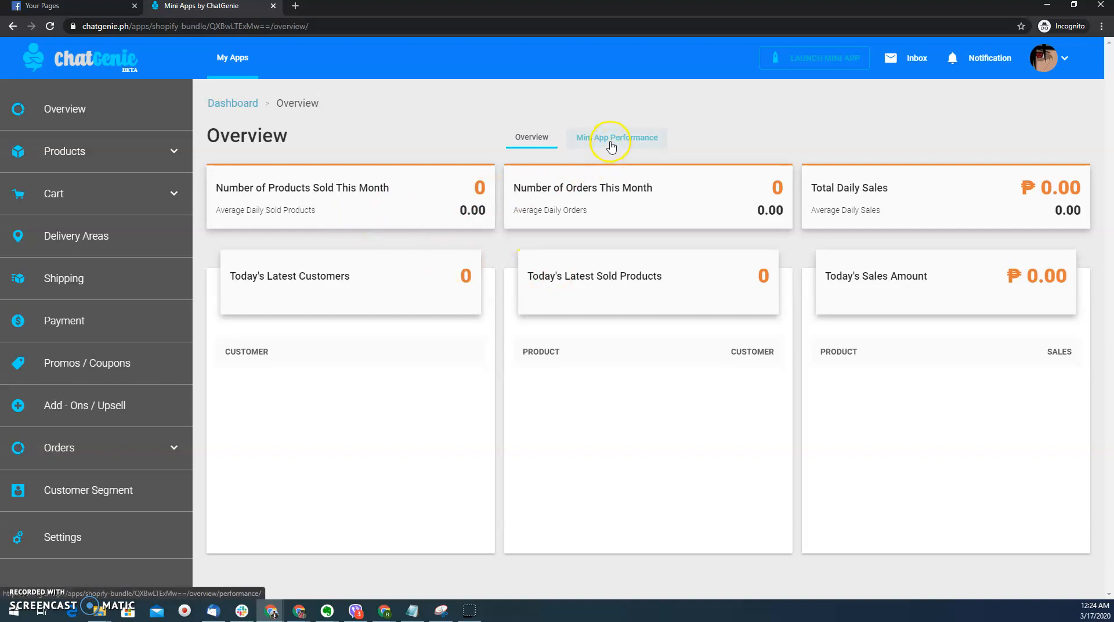
# View Mini App Performance statistics, then show All Products under the Products sidebar.
pyautogui.click(617, 137)
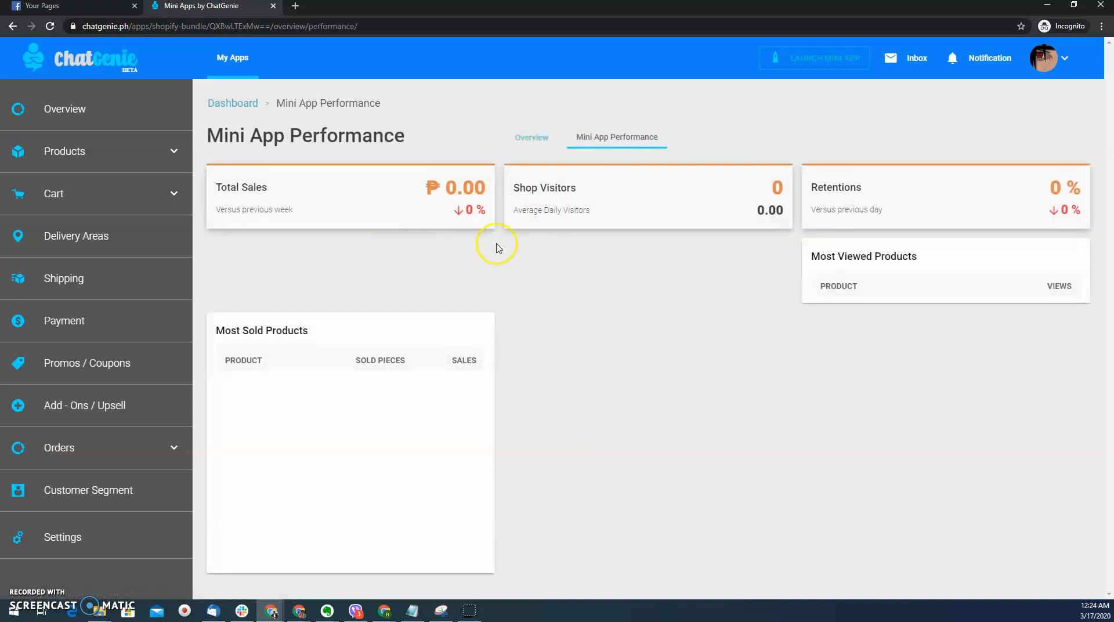
pyautogui.click(65, 150)
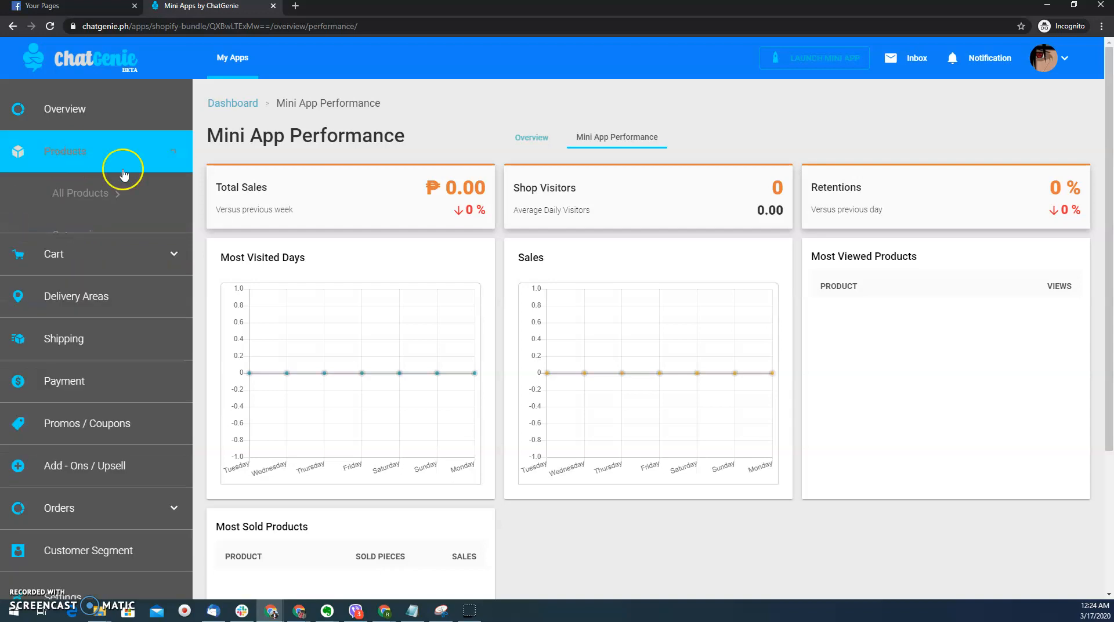
pyautogui.click(80, 192)
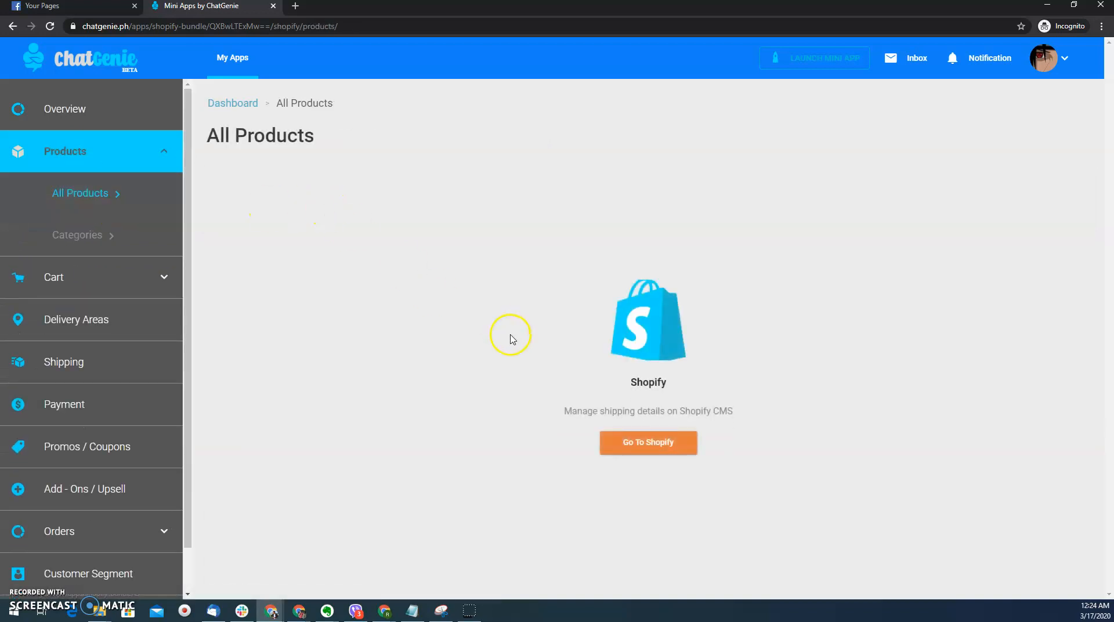
pyautogui.moveTo(525, 450)
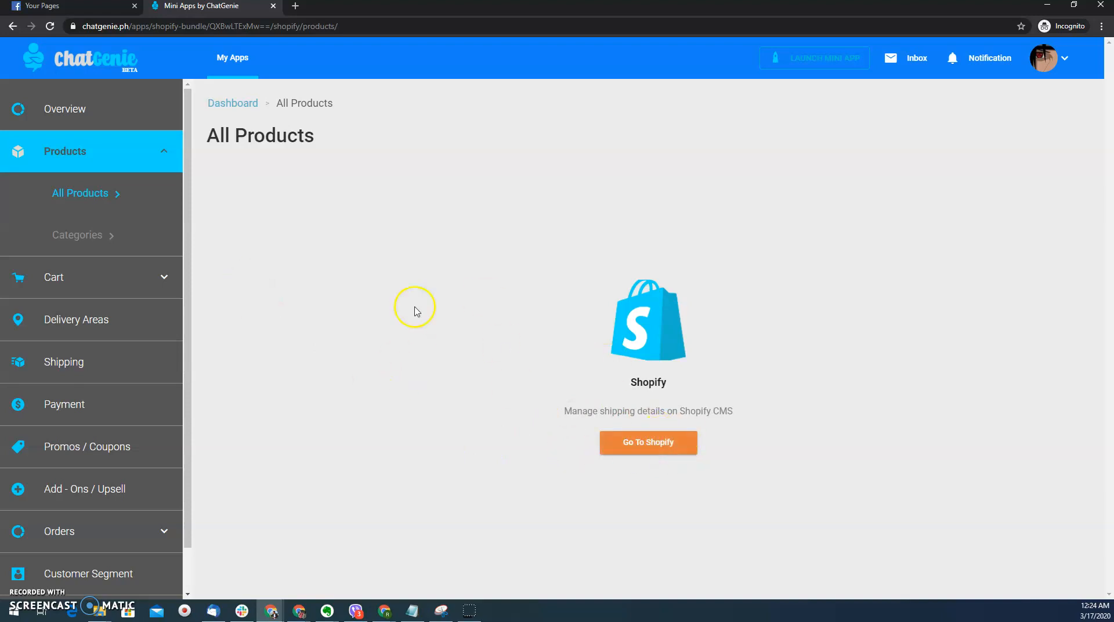
pyautogui.moveTo(82, 227)
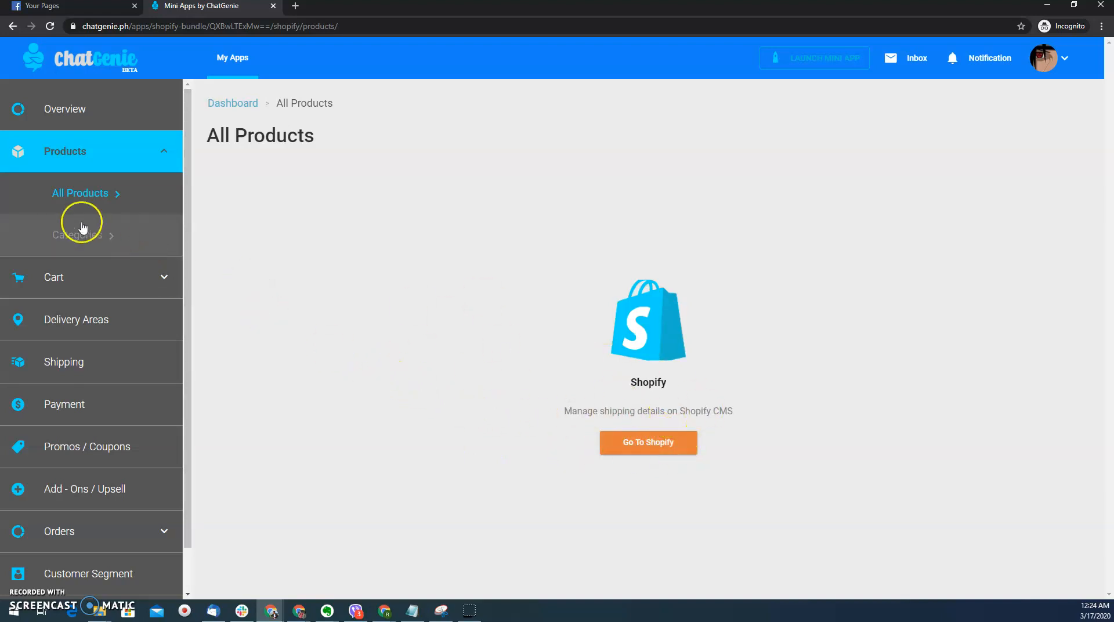
pyautogui.moveTo(646, 442)
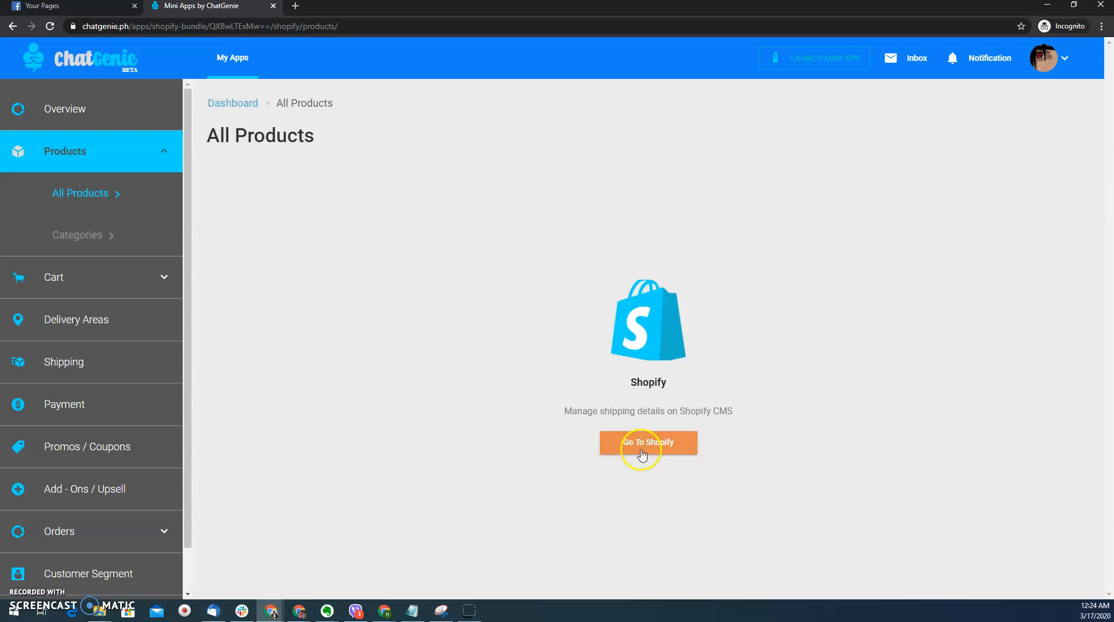
pyautogui.moveTo(251, 200)
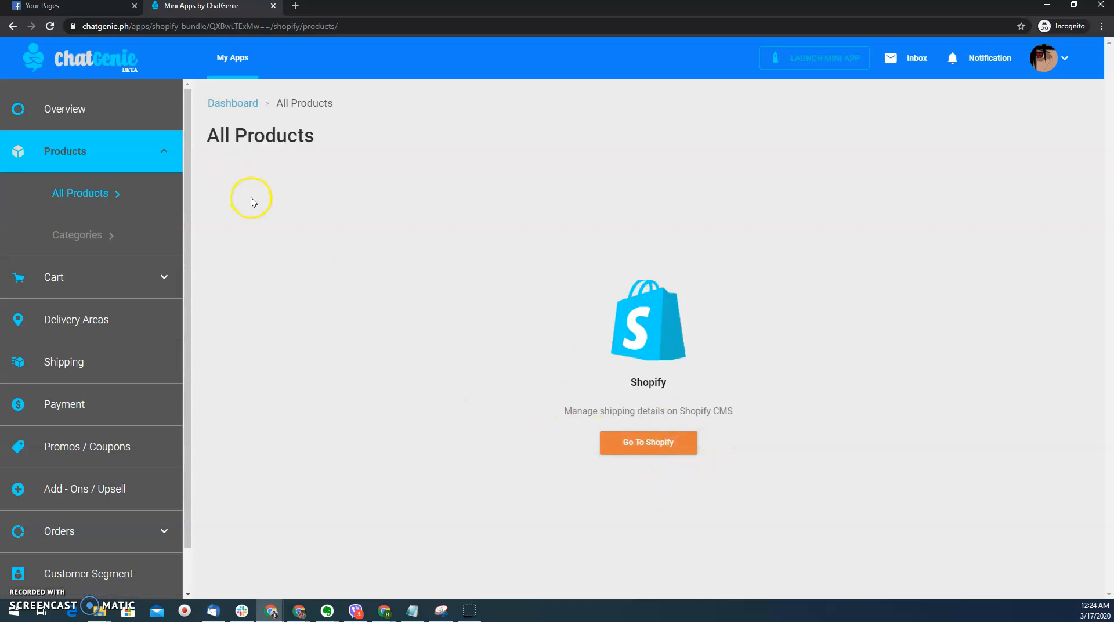
pyautogui.moveTo(283, 64)
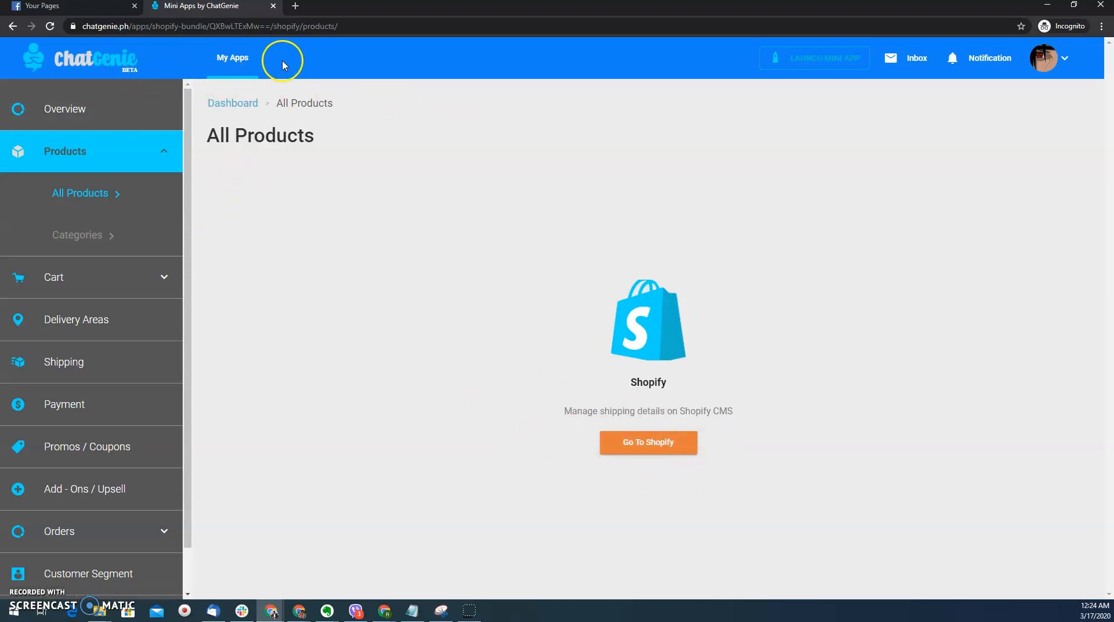
pyautogui.moveTo(803, 148)
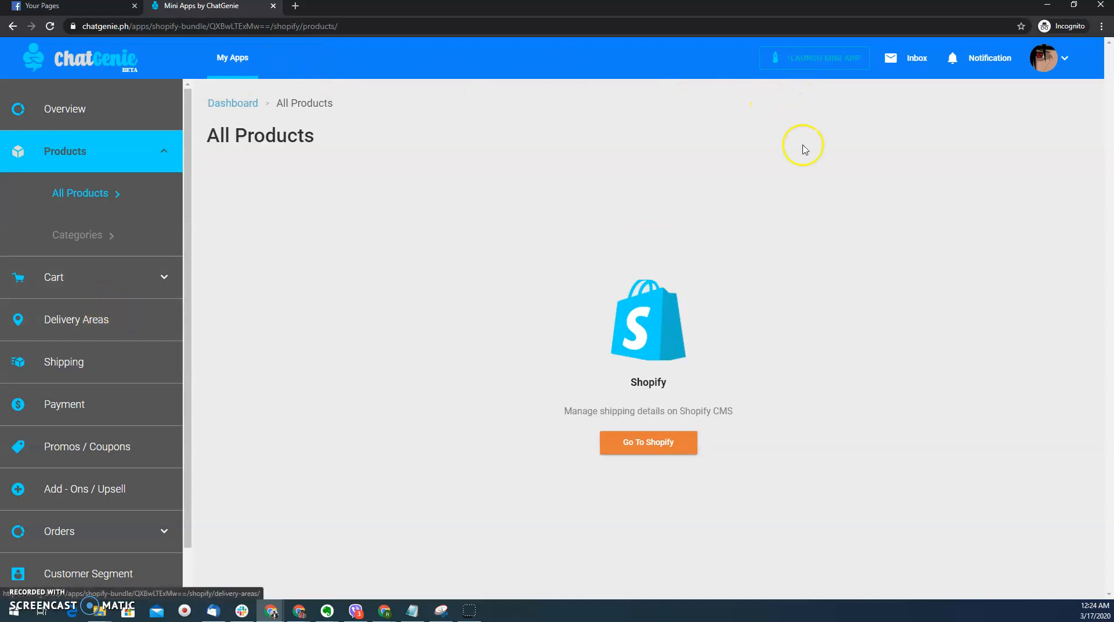
pyautogui.moveTo(824, 147)
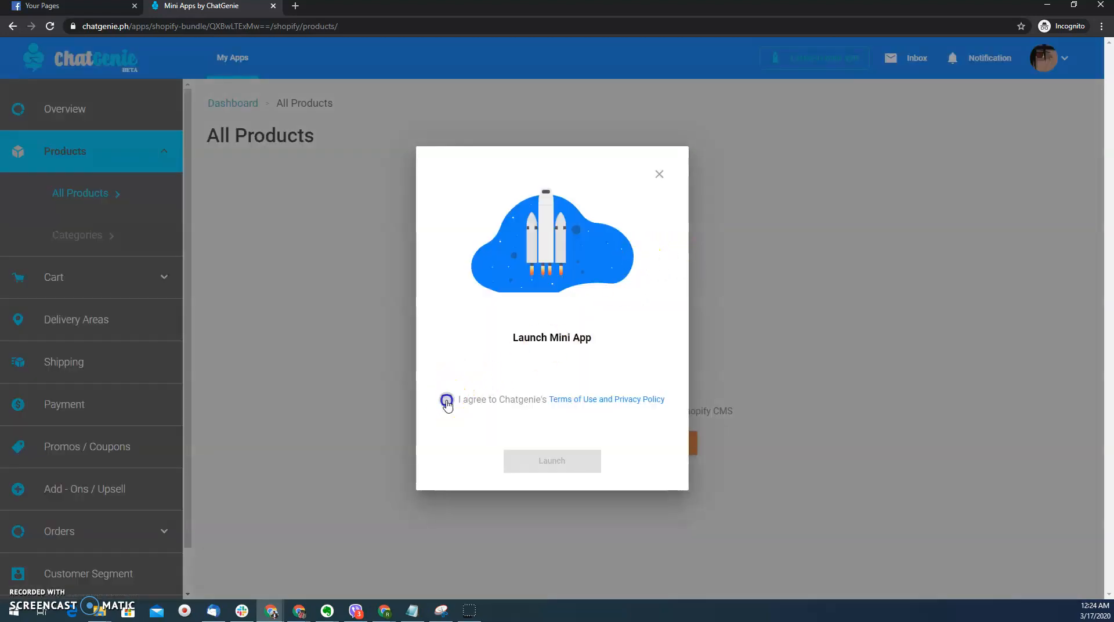
# Accept the Terms of Use, launch the mini app and go to it in Messenger.
pyautogui.click(446, 400)
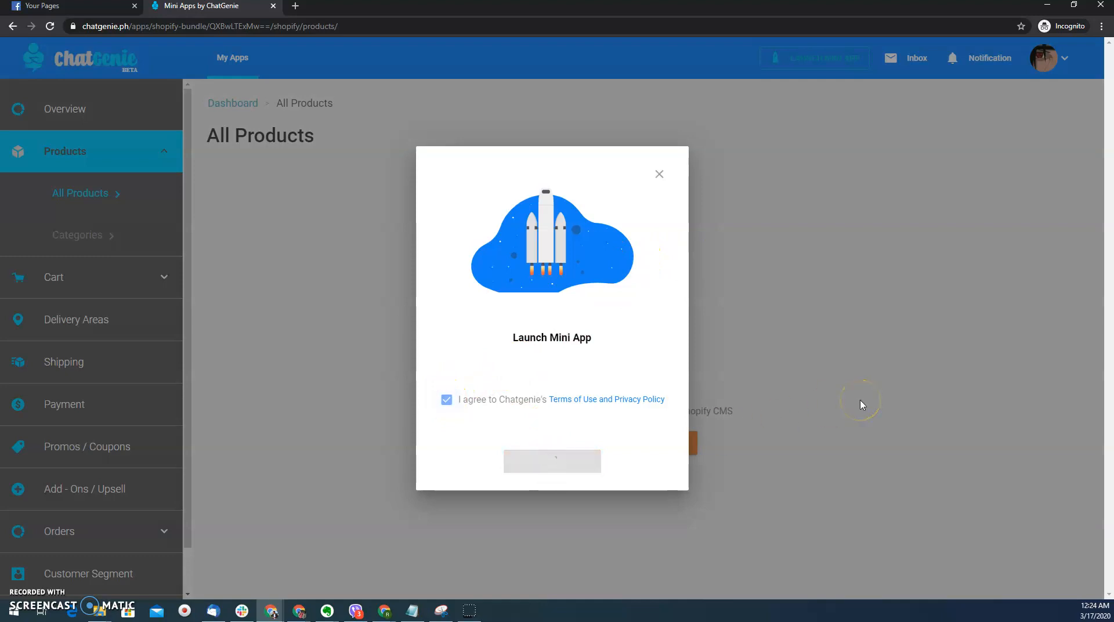
pyautogui.click(551, 460)
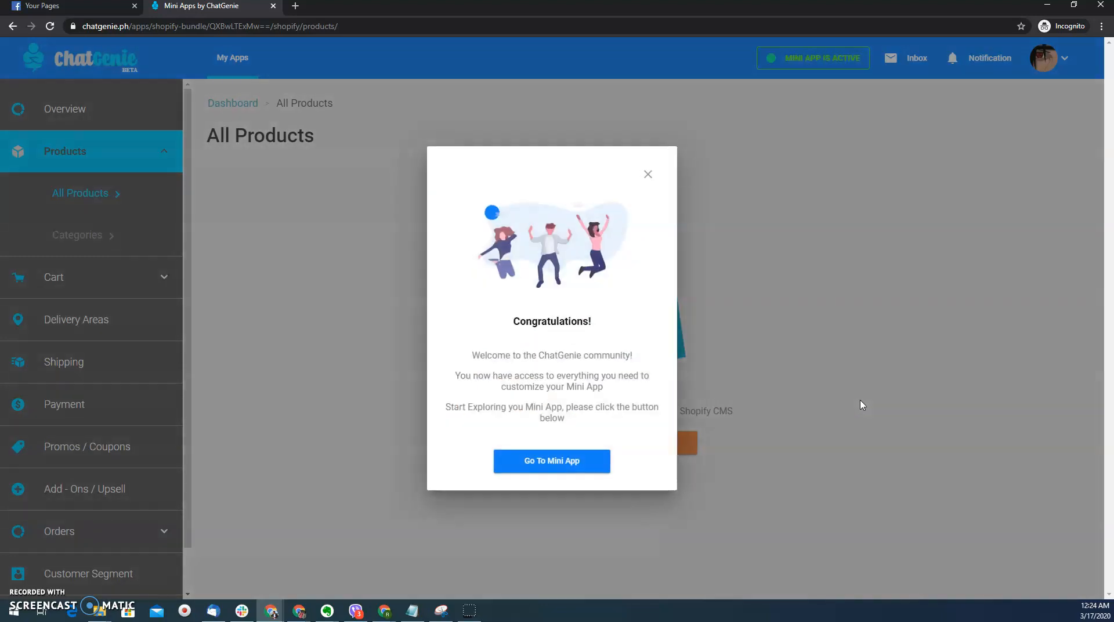
pyautogui.moveTo(551, 461)
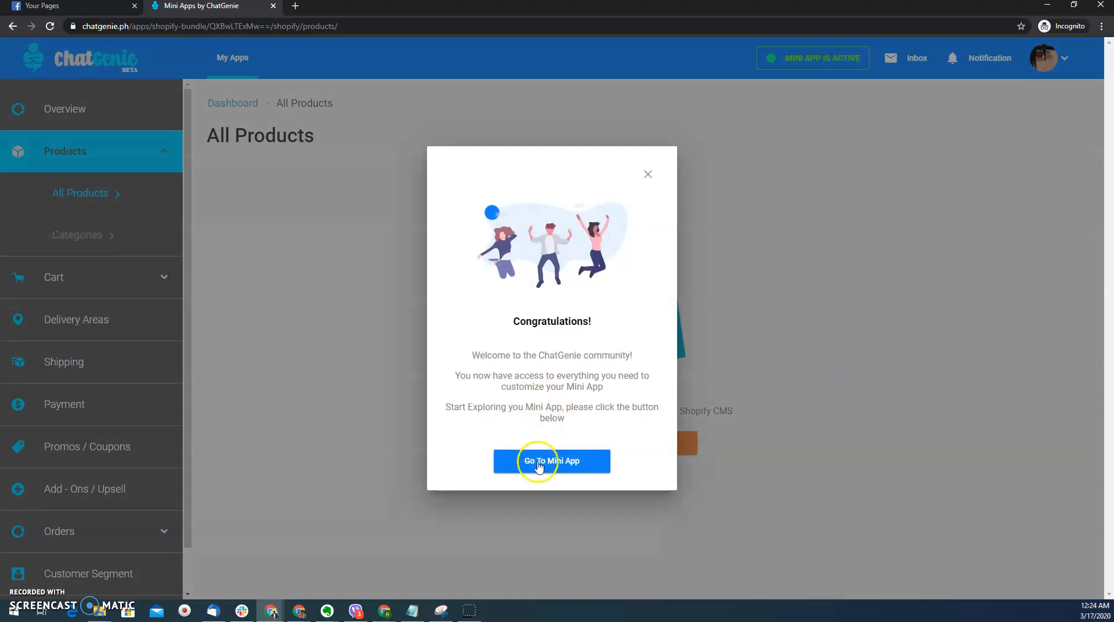
pyautogui.click(551, 461)
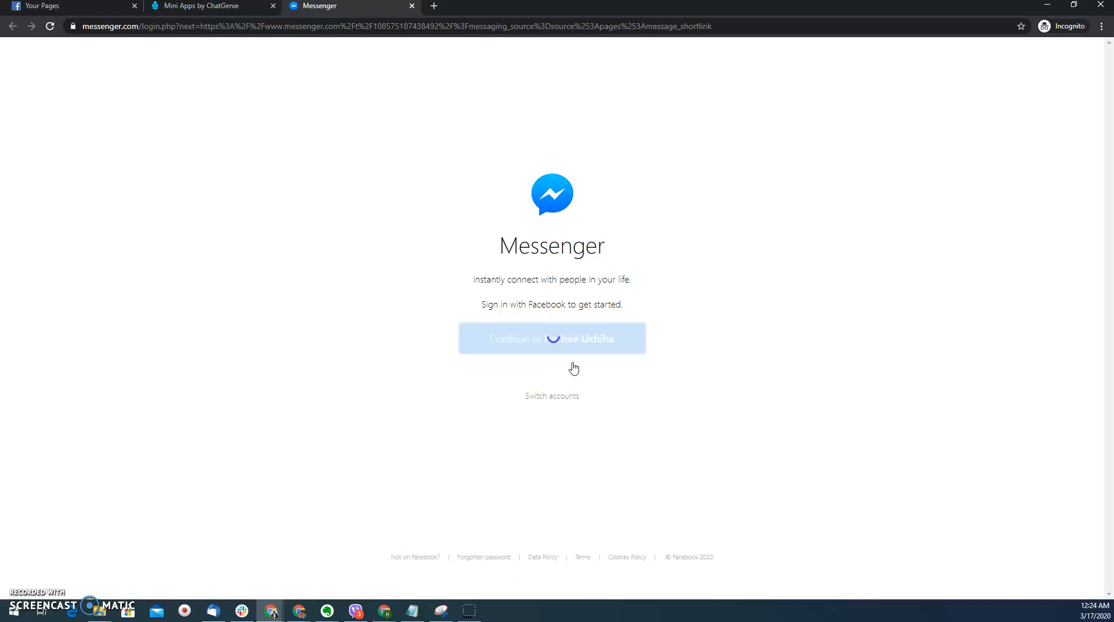
# Sign in with the Facebook account and send Get Started in the Tamiya Shop chat.
pyautogui.click(552, 339)
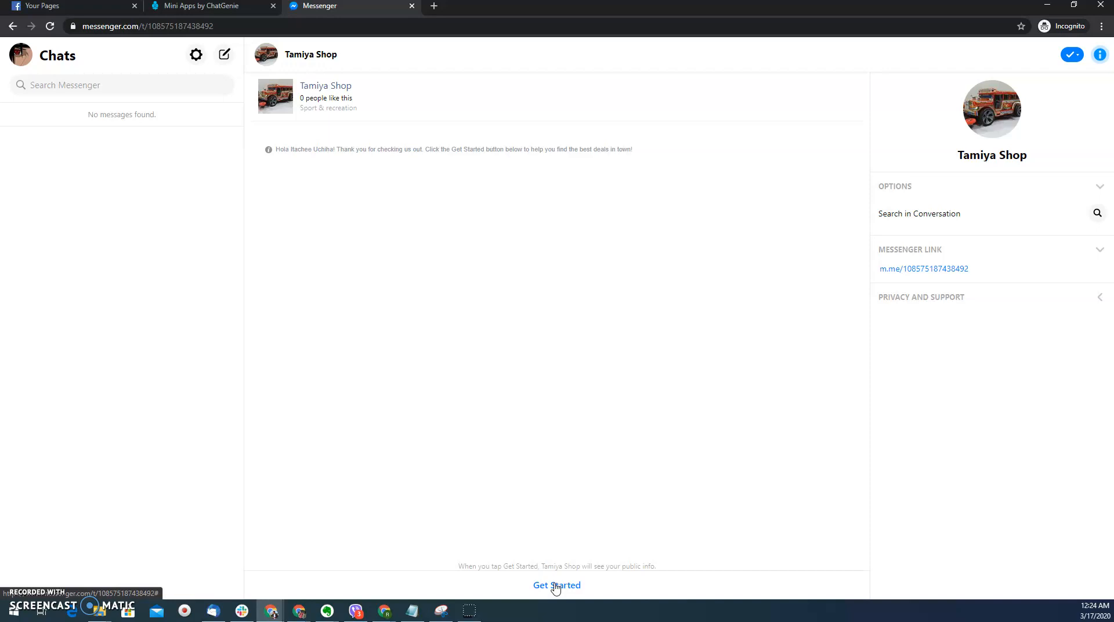
pyautogui.moveTo(815, 410)
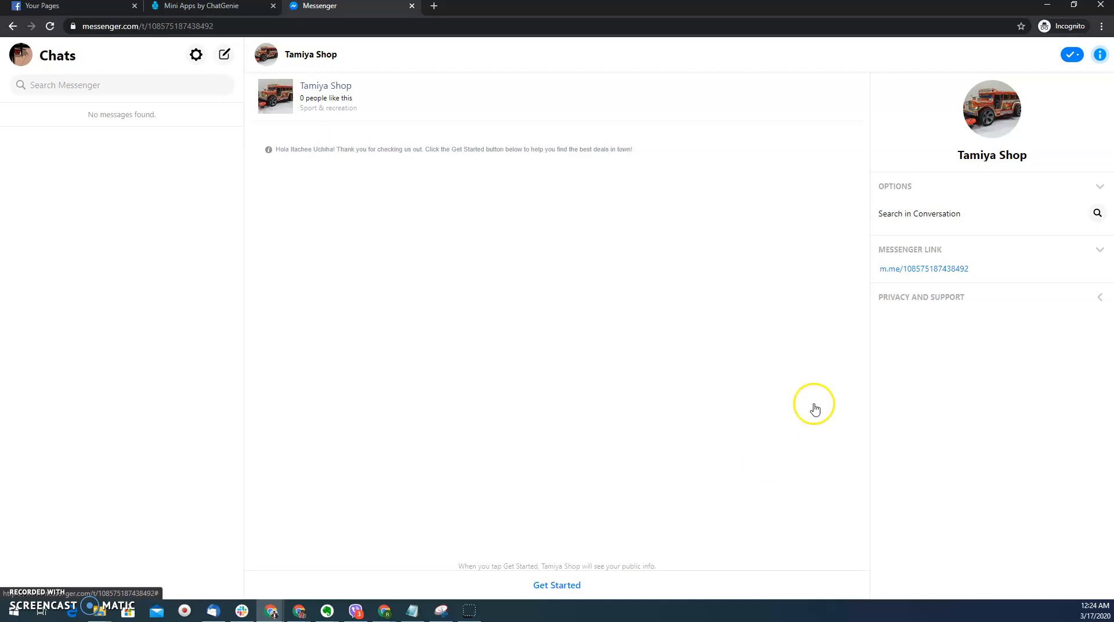
pyautogui.click(556, 585)
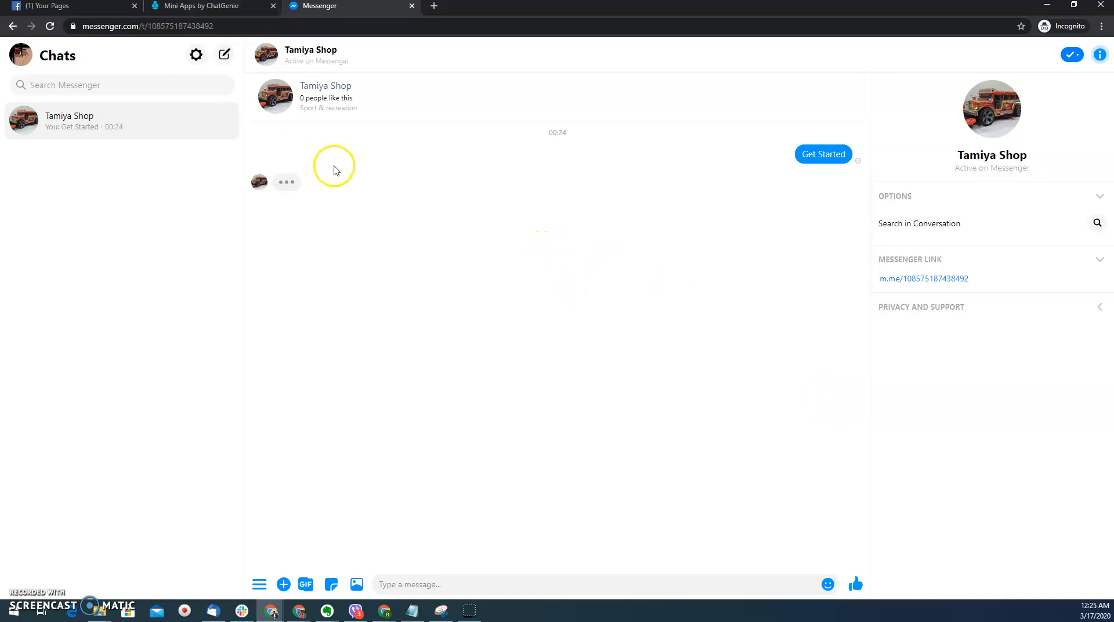
pyautogui.moveTo(402, 239)
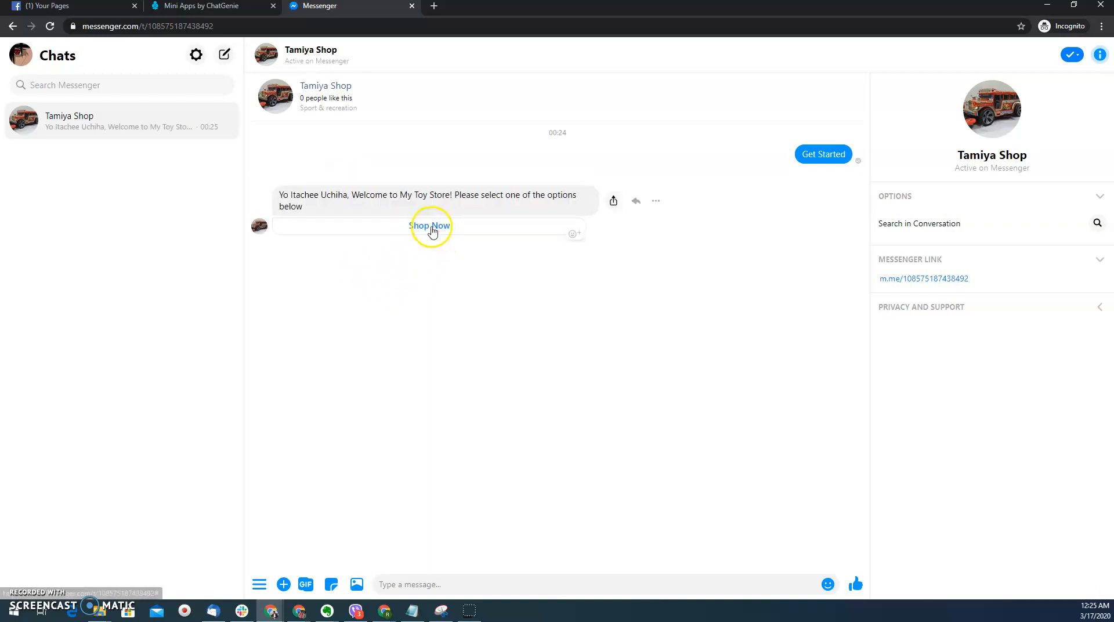
# Browse the Tamiya Shop catalogue and add the Magnum Saber racing car to the cart.
pyautogui.click(430, 225)
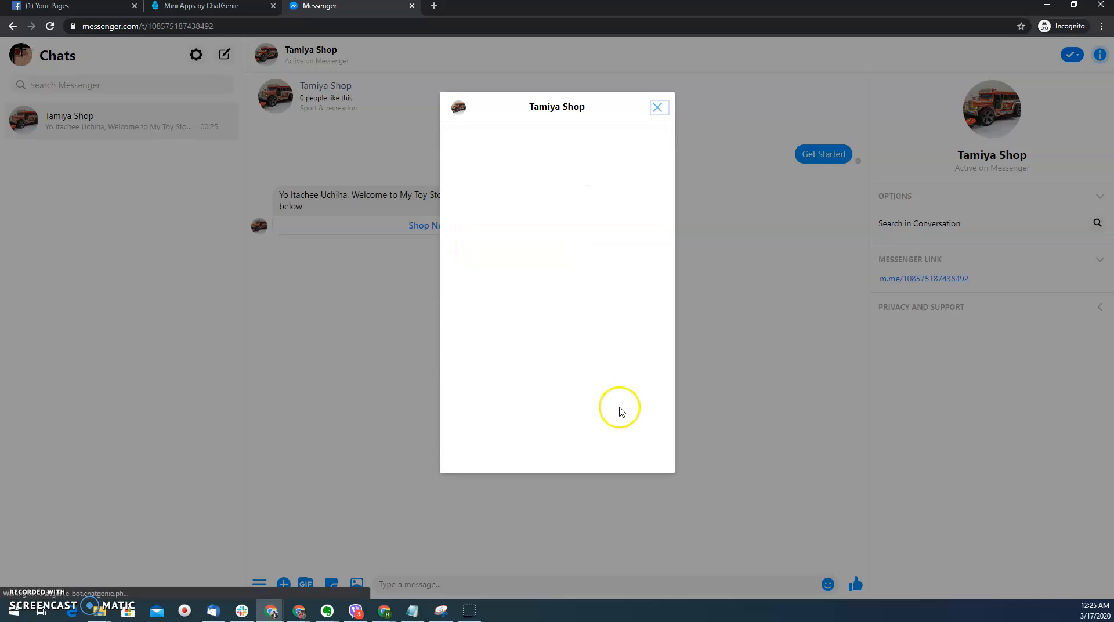
pyautogui.moveTo(587, 369)
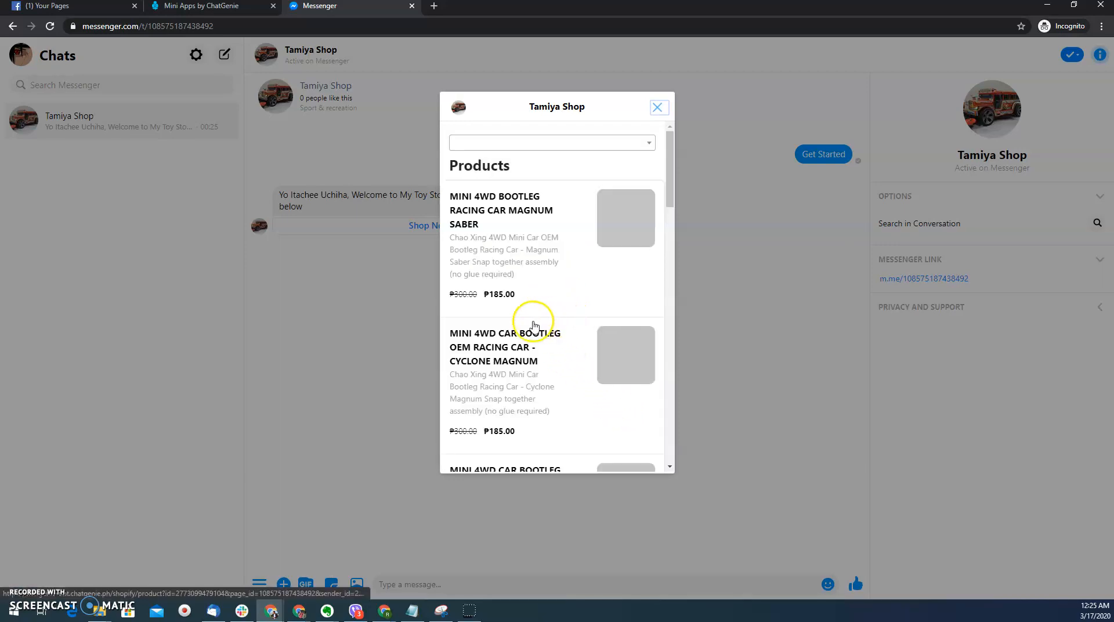
pyautogui.scroll(-3)
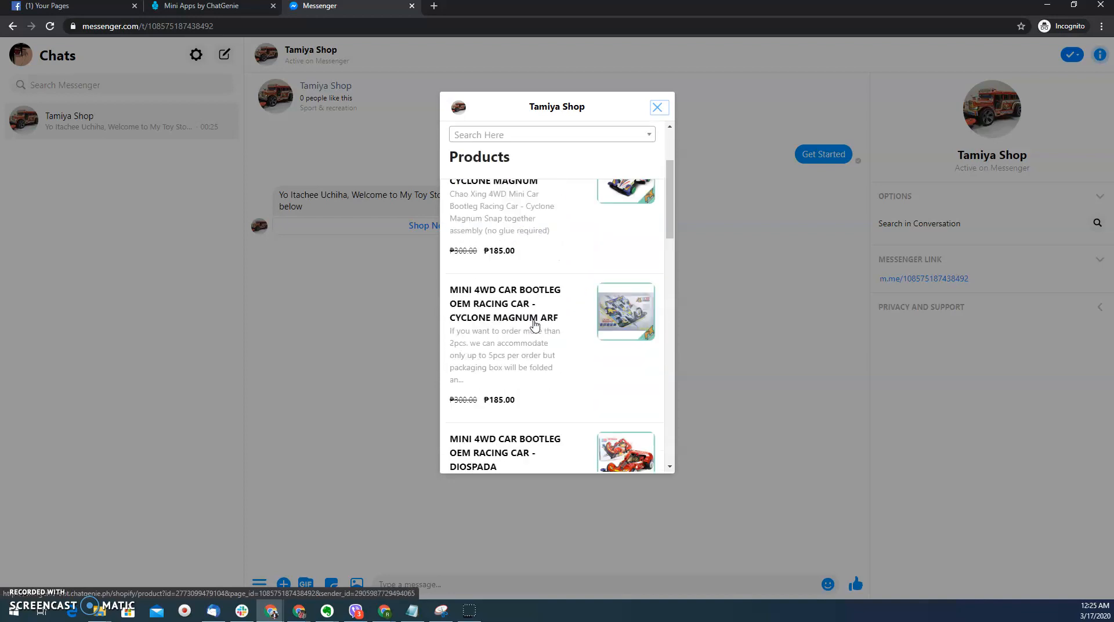
pyautogui.scroll(3)
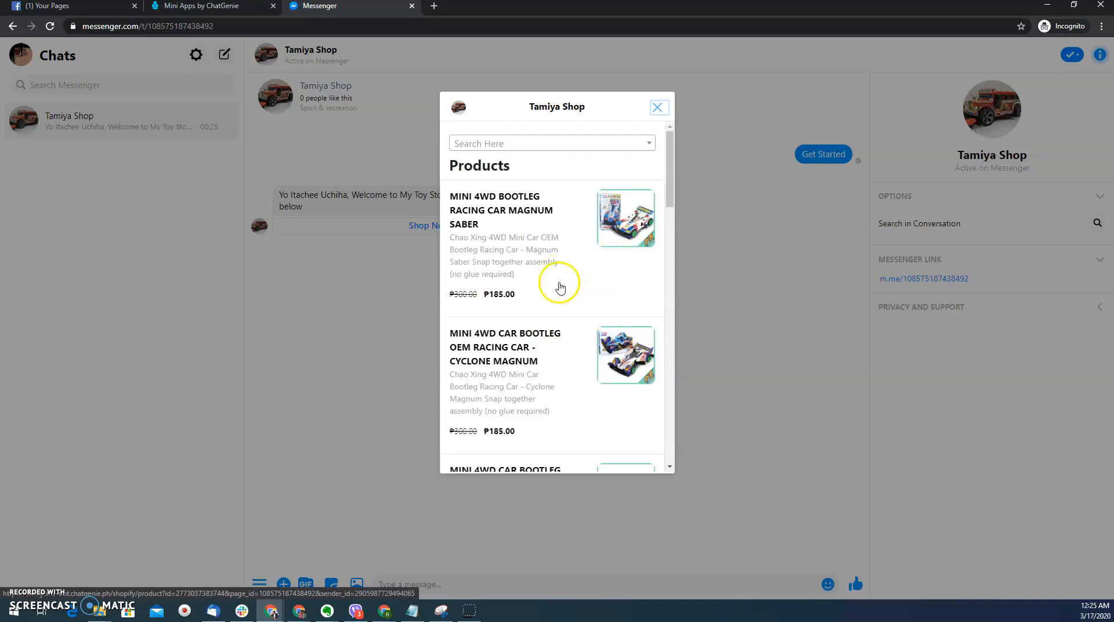
pyautogui.moveTo(538, 247)
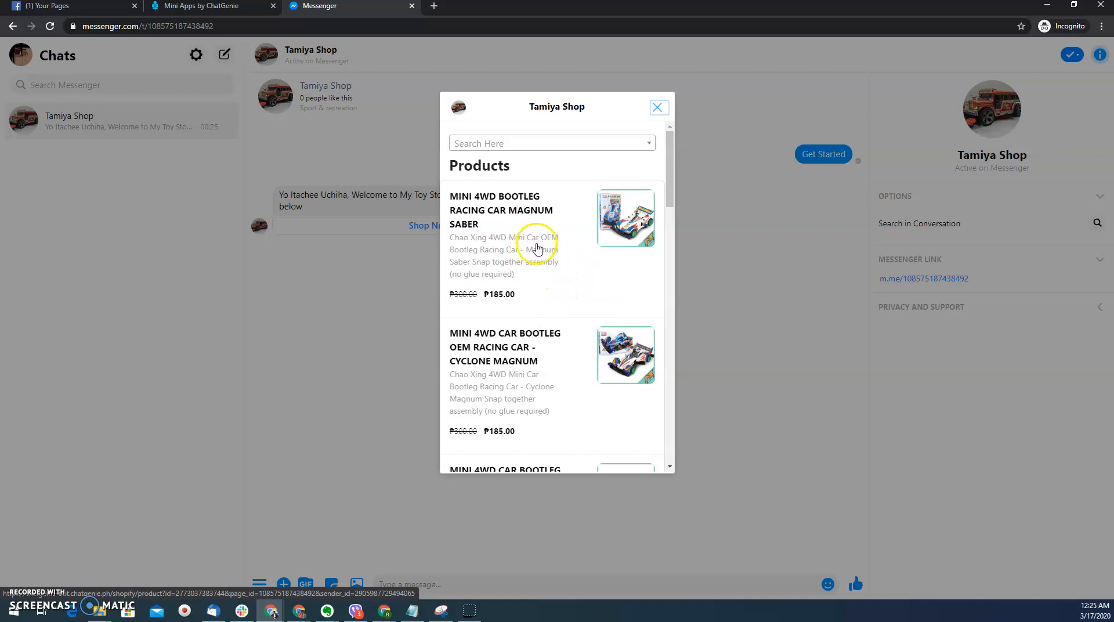
pyautogui.moveTo(542, 253)
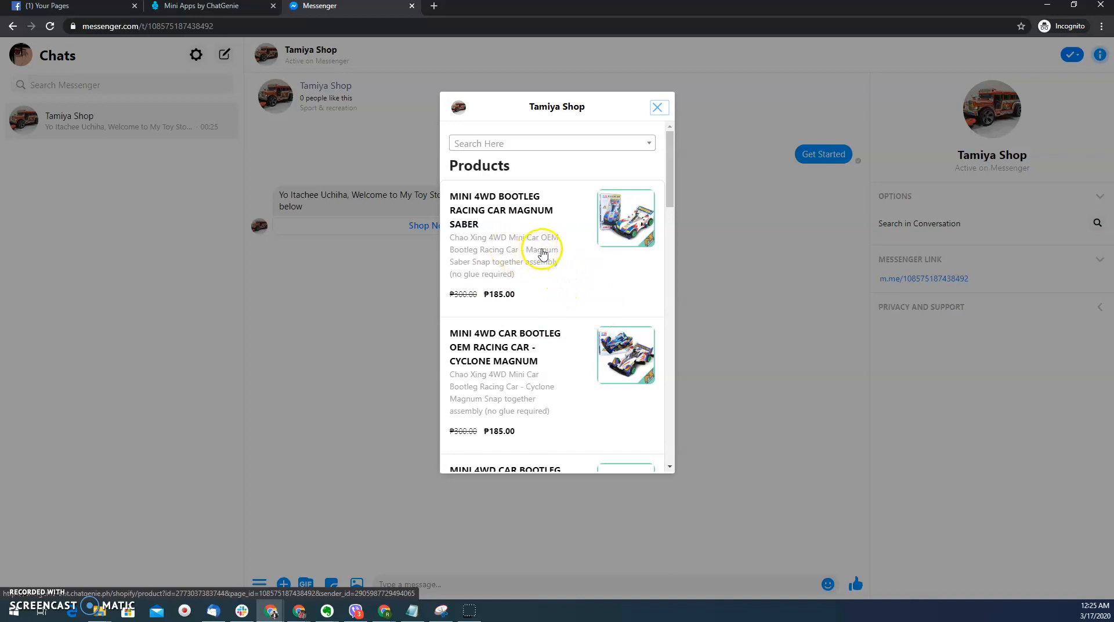
pyautogui.moveTo(519, 258)
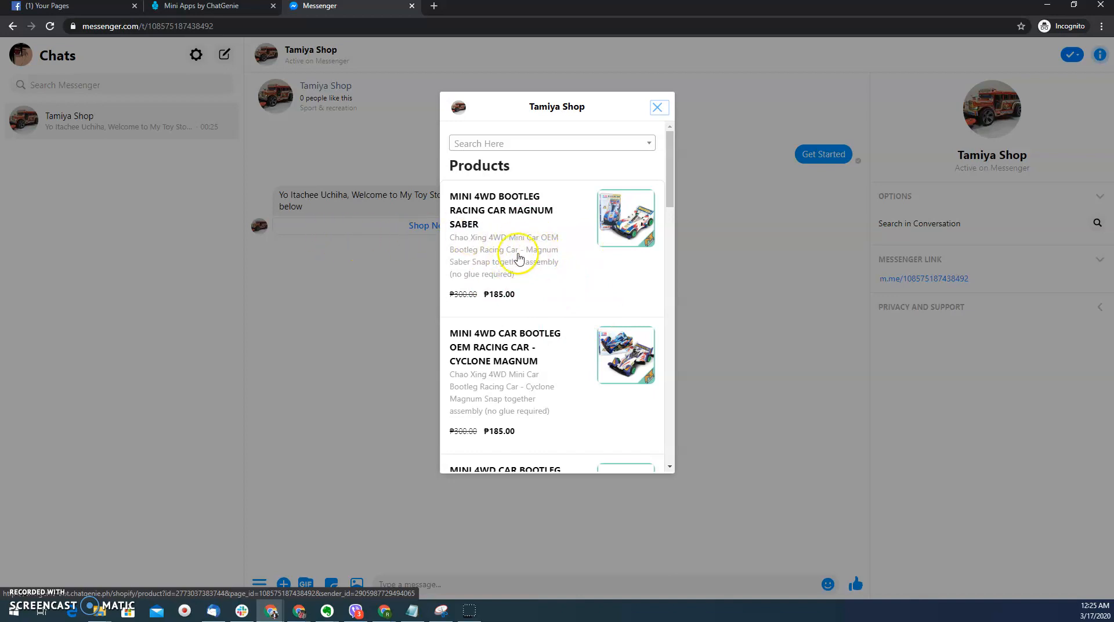
pyautogui.moveTo(599, 306)
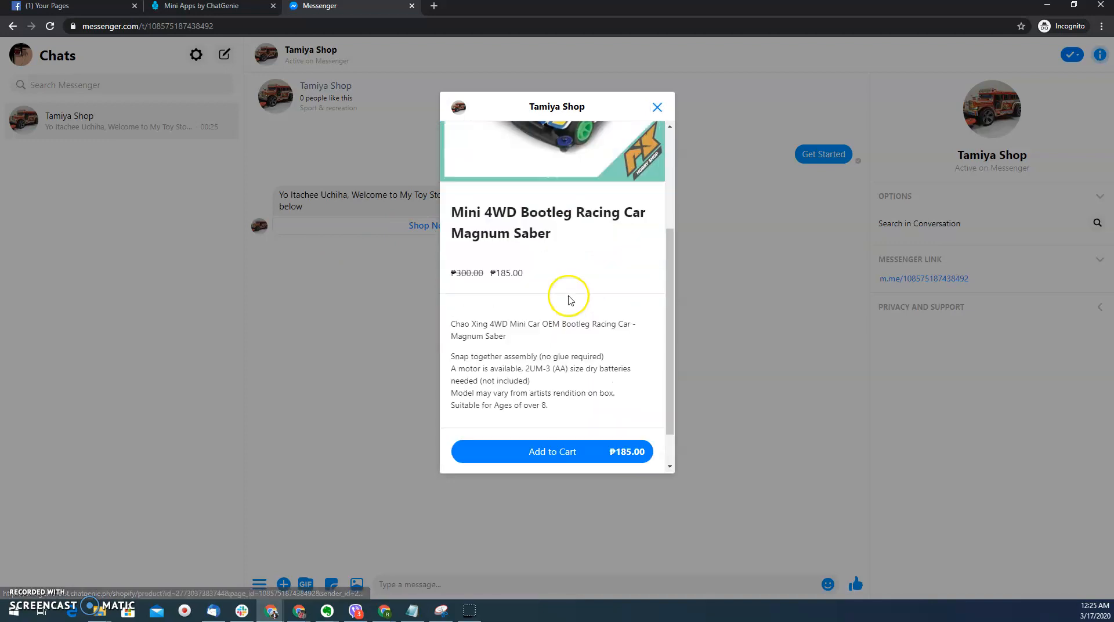
pyautogui.click(552, 451)
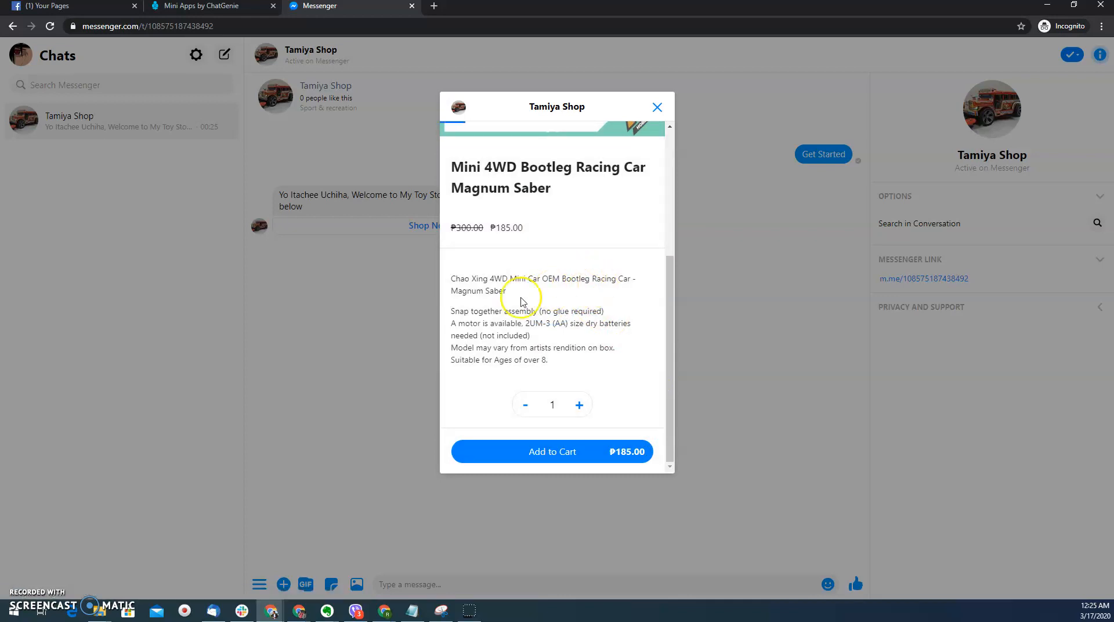
pyautogui.click(552, 451)
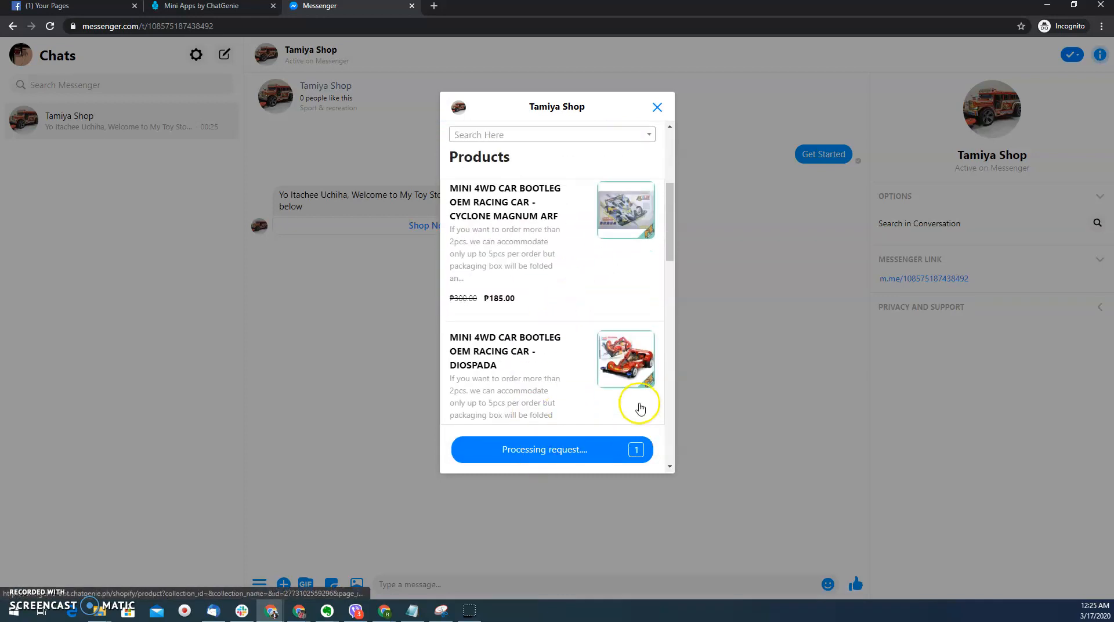
# Review the cart's Order Summary and proceed to the checkout details form.
pyautogui.click(551, 450)
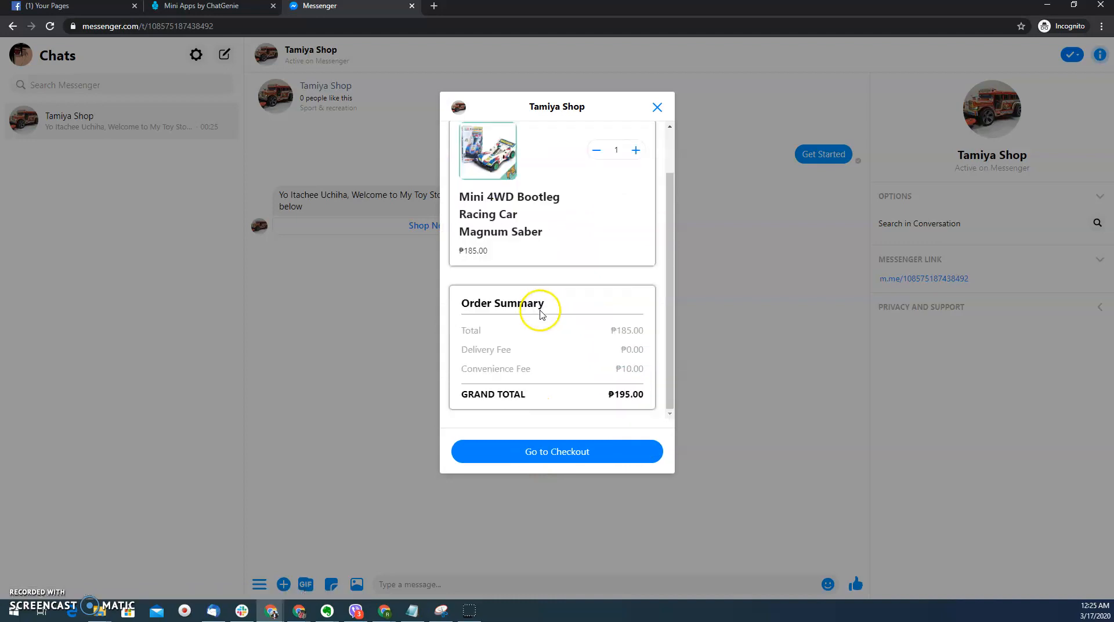
pyautogui.moveTo(557, 452)
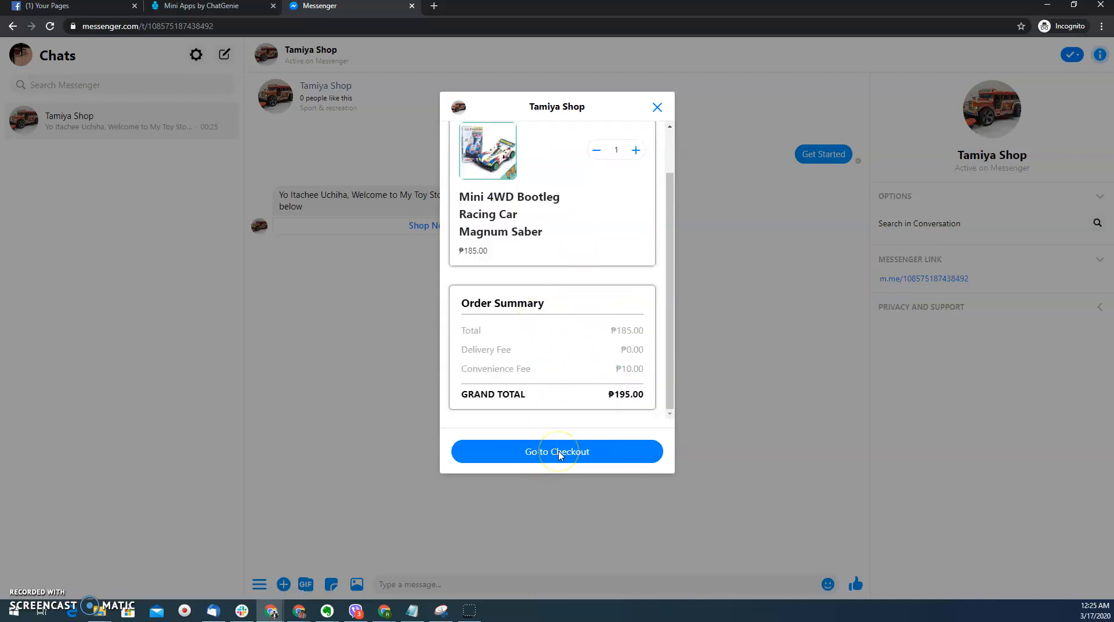
pyautogui.click(557, 451)
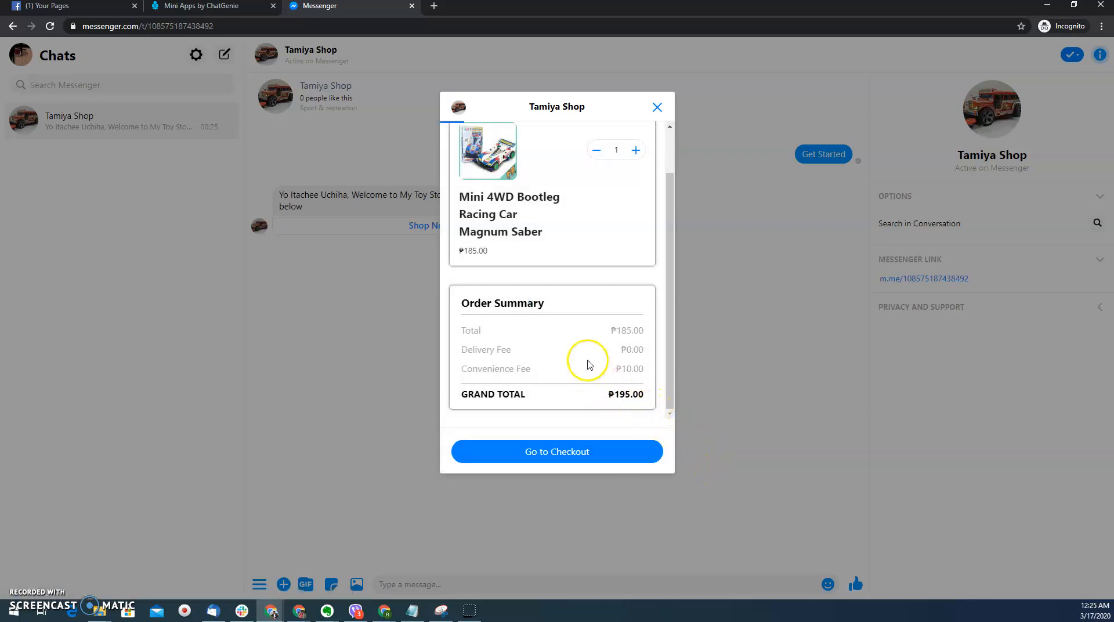
pyautogui.click(557, 451)
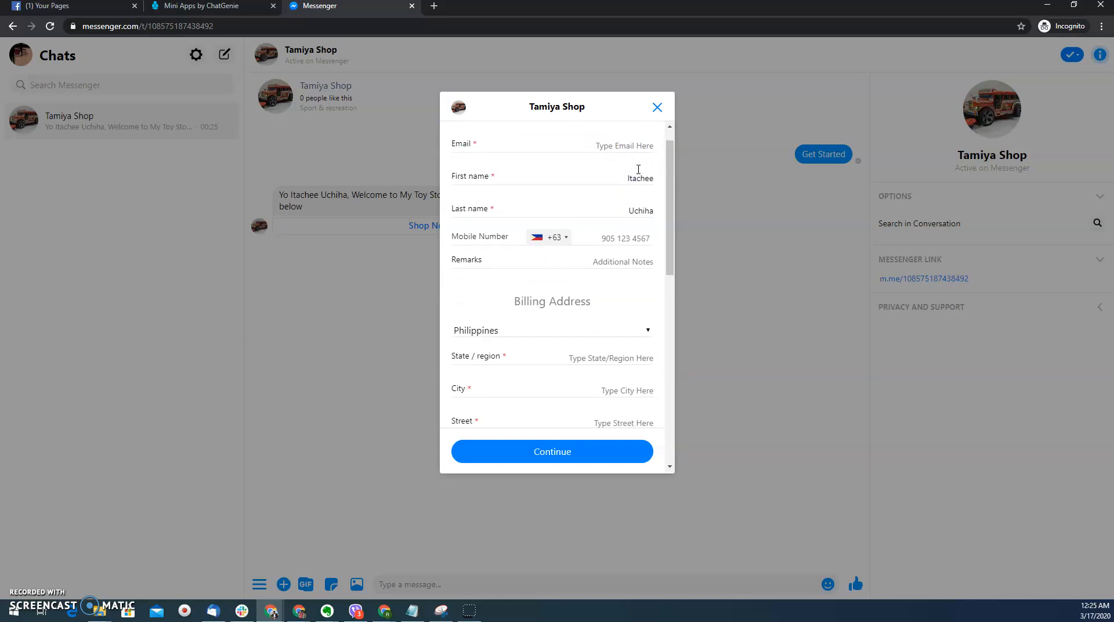
# Fill in the checkout email and mobile number contact details.
pyautogui.write('itad')
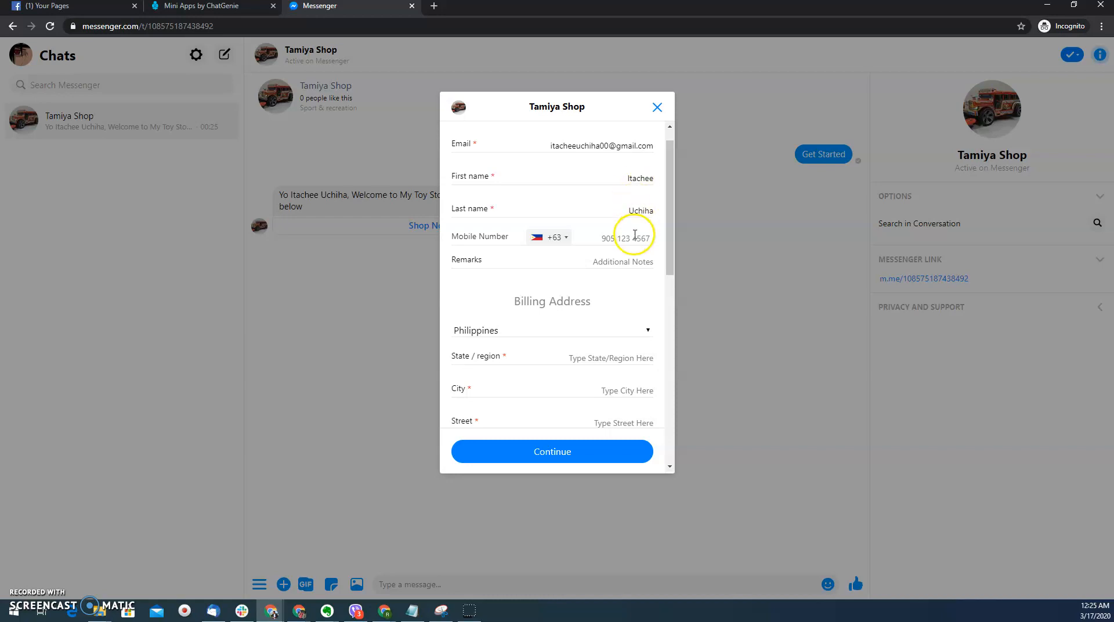
pyautogui.scroll(-3)
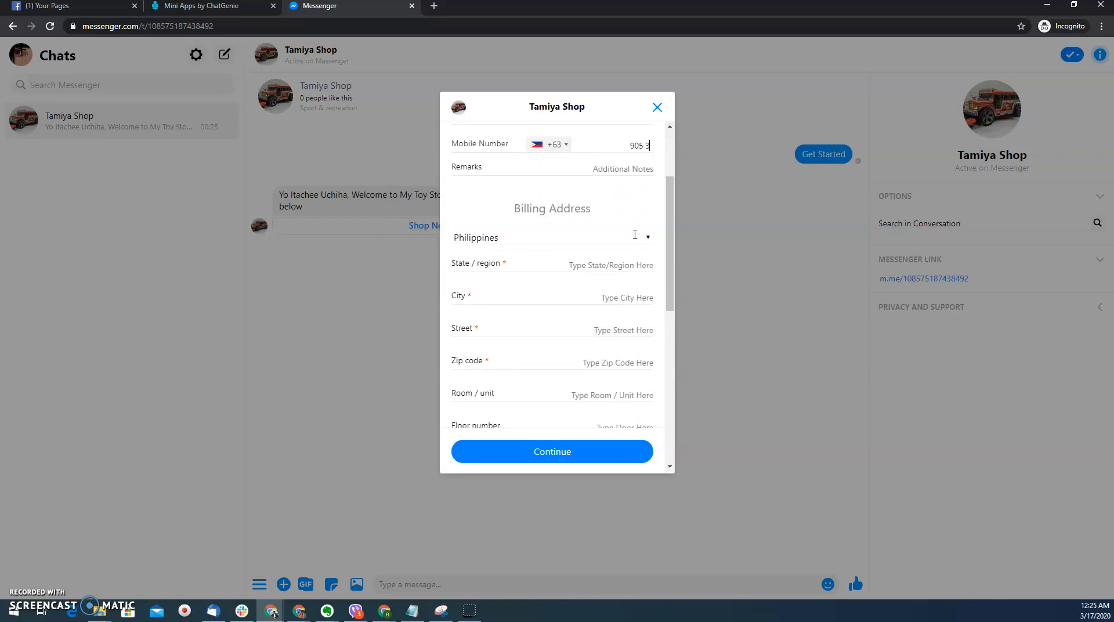
pyautogui.write('21 7057')
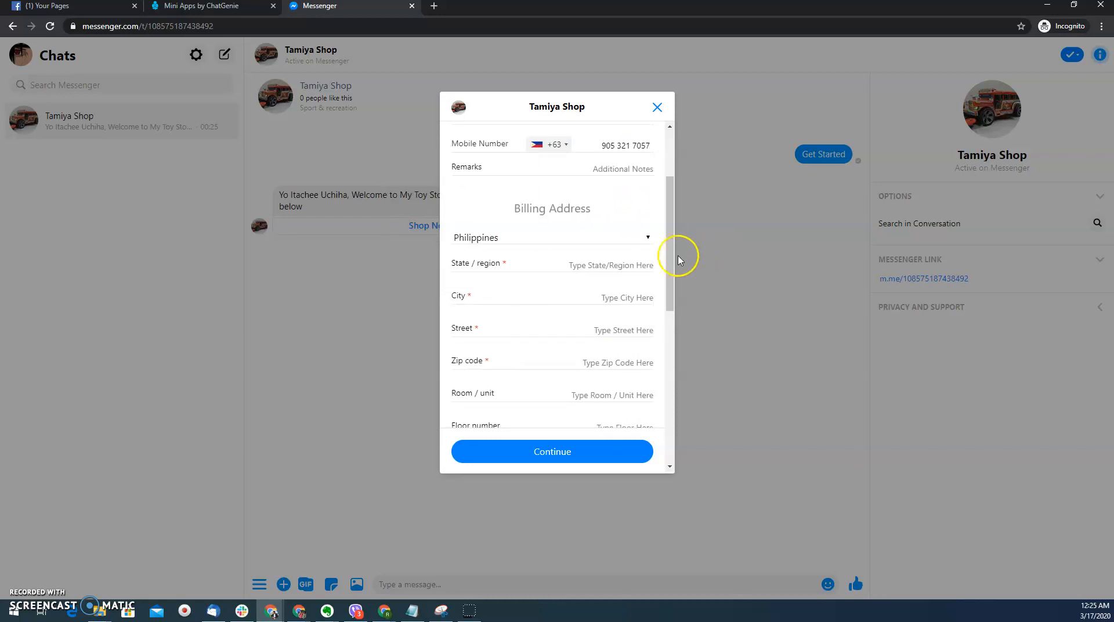
pyautogui.scroll(-3)
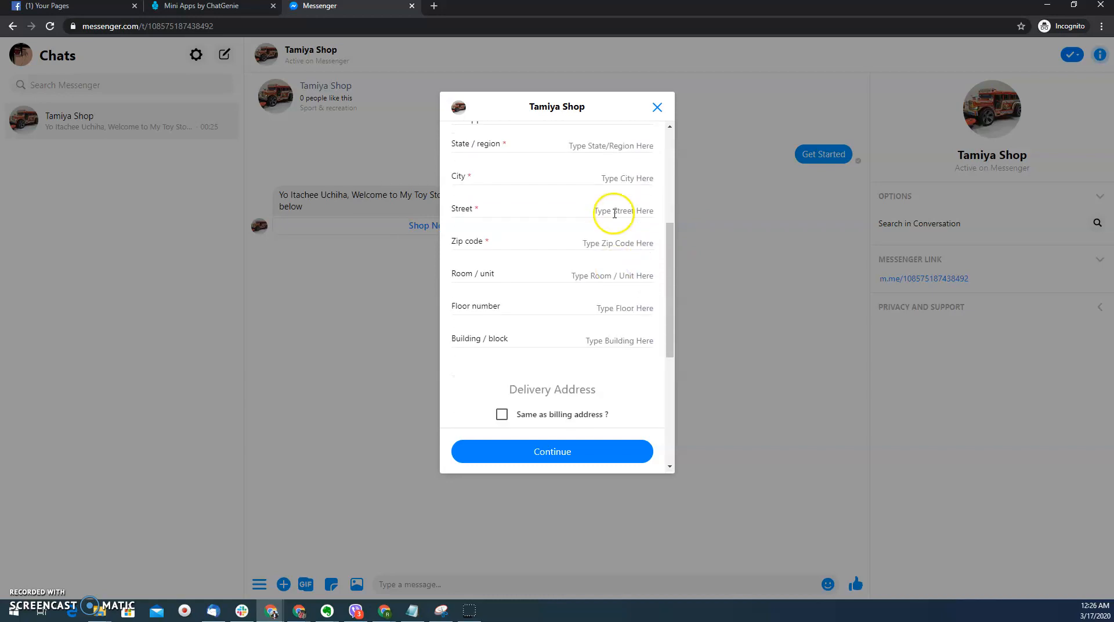
# Fill the billing address from the saved NCR address and set delivery same as billing.
pyautogui.click(588, 146)
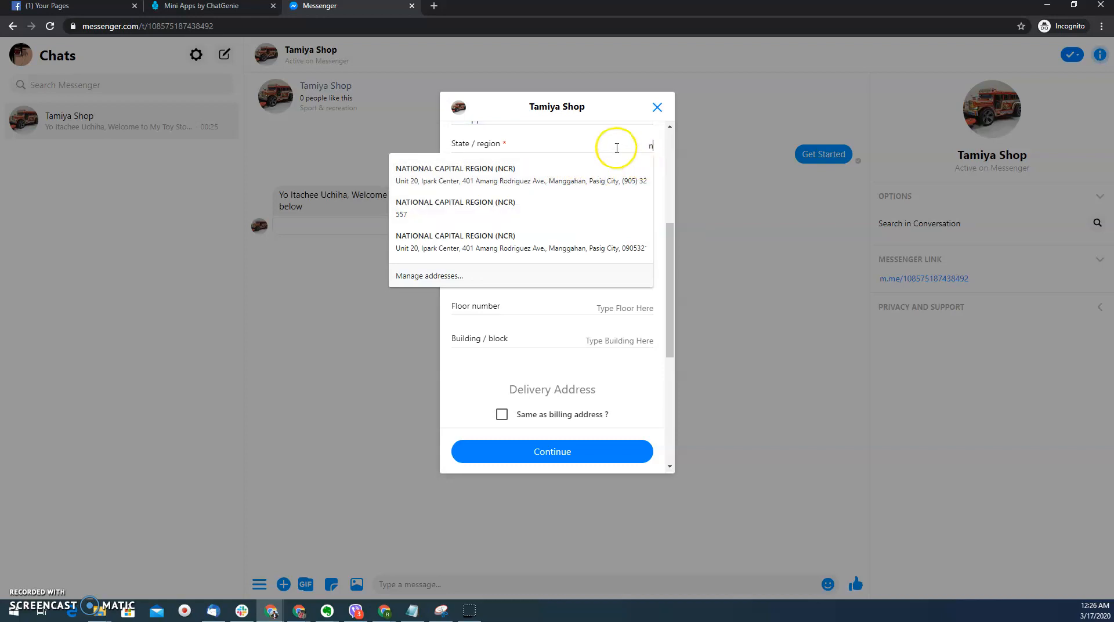
pyautogui.click(520, 174)
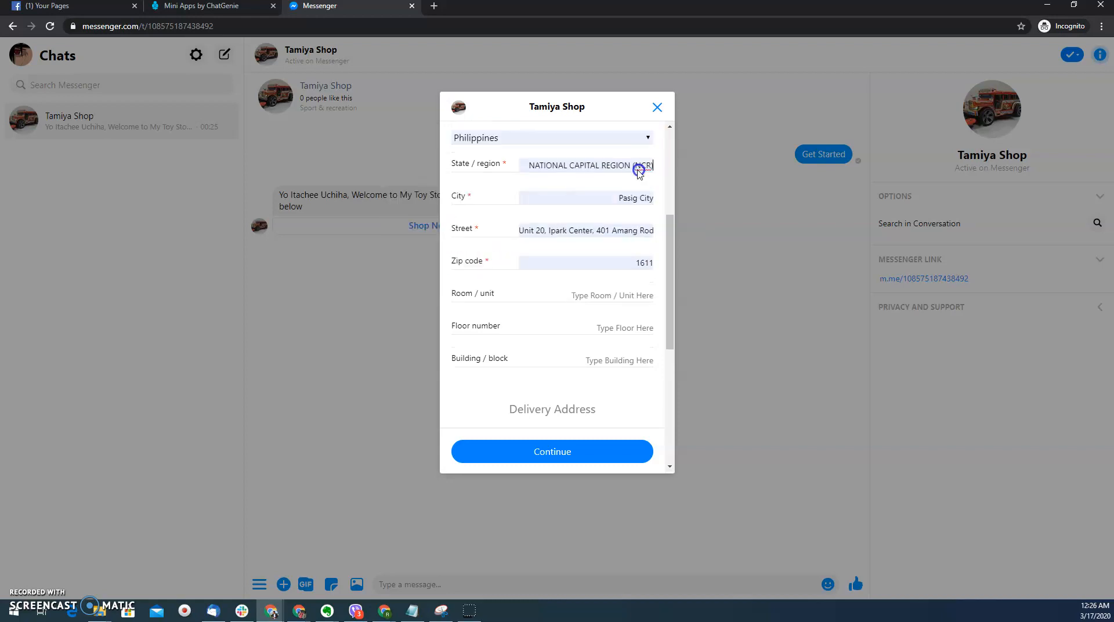
pyautogui.scroll(-3)
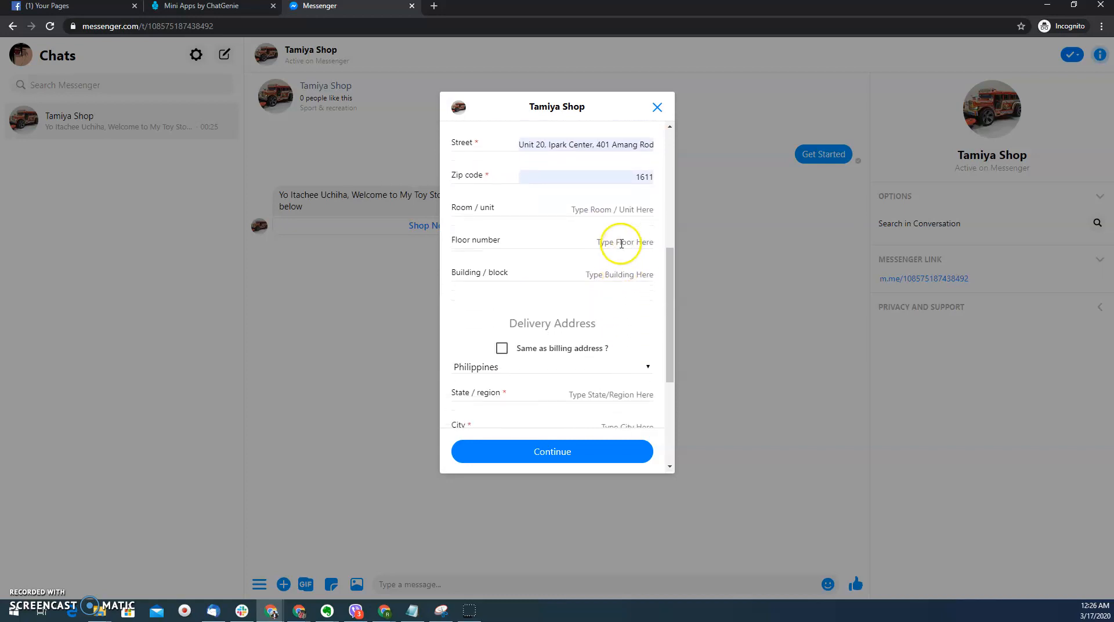
pyautogui.scroll(-3)
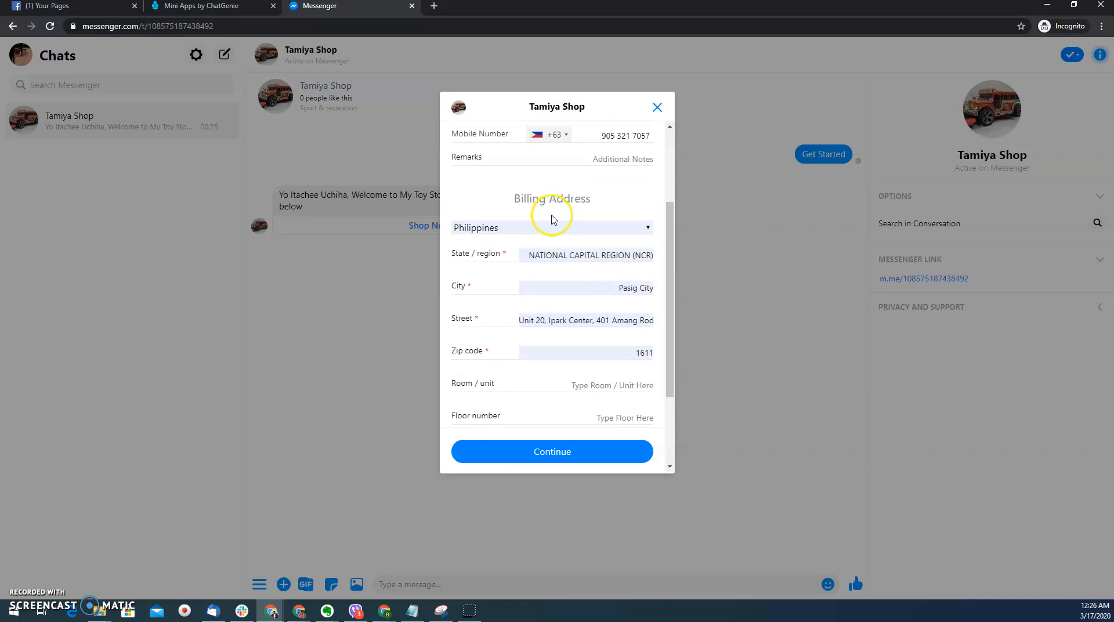
pyautogui.click(552, 452)
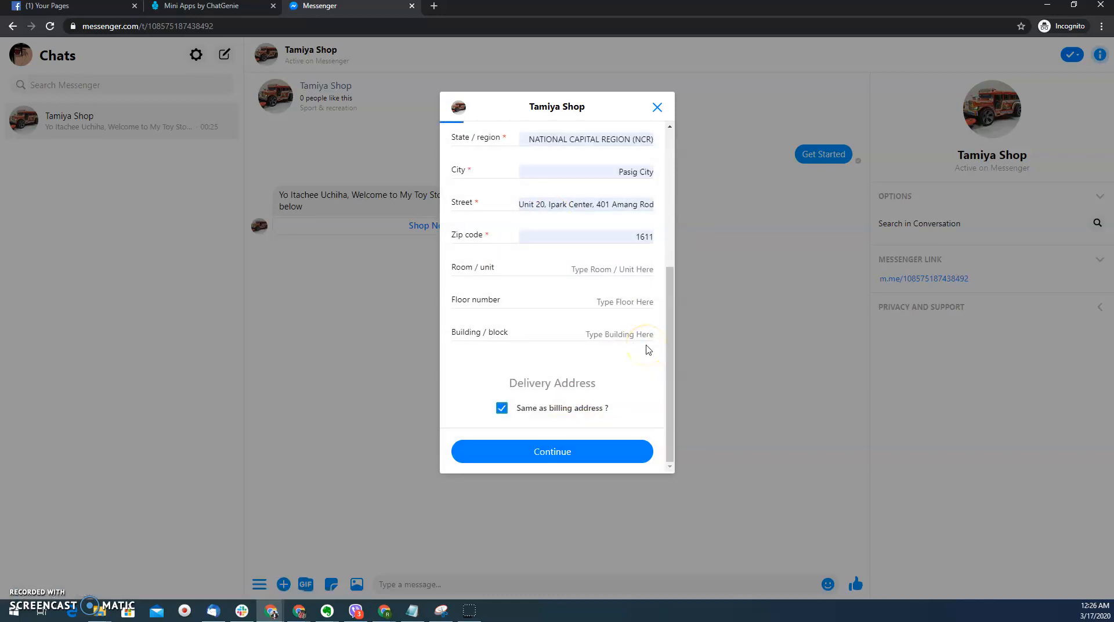
# Continue to Select Shipping Method and review Free Shipping and the ₱195.00 Order Summary.
pyautogui.click(552, 452)
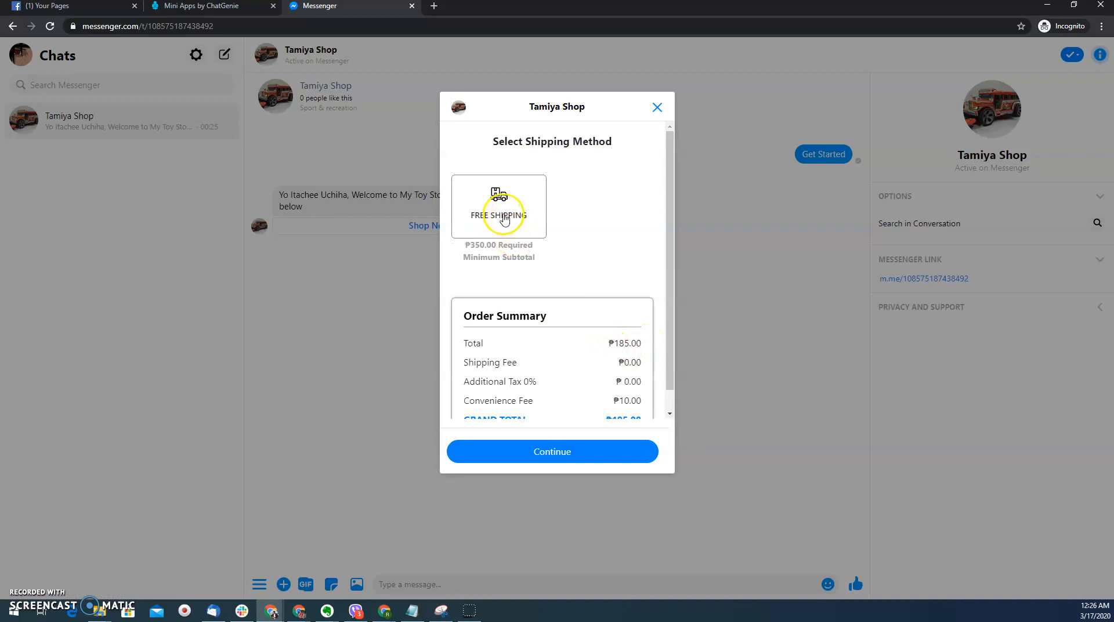
pyautogui.moveTo(519, 255)
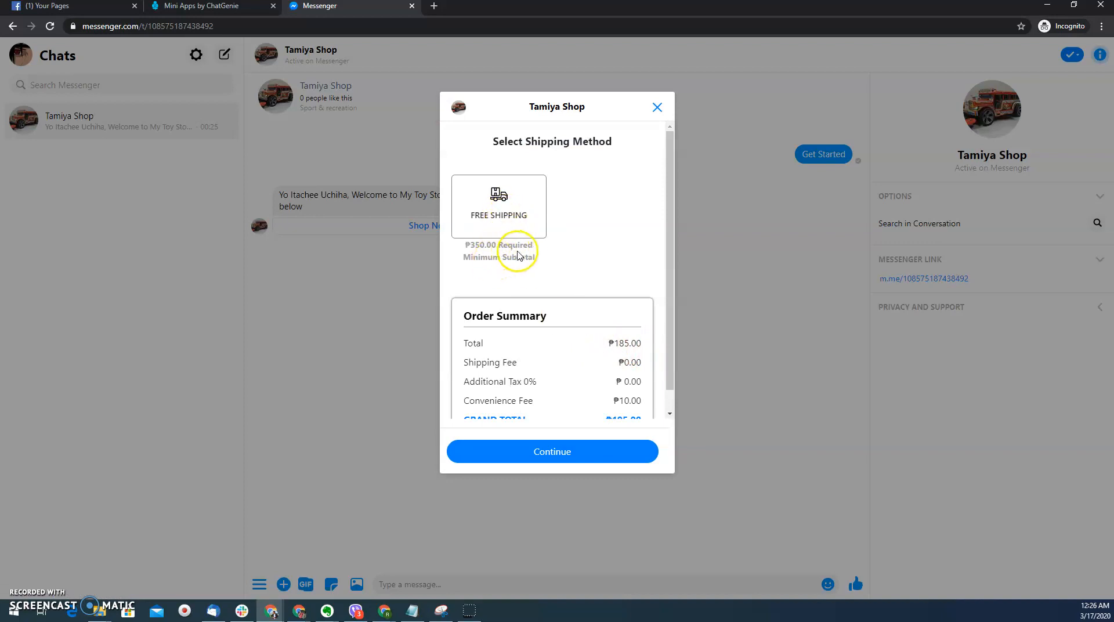
pyautogui.moveTo(527, 256)
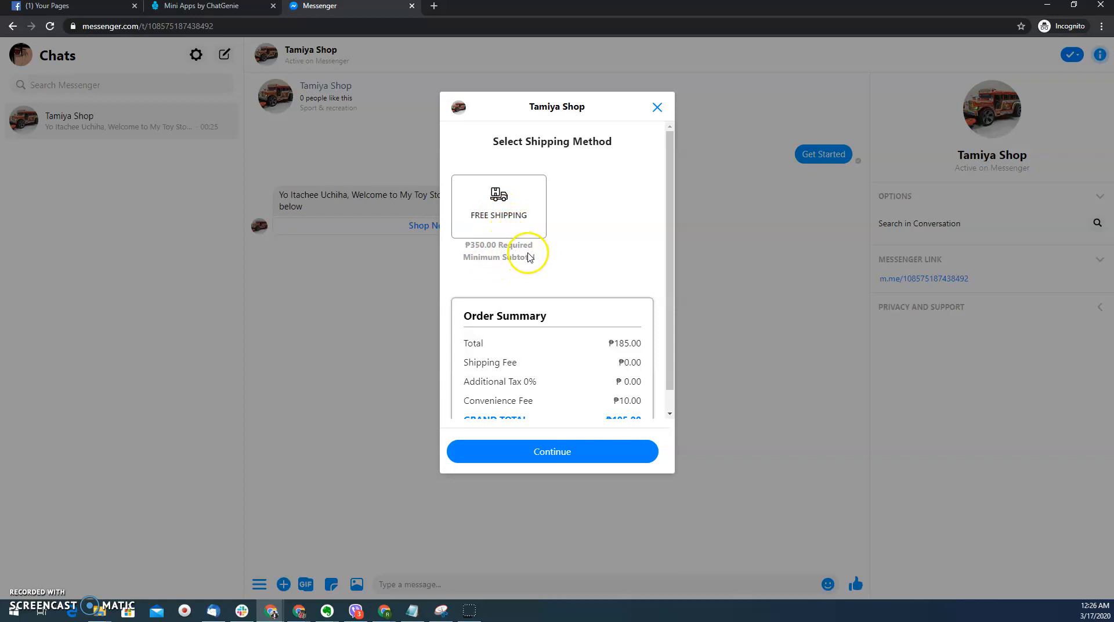
pyautogui.moveTo(502, 237)
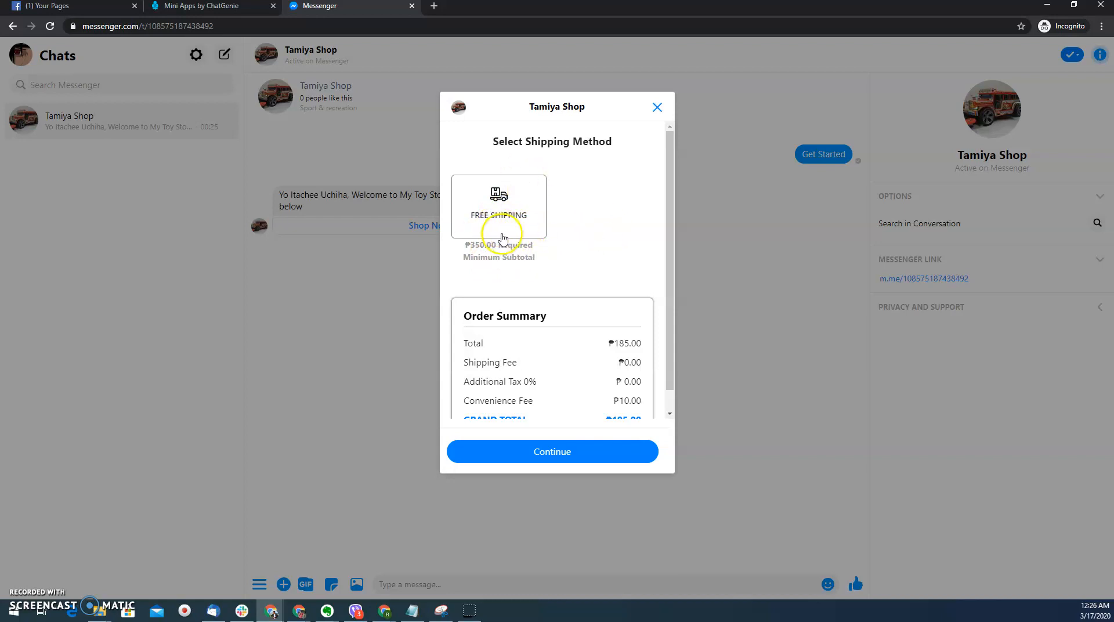
pyautogui.moveTo(513, 219)
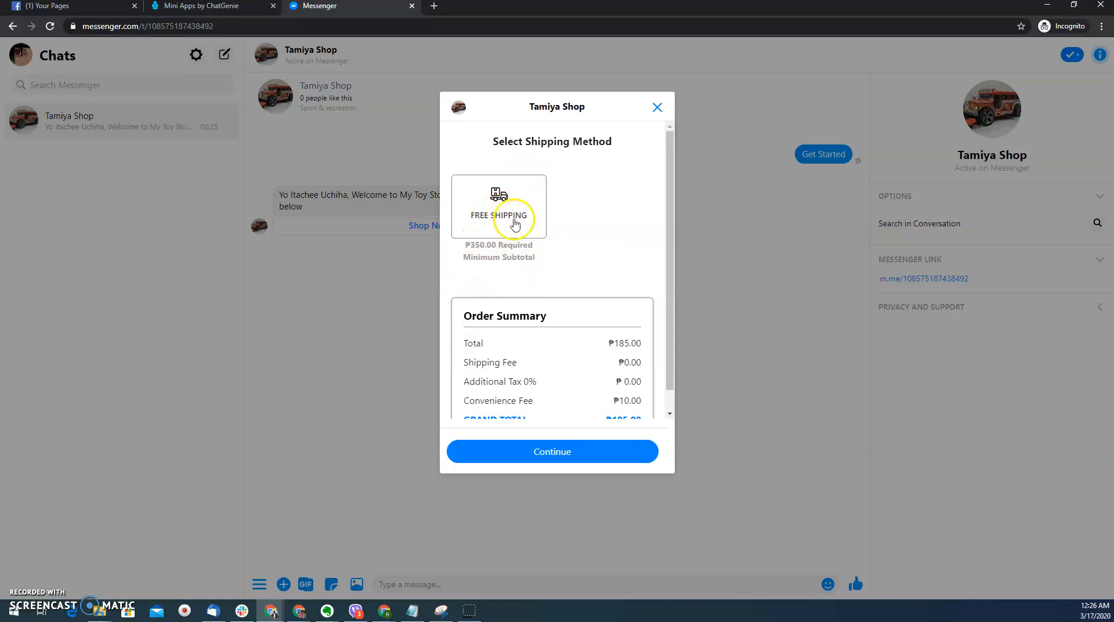
pyautogui.moveTo(501, 218)
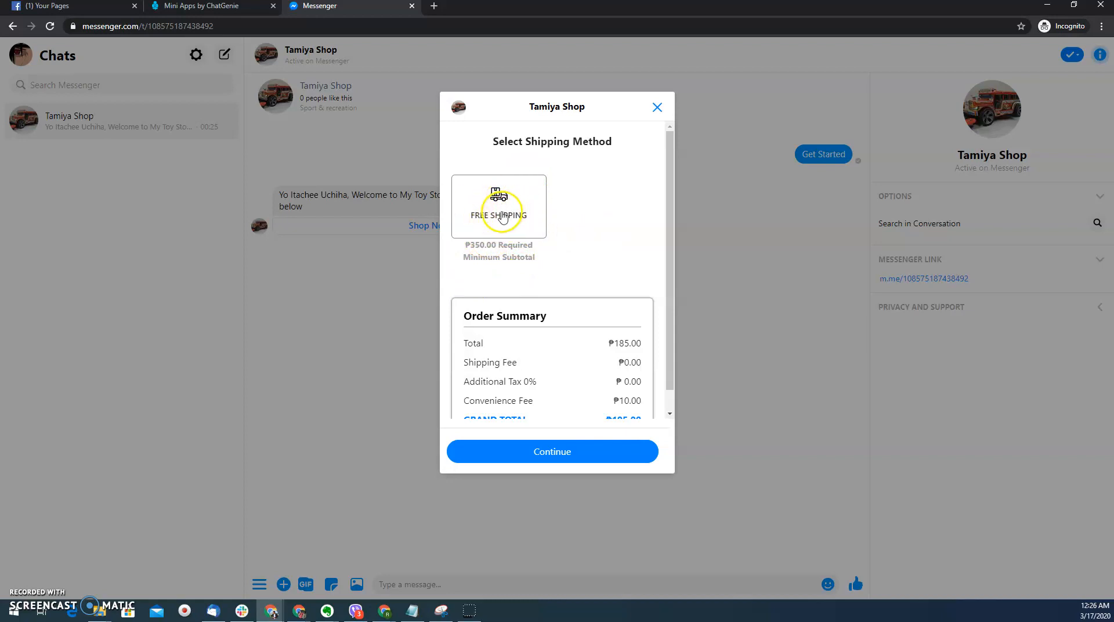
pyautogui.scroll(-3)
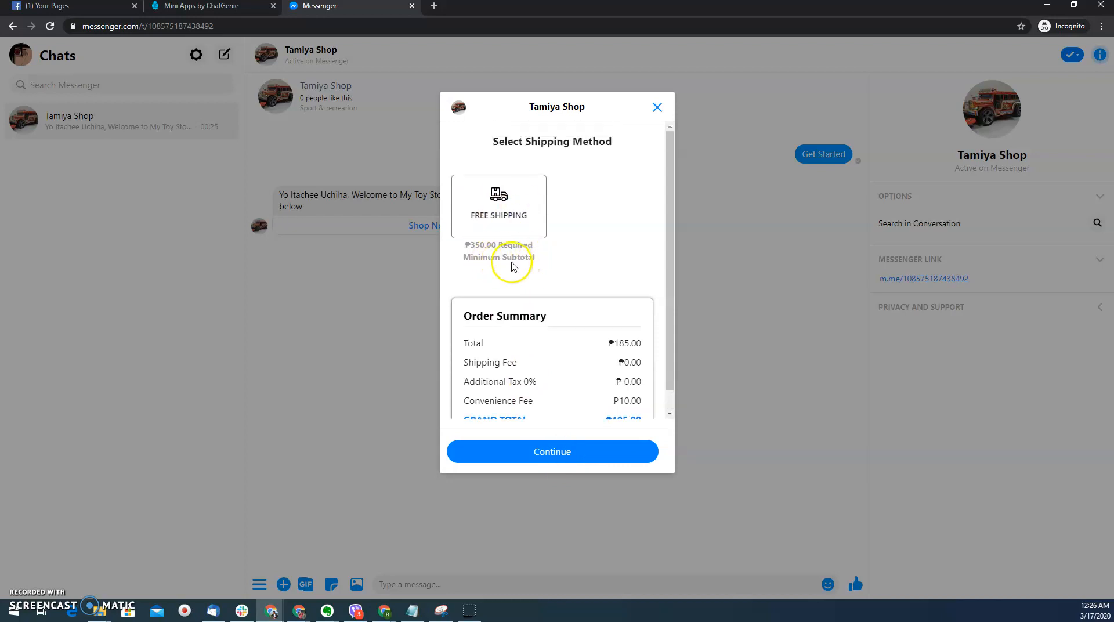
pyautogui.moveTo(684, 110)
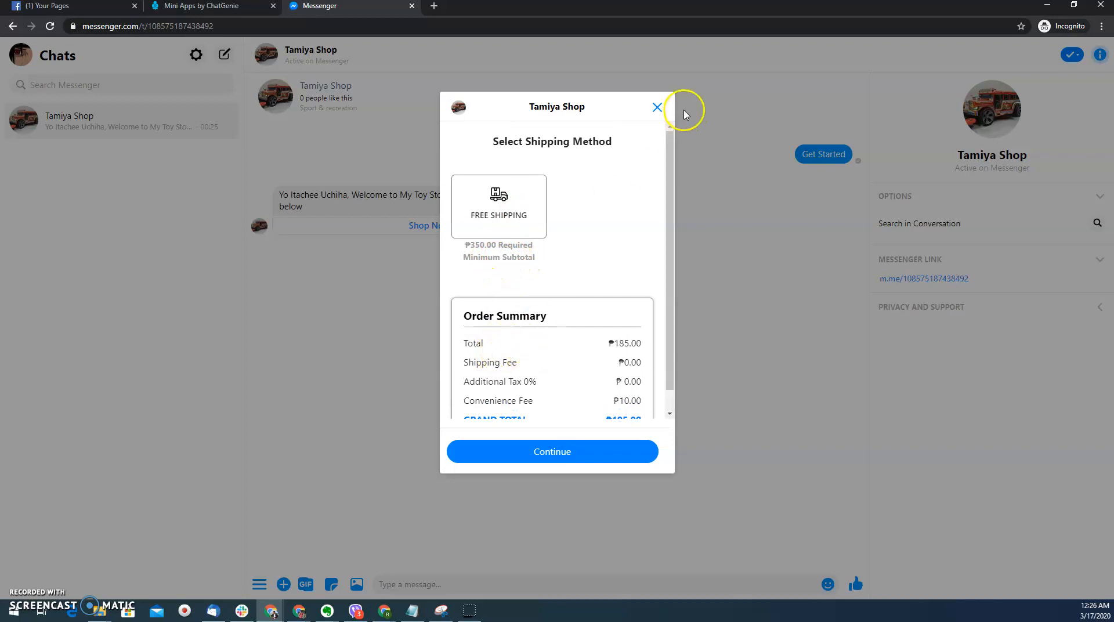
pyautogui.moveTo(471, 259)
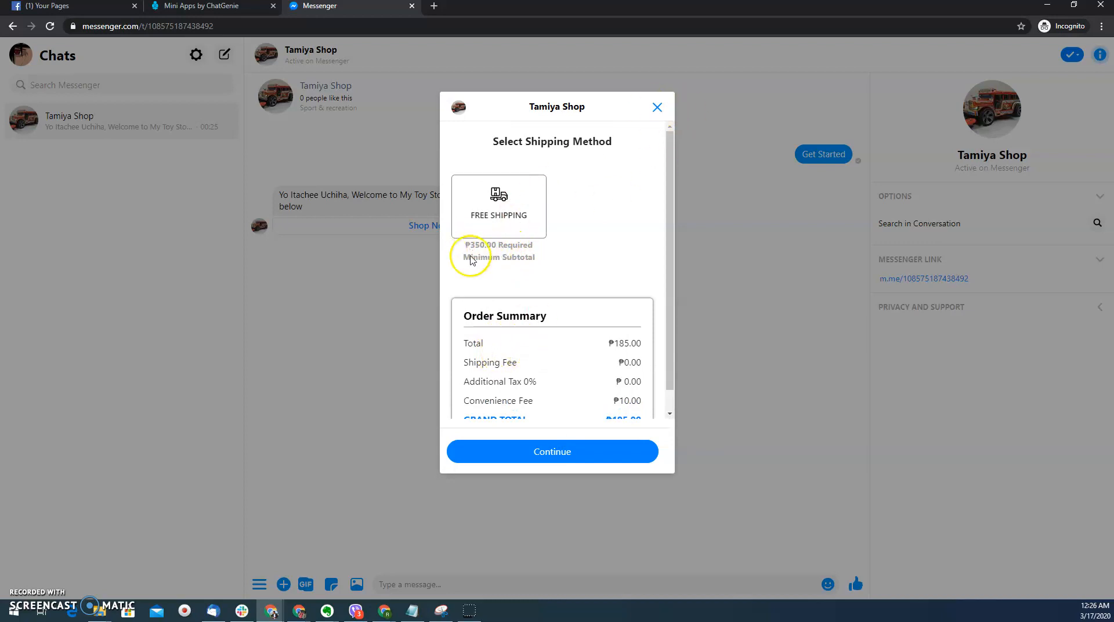
pyautogui.scroll(-3)
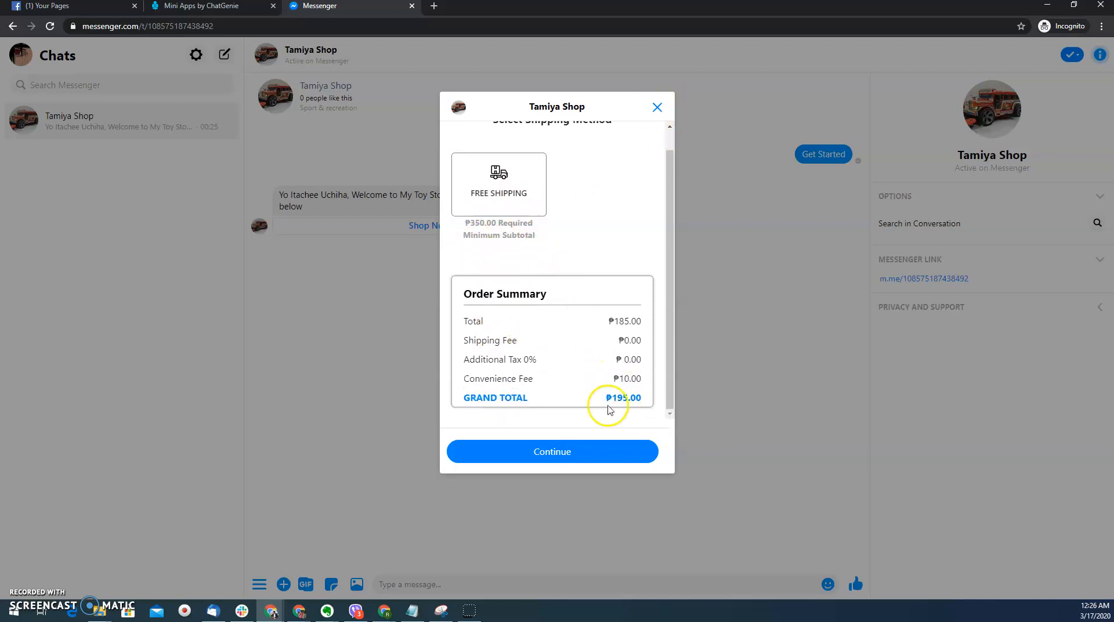
pyautogui.moveTo(568, 348)
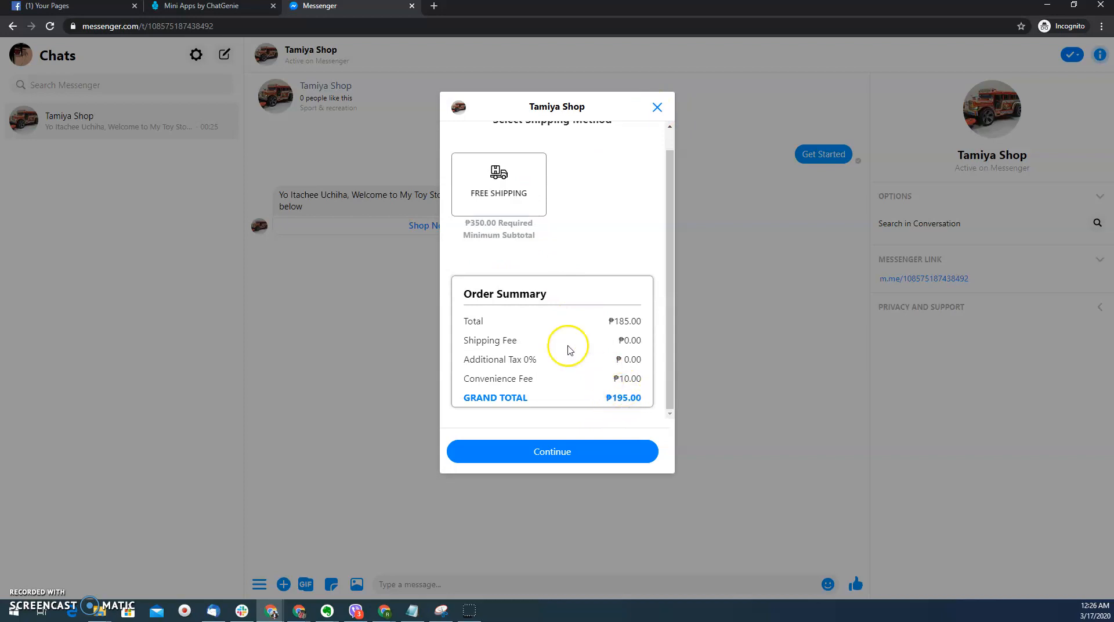
pyautogui.moveTo(480, 231)
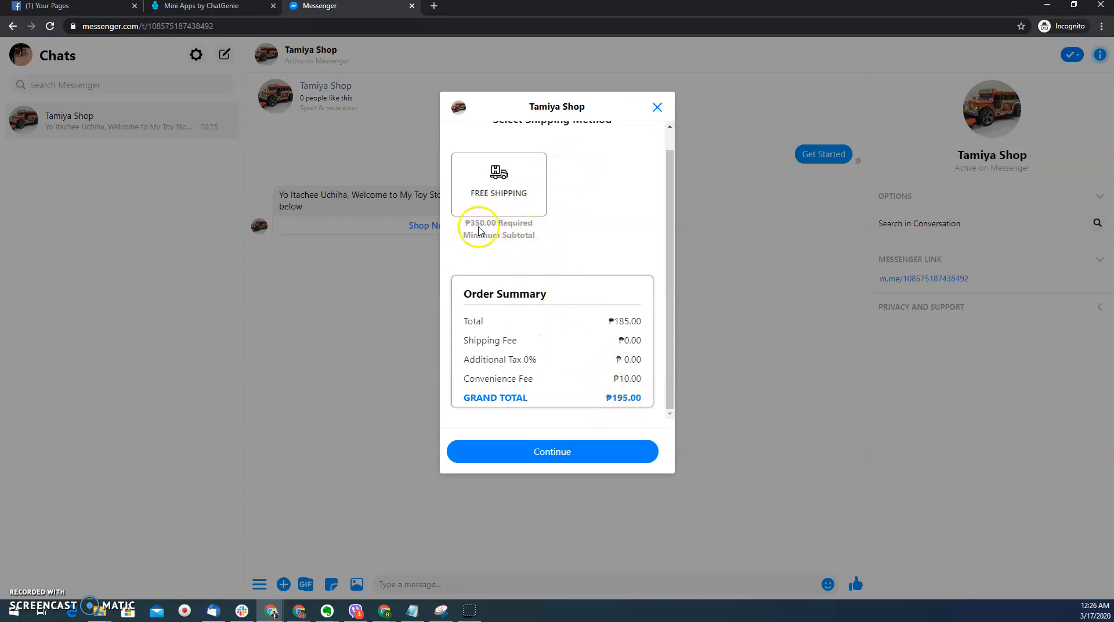
pyautogui.moveTo(510, 235)
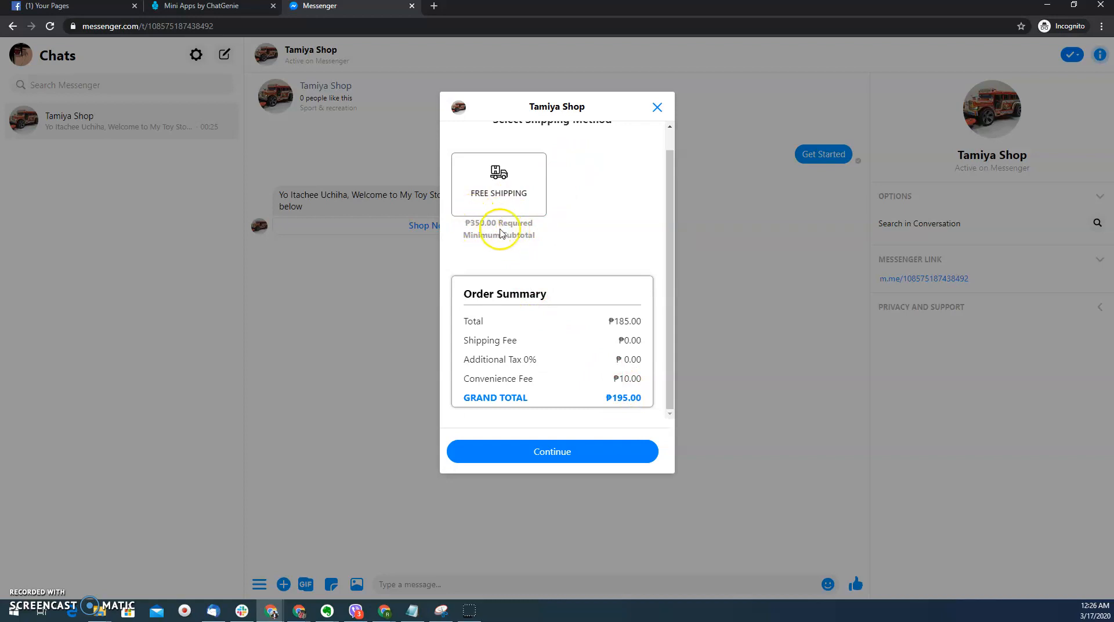
pyautogui.moveTo(490, 209)
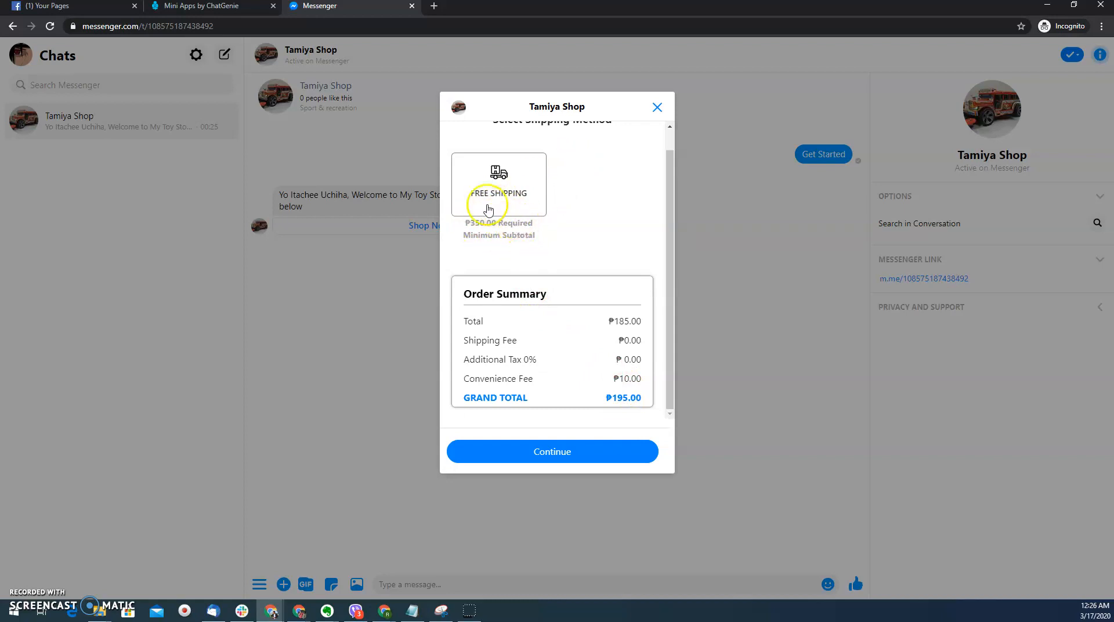
pyautogui.moveTo(622, 129)
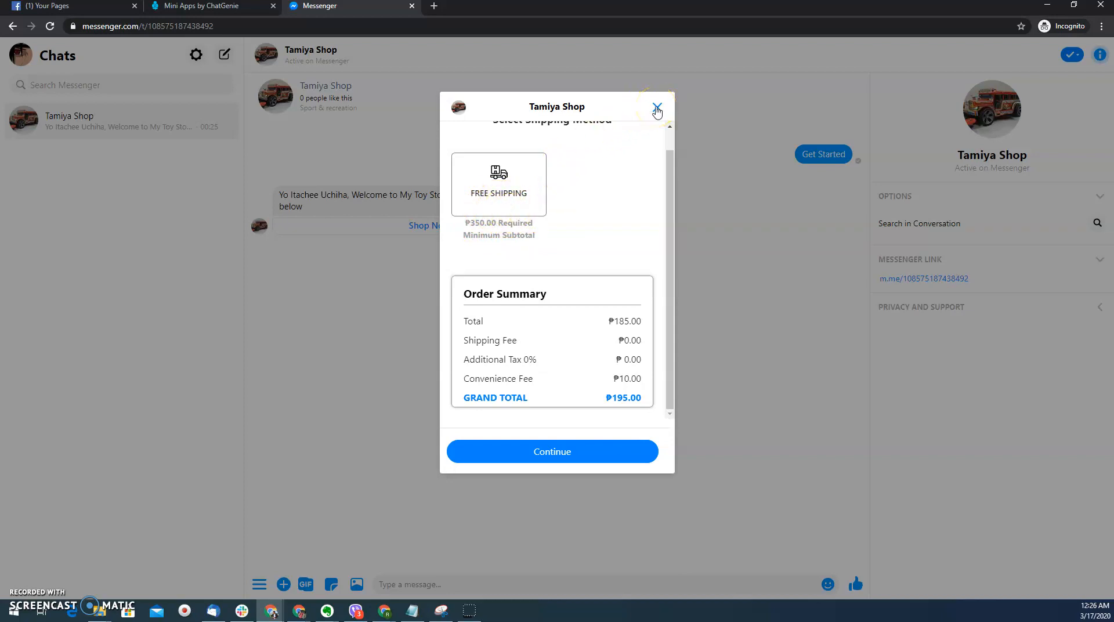
# Close the Tamiya Shop mini app in Messenger and return to the ChatGenie dashboard.
pyautogui.click(656, 107)
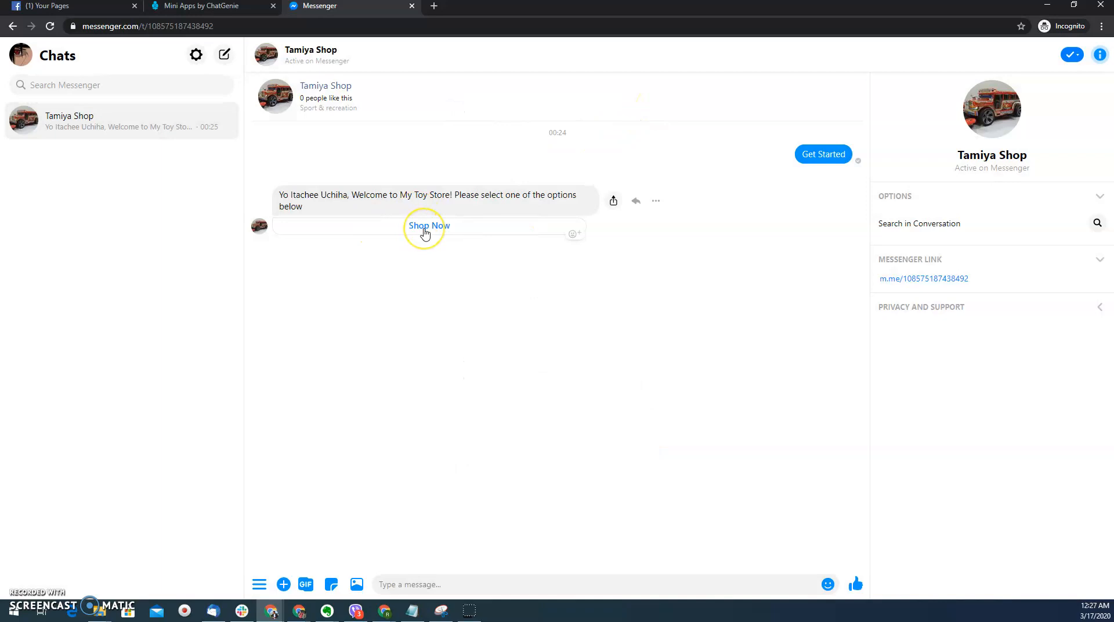
pyautogui.moveTo(614, 226)
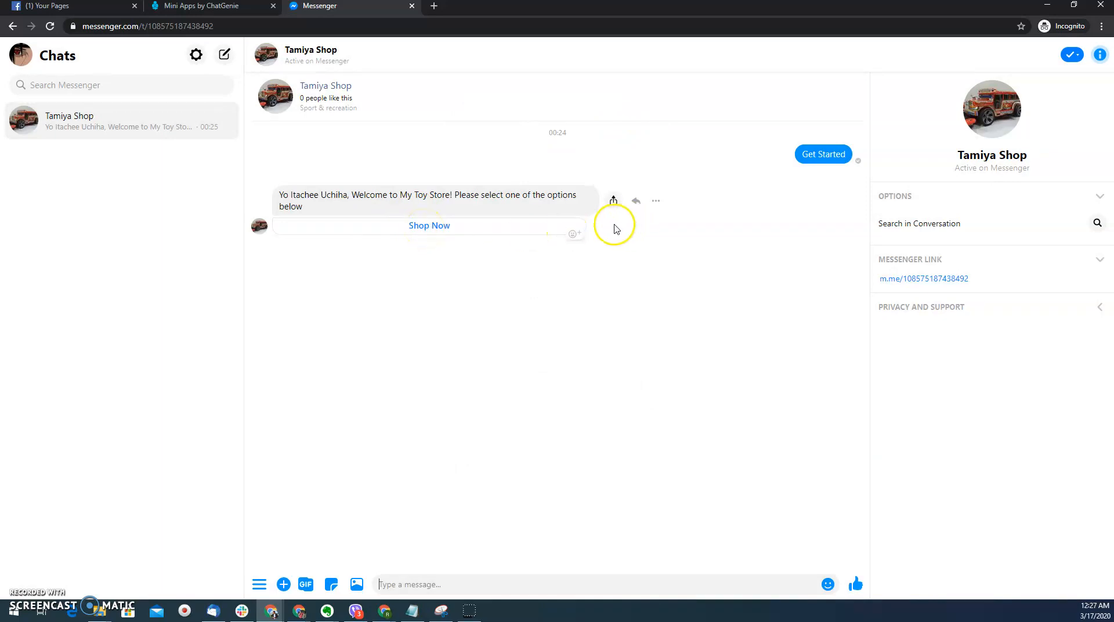
pyautogui.moveTo(245, 75)
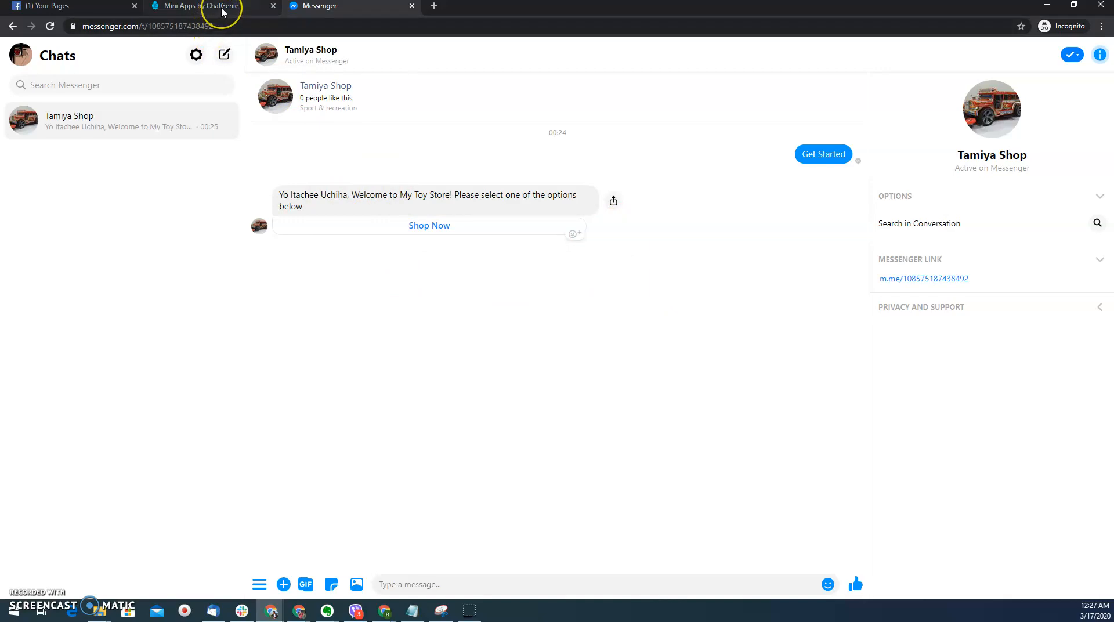
pyautogui.click(199, 5)
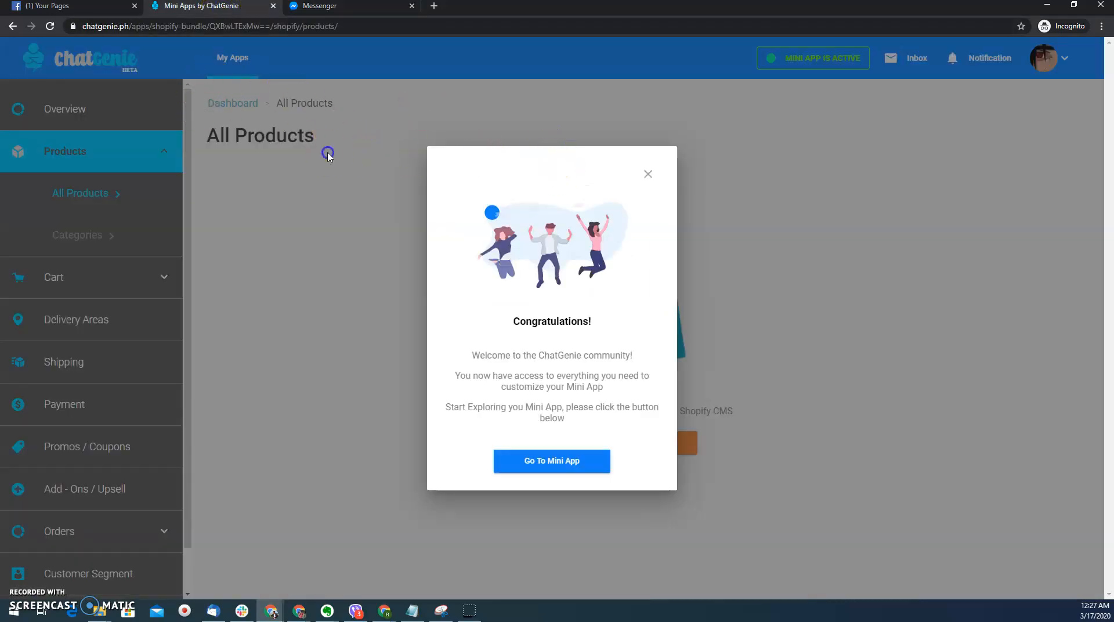
# Dismiss the Congratulations dialog and show the My Mini Apps list.
pyautogui.click(648, 174)
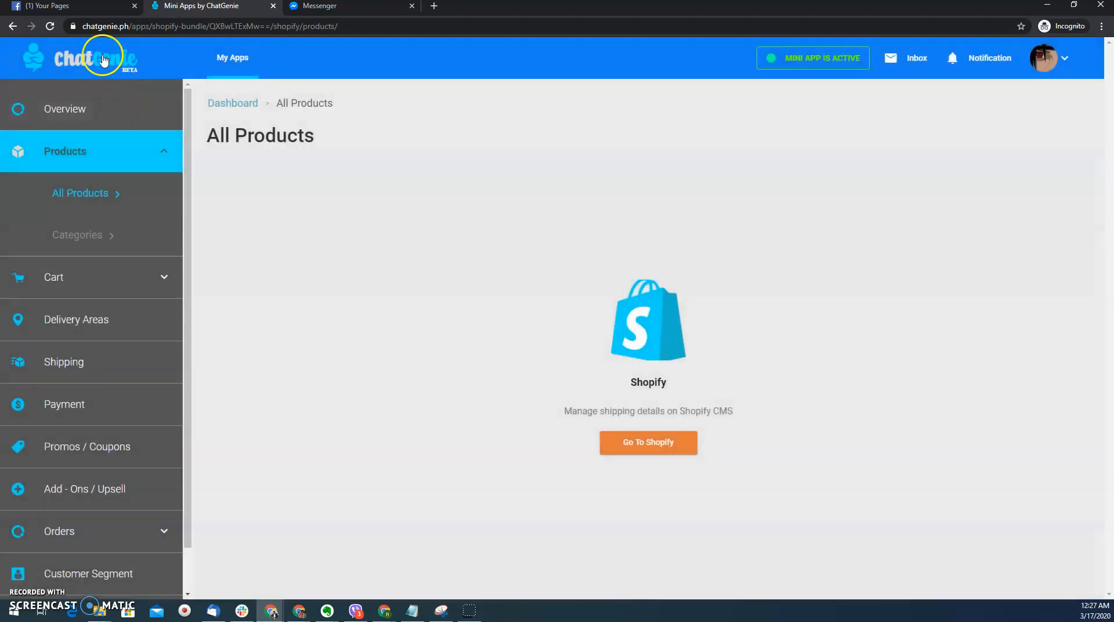
pyautogui.click(85, 57)
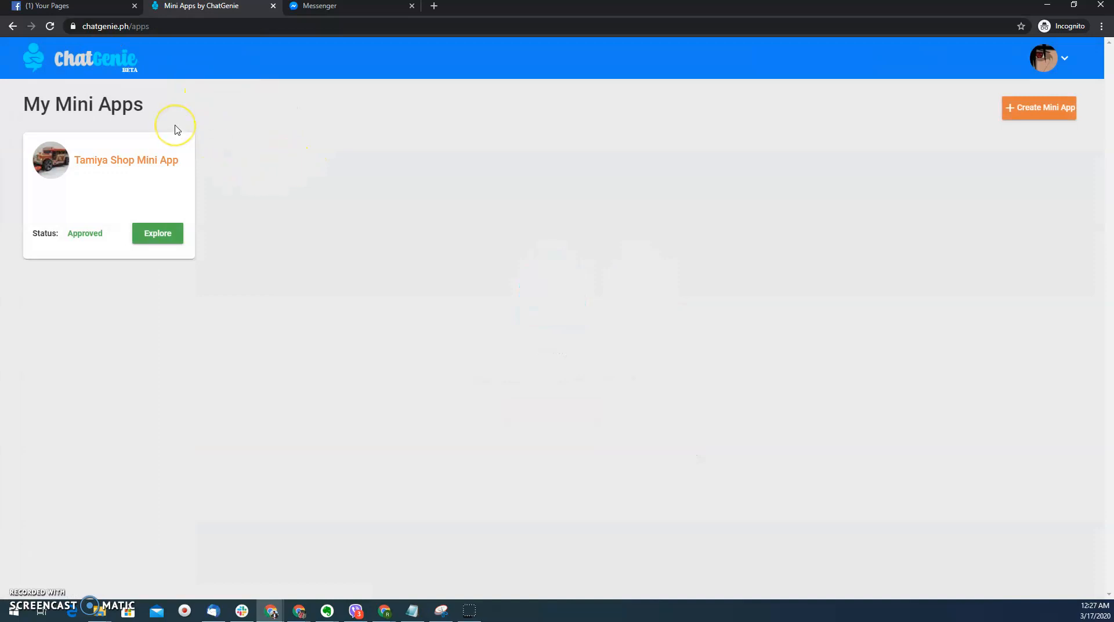
pyautogui.moveTo(282, 130)
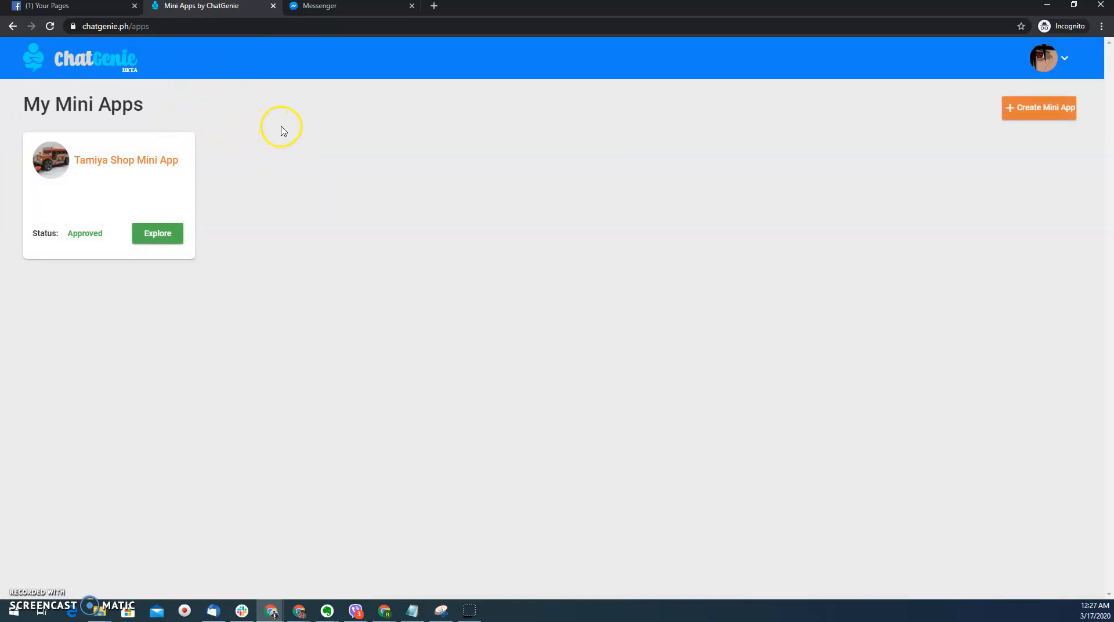
pyautogui.moveTo(281, 130)
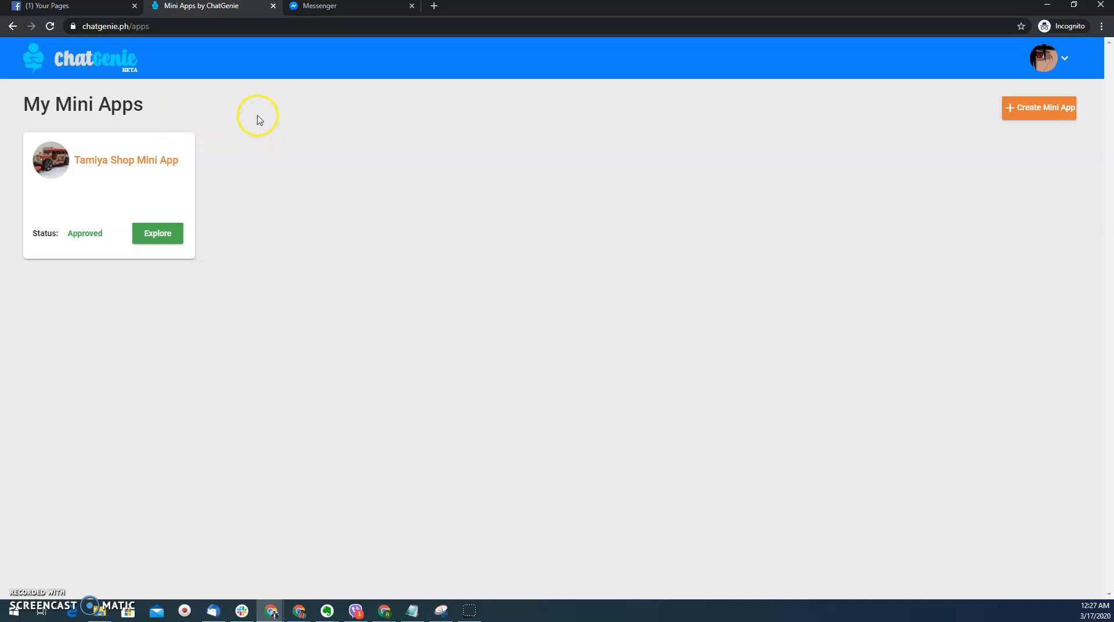
pyautogui.moveTo(263, 116)
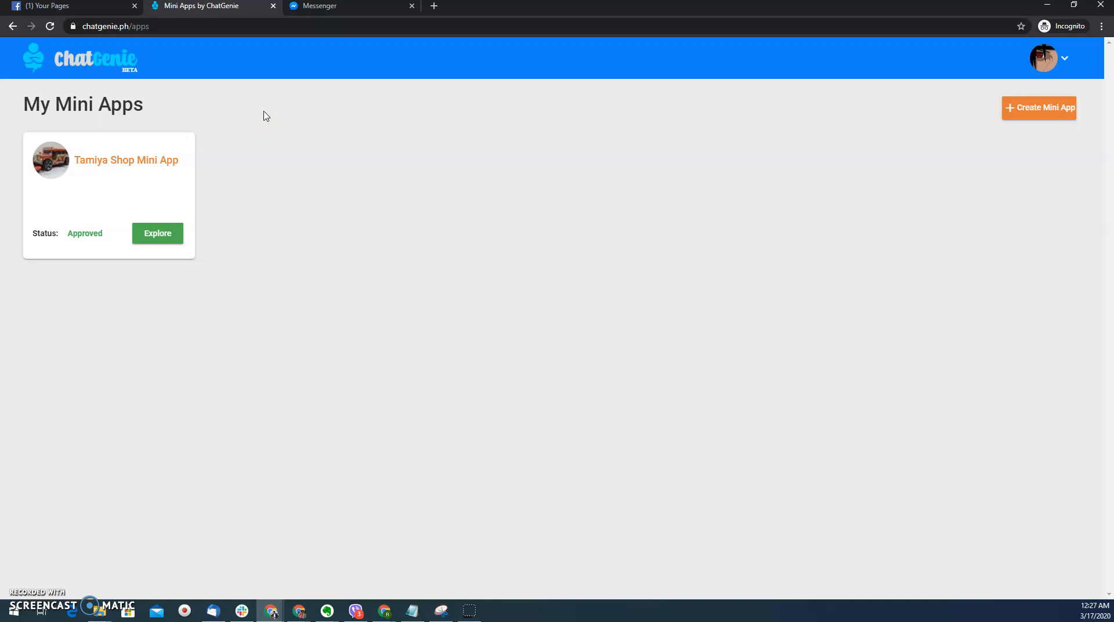
pyautogui.moveTo(97, 83)
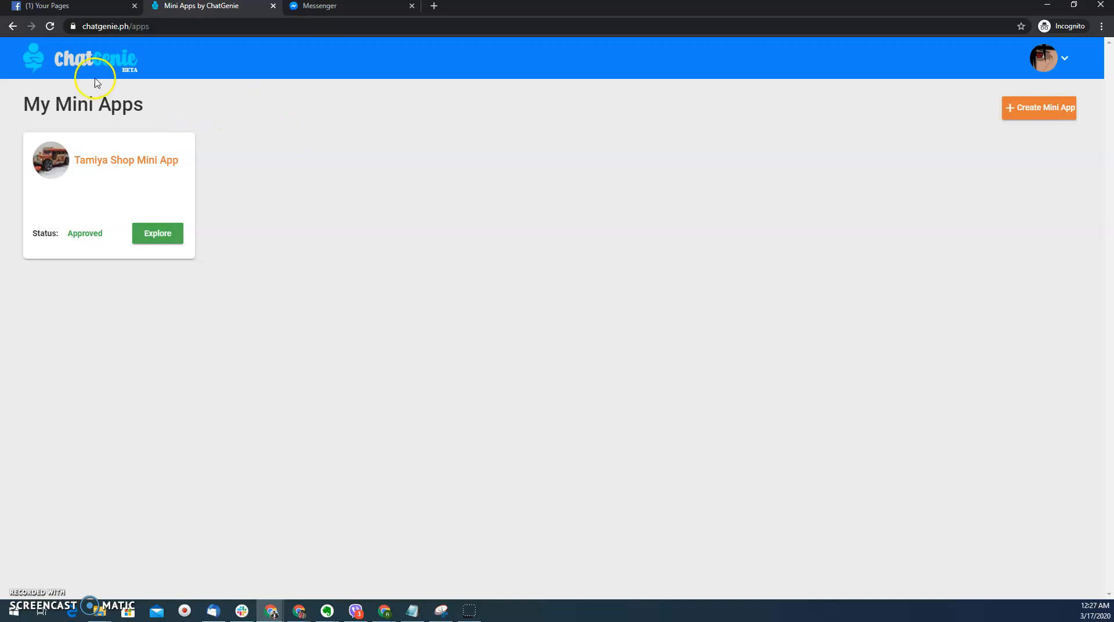
pyautogui.moveTo(94, 67)
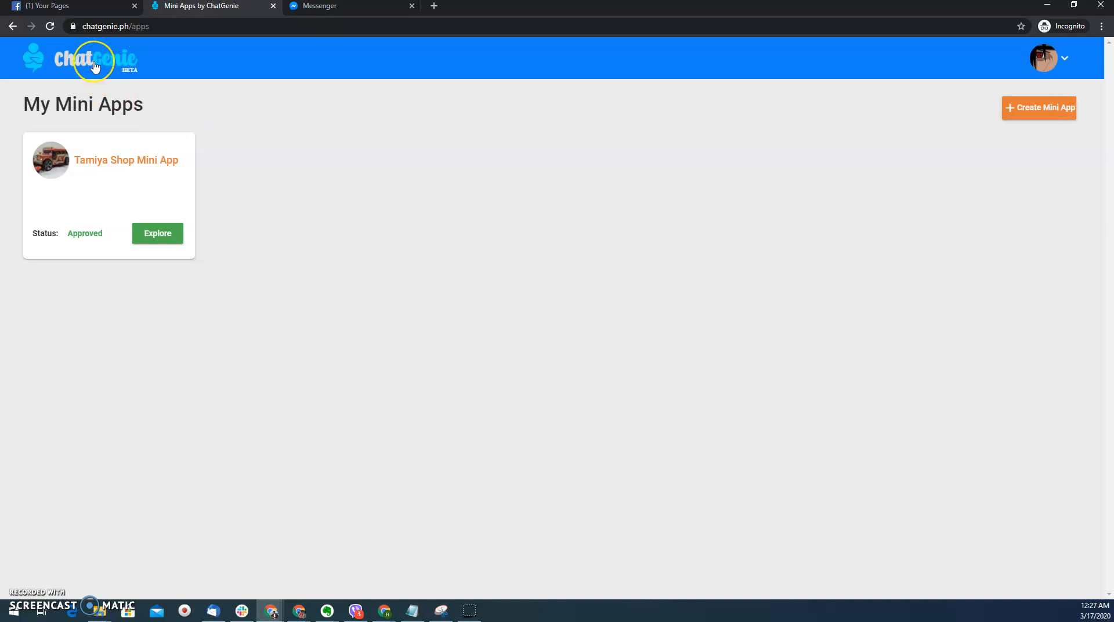
pyautogui.moveTo(100, 70)
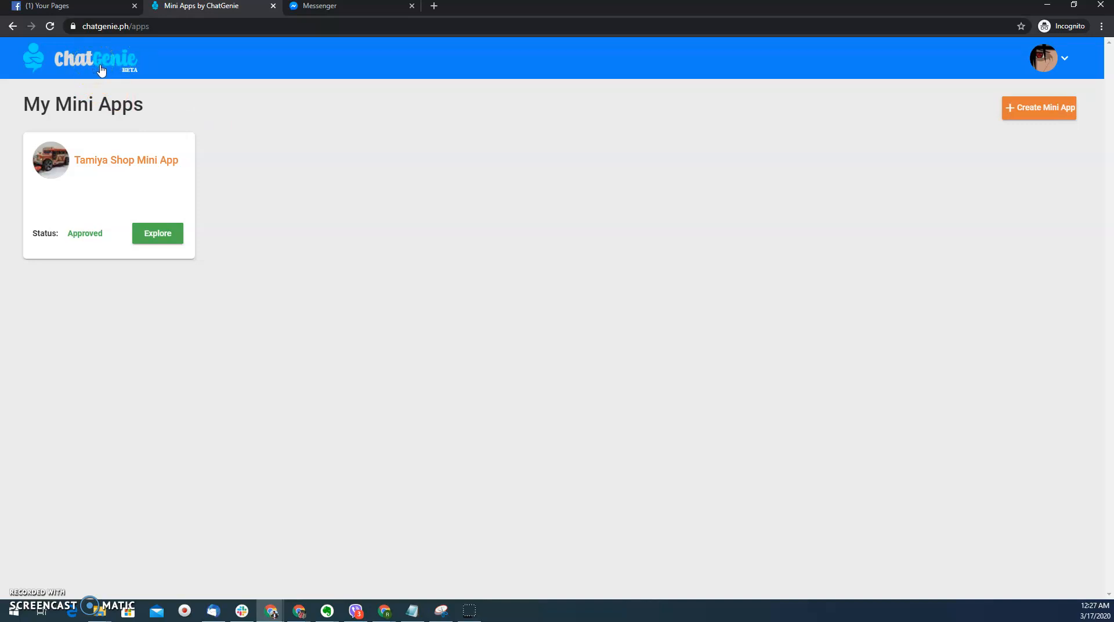
pyautogui.moveTo(107, 66)
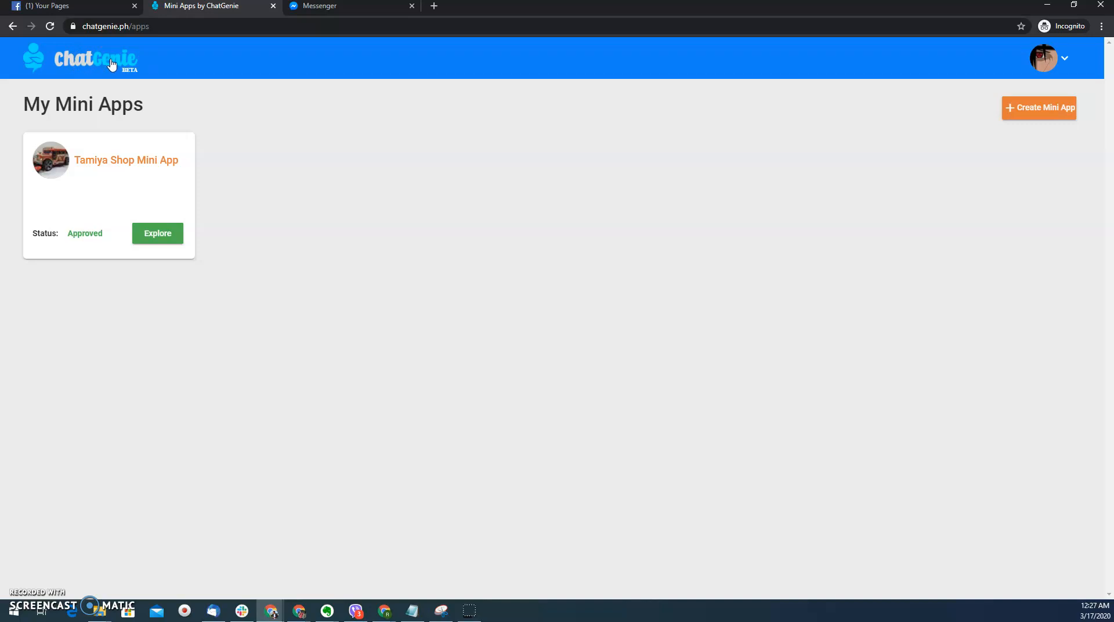
pyautogui.moveTo(956, 155)
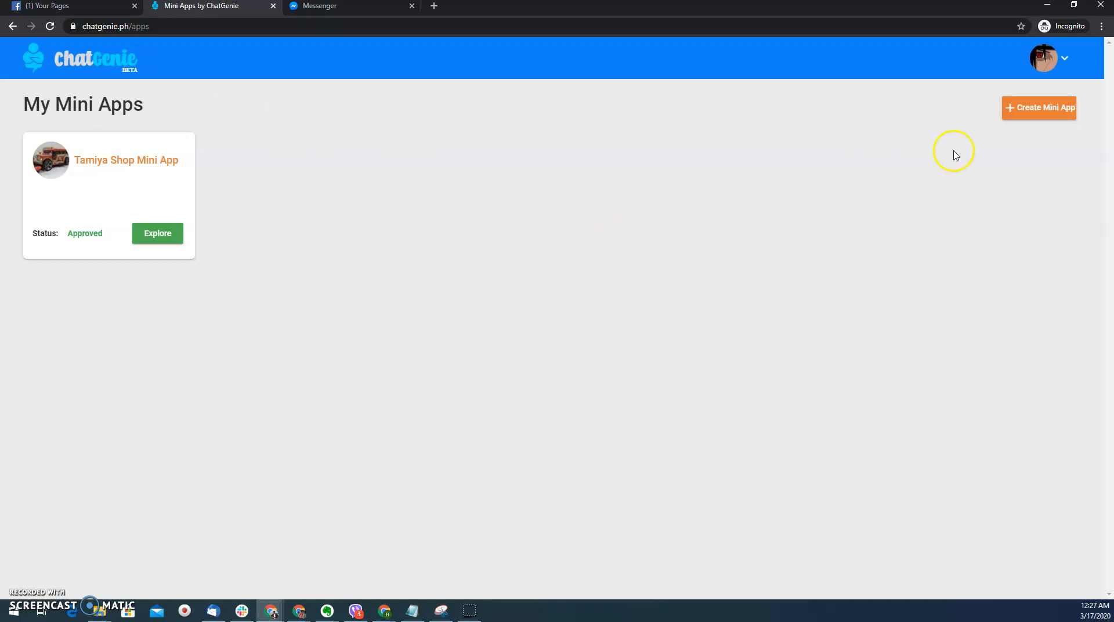
pyautogui.moveTo(665, 281)
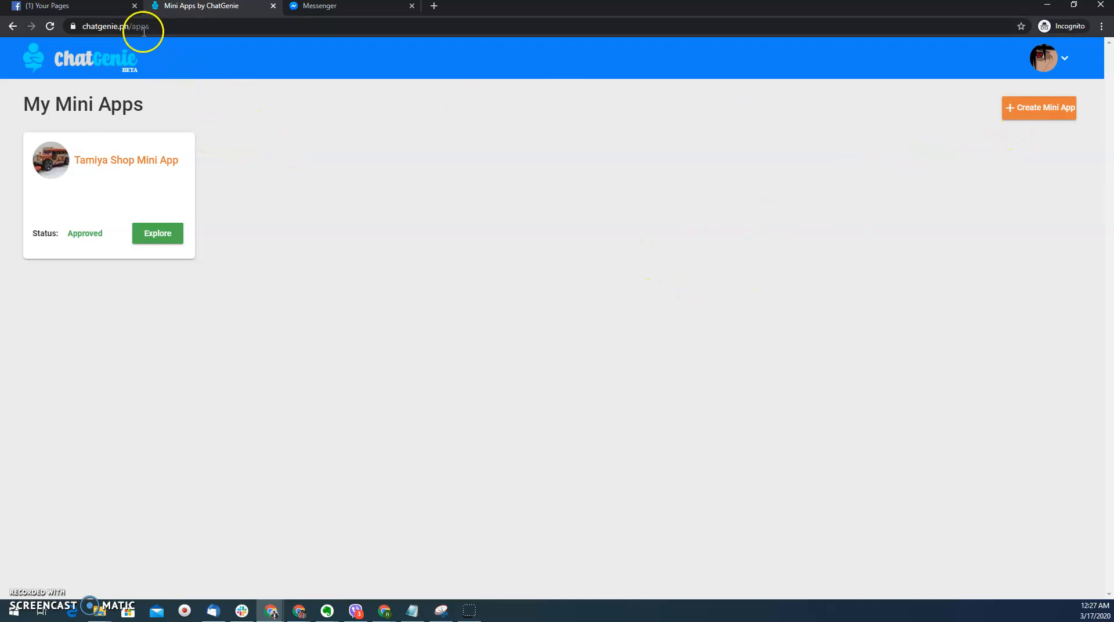
pyautogui.moveTo(236, 73)
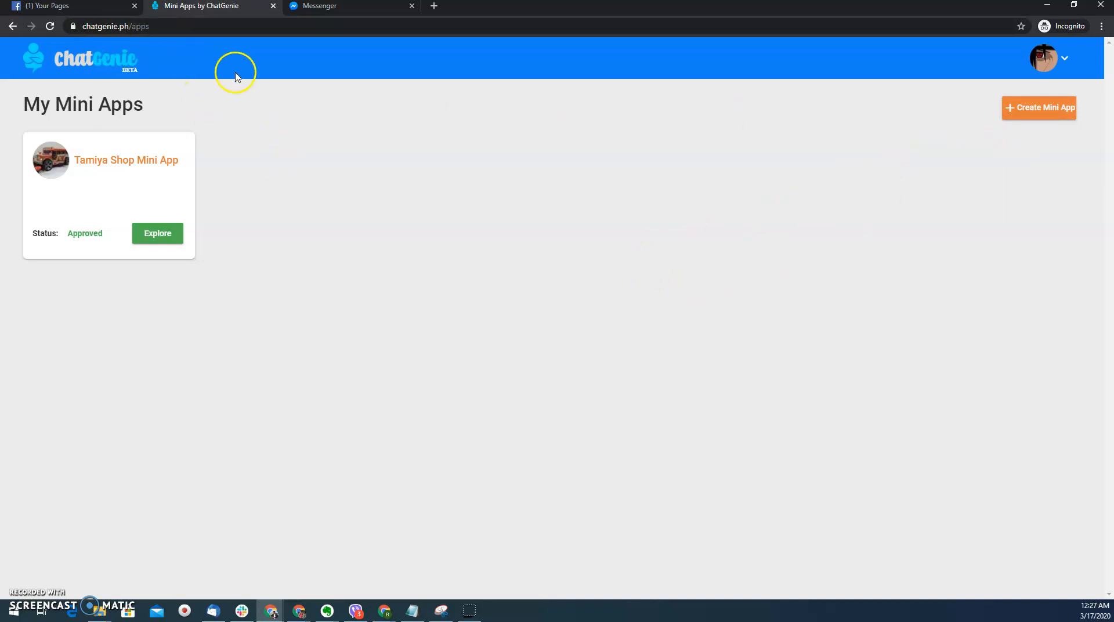
pyautogui.moveTo(1038, 108)
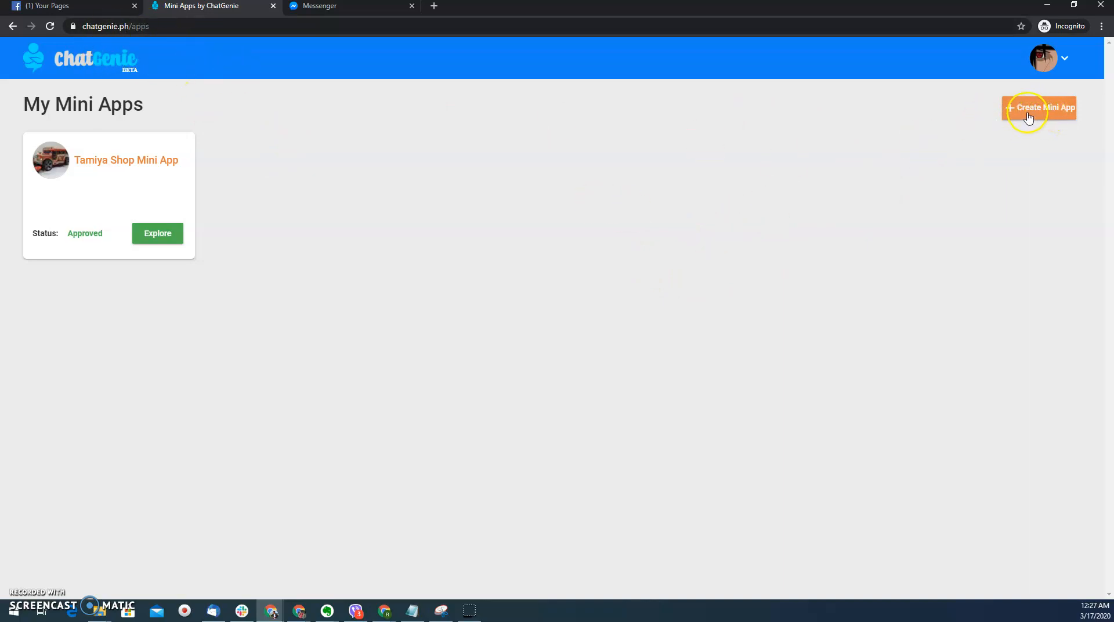
pyautogui.moveTo(248, 209)
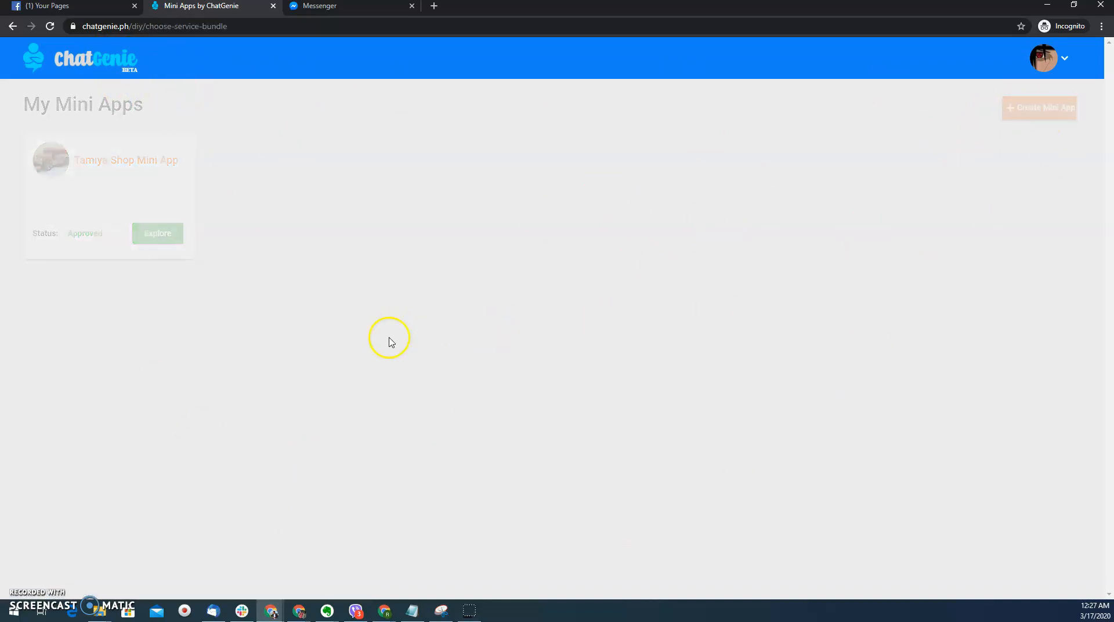
# Start creating a new mini app using the Ecommerce B2C Bundle.
pyautogui.click(1039, 108)
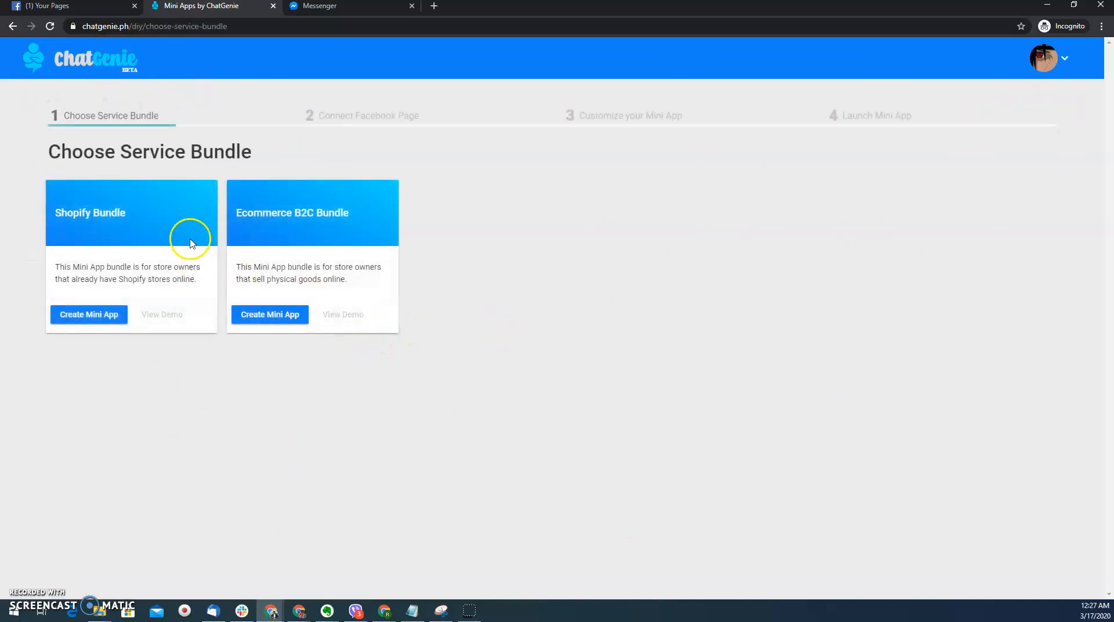
pyautogui.moveTo(188, 254)
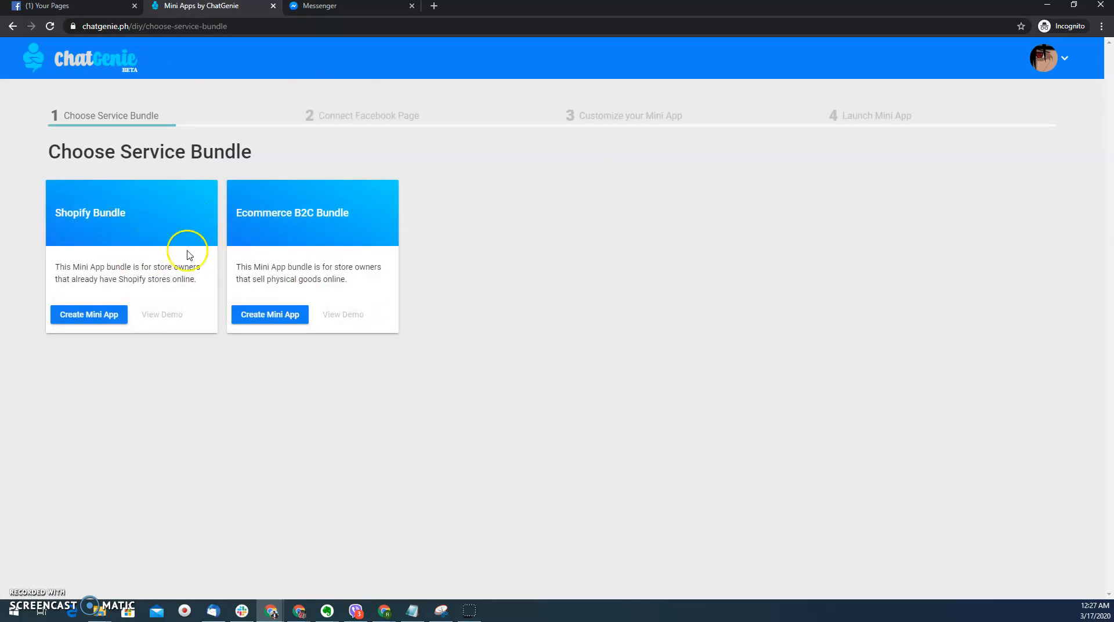
pyautogui.moveTo(275, 272)
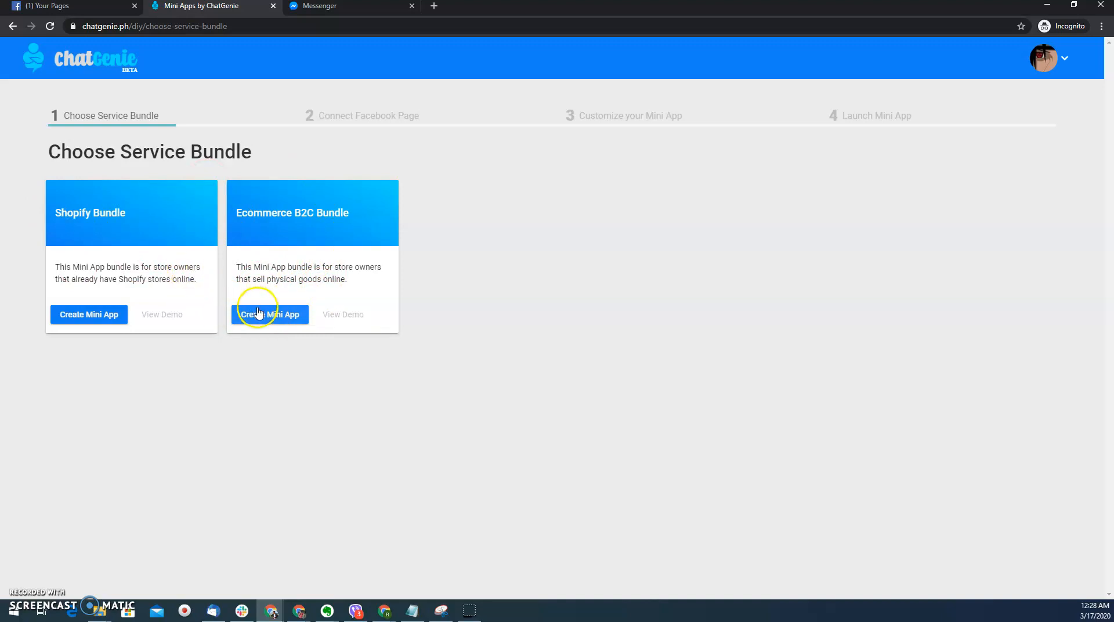
pyautogui.moveTo(266, 254)
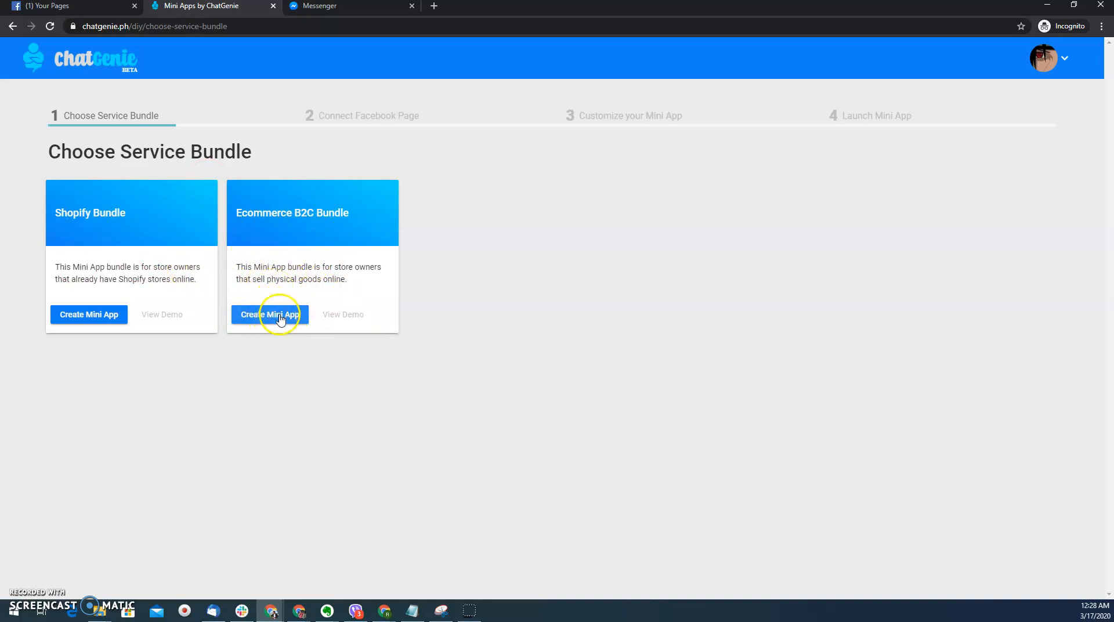
pyautogui.click(268, 315)
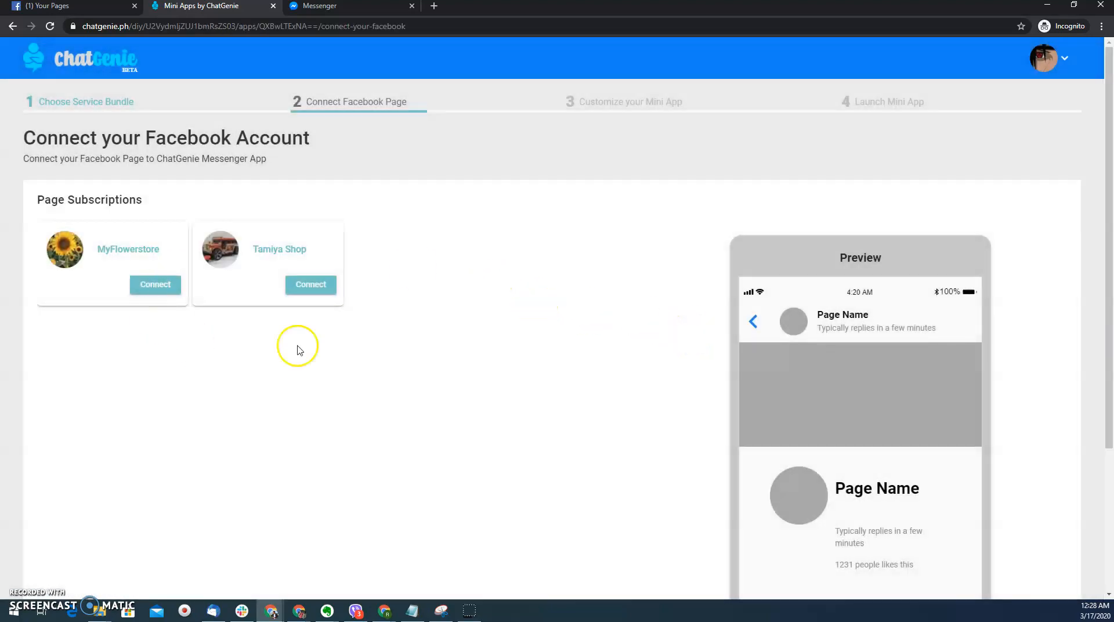
pyautogui.moveTo(117, 304)
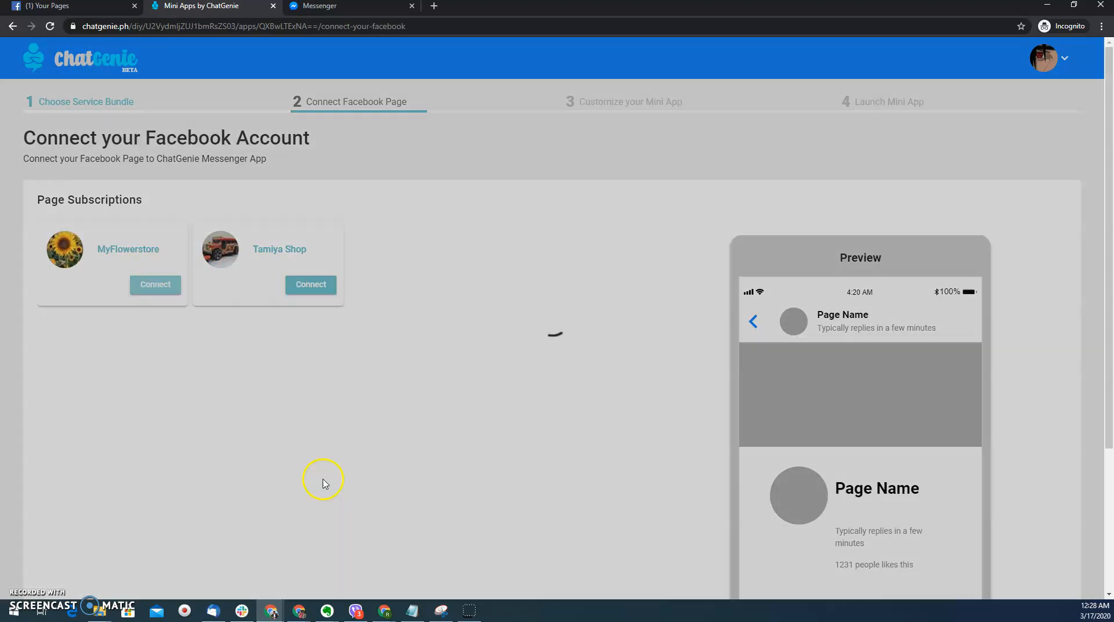
# Connect the MyFlowerstore page and enter the app name with Mabuhay and Hola greetings.
pyautogui.click(154, 284)
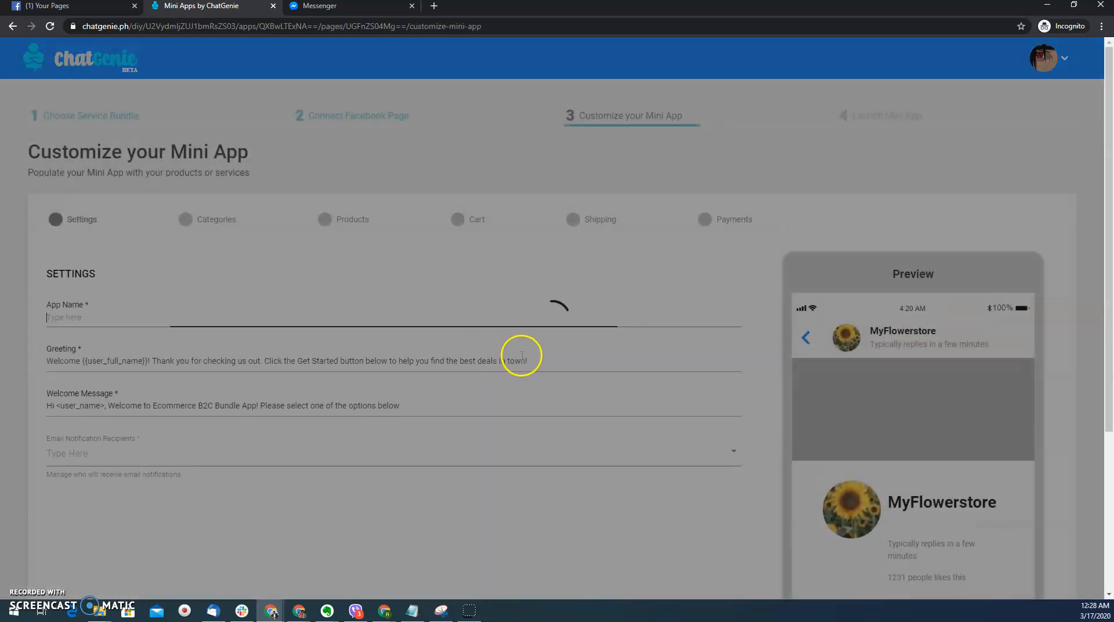
pyautogui.scroll(-3)
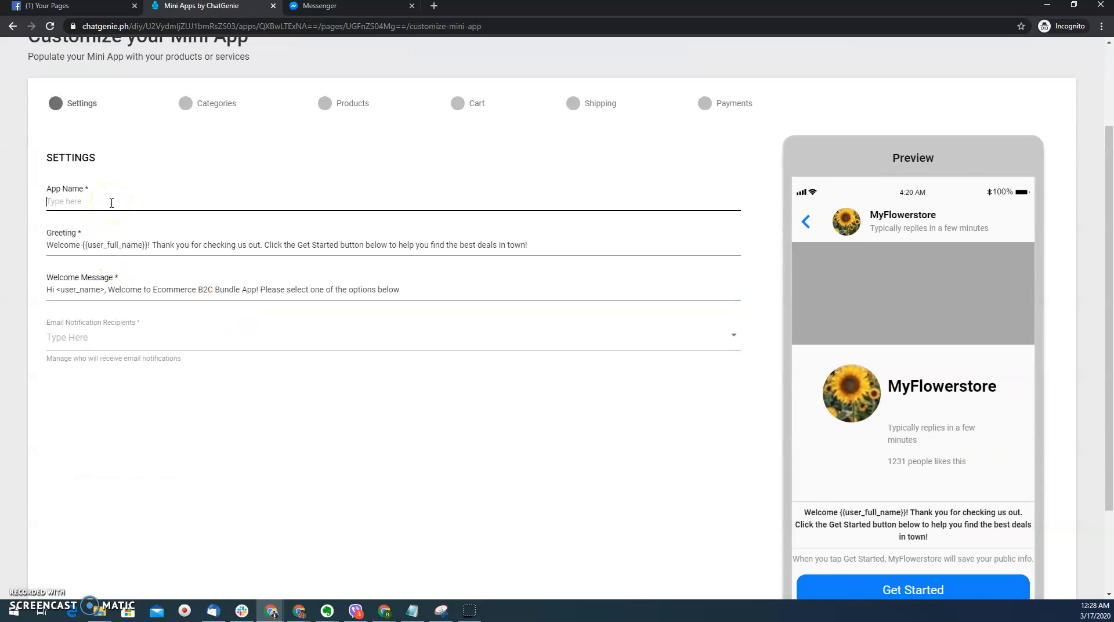
pyautogui.write('MyS')
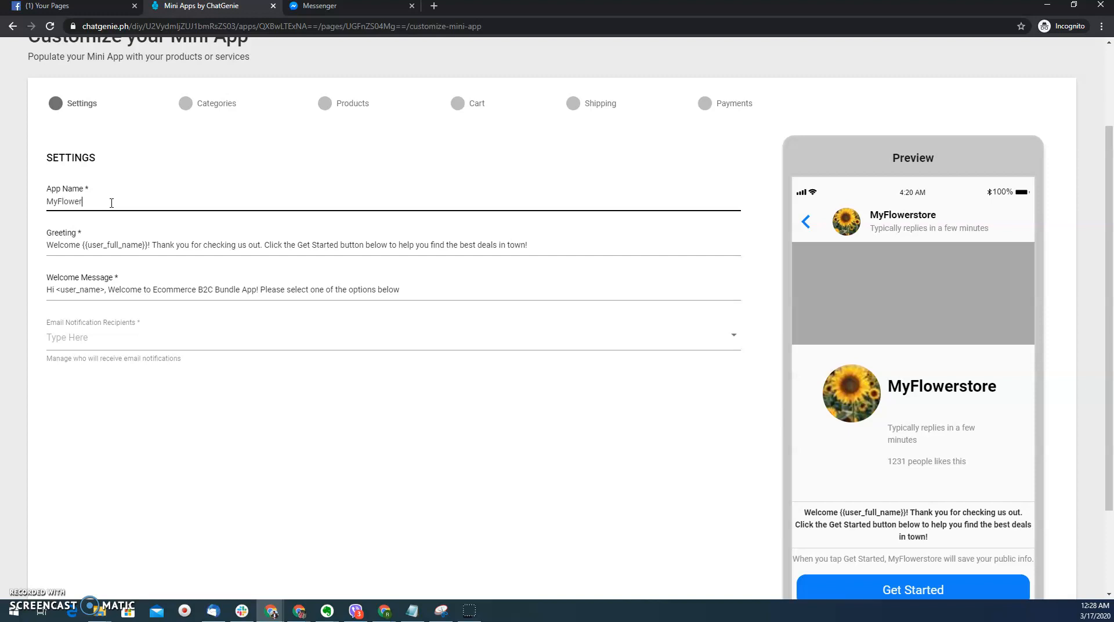
pyautogui.write('store')
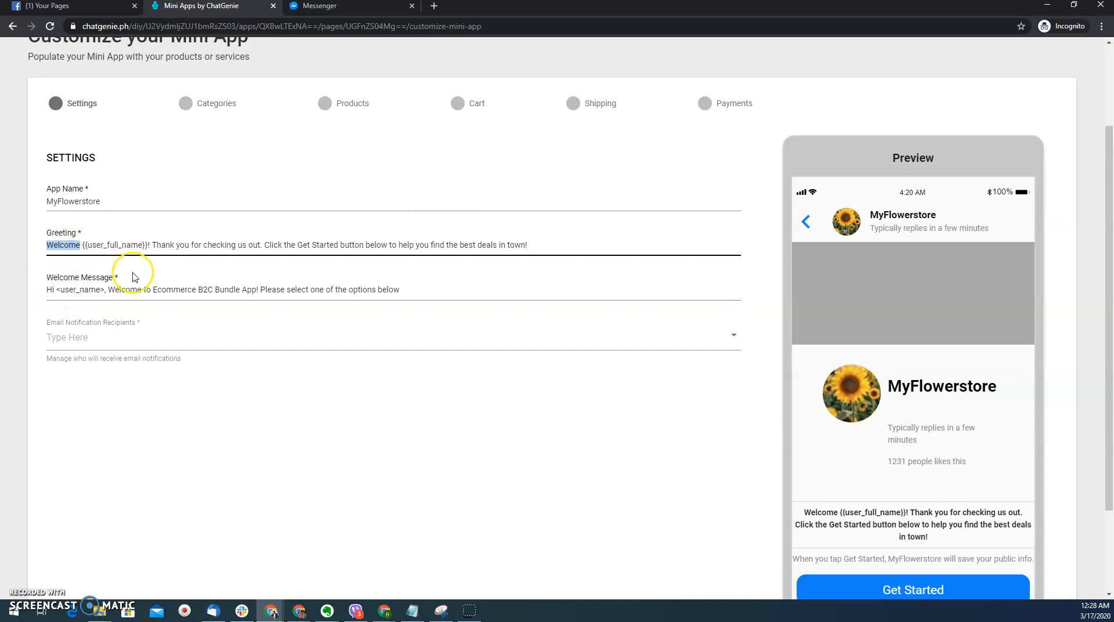
pyautogui.moveTo(133, 277)
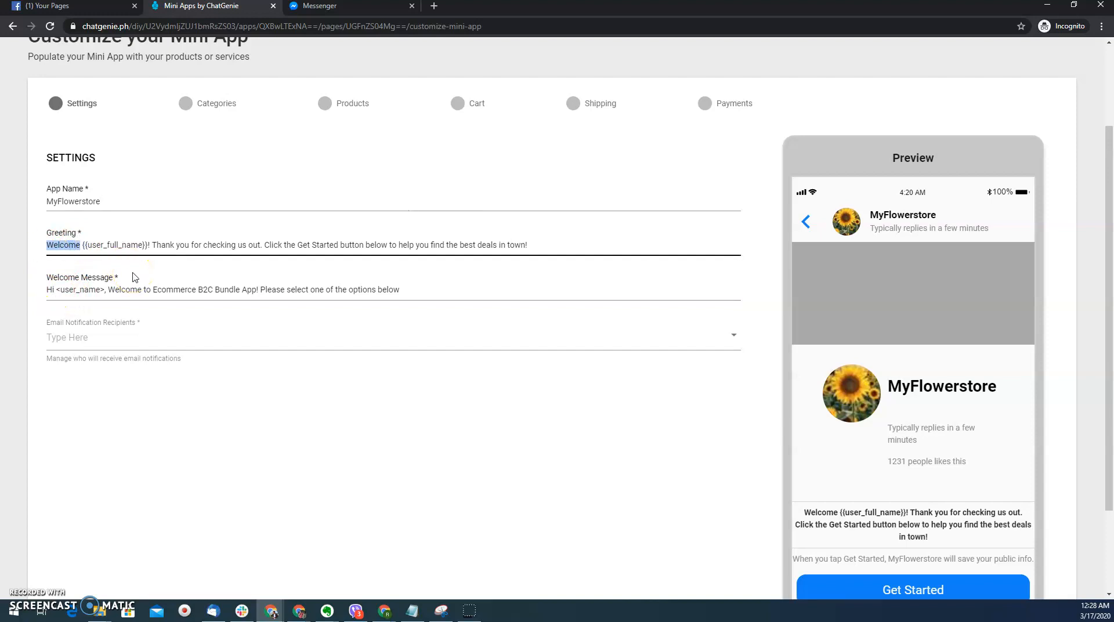
pyautogui.write('Mabuhay!')
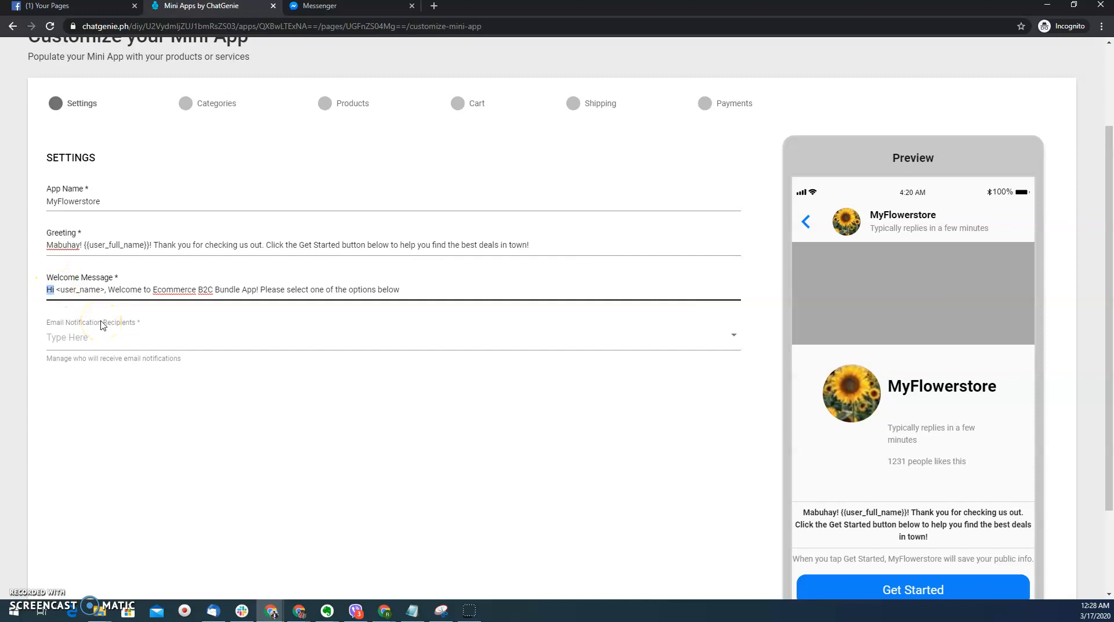
pyautogui.write('Hola!')
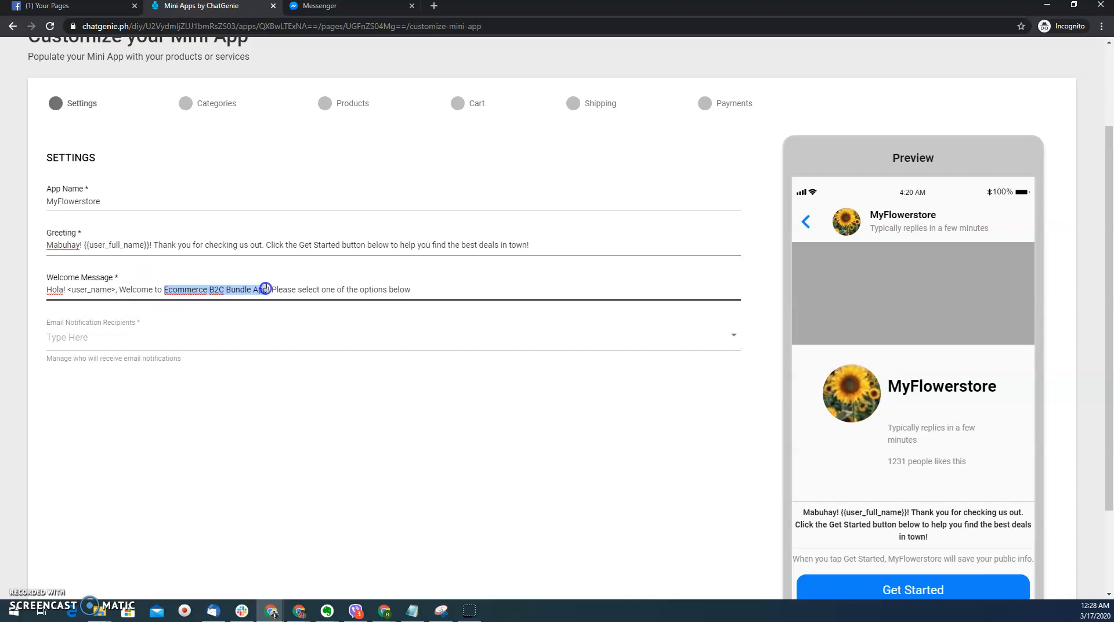
# Set the welcome message to MyFlowerstore and add the gmail.com email notification recipient.
pyautogui.write('MyFlow')
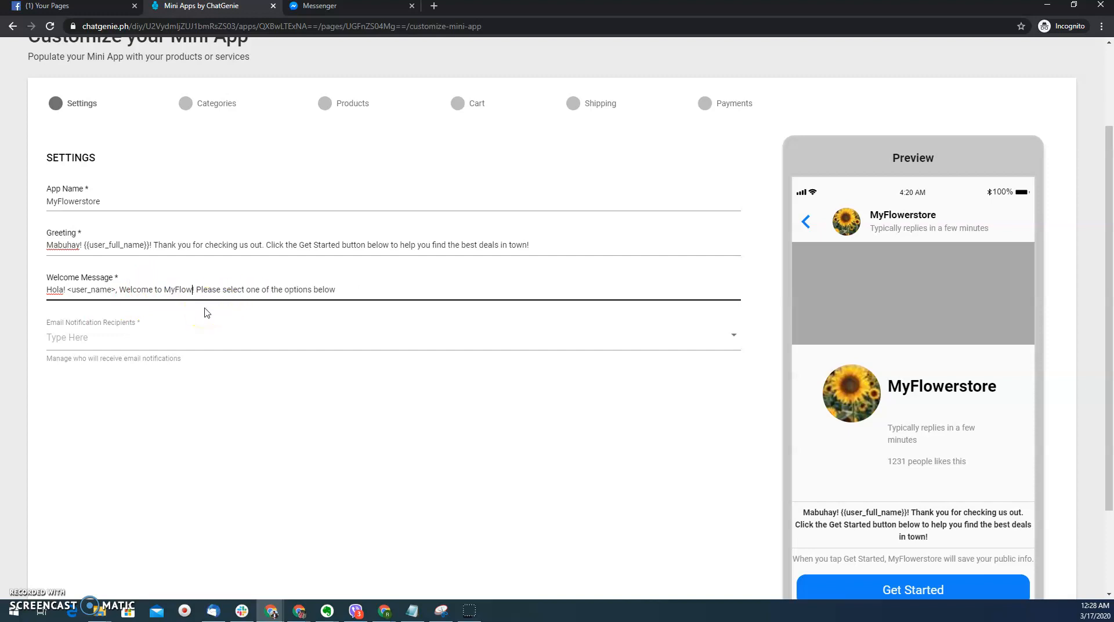
pyautogui.write('erstore!')
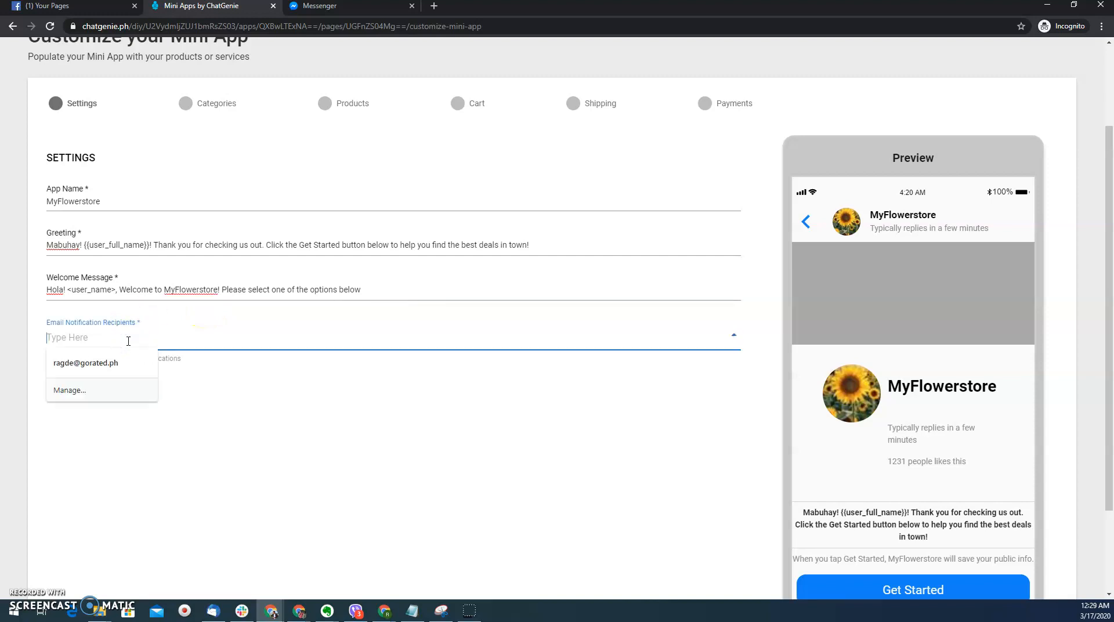
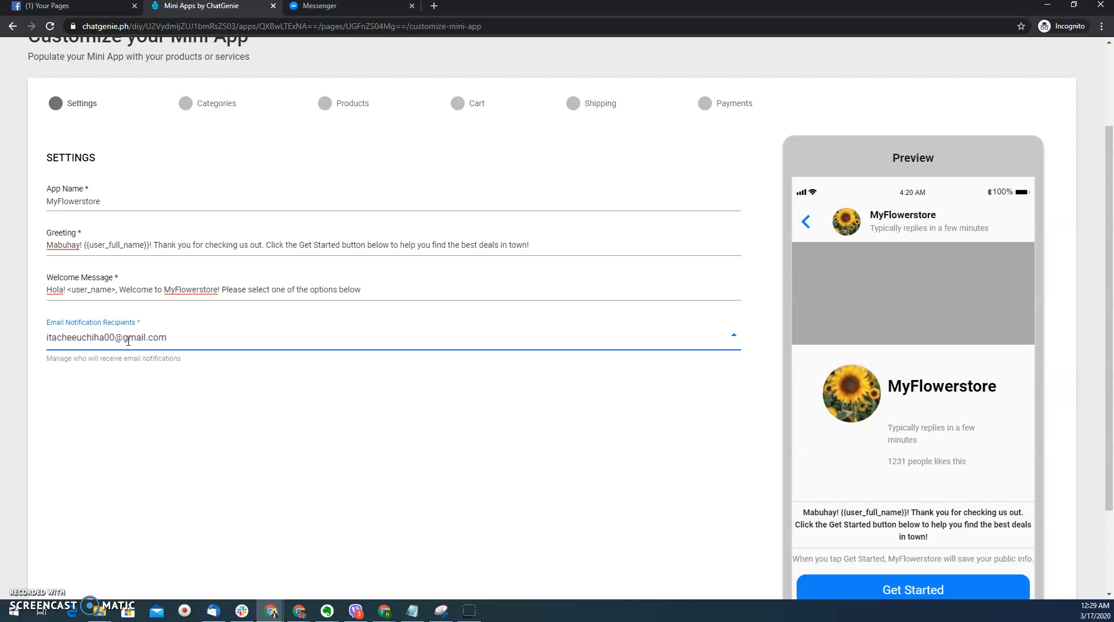
pyautogui.scroll(-3)
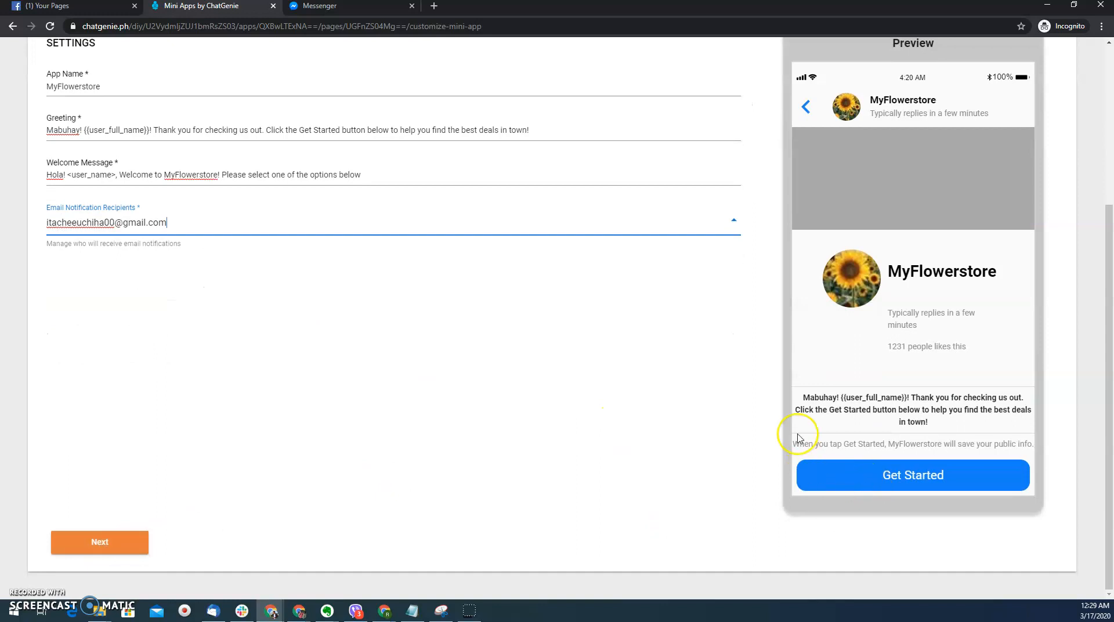
pyautogui.scroll(3)
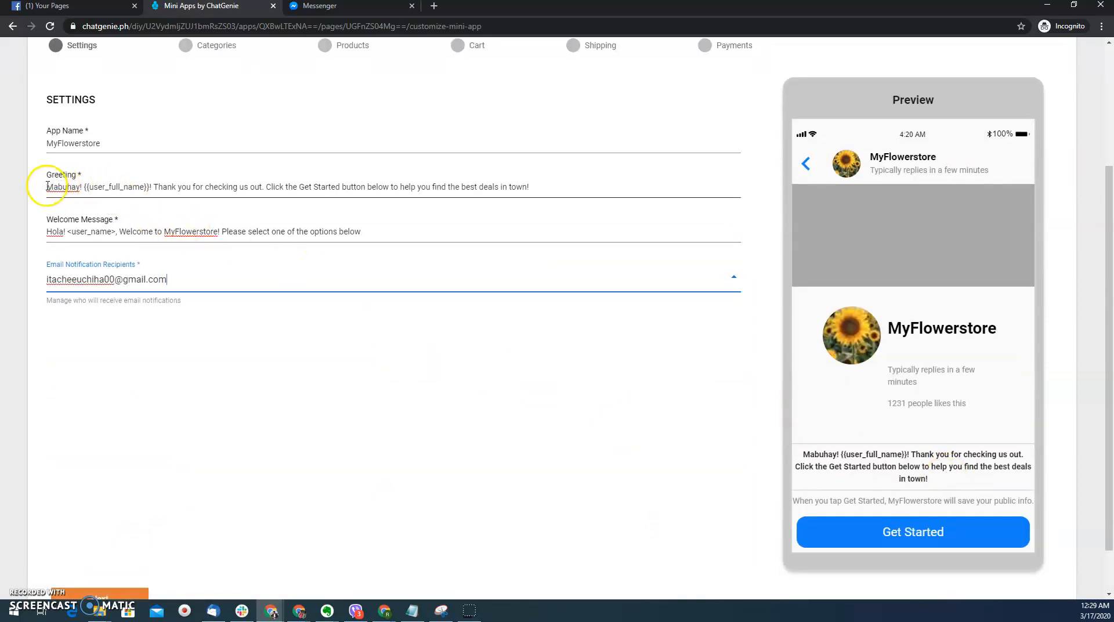
pyautogui.moveTo(778, 427)
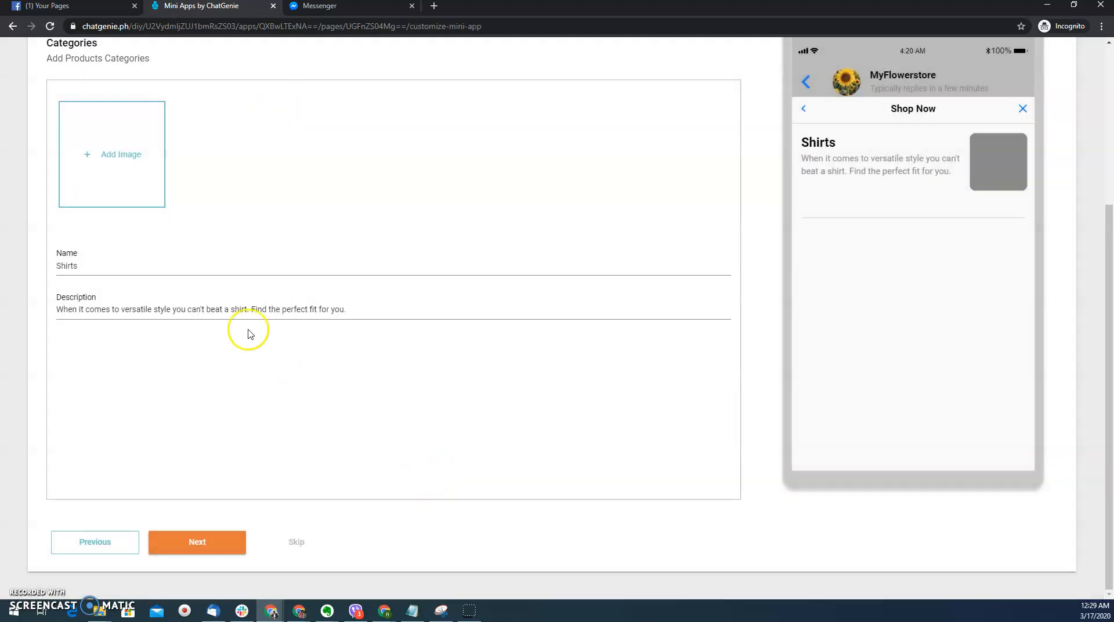
# Give the category the sunflower photo from the Pictures > MyFlowerShop folder.
pyautogui.scroll(3)
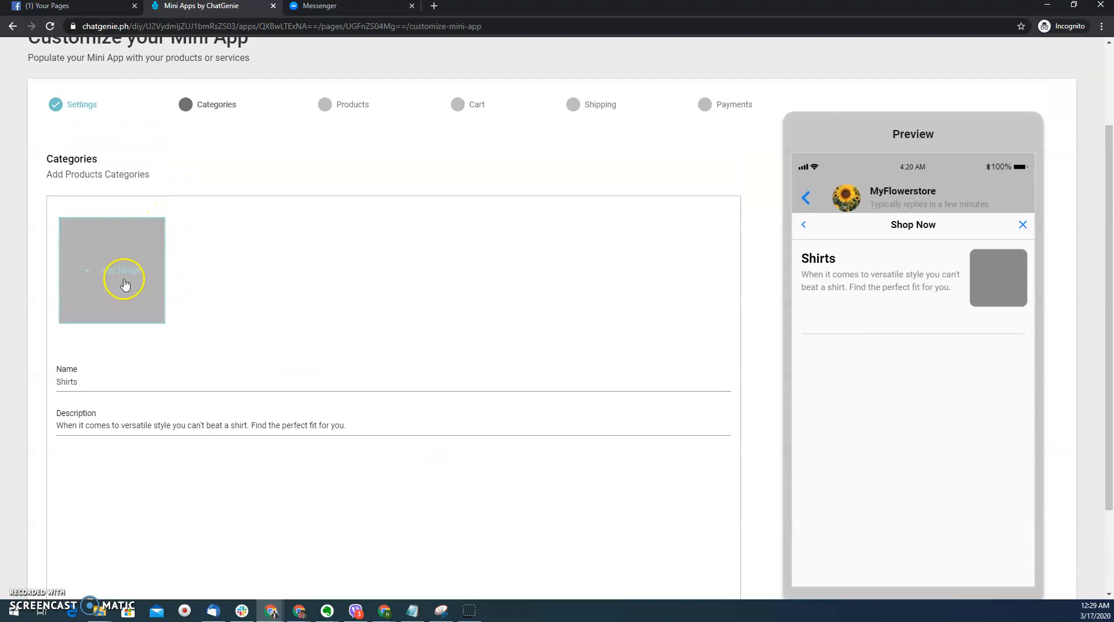
pyautogui.click(112, 270)
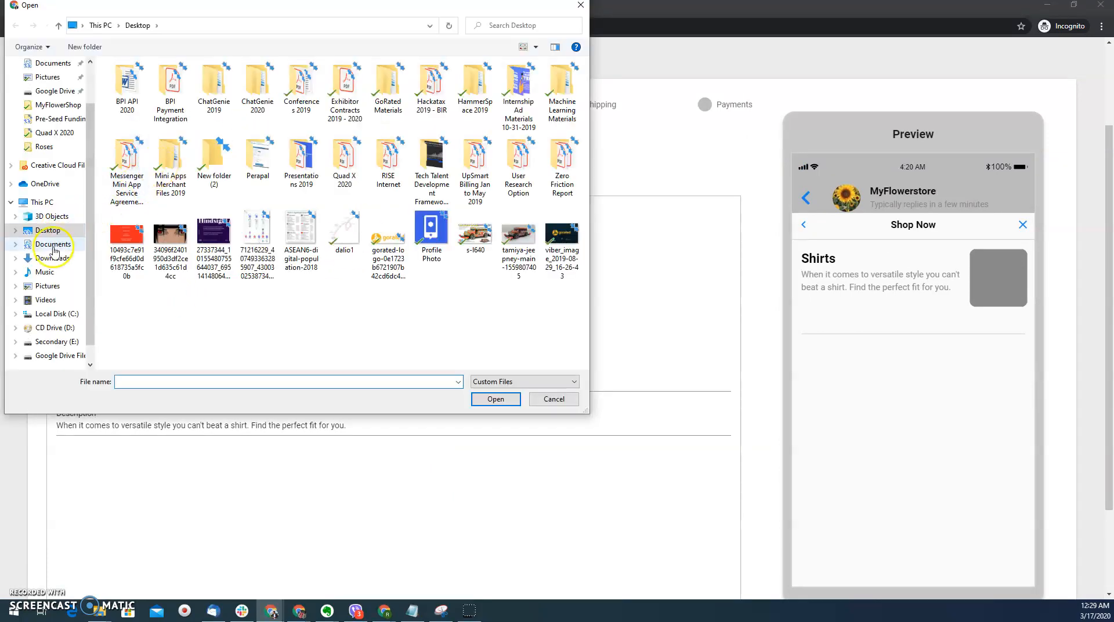
pyautogui.click(47, 287)
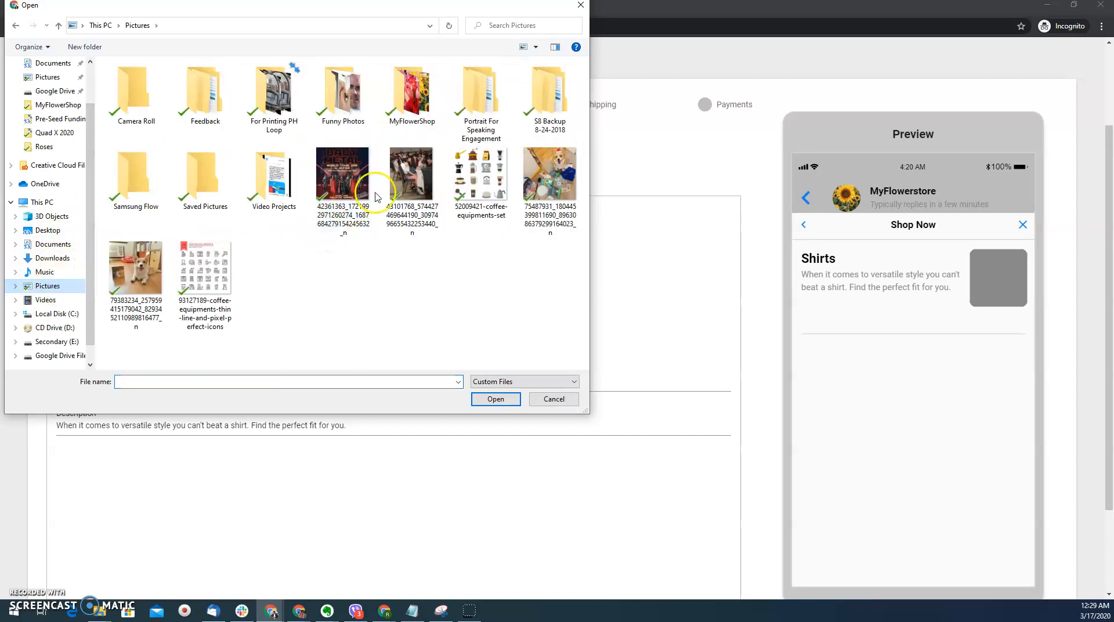
pyautogui.doubleClick(411, 95)
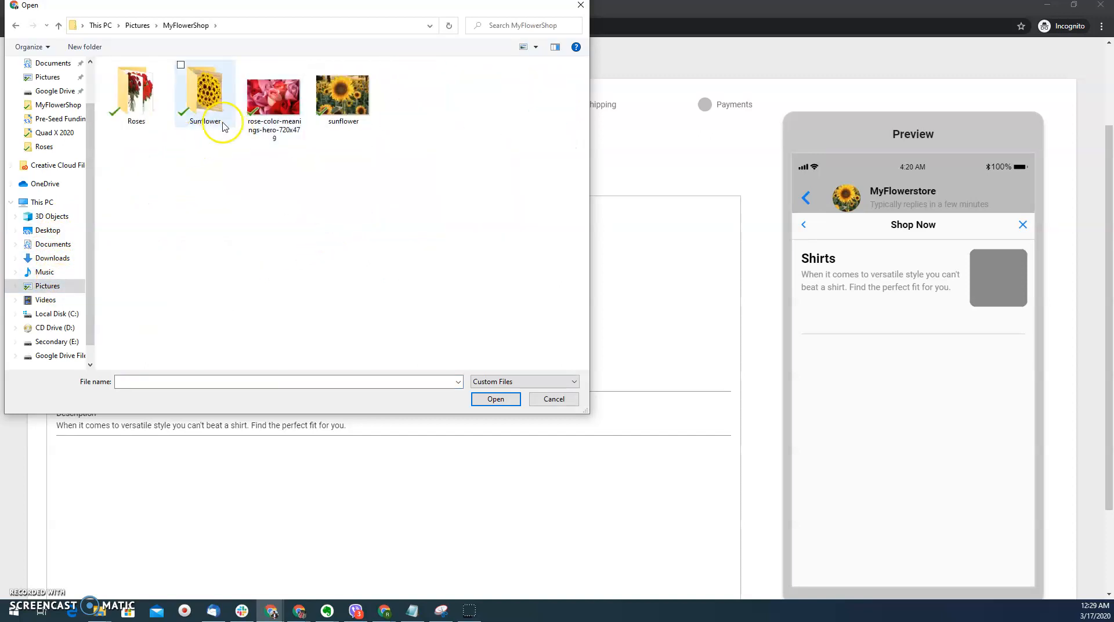
pyautogui.moveTo(342, 91)
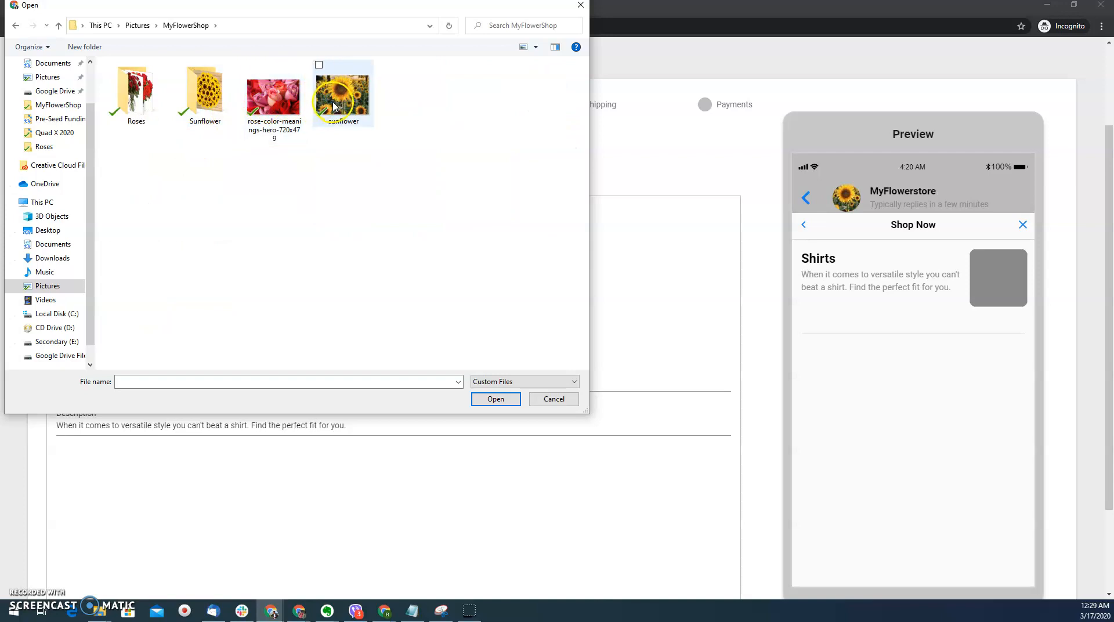
pyautogui.click(495, 399)
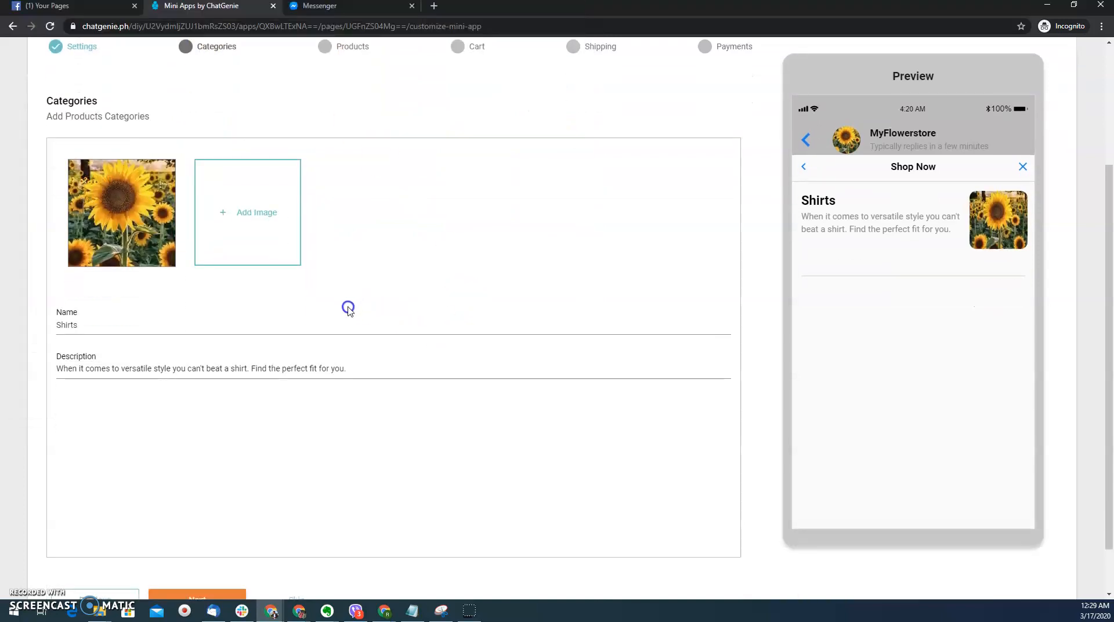
# Rename the category Sunflowers and describe it as "The most yellow sunflower in town.".
pyautogui.doubleClick(66, 325)
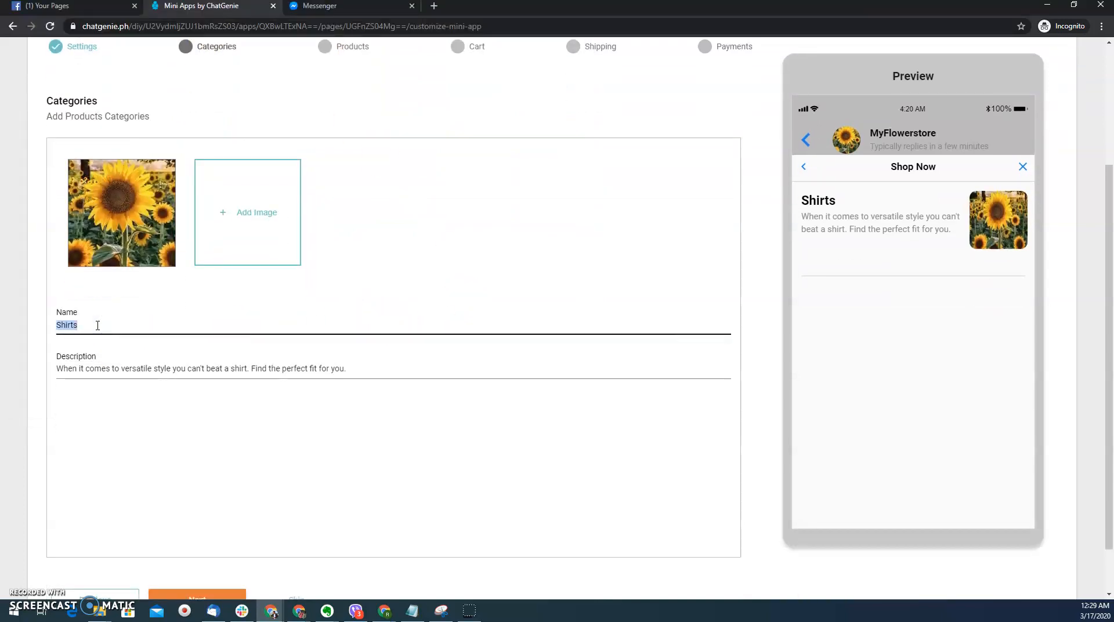
pyautogui.write('Sunflower')
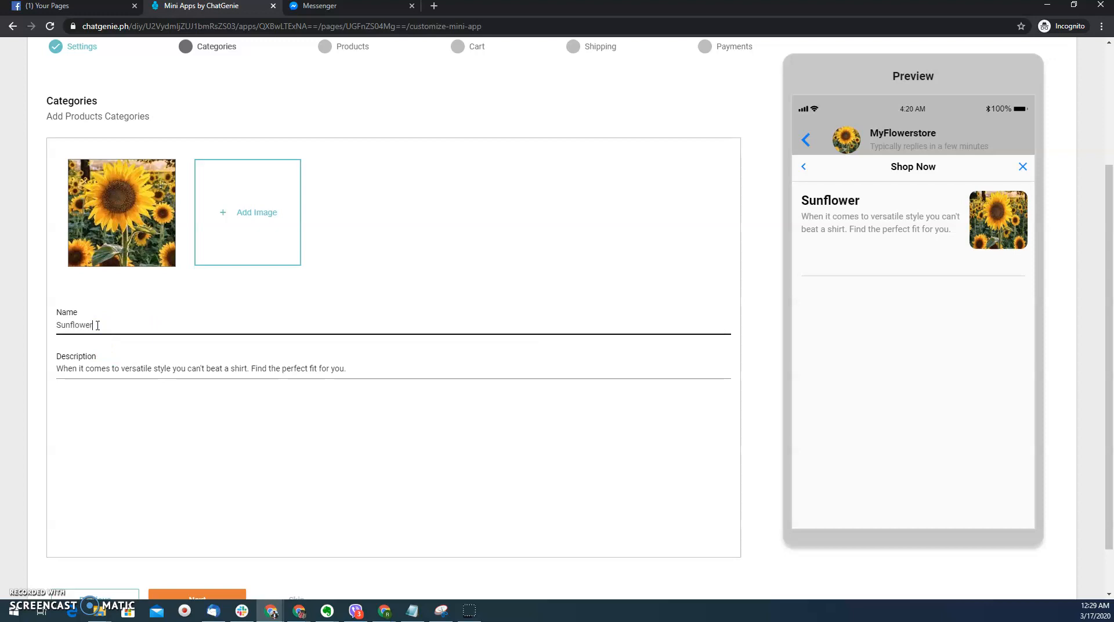
pyautogui.write('s')
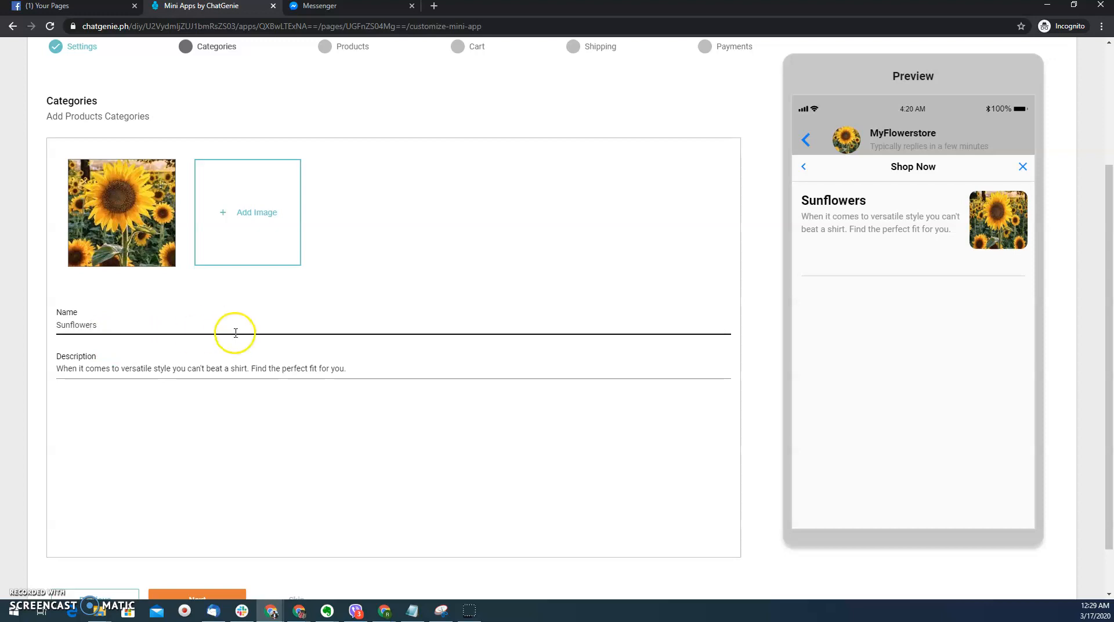
pyautogui.tripleClick(200, 369)
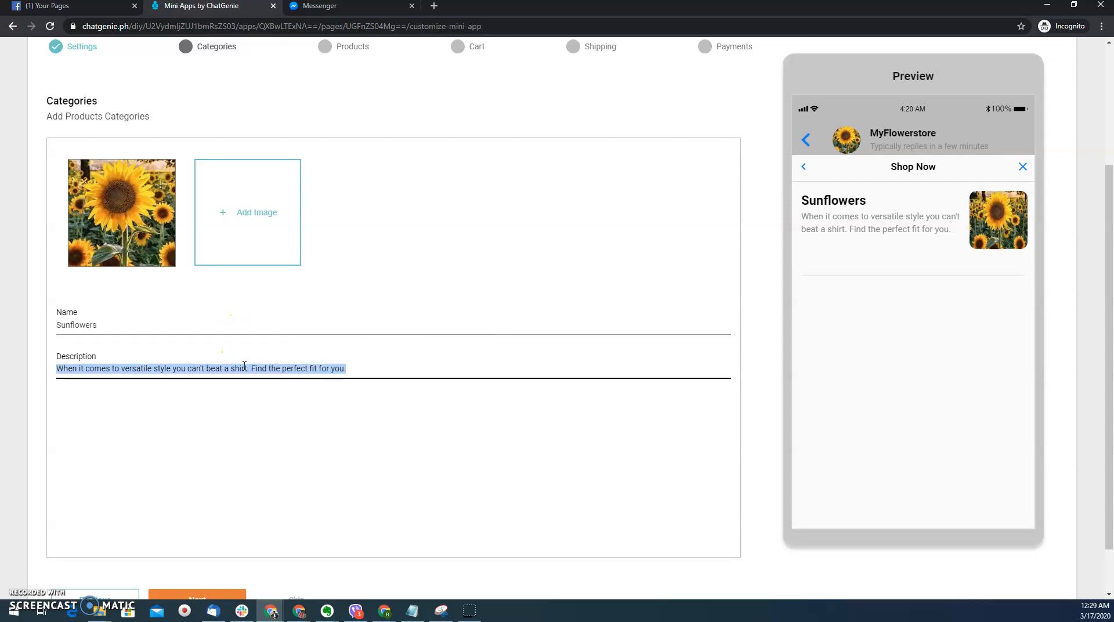
pyautogui.write('THe')
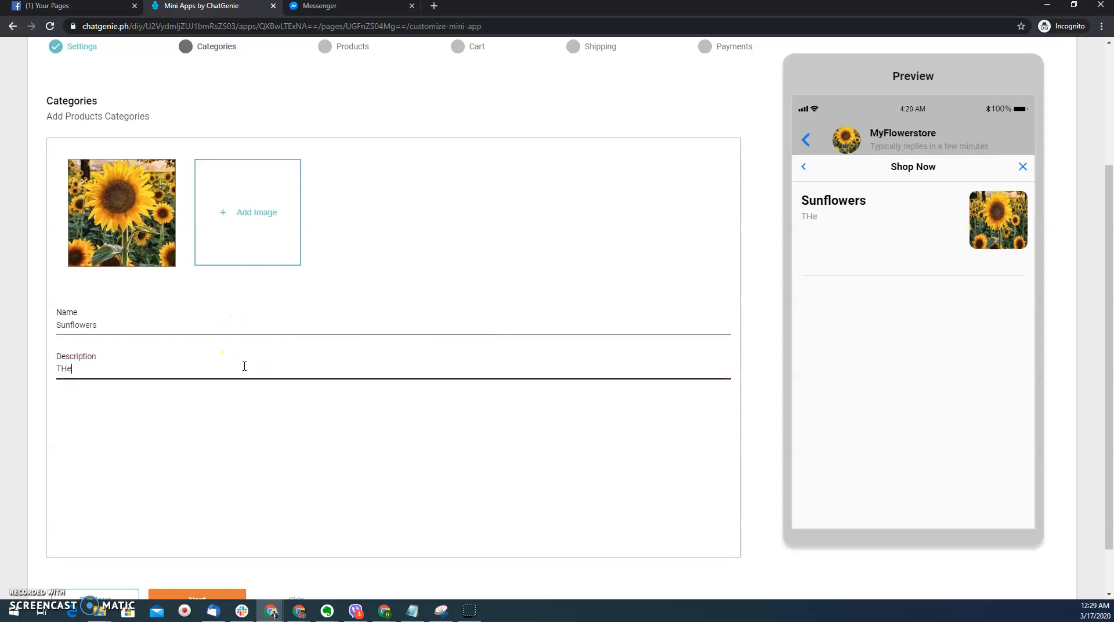
pyautogui.write('The mo')
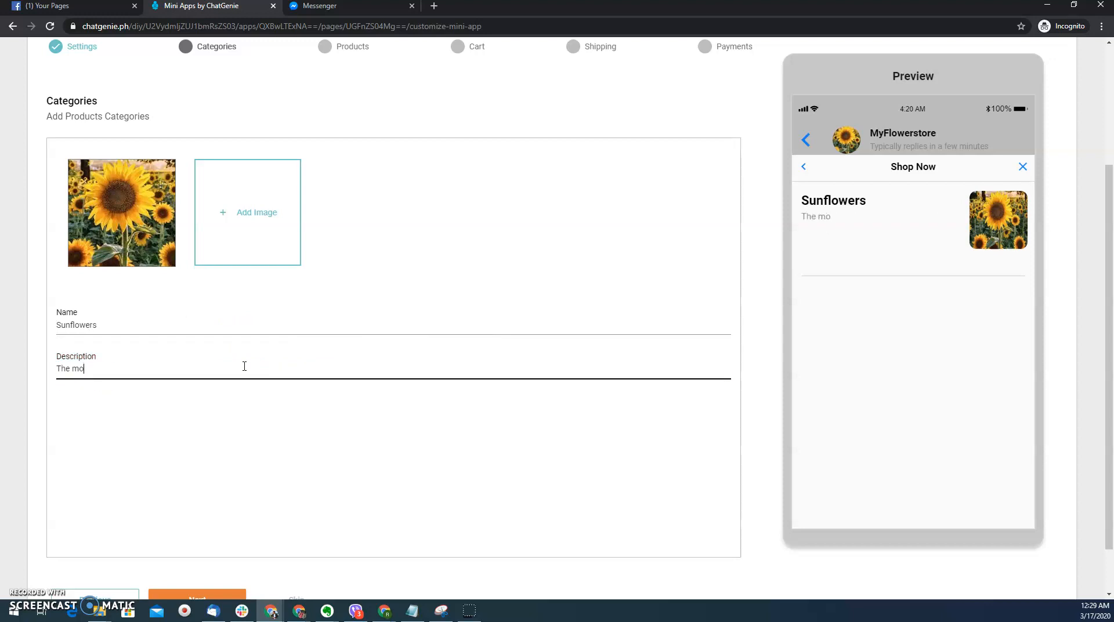
pyautogui.write('st yell')
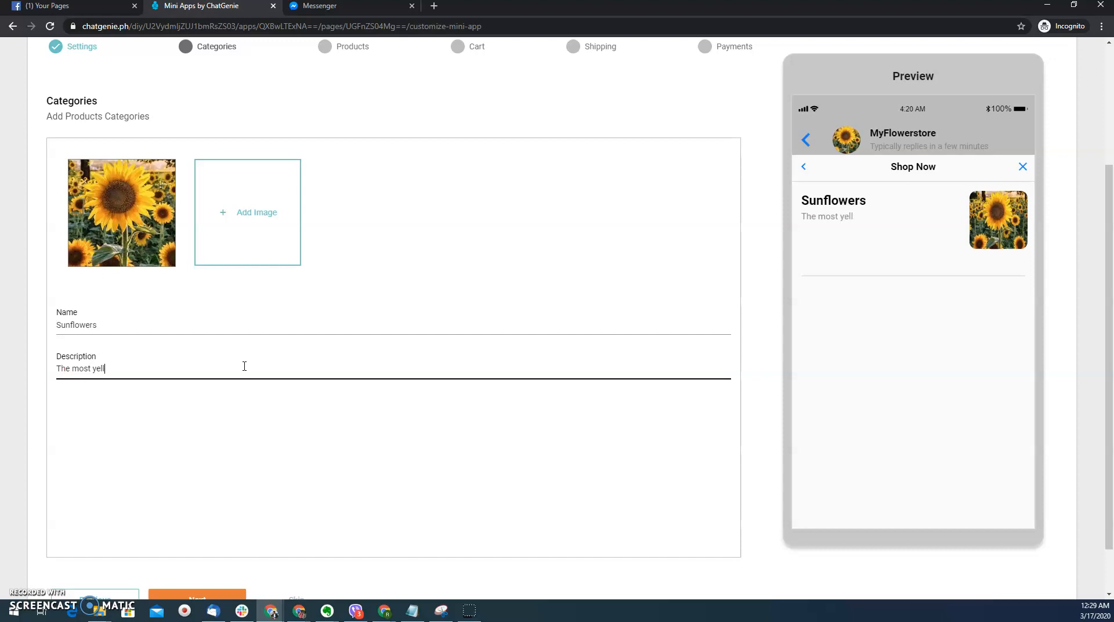
pyautogui.write('ow sunfl')
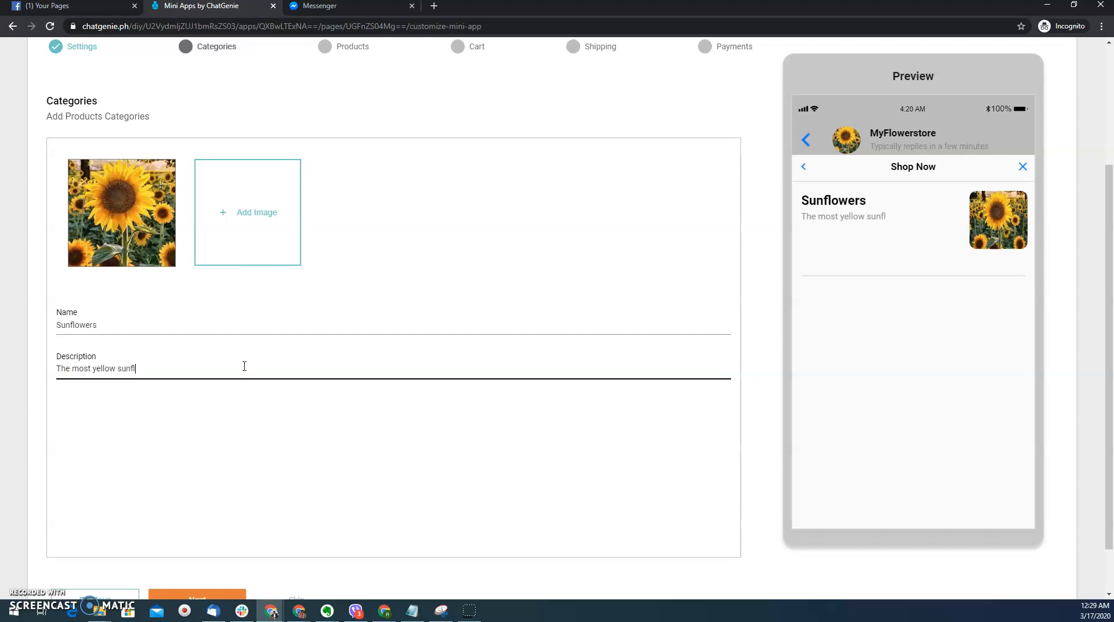
pyautogui.write('ower in t')
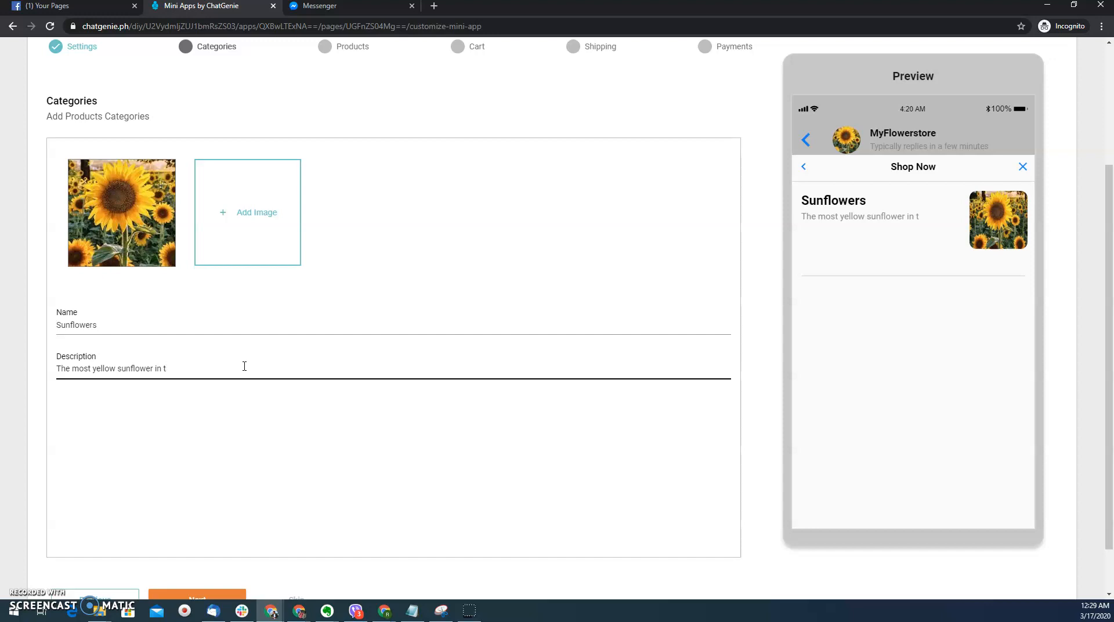
# Move to the Products step and give the product the sunflower bouquet image.
pyautogui.write('own.')
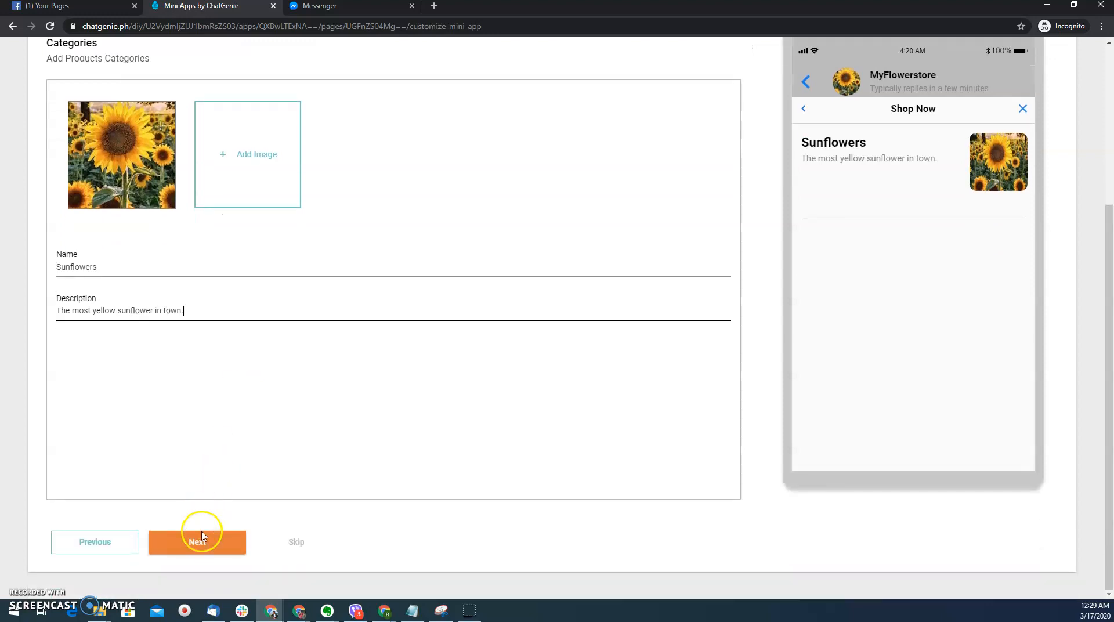
pyautogui.click(197, 542)
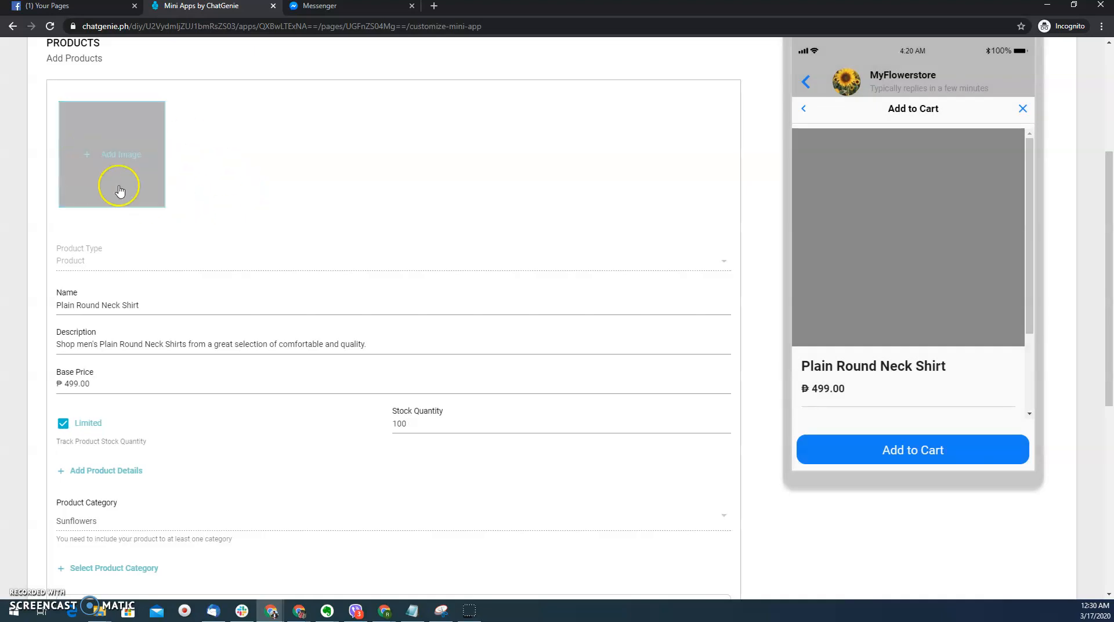
pyautogui.moveTo(210, 150)
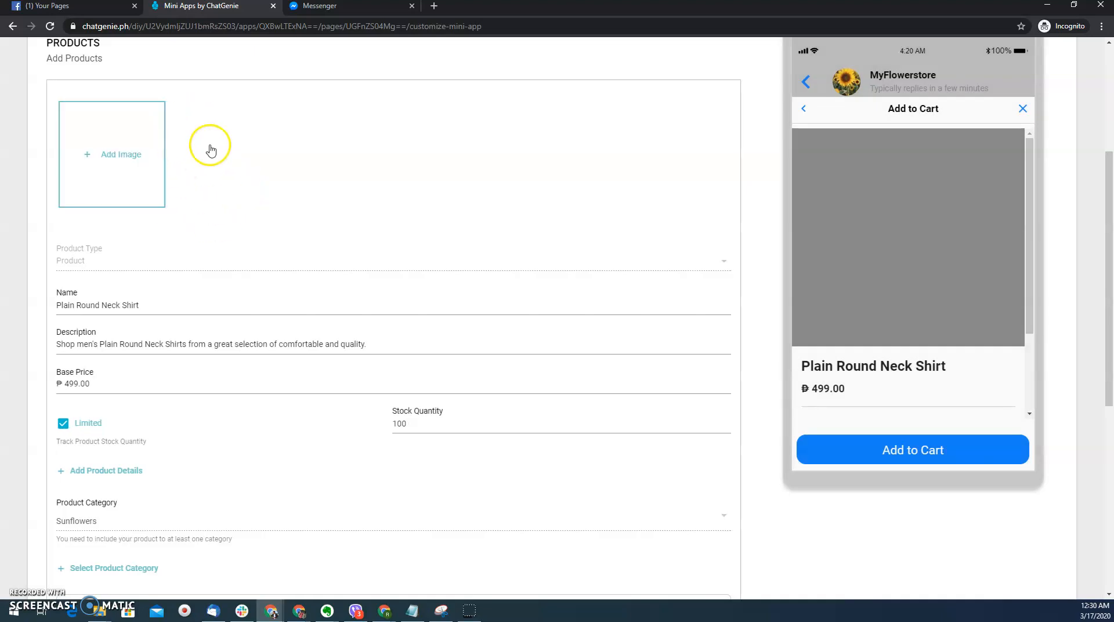
pyautogui.moveTo(182, 181)
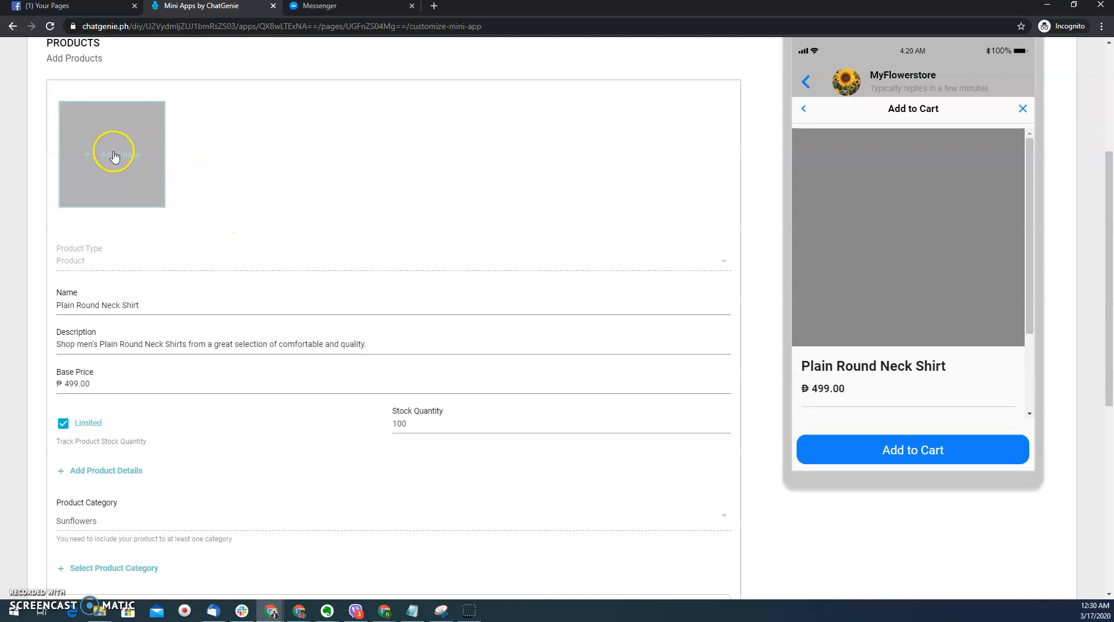
pyautogui.click(111, 153)
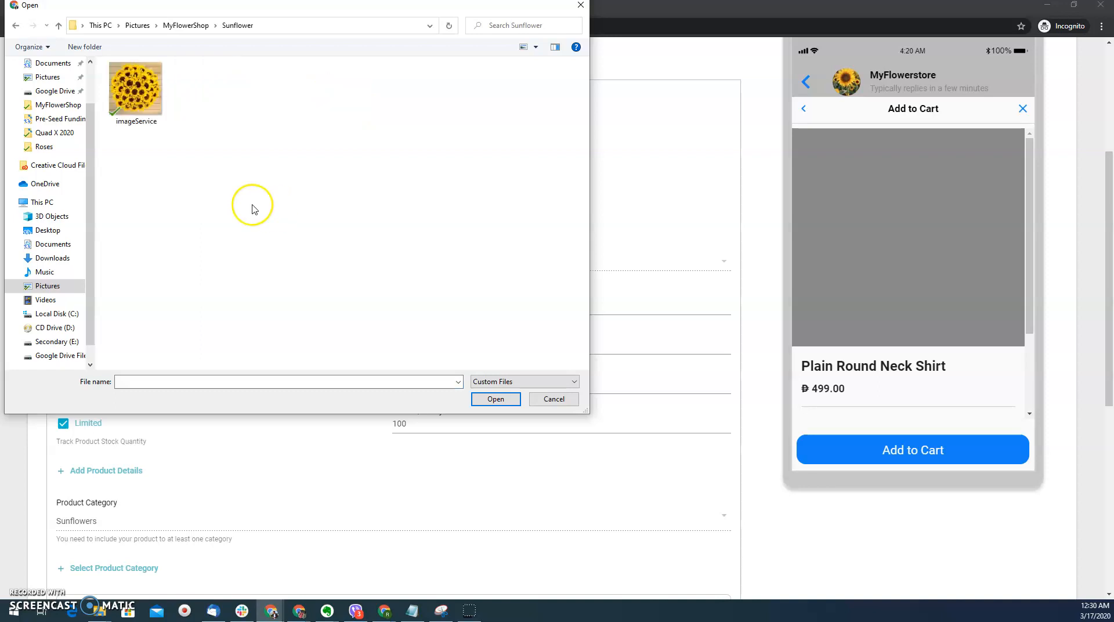
pyautogui.click(495, 399)
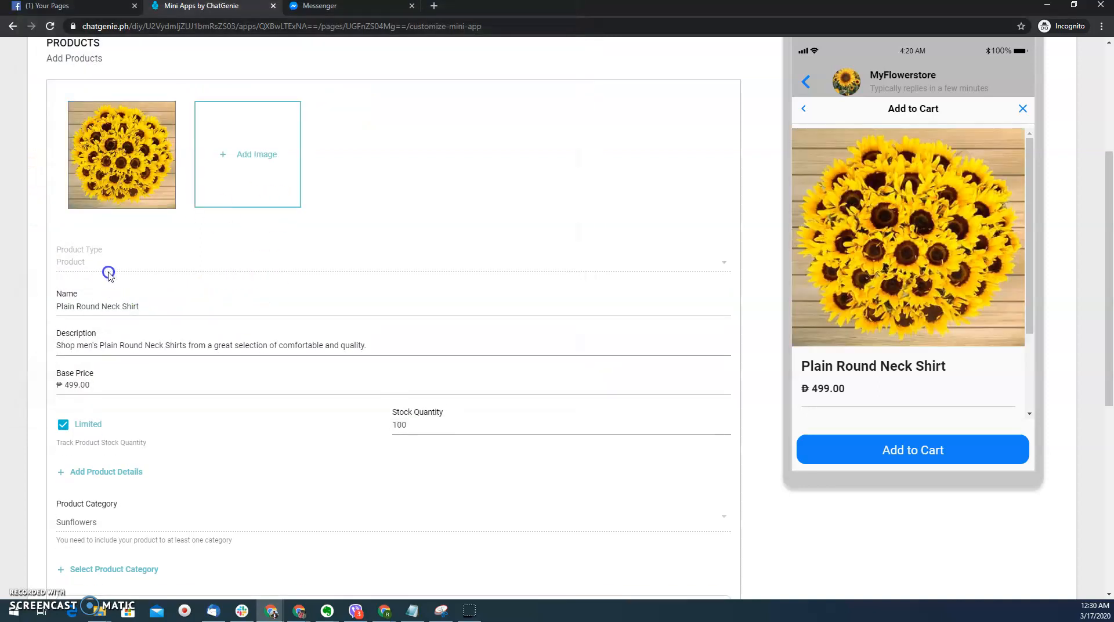
pyautogui.moveTo(102, 265)
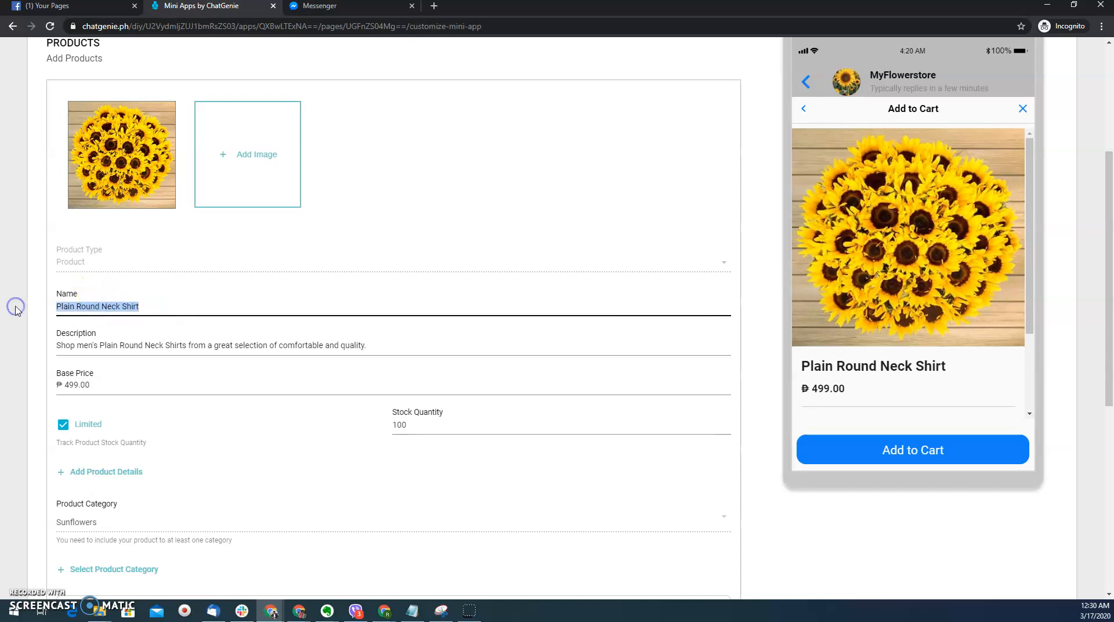
# Name the product 50 Stem Sunflower with the description 49 + 1 Sunflower.
pyautogui.write('50 Stem')
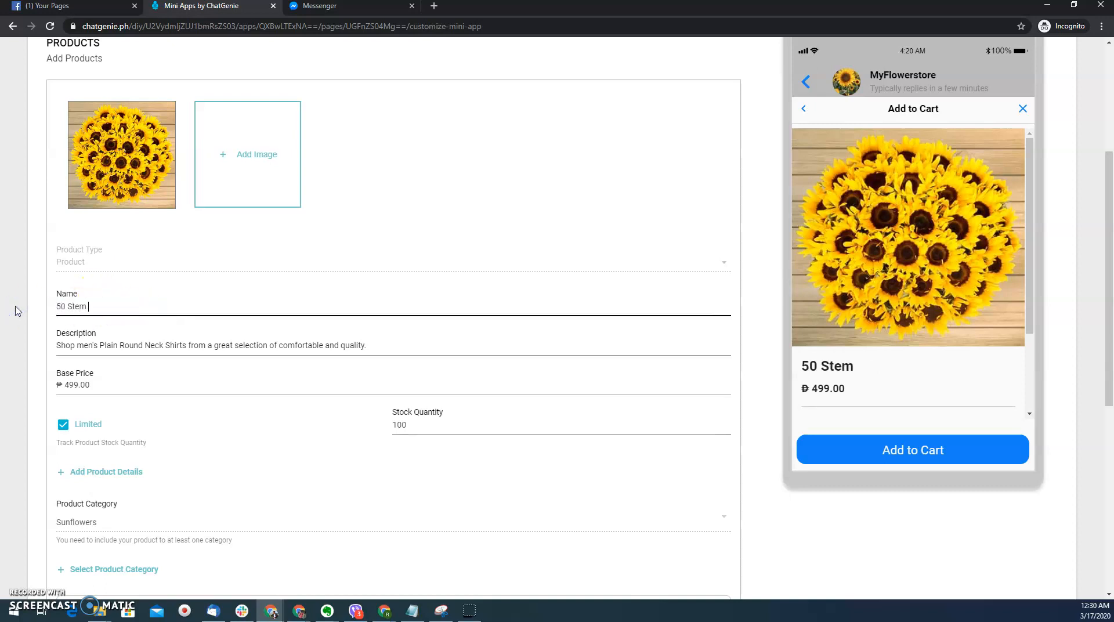
pyautogui.write('Sunf')
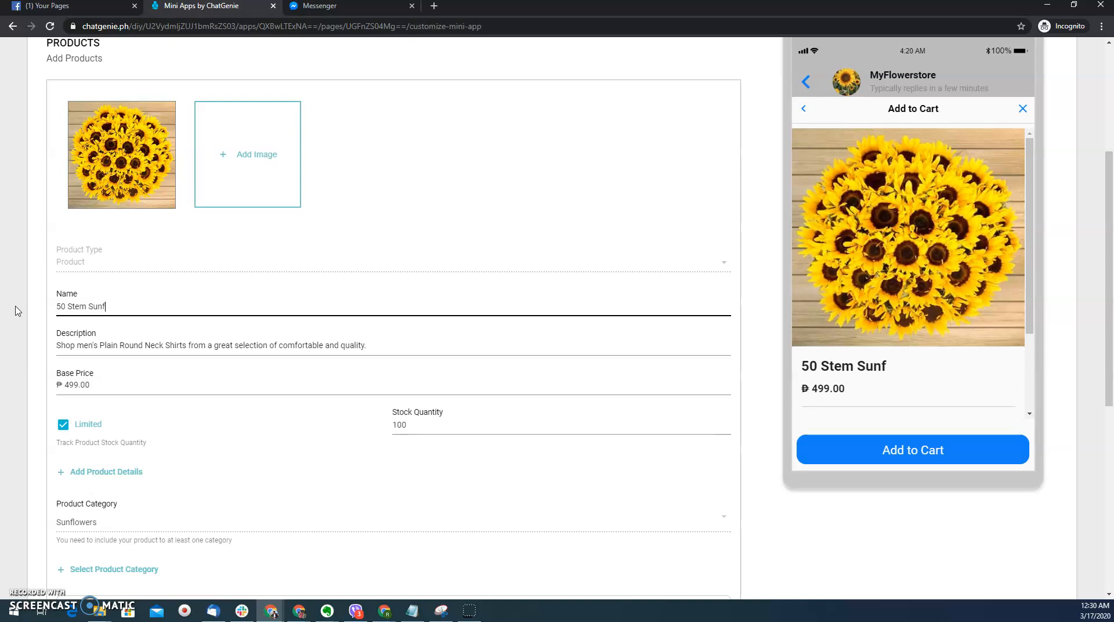
pyautogui.write('lower')
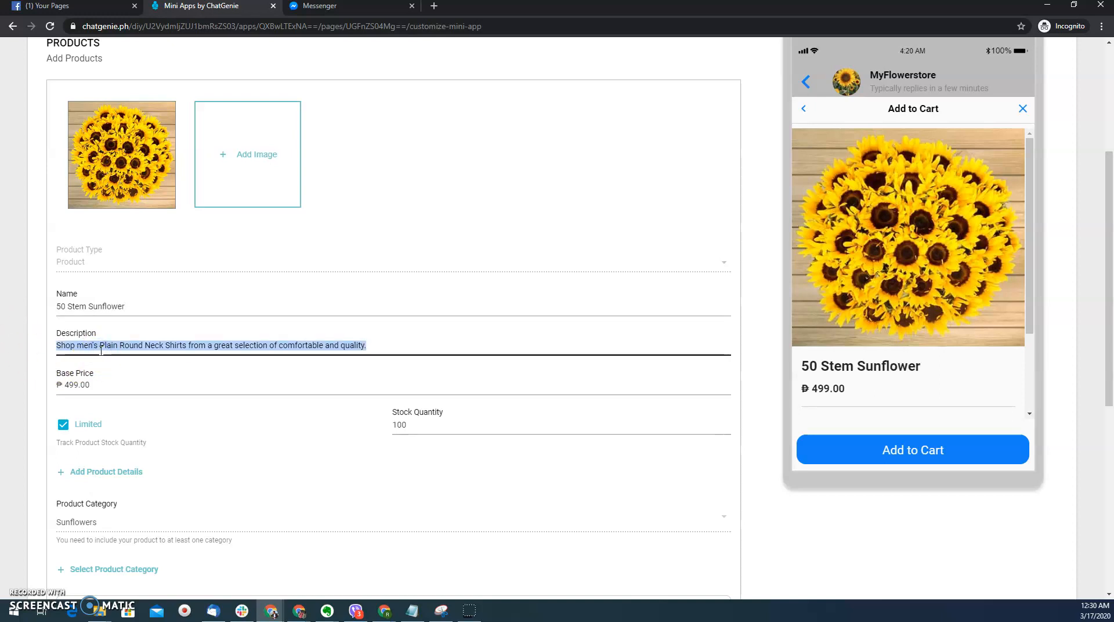
pyautogui.write('49 + 1')
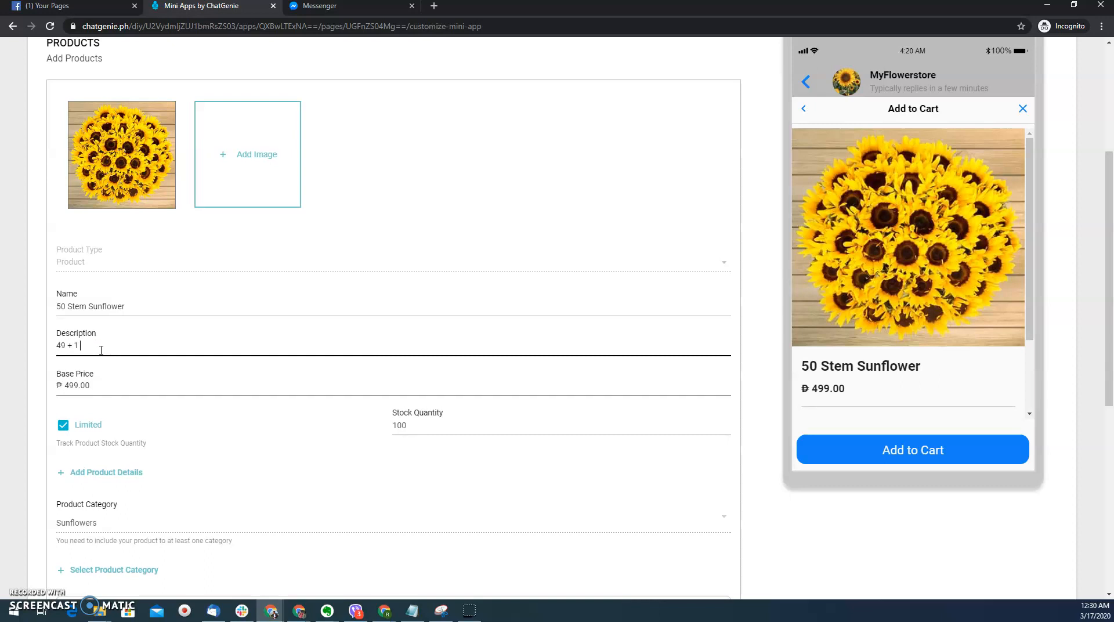
pyautogui.write('Sunflower')
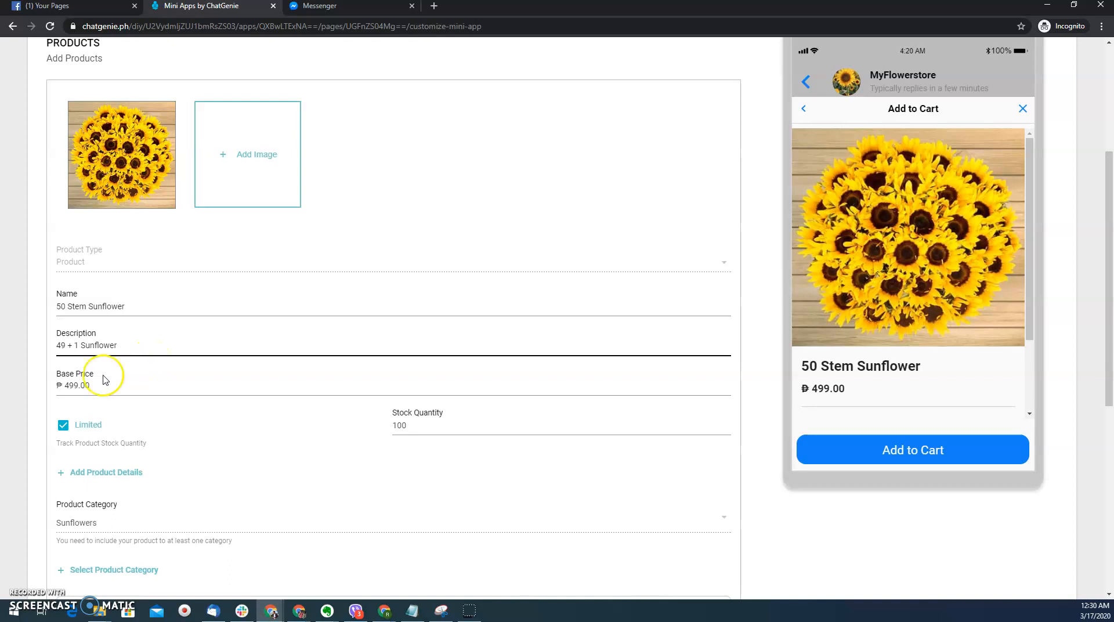
# Set the Blue colour variant's additional price to 500, leaving Gray and White at 0.
pyautogui.scroll(-3)
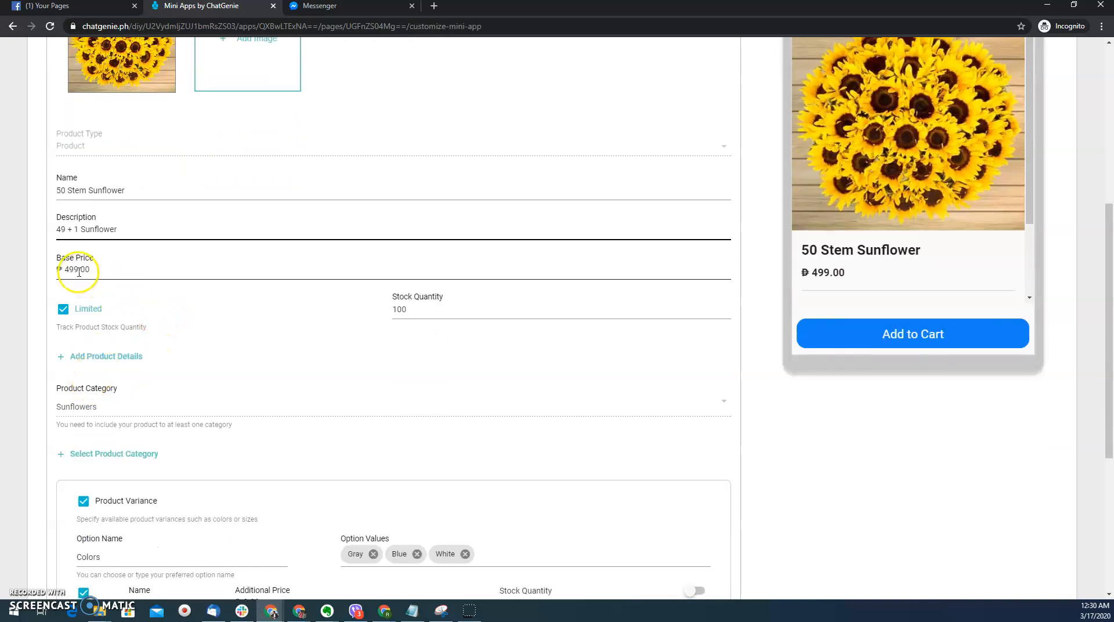
pyautogui.moveTo(92, 318)
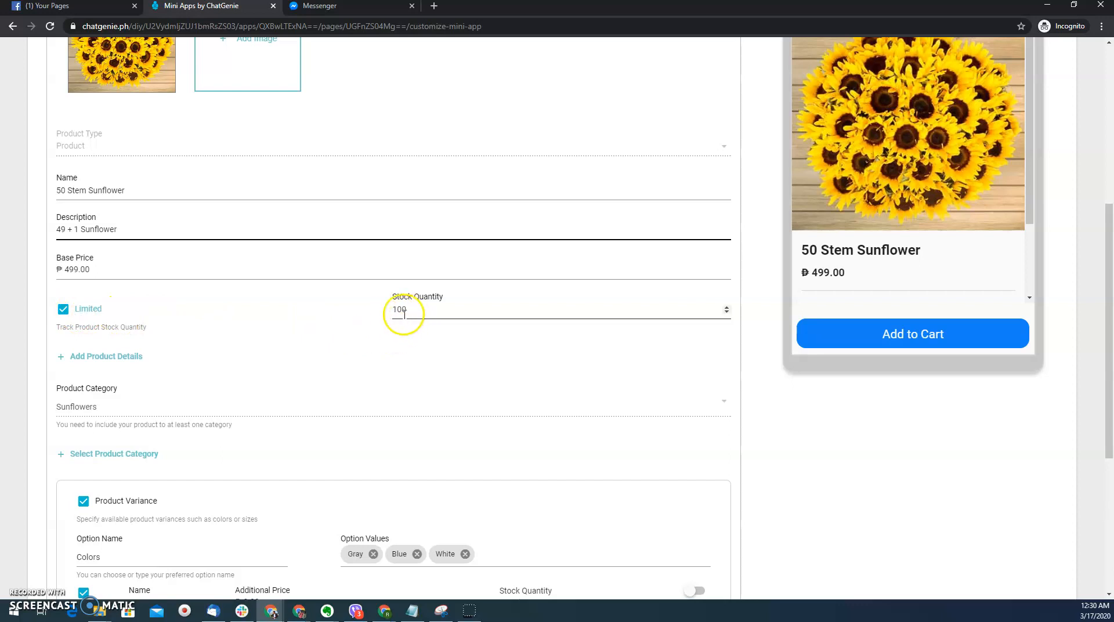
pyautogui.scroll(-3)
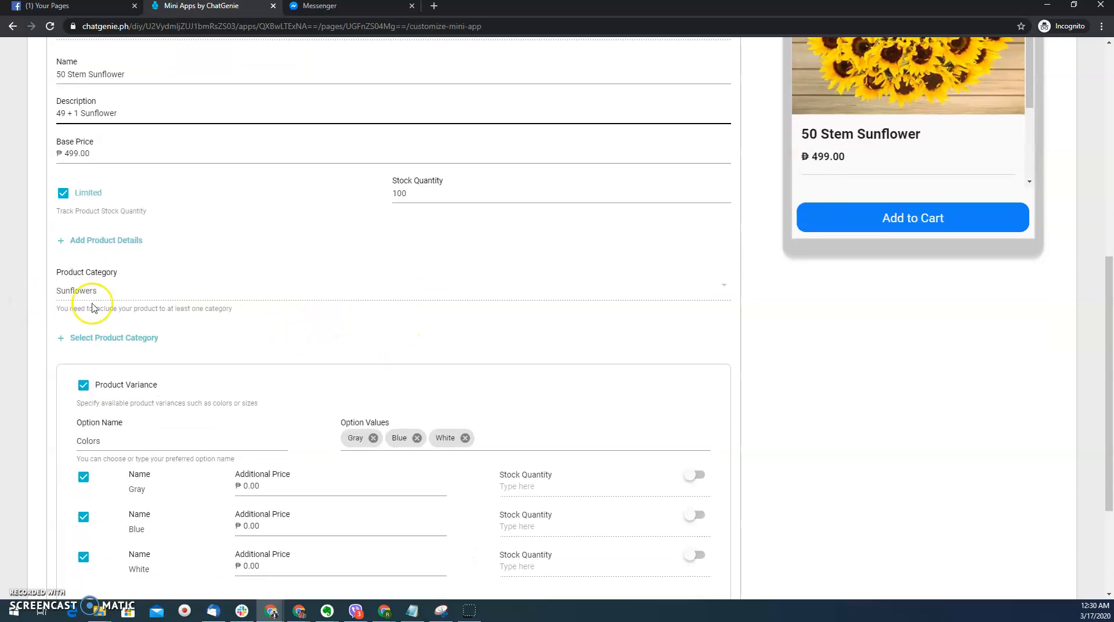
pyautogui.scroll(-3)
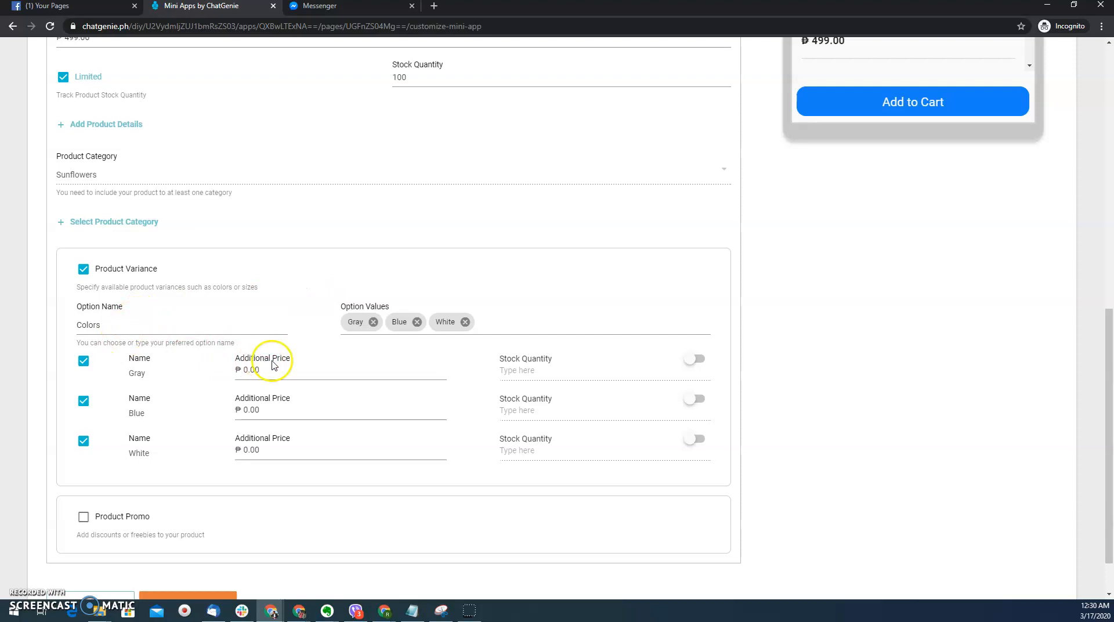
pyautogui.moveTo(84, 361)
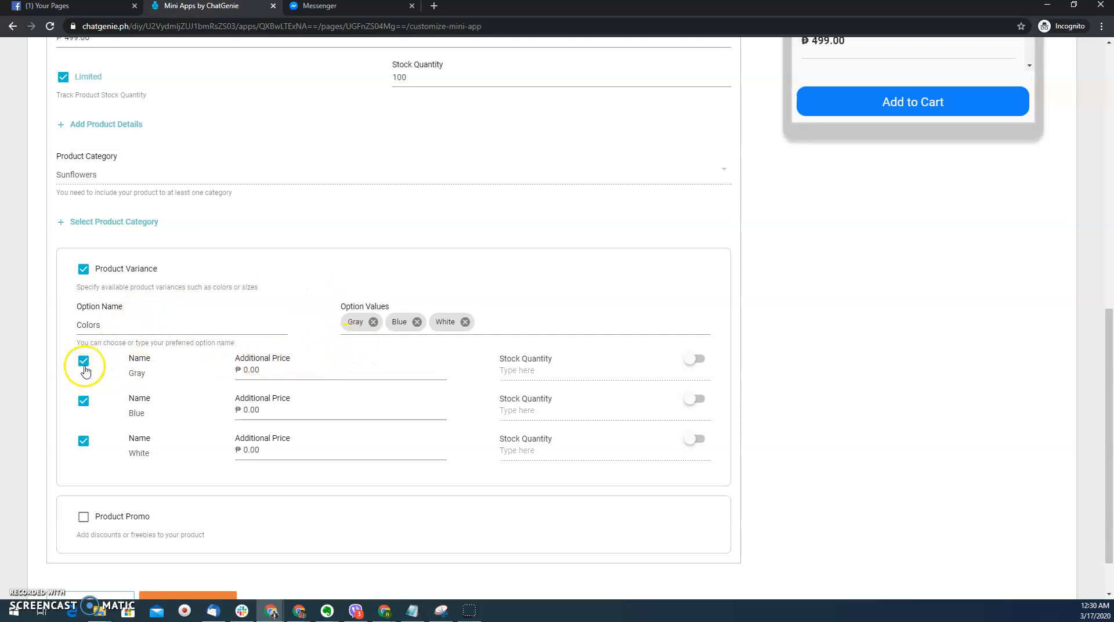
pyautogui.click(83, 268)
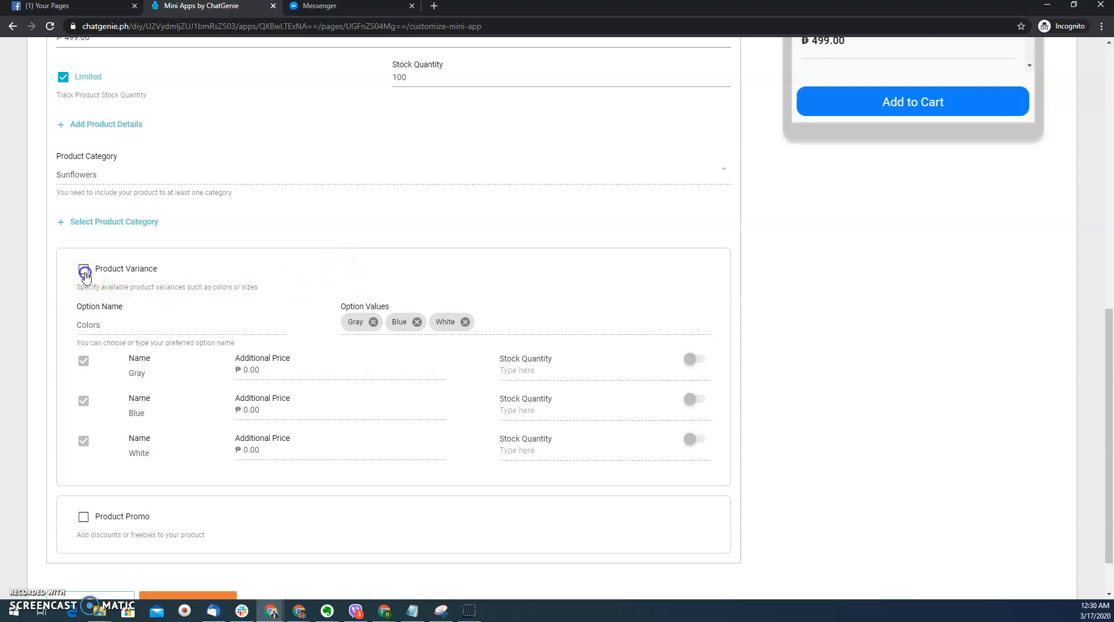
pyautogui.click(83, 269)
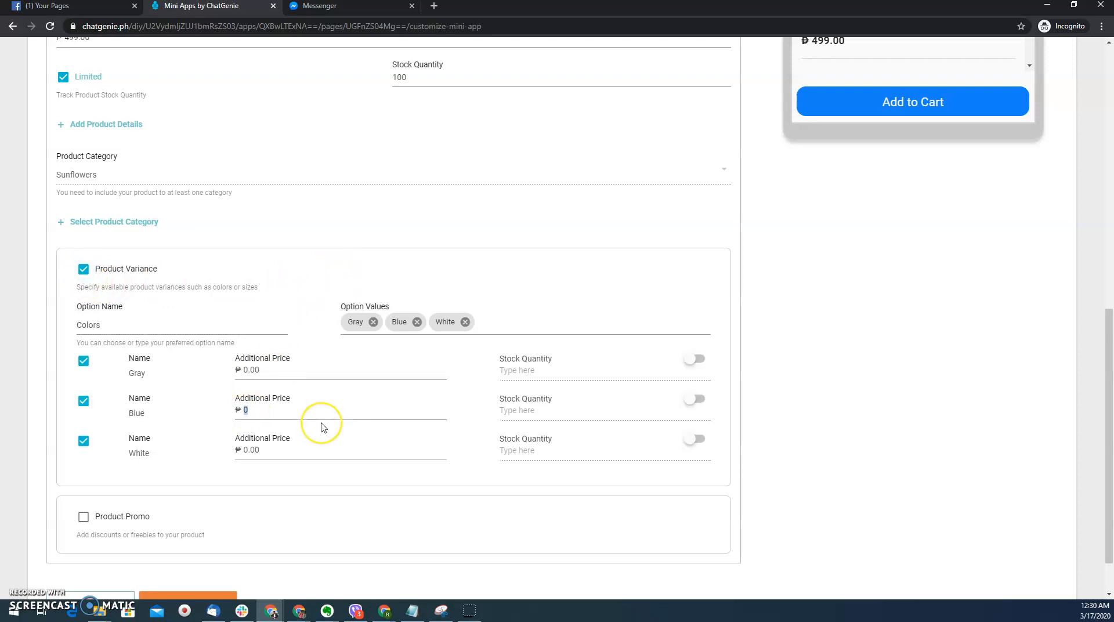
pyautogui.write('50')
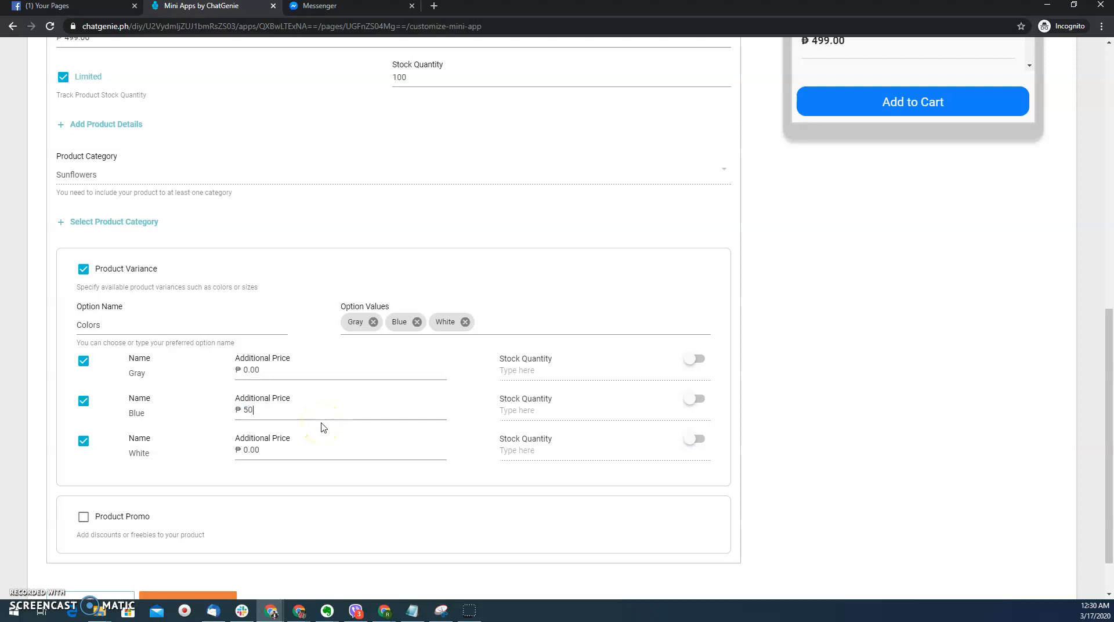
pyautogui.write('0')
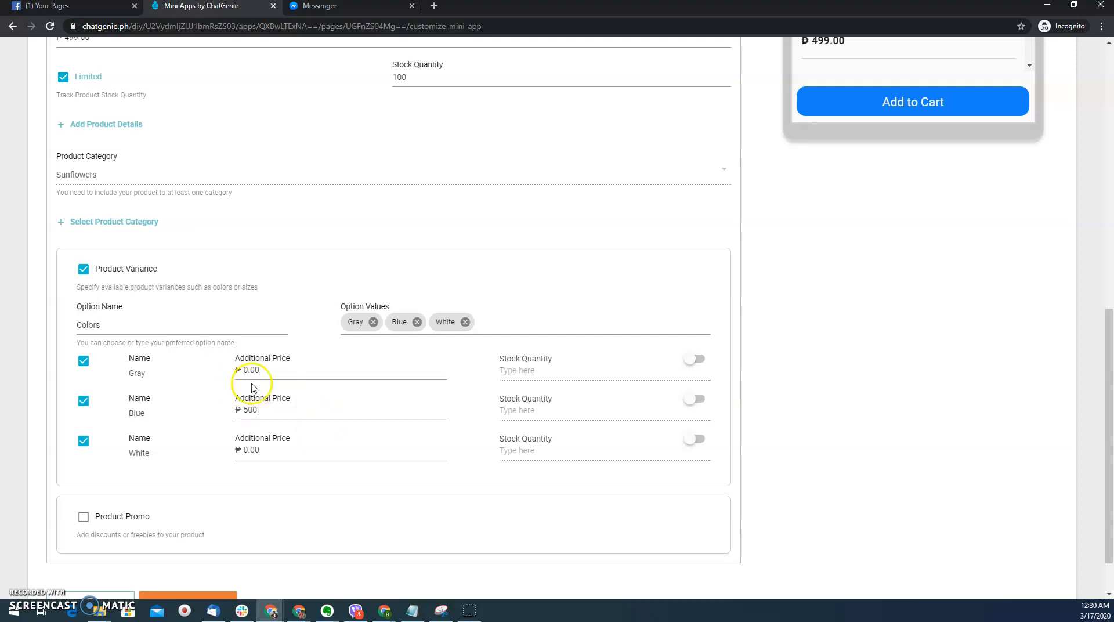
# Leave Product Promo unchecked and finish the product with Next.
pyautogui.scroll(-3)
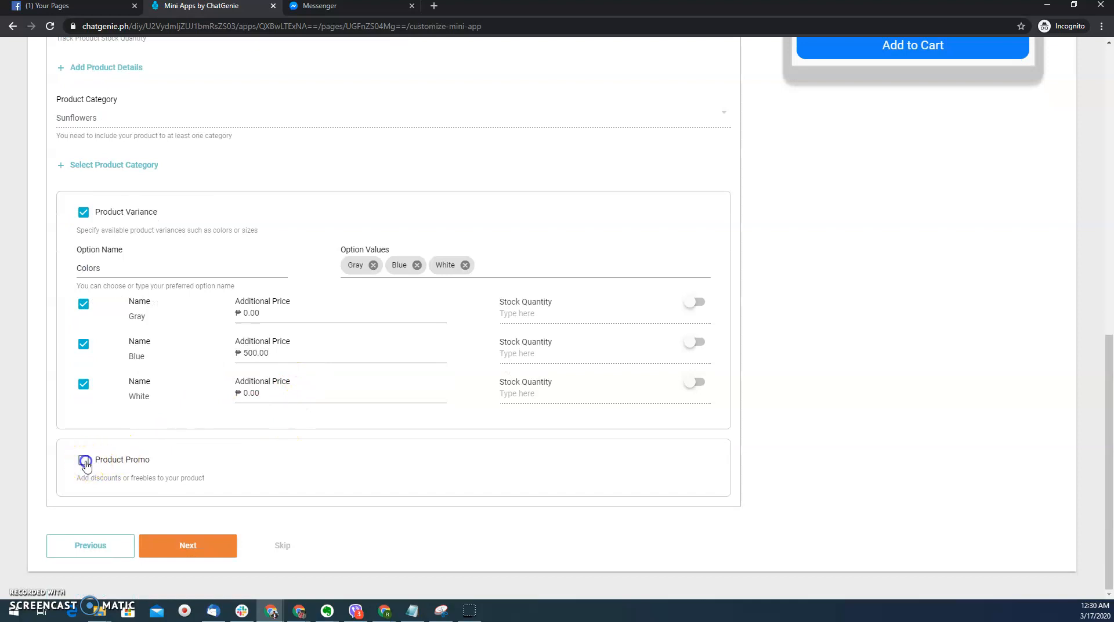
pyautogui.click(83, 462)
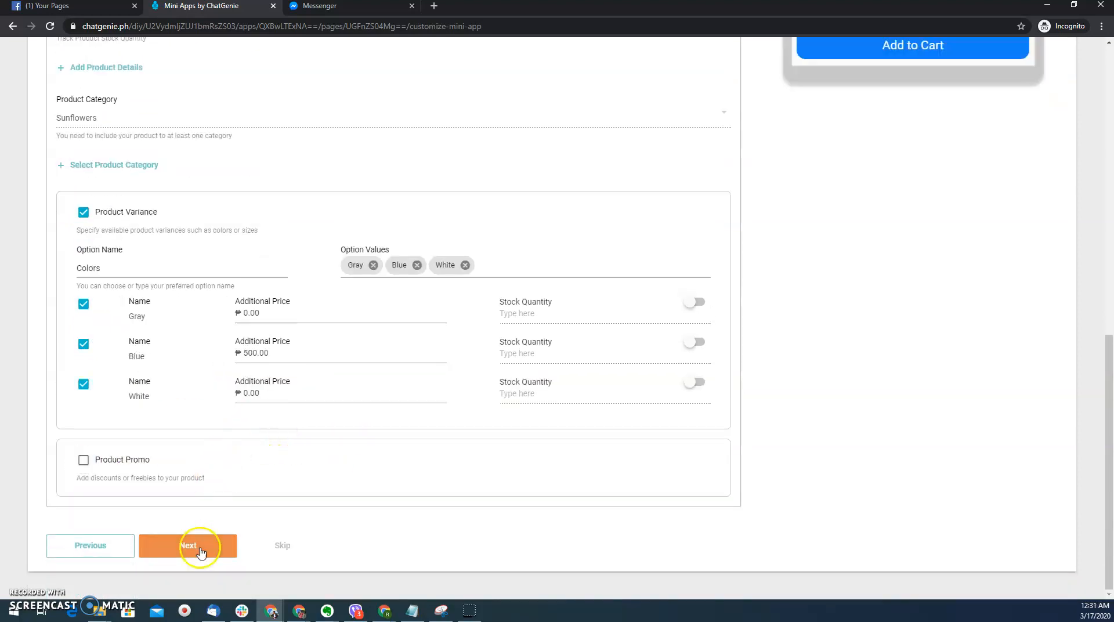
pyautogui.click(188, 545)
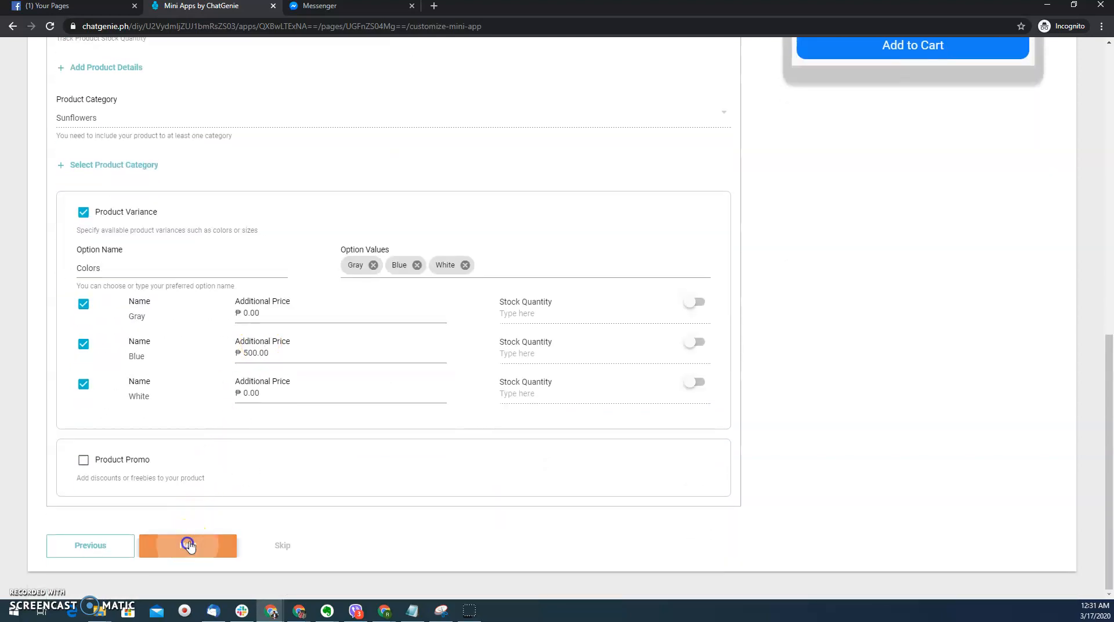
# Continue to Cart Setting and skip it, keeping defaults, to reach Shipping.
pyautogui.click(187, 546)
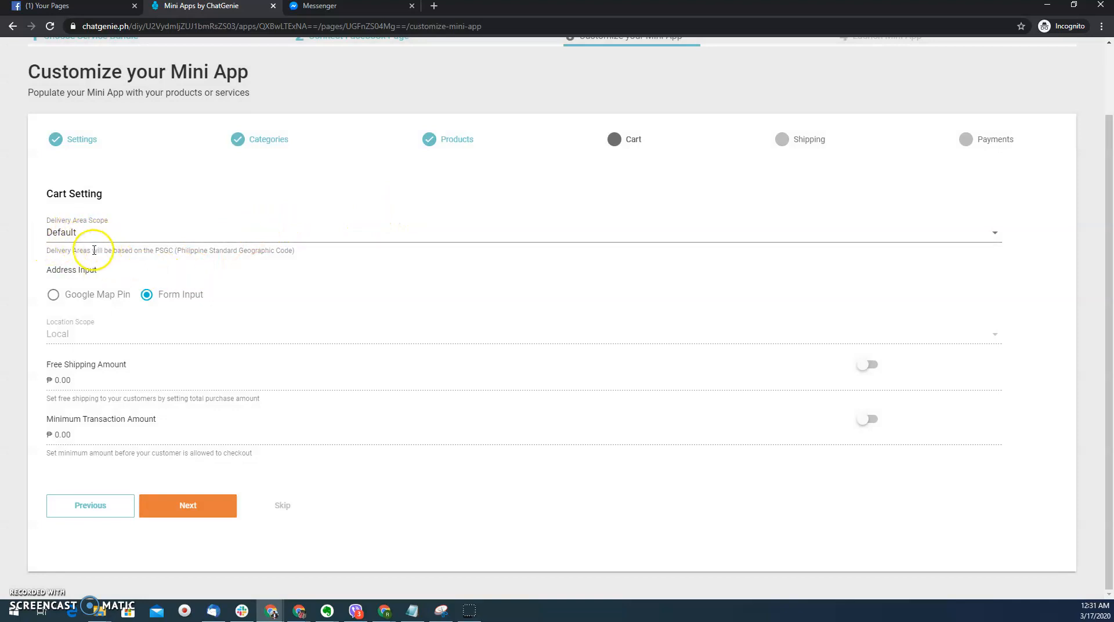
pyautogui.moveTo(282, 510)
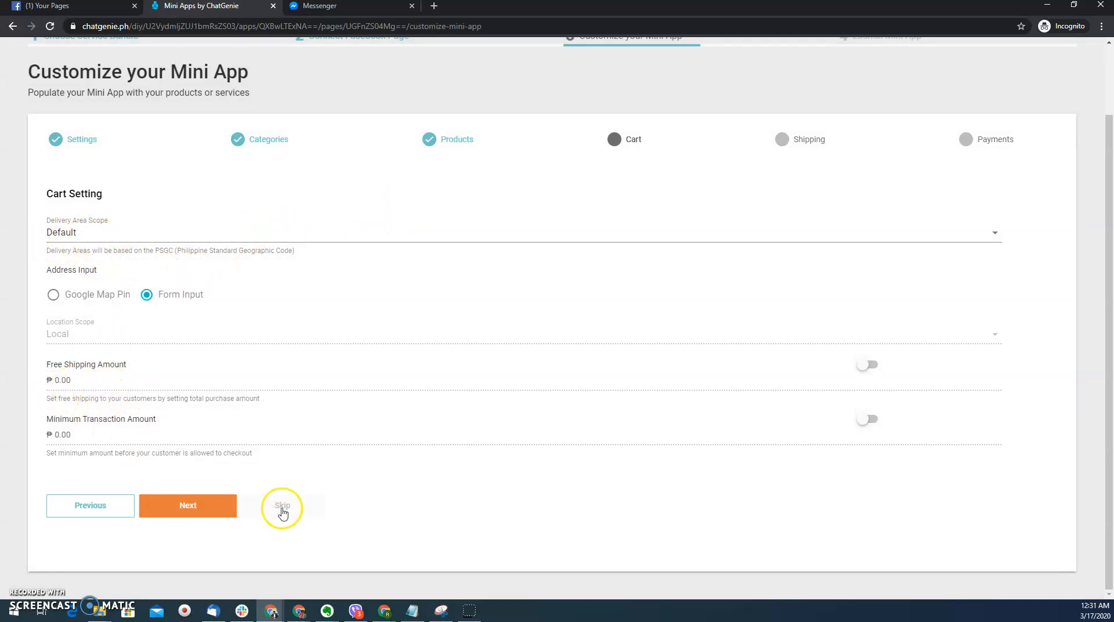
pyautogui.click(188, 505)
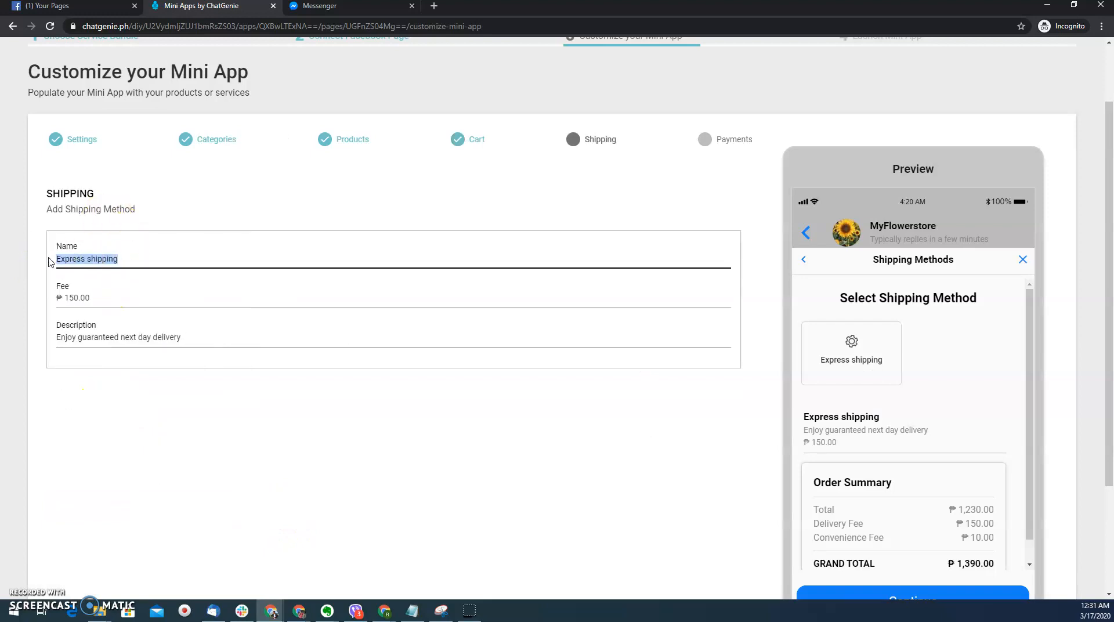
# Set shipping to Next Day Shipping, fee 100, described "You order now, we ship it tomorrow.".
pyautogui.write('Ne')
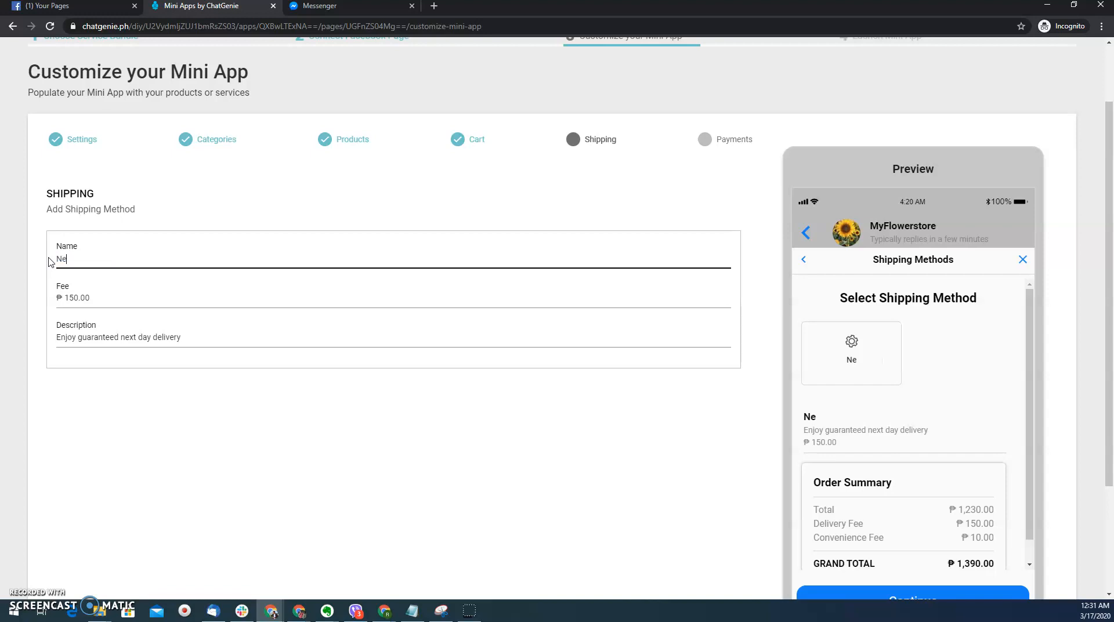
pyautogui.write('xt Day')
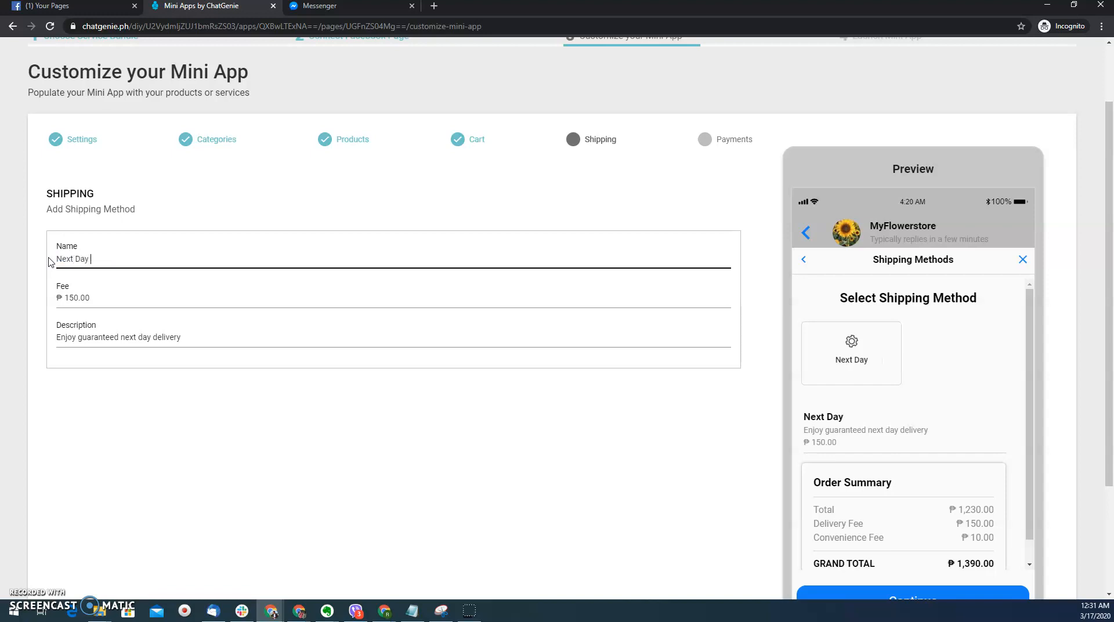
pyautogui.write('Shipping')
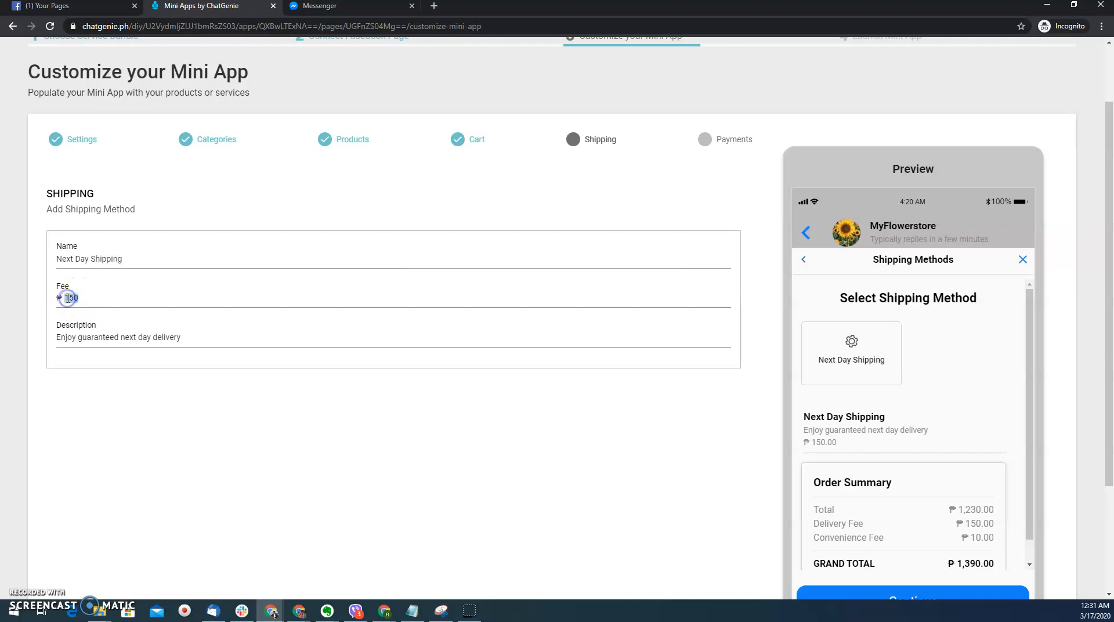
pyautogui.write('100.00')
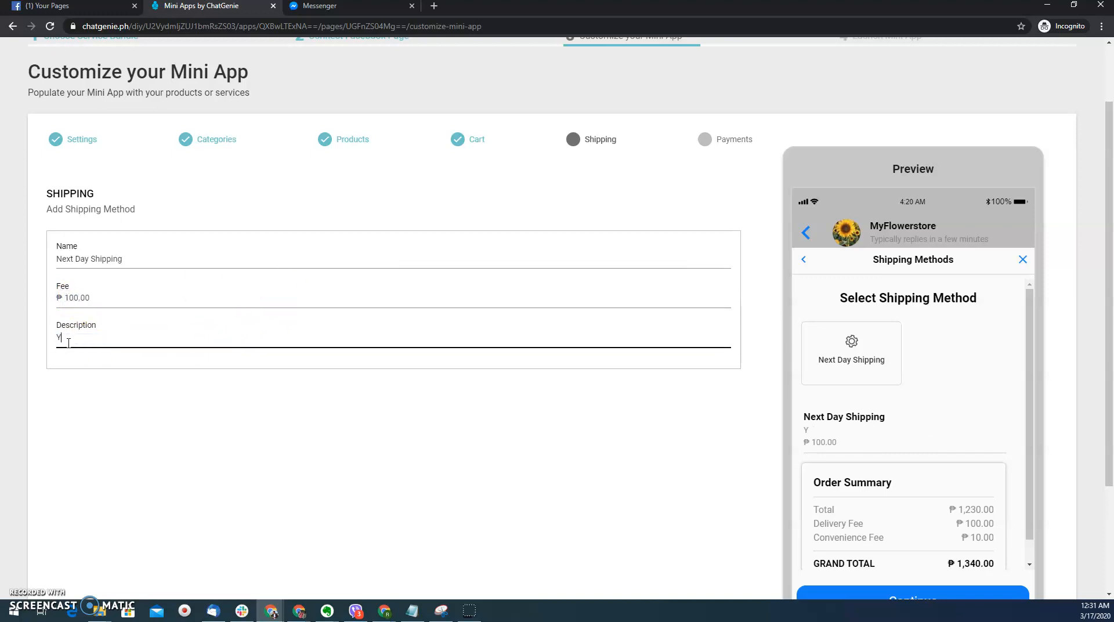
pyautogui.write('ou o')
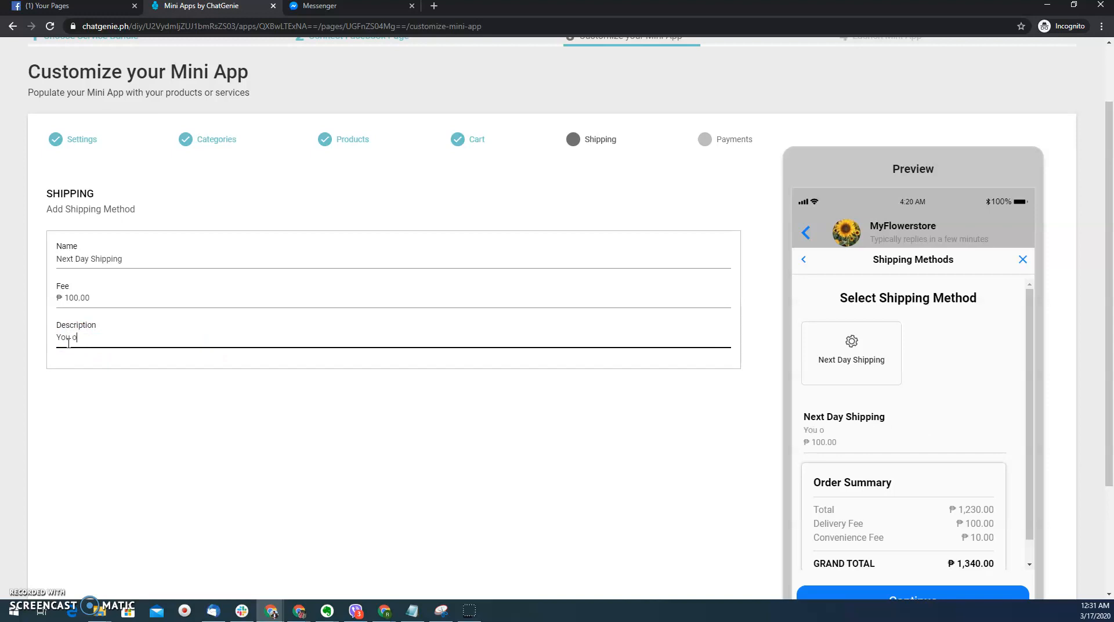
pyautogui.write('rder now, we s')
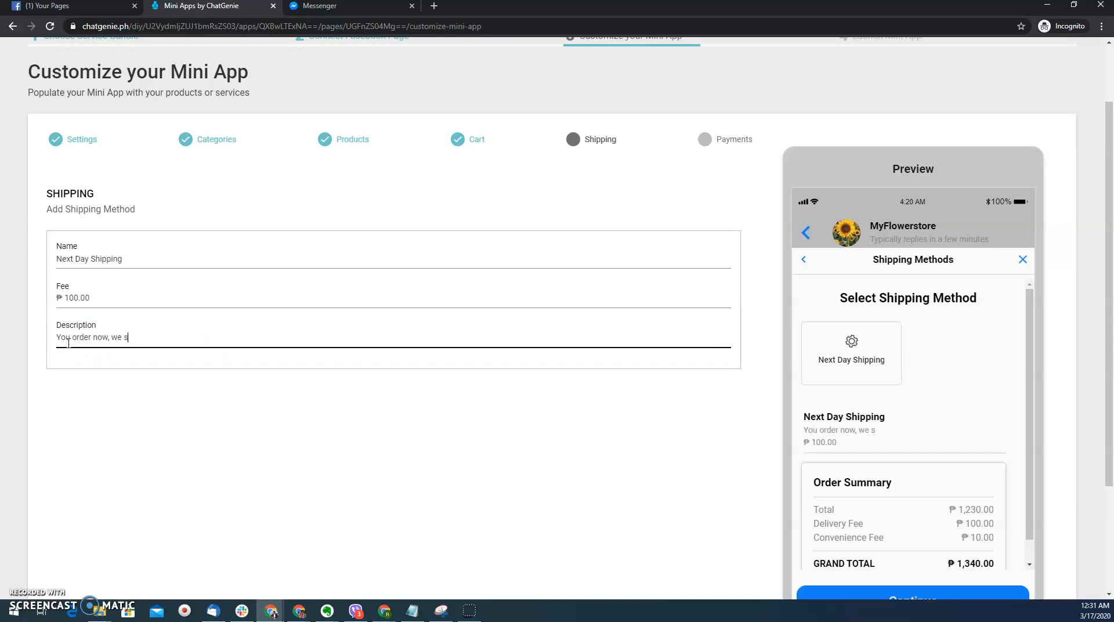
pyautogui.write('hip it tomorrow.')
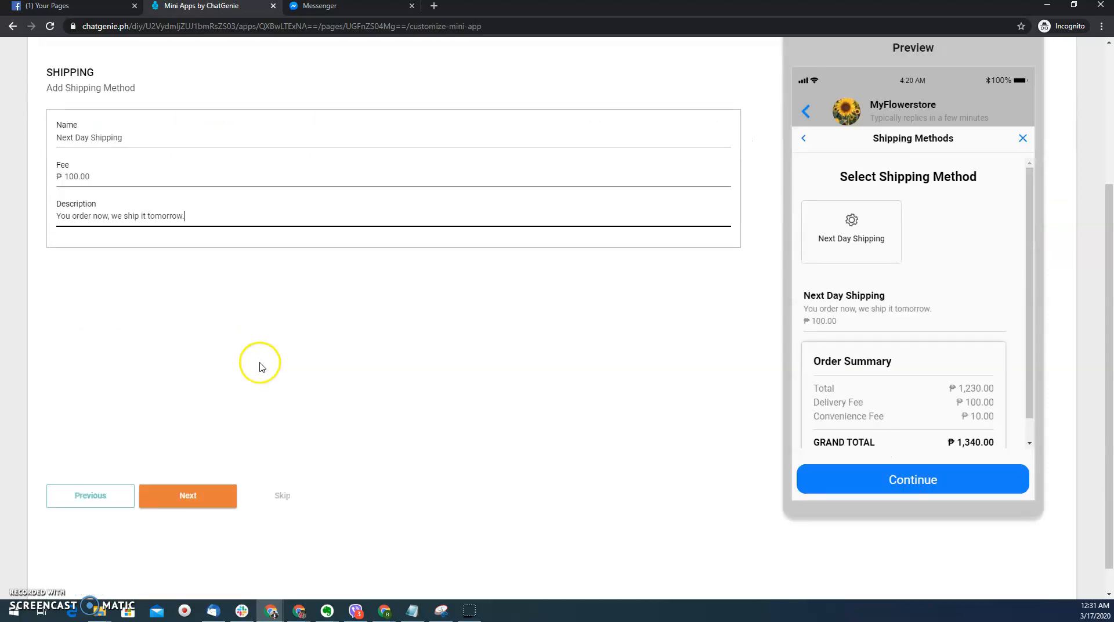
# Continue to Payments and review Cash on Delivery enabled with Bank Deposit off.
pyautogui.click(187, 495)
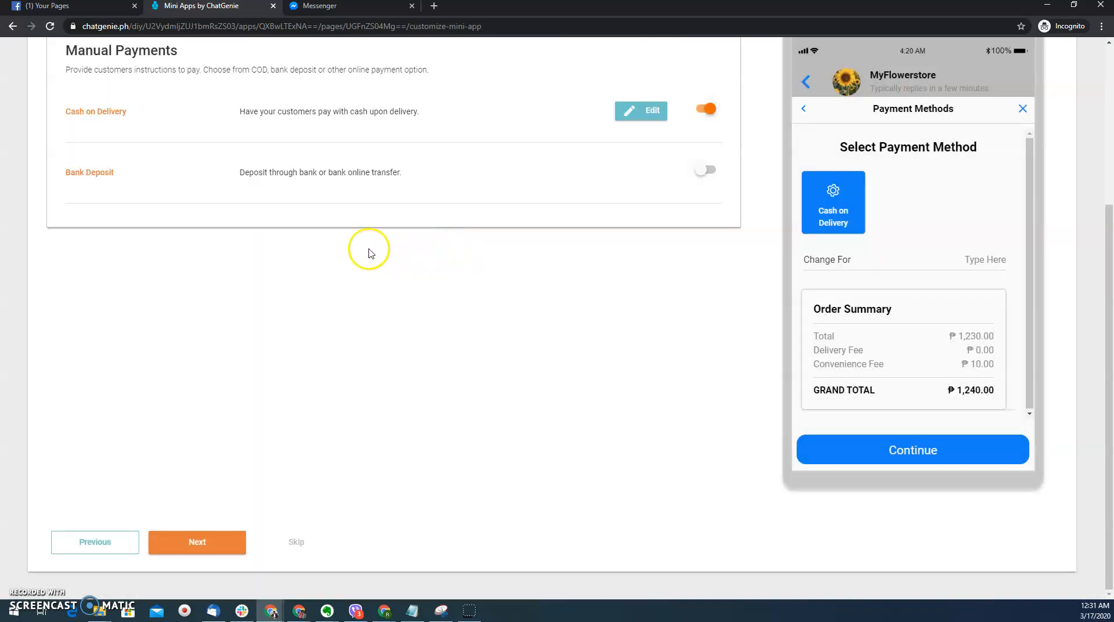
pyautogui.scroll(3)
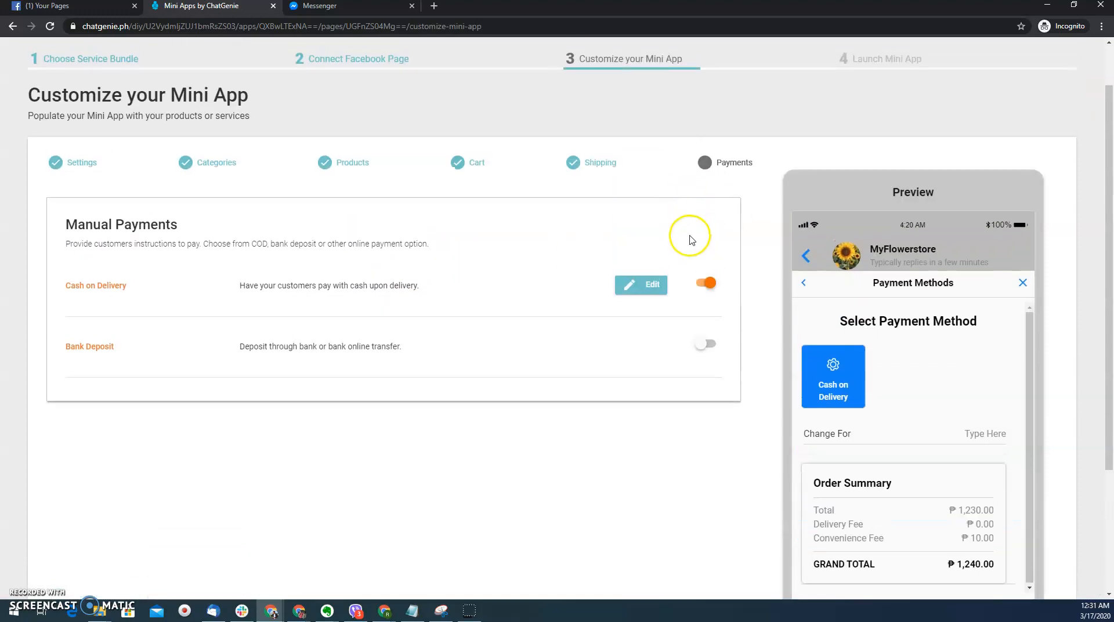
pyautogui.scroll(-3)
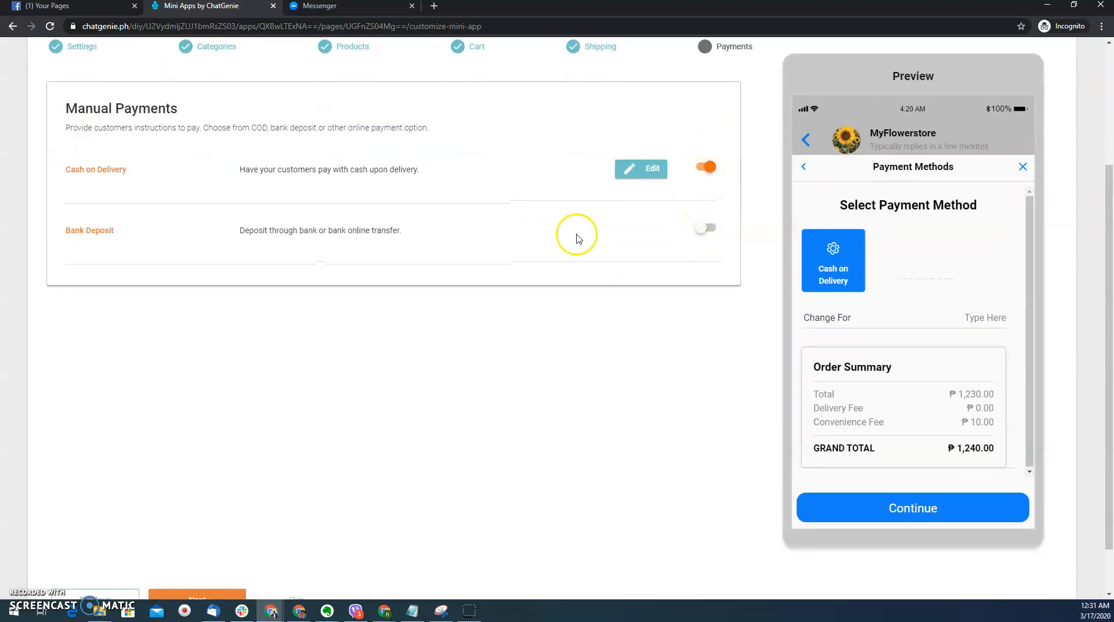
pyautogui.moveTo(184, 135)
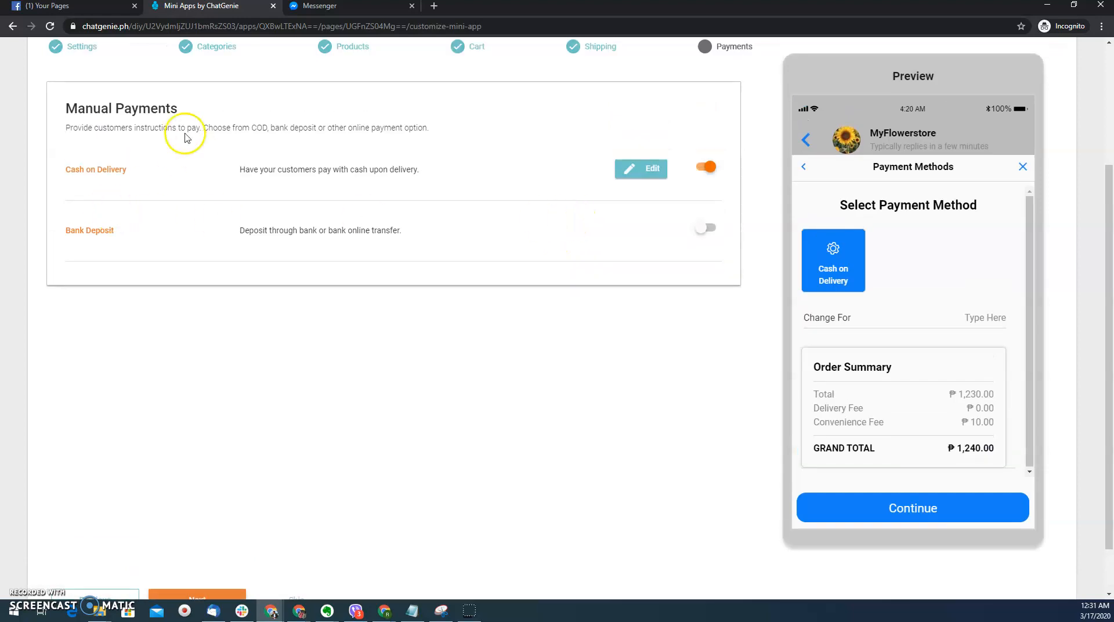
pyautogui.scroll(-3)
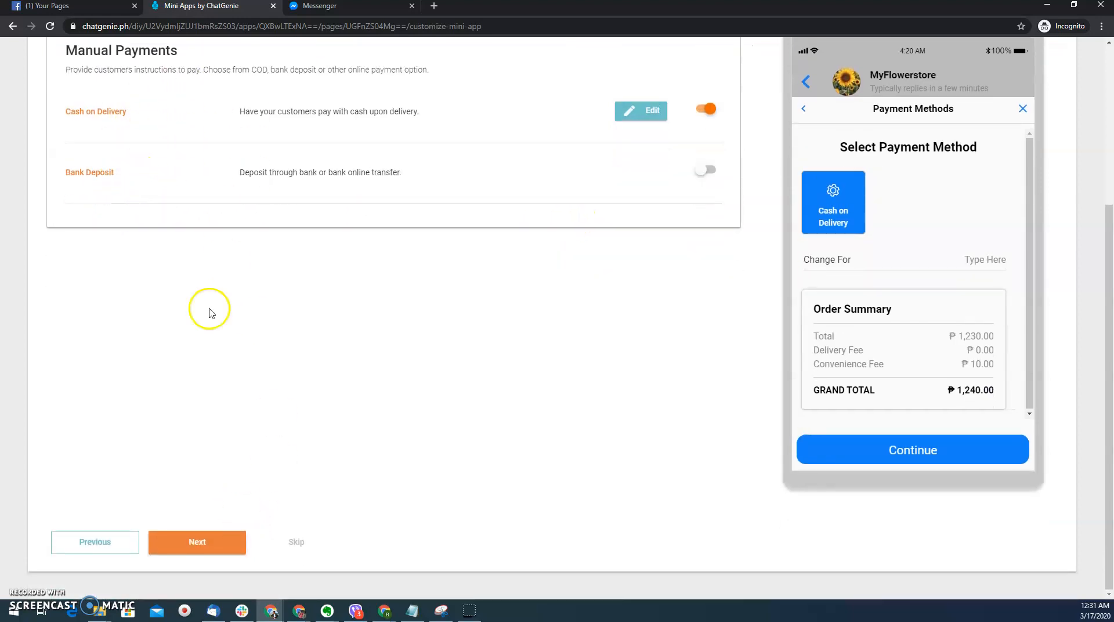
pyautogui.moveTo(131, 146)
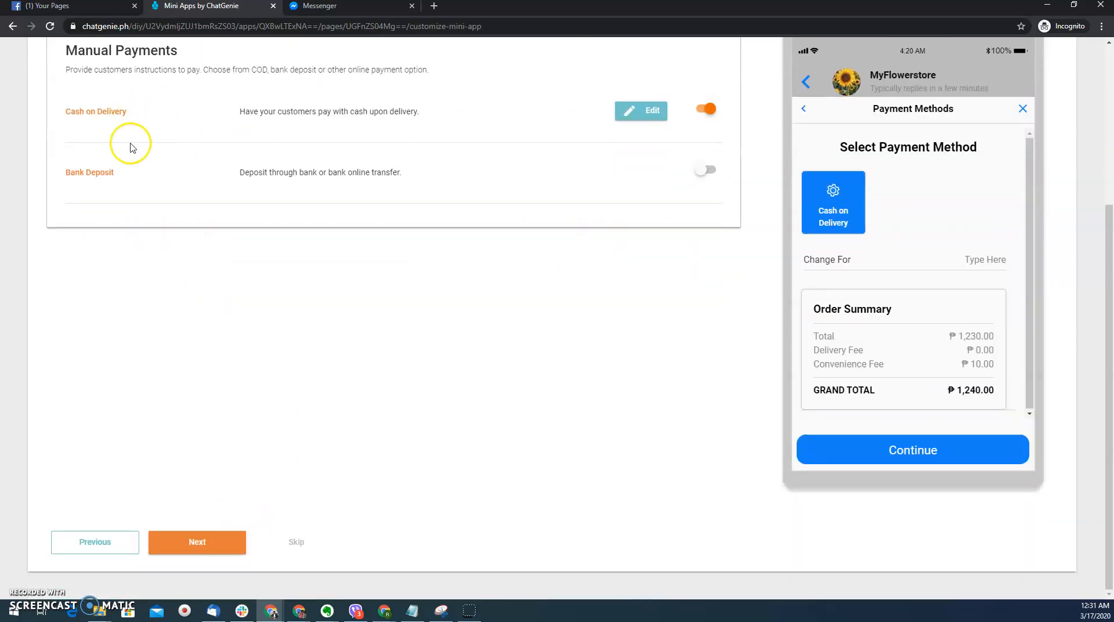
# Save the mini app settings and go to the MyFlowerstore dashboard overview.
pyautogui.click(197, 542)
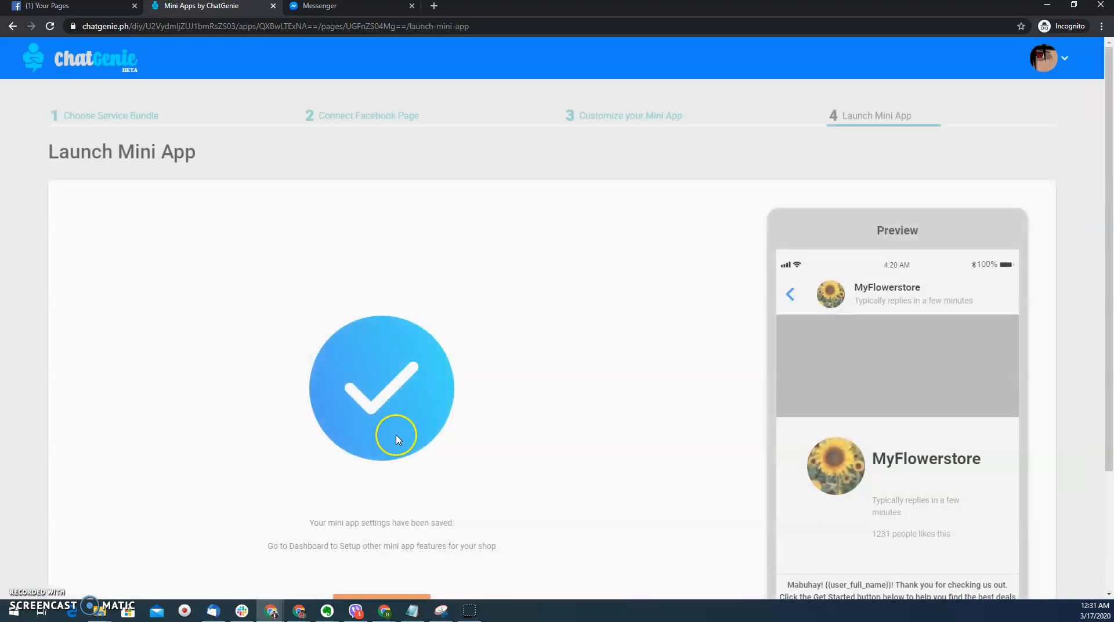
pyautogui.scroll(-3)
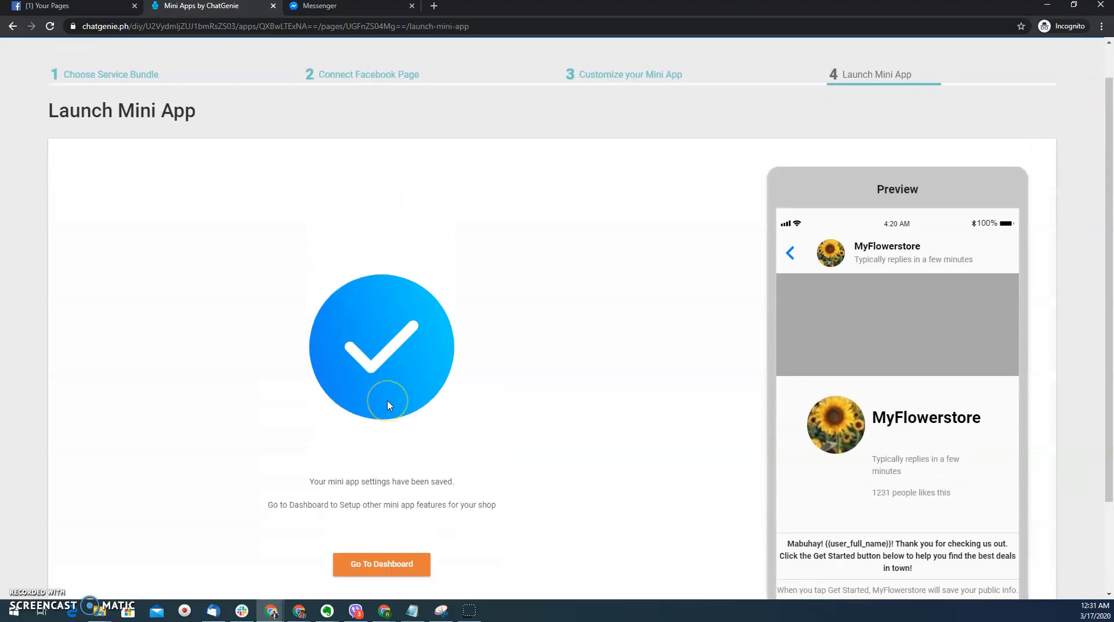
pyautogui.scroll(-3)
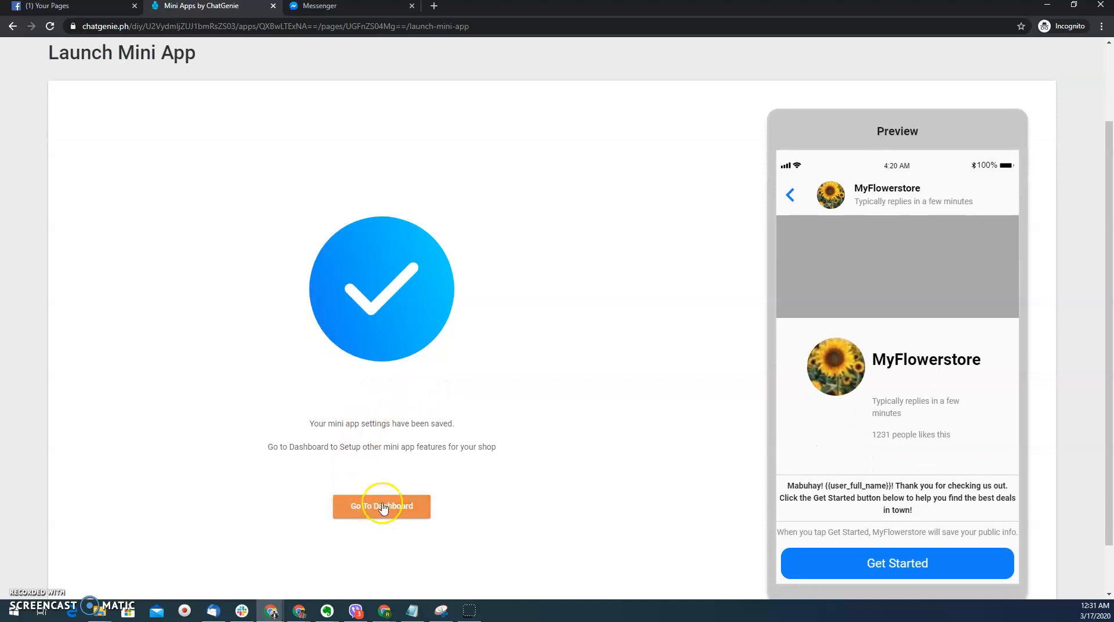
pyautogui.scroll(-3)
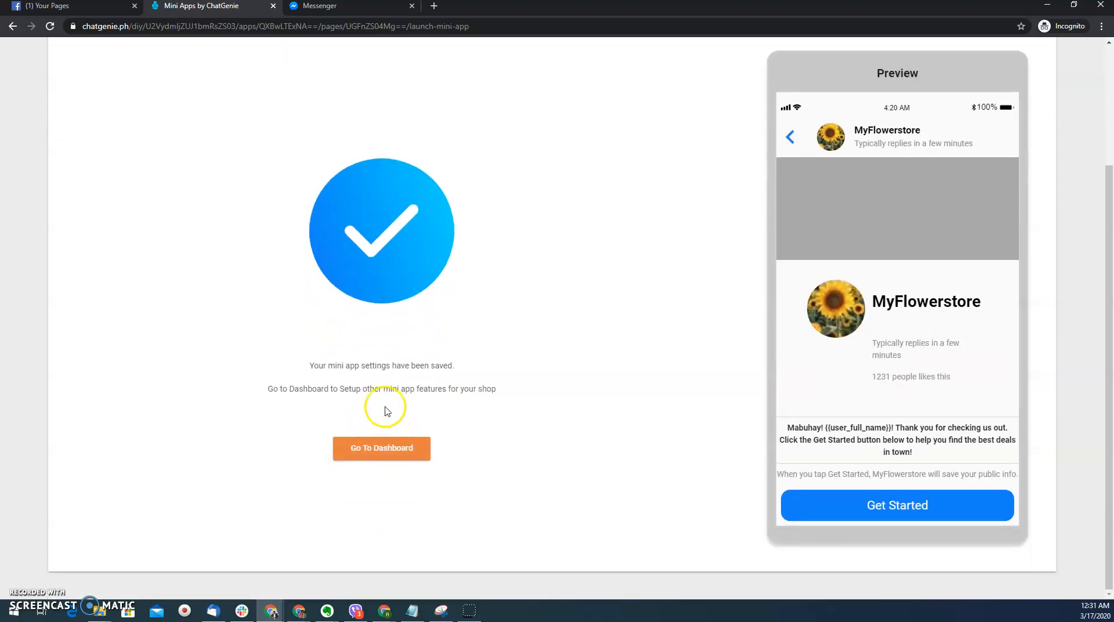
pyautogui.click(382, 448)
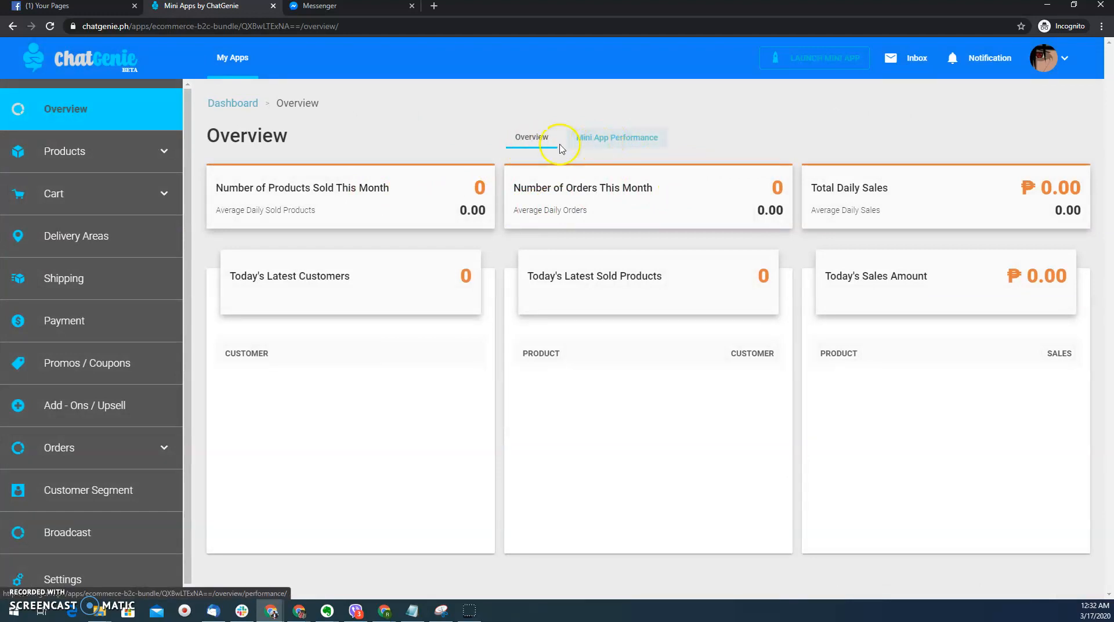
pyautogui.moveTo(605, 146)
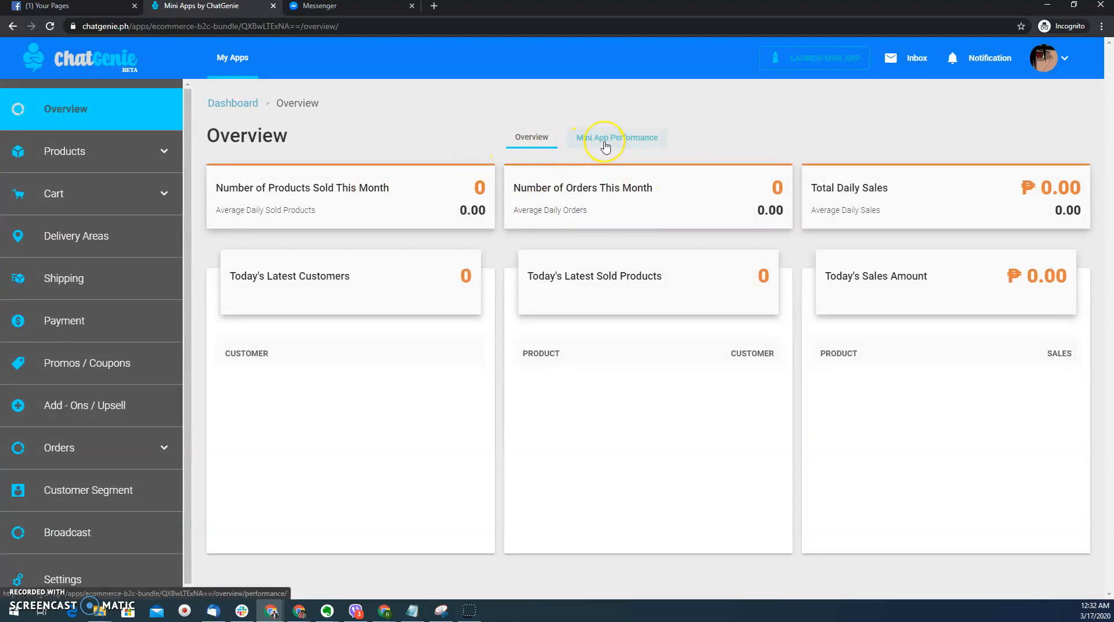
pyautogui.moveTo(282, 137)
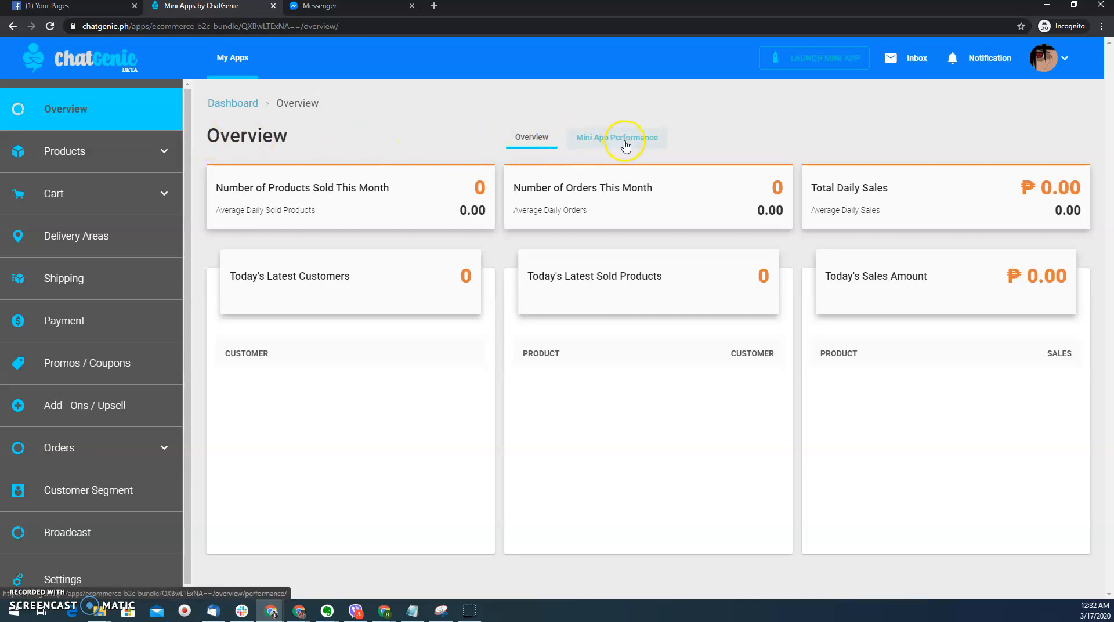
pyautogui.click(616, 137)
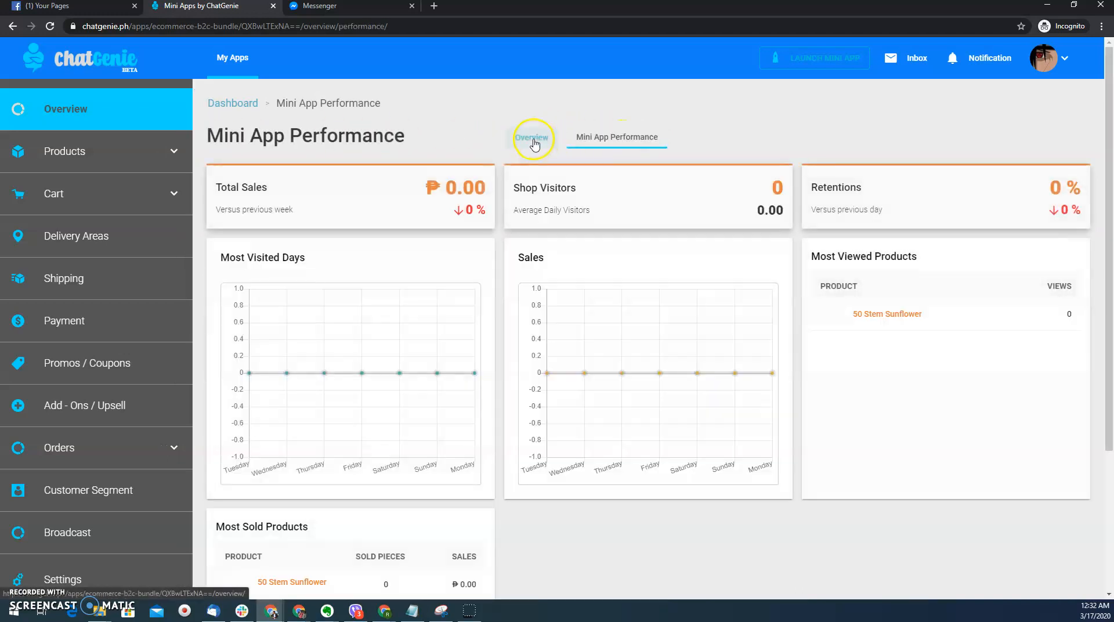
pyautogui.click(531, 137)
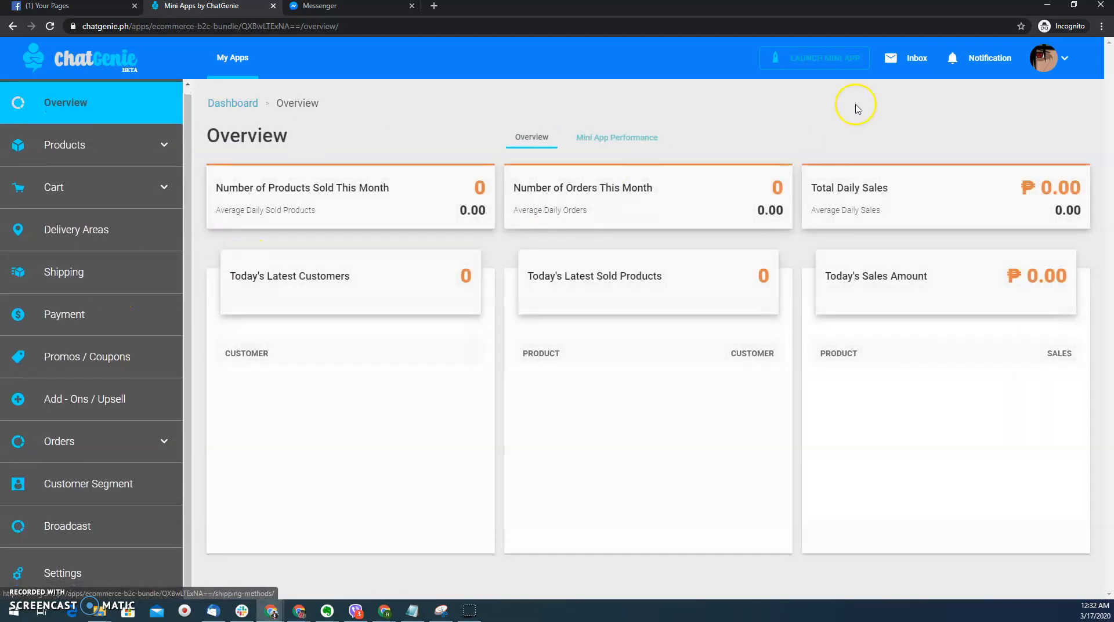
pyautogui.moveTo(826, 64)
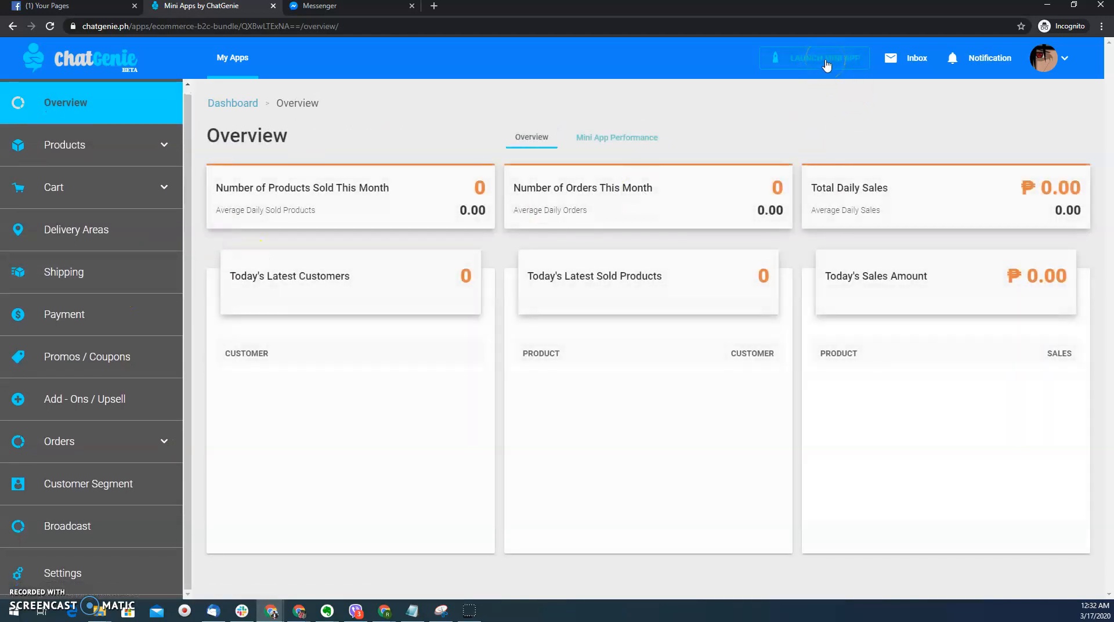
# Launch the MyFlowerstore mini app with terms agreed, then go to it in Messenger.
pyautogui.click(814, 57)
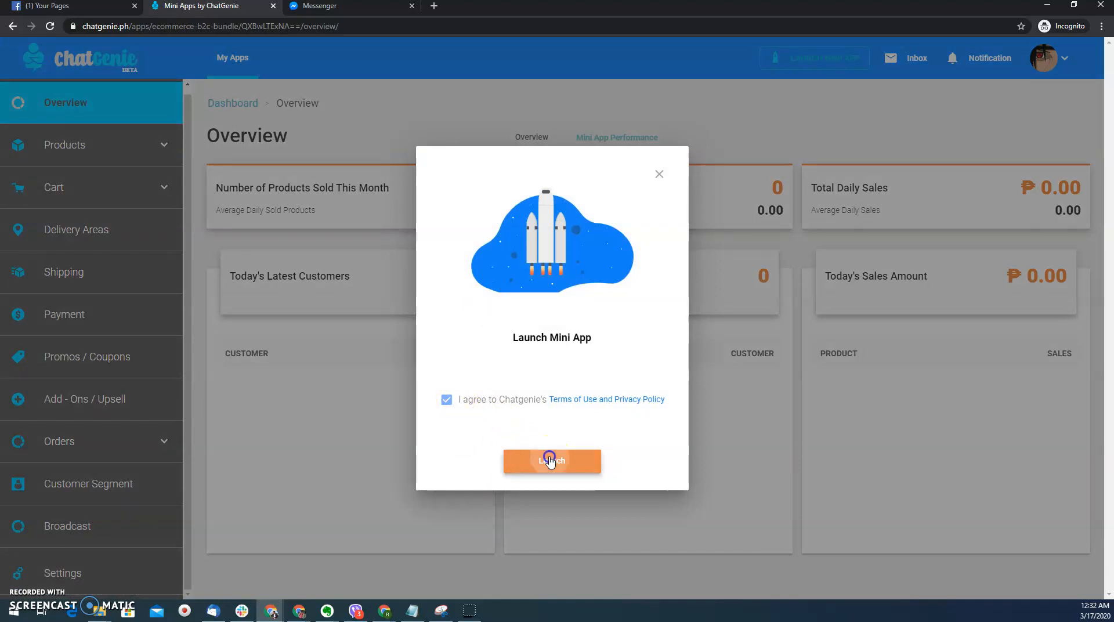
pyautogui.click(551, 461)
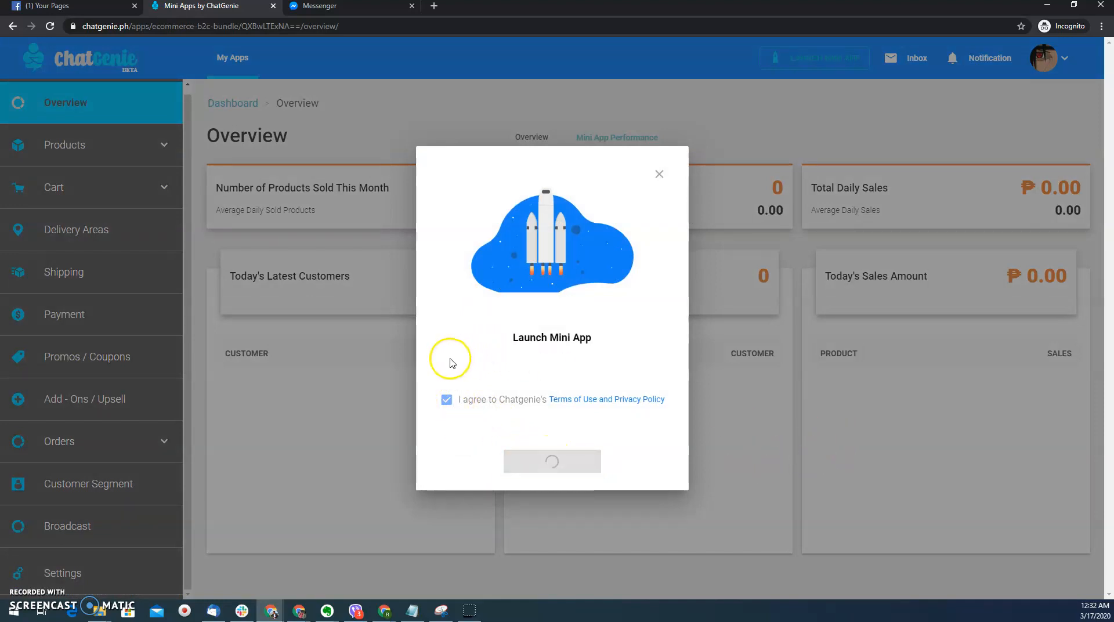
pyautogui.click(552, 460)
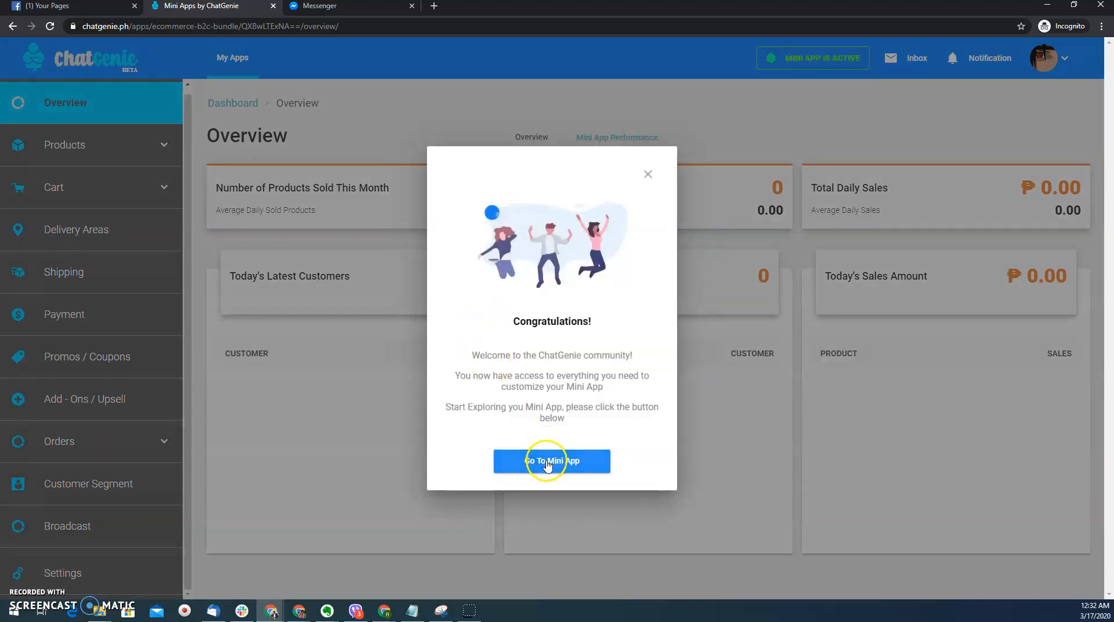
pyautogui.click(552, 461)
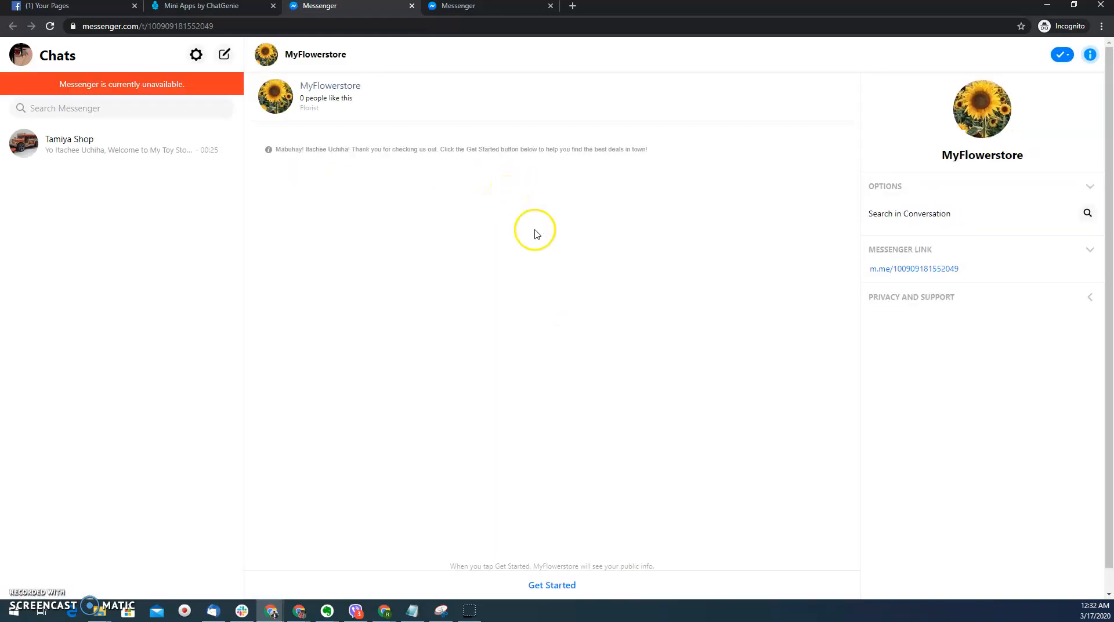
# Start the MyFlowerstore Messenger conversation and get the Shop Now welcome.
pyautogui.click(552, 584)
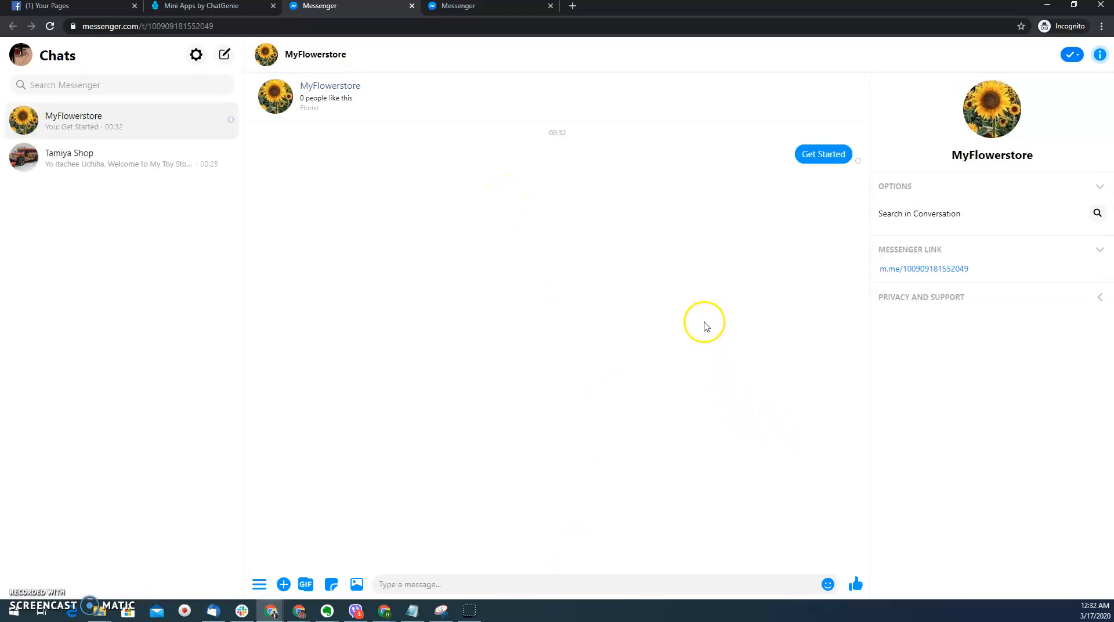
pyautogui.moveTo(667, 320)
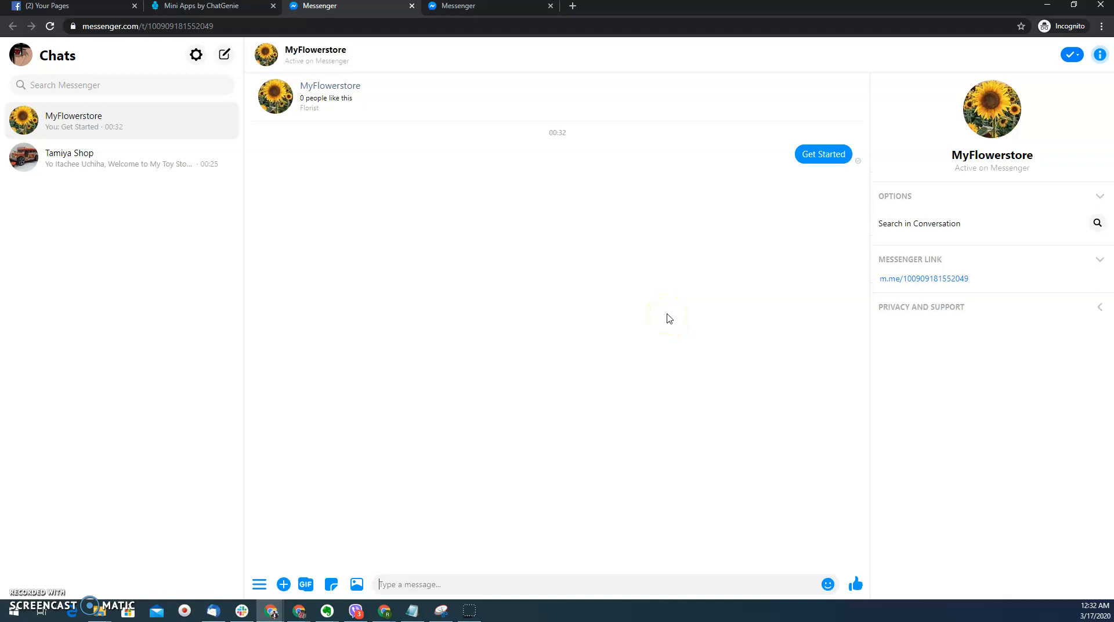
pyautogui.click(823, 154)
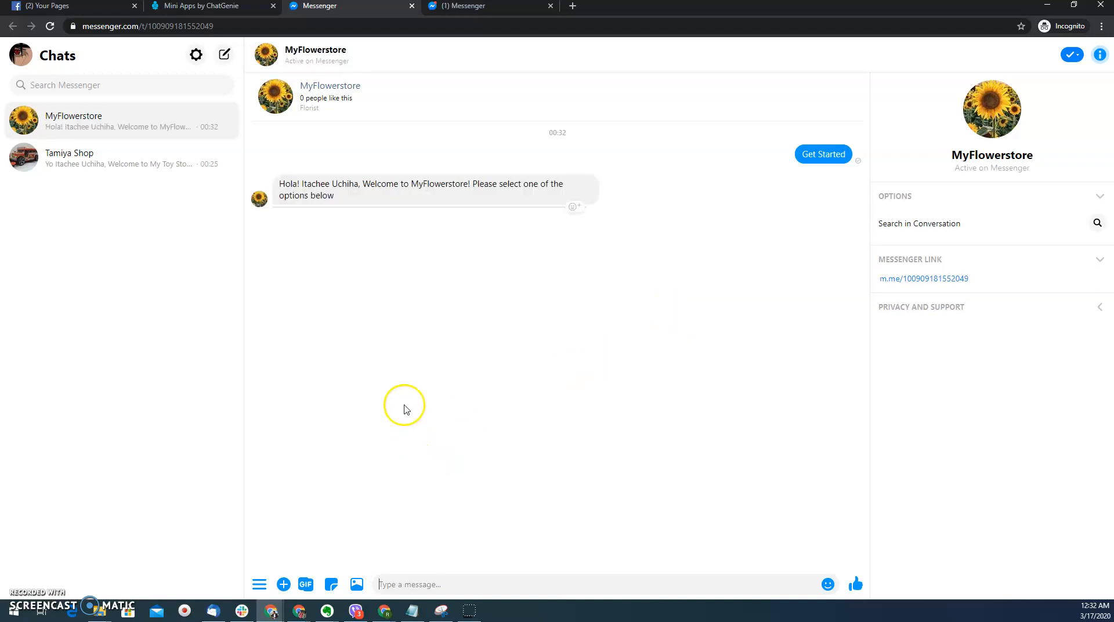
pyautogui.click(429, 226)
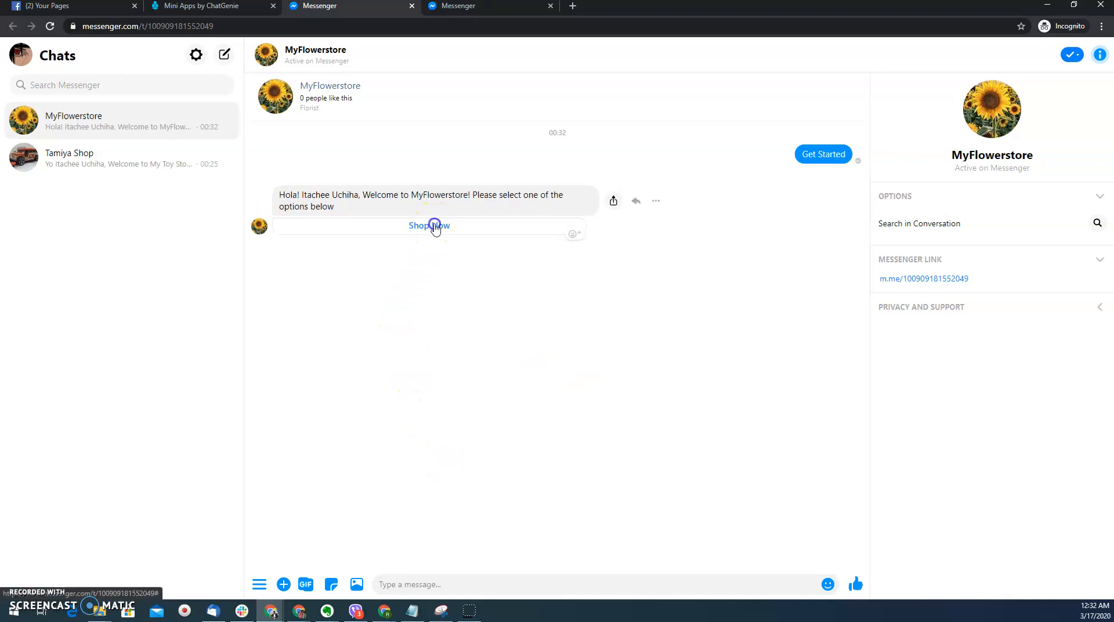
# Enter the shop via Shop Now and view the 50 Stem Sunflower page at ₱499.00.
pyautogui.click(430, 225)
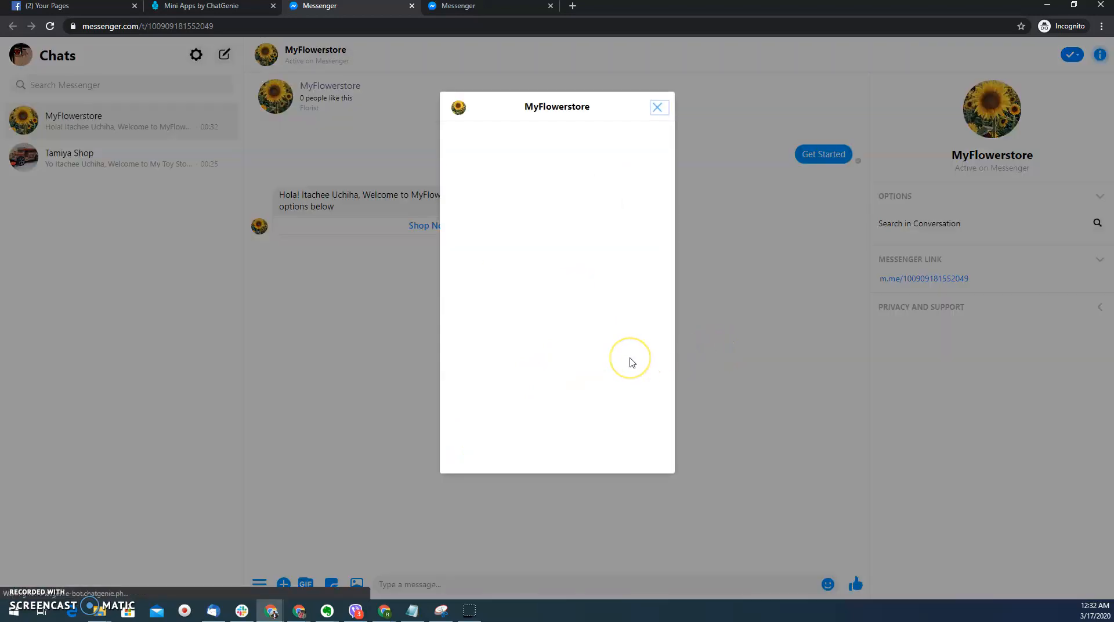
pyautogui.moveTo(631, 363)
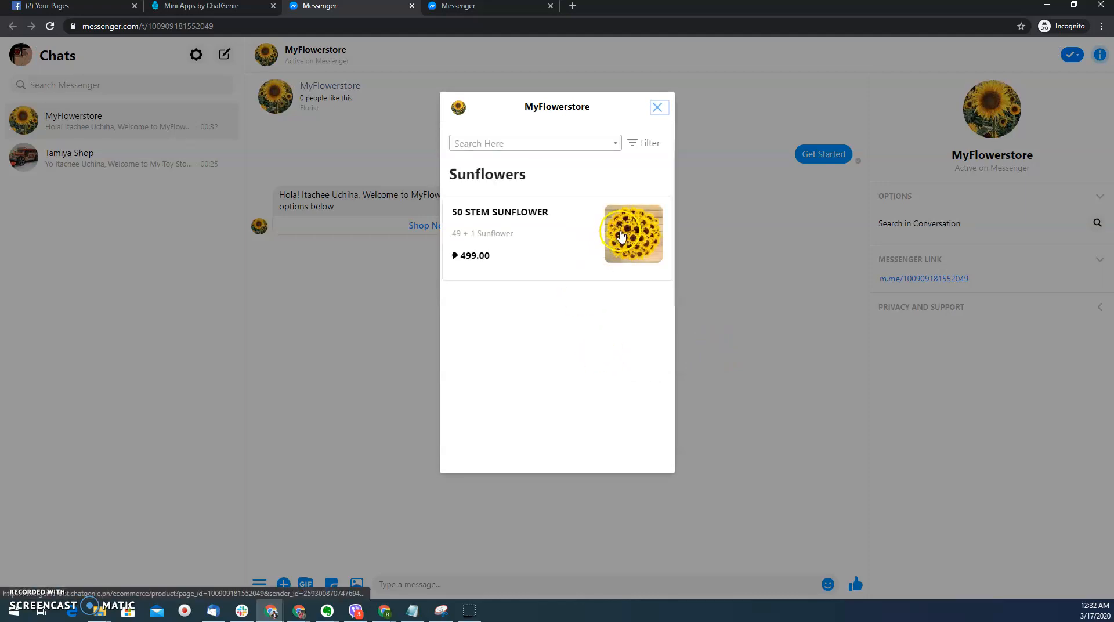
pyautogui.moveTo(654, 498)
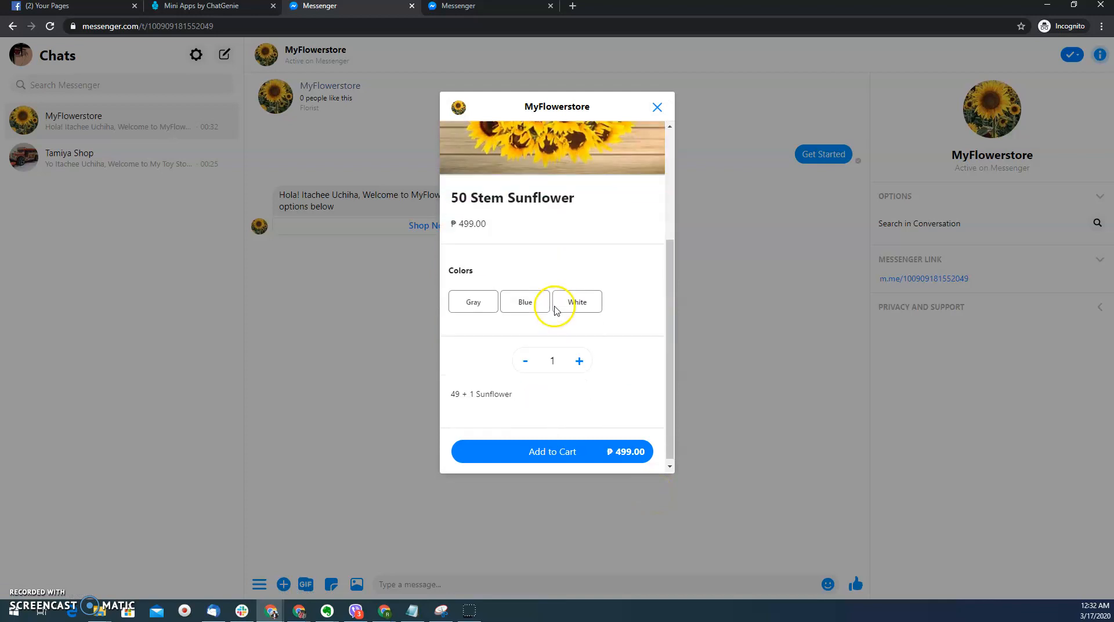
pyautogui.scroll(3)
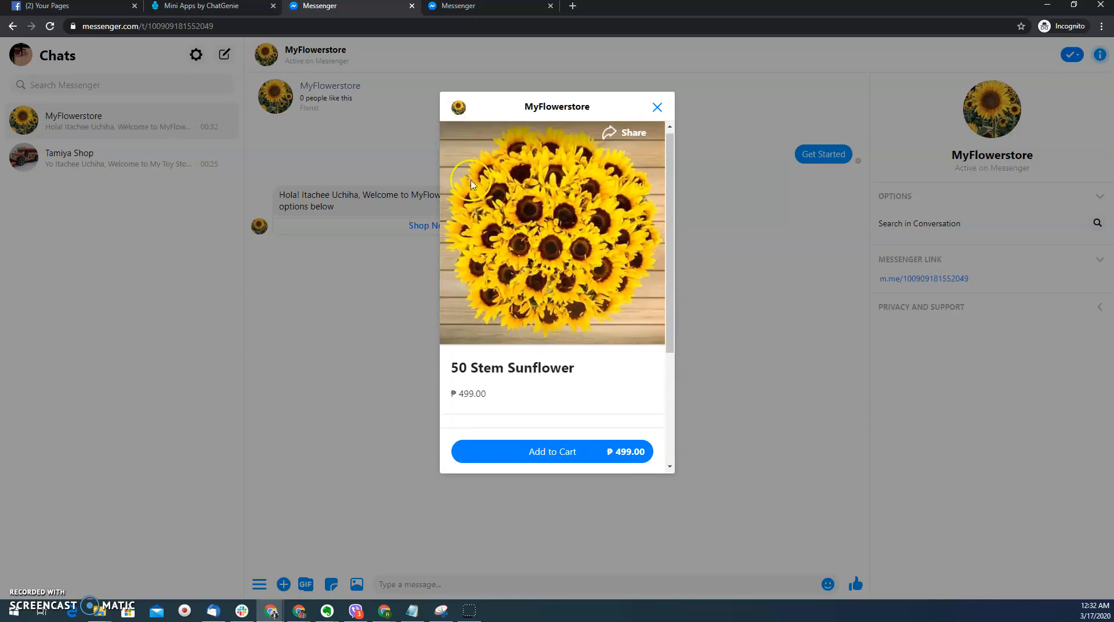
# Share the 50 Stem Sunflower to recipient 'B' with the note "I'm going to purchase this for you" and send it.
pyautogui.click(625, 133)
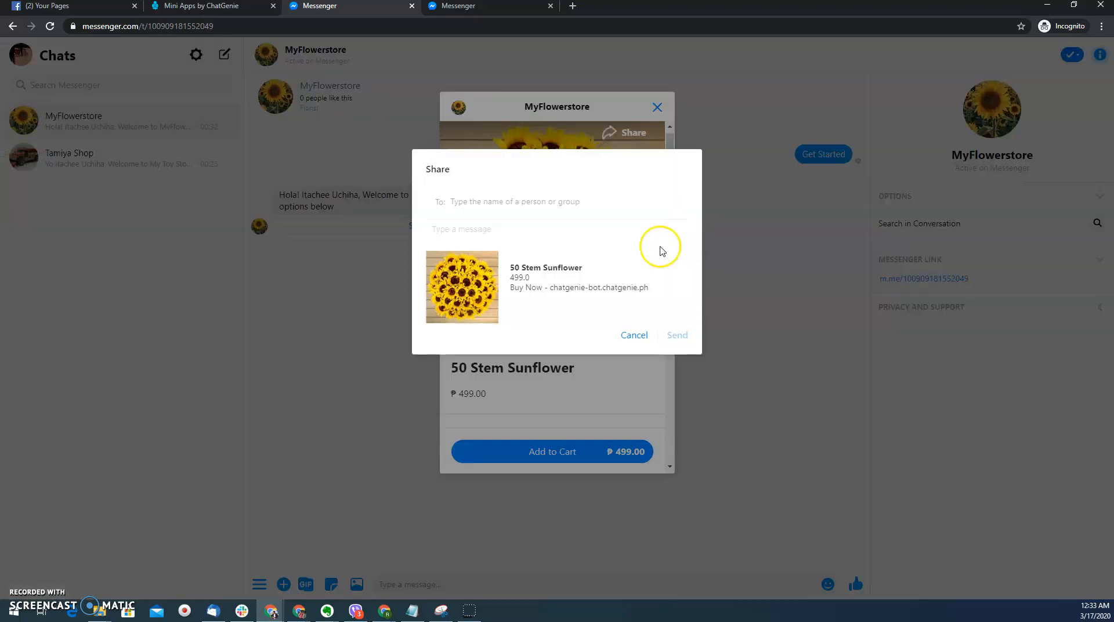
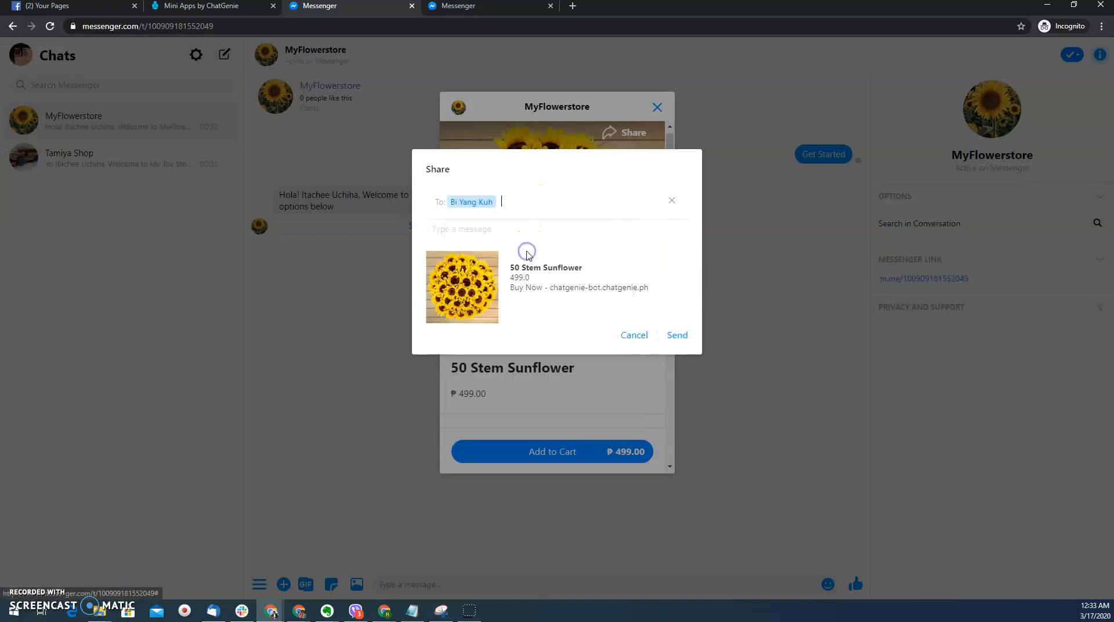
pyautogui.moveTo(474, 233)
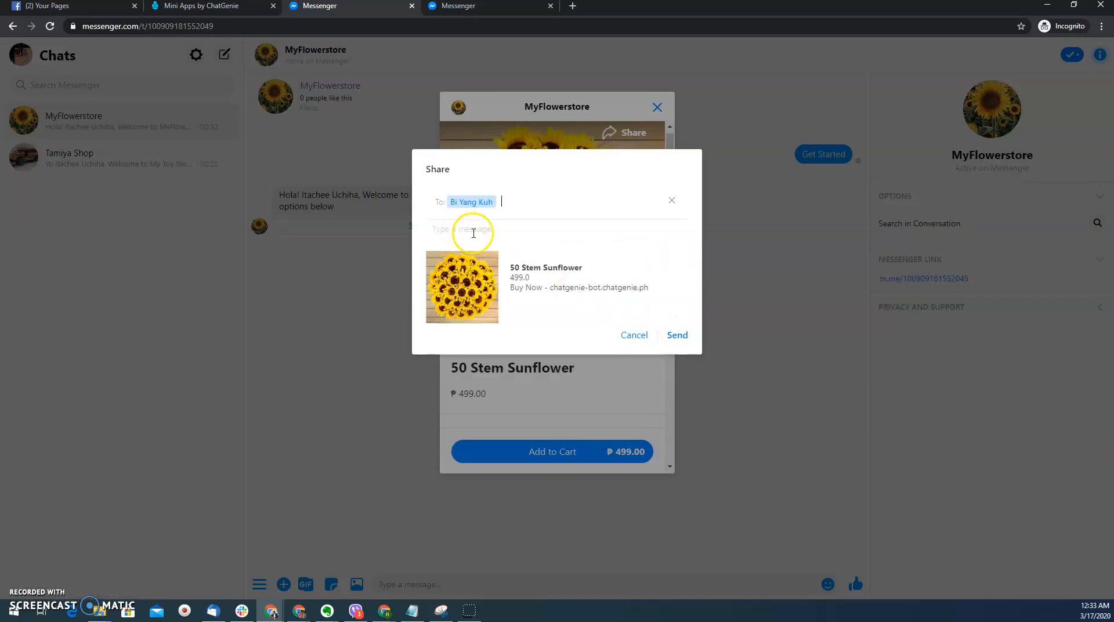
pyautogui.click(462, 231)
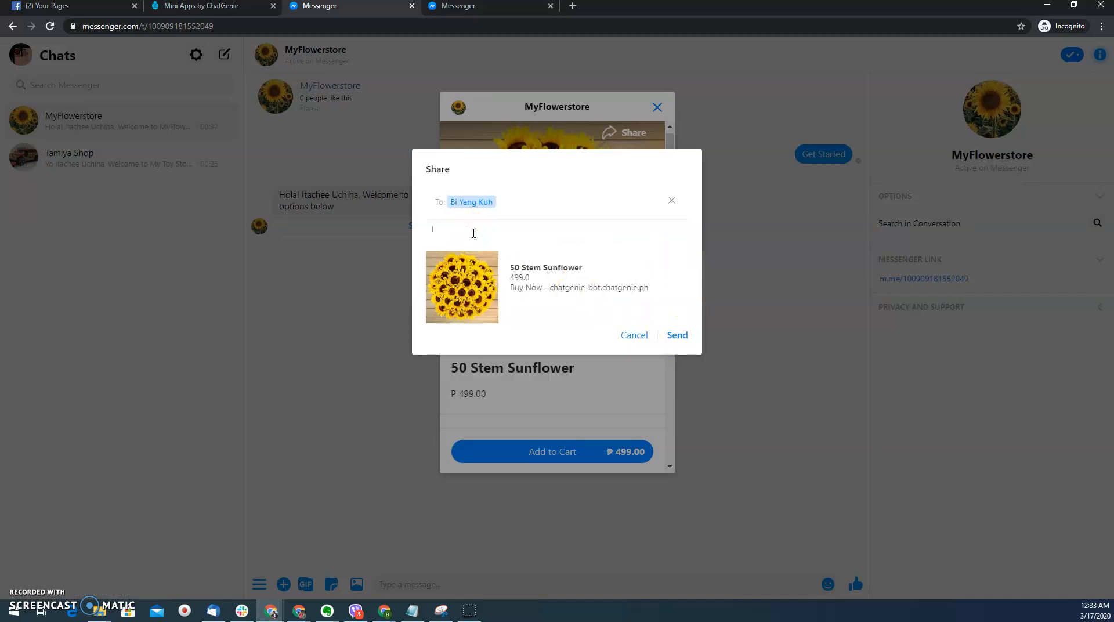
pyautogui.write("I'm going to purchas")
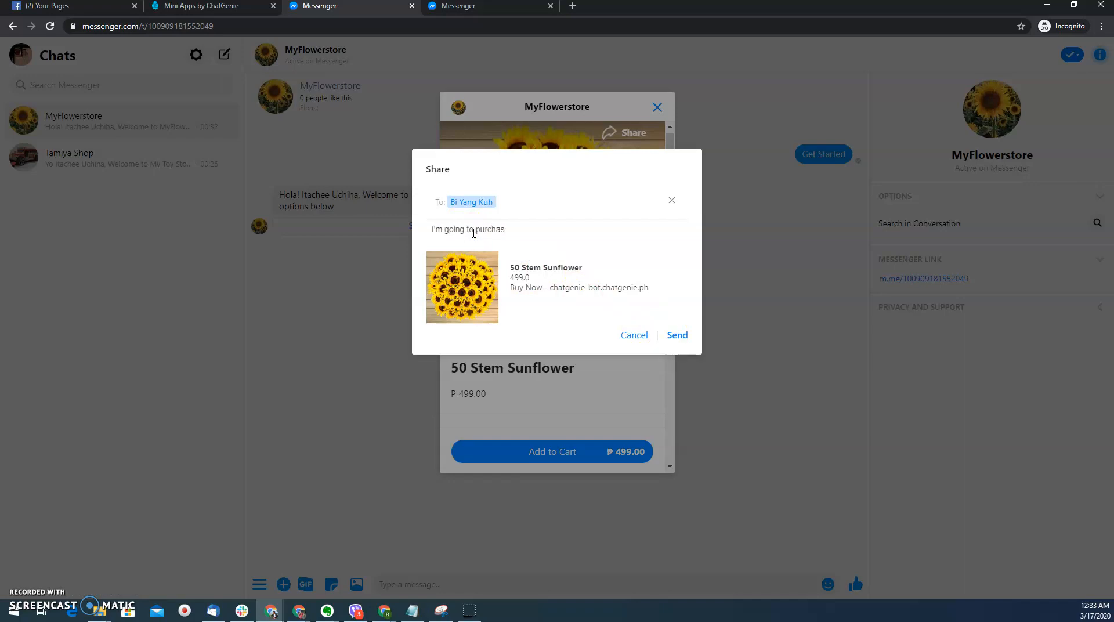
pyautogui.write('e this for you. <3')
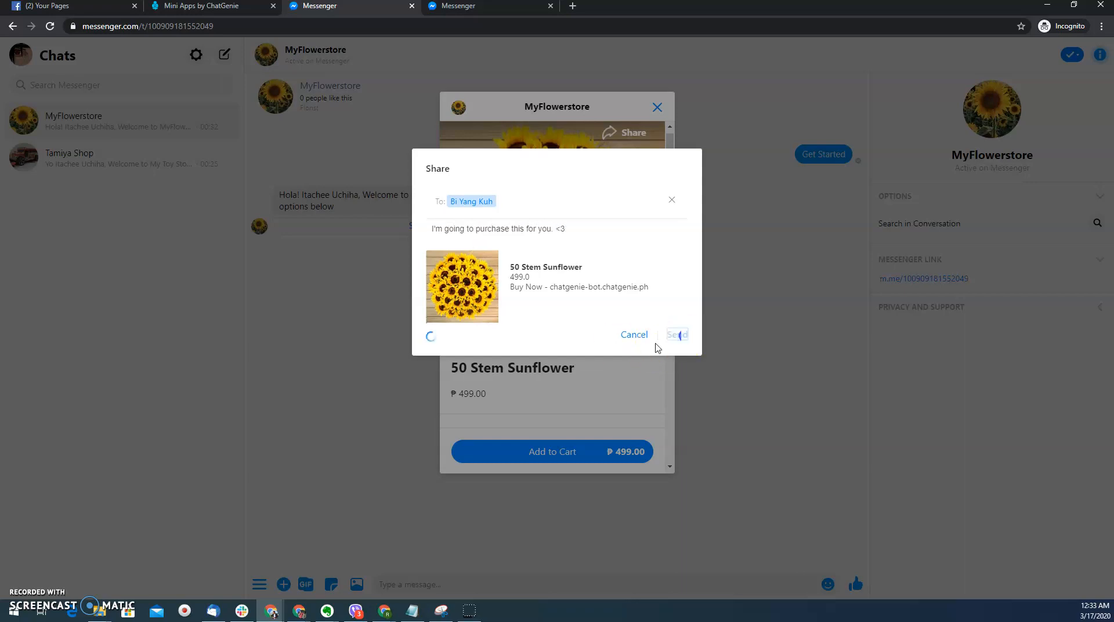
pyautogui.click(675, 334)
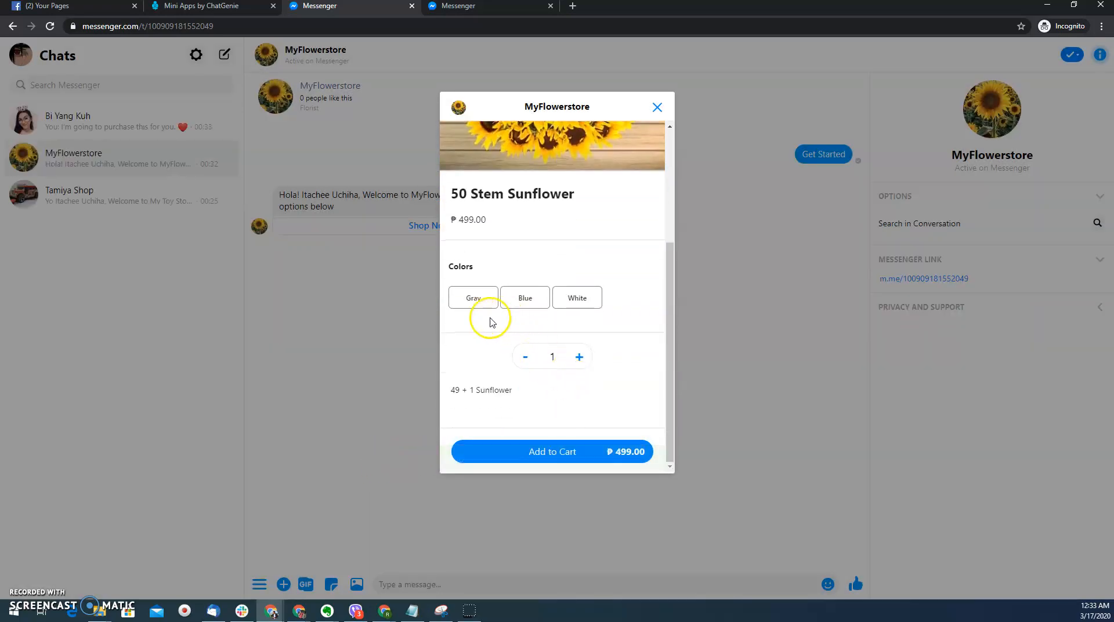
pyautogui.moveTo(107, 127)
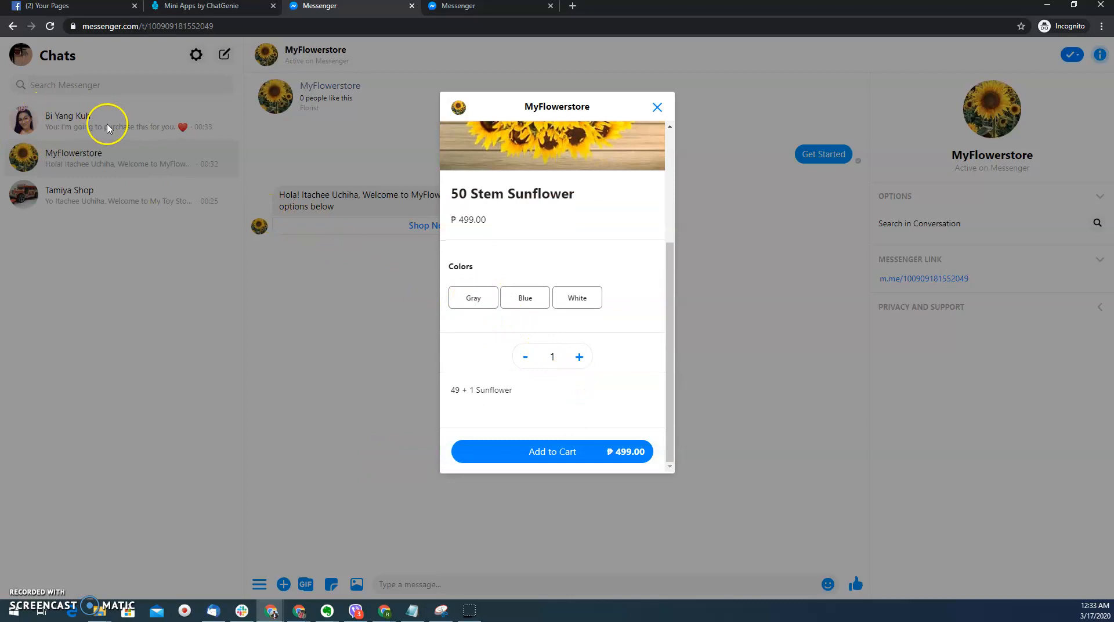
pyautogui.moveTo(371, 255)
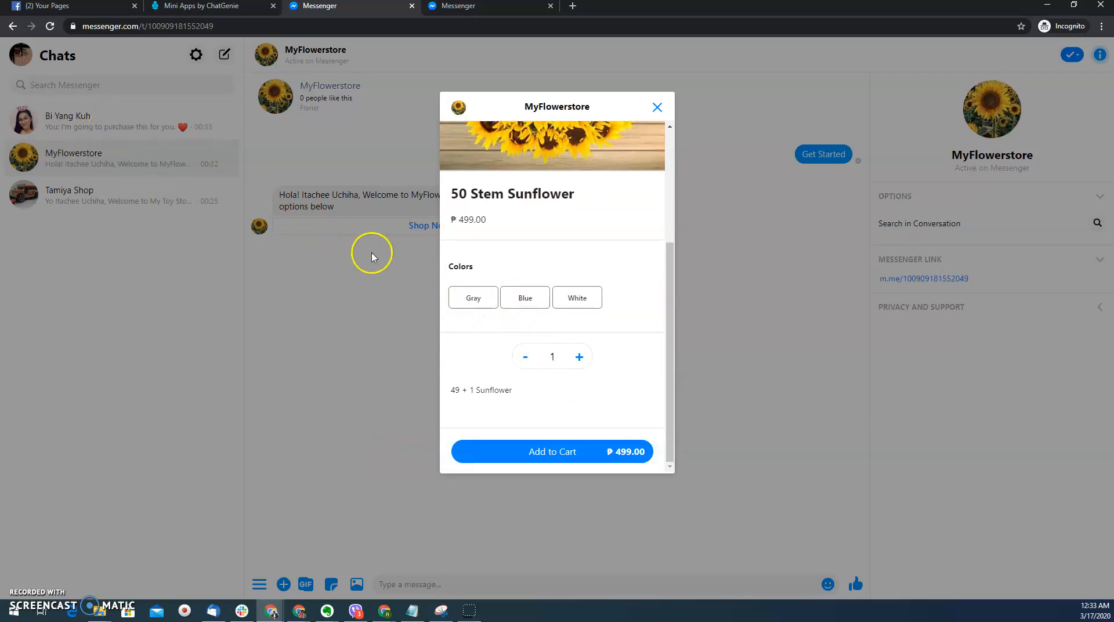
pyautogui.moveTo(504, 187)
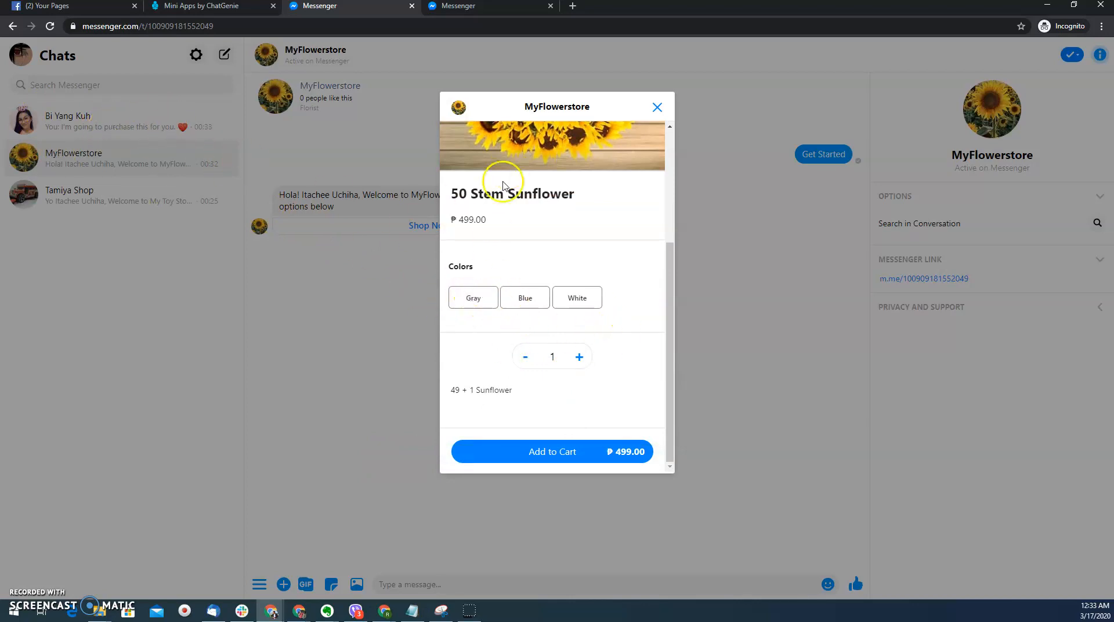
pyautogui.moveTo(476, 258)
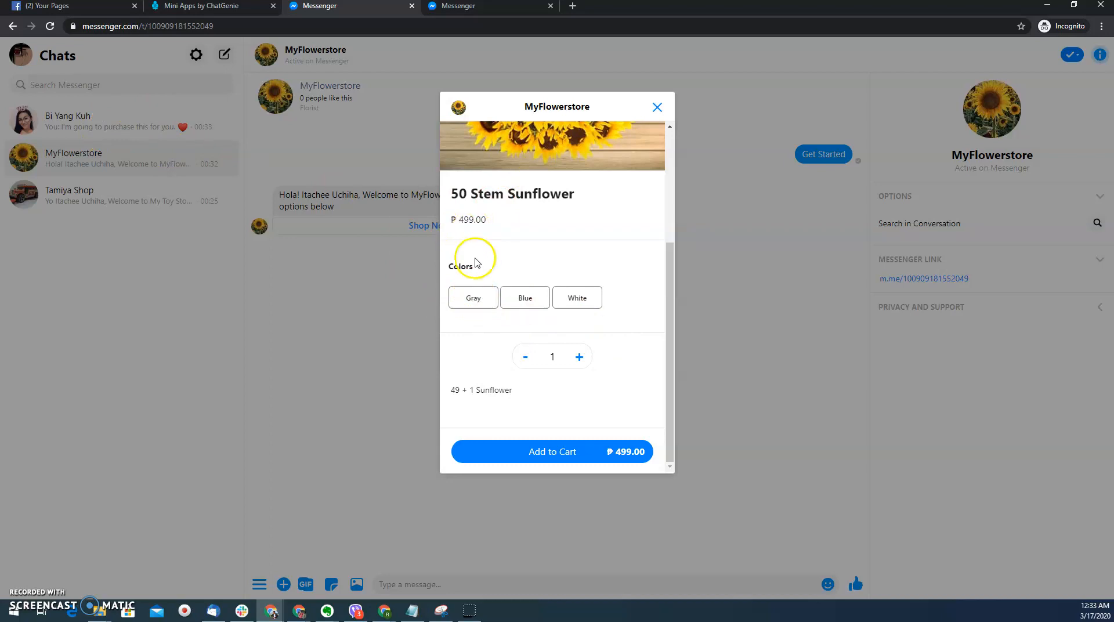
# Choose the Gray then Blue colour variant, updating the Add to Cart price to ₱ 999.00.
pyautogui.click(472, 297)
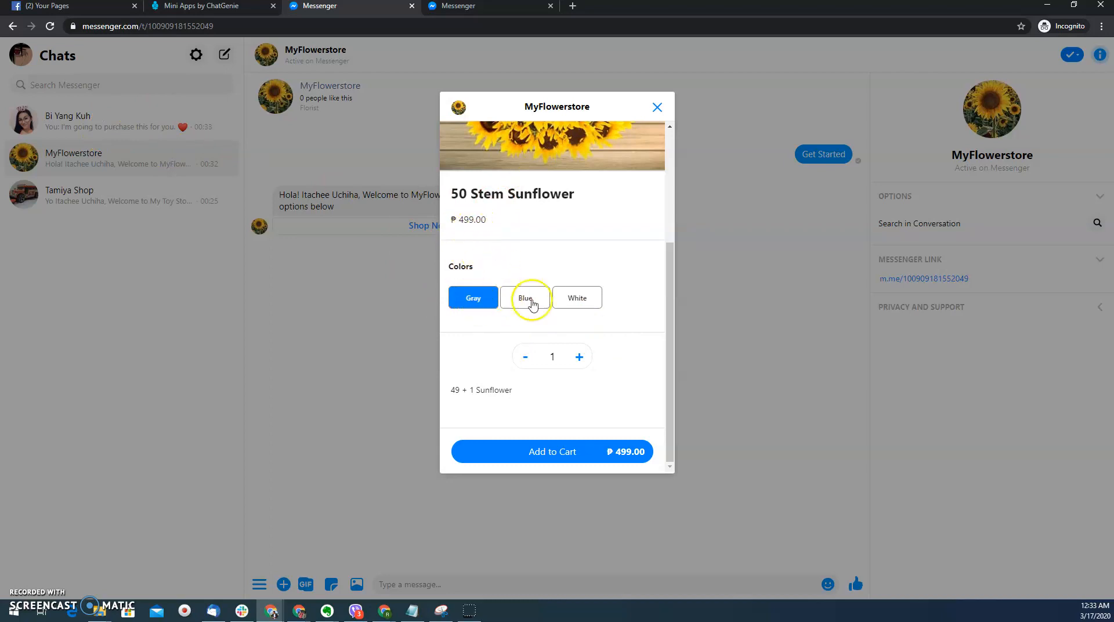
pyautogui.click(524, 297)
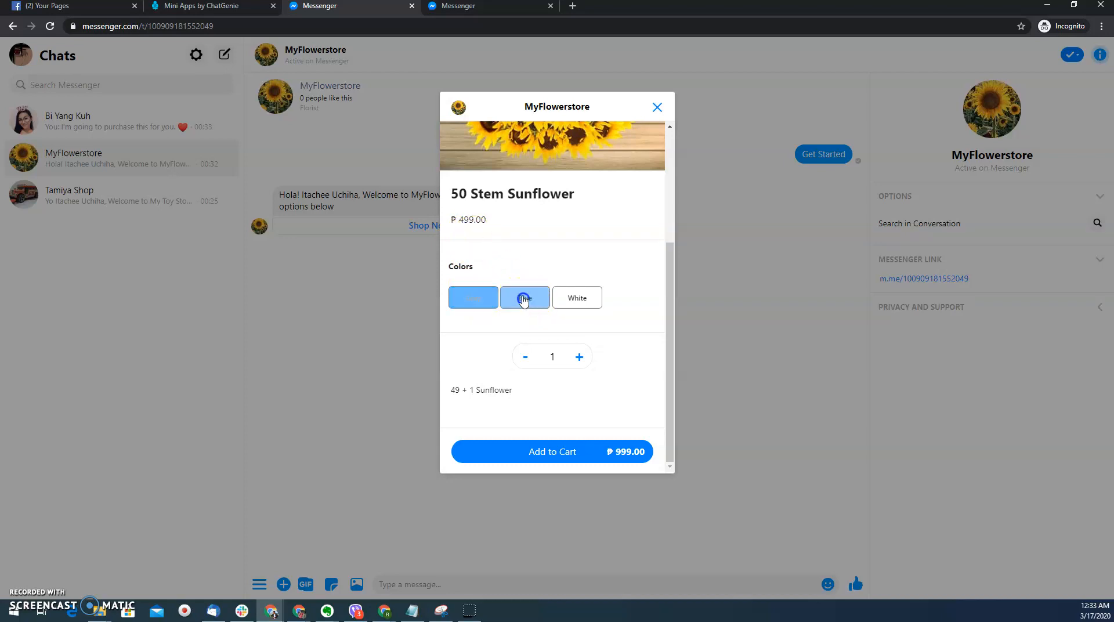